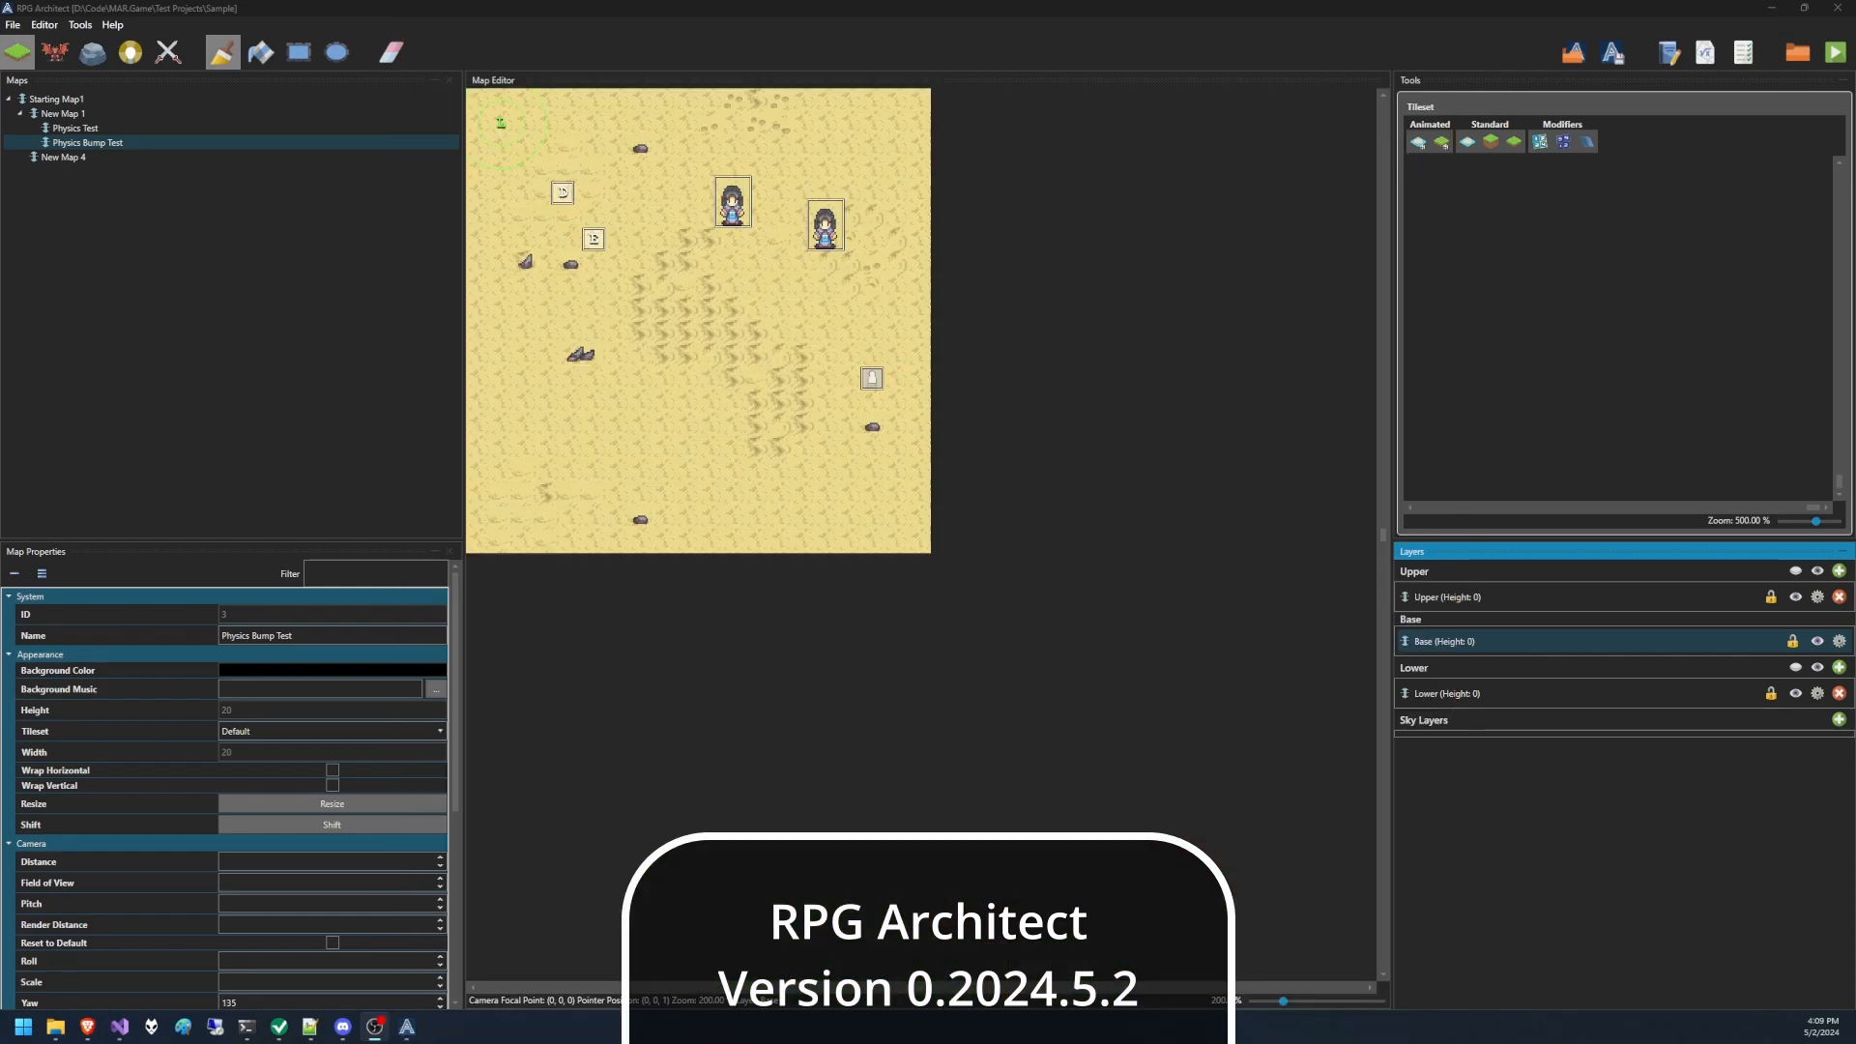
Review the NPC's script with its Run JSON Command and static message headed Locke.
left_click(54, 52)
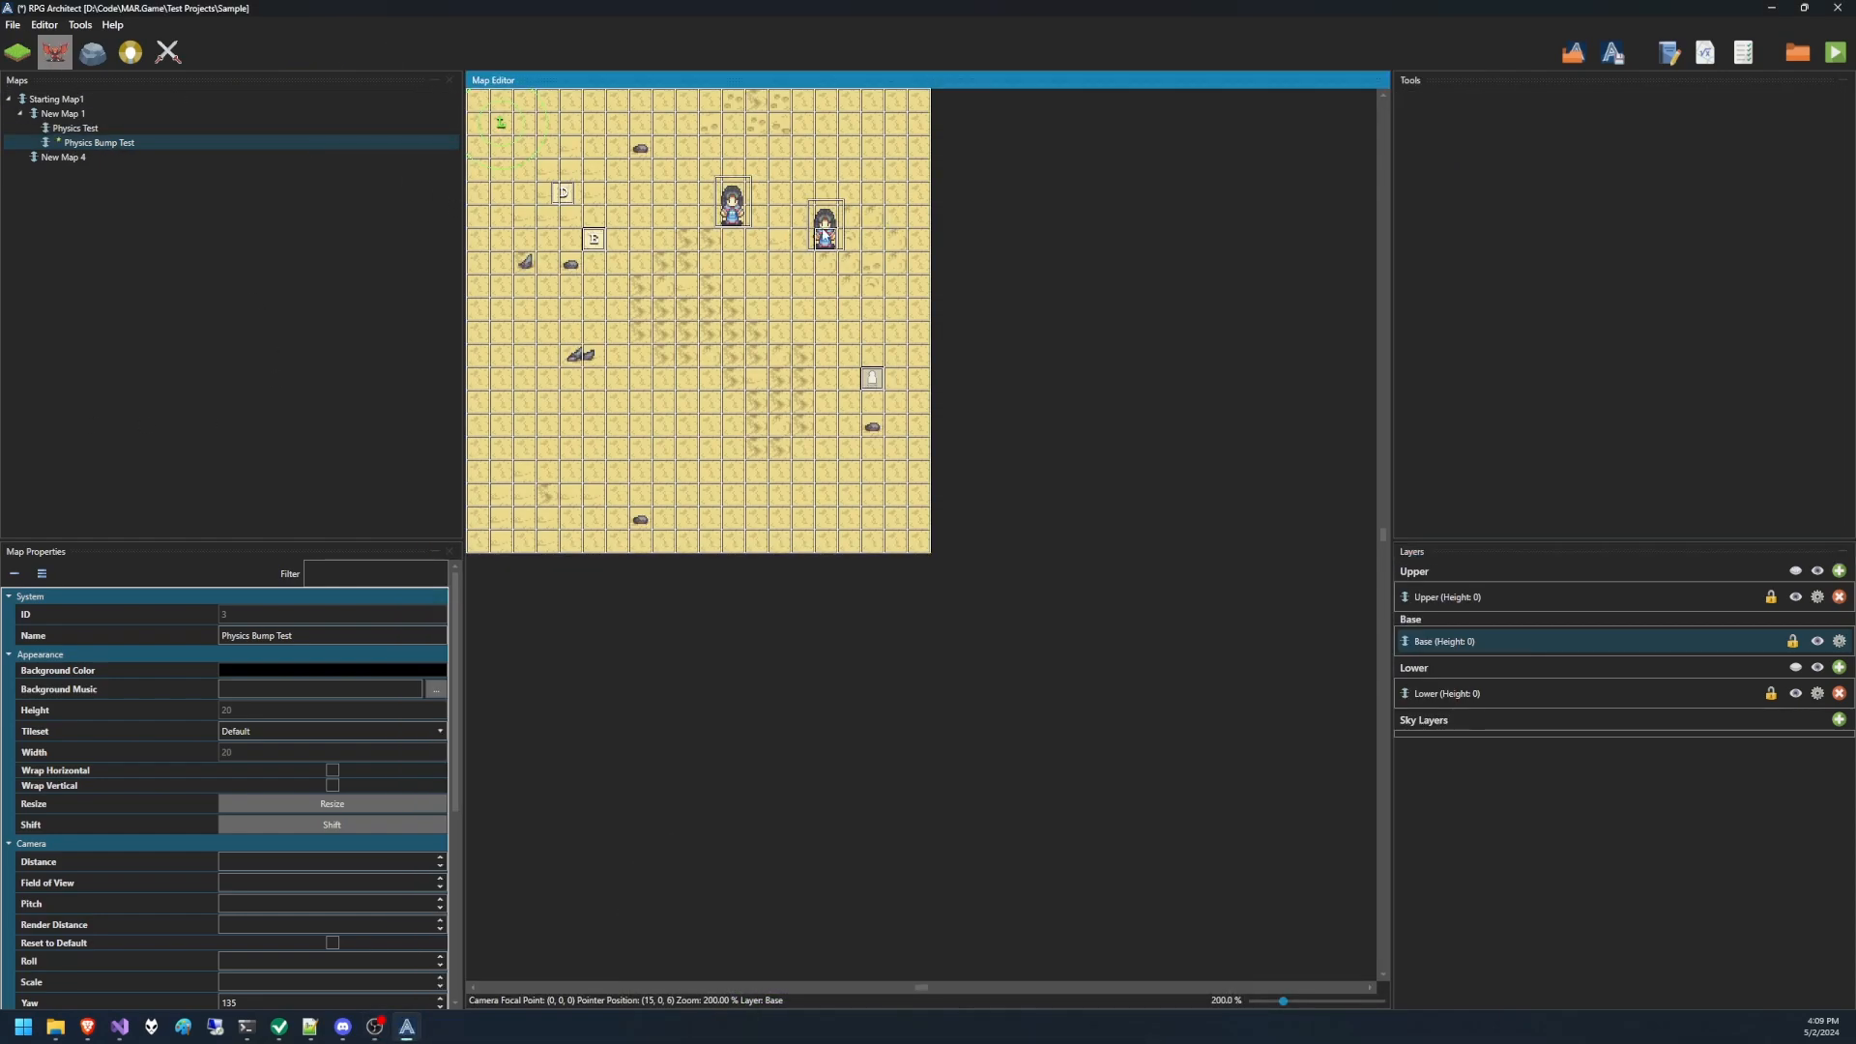
double_click(823, 228)
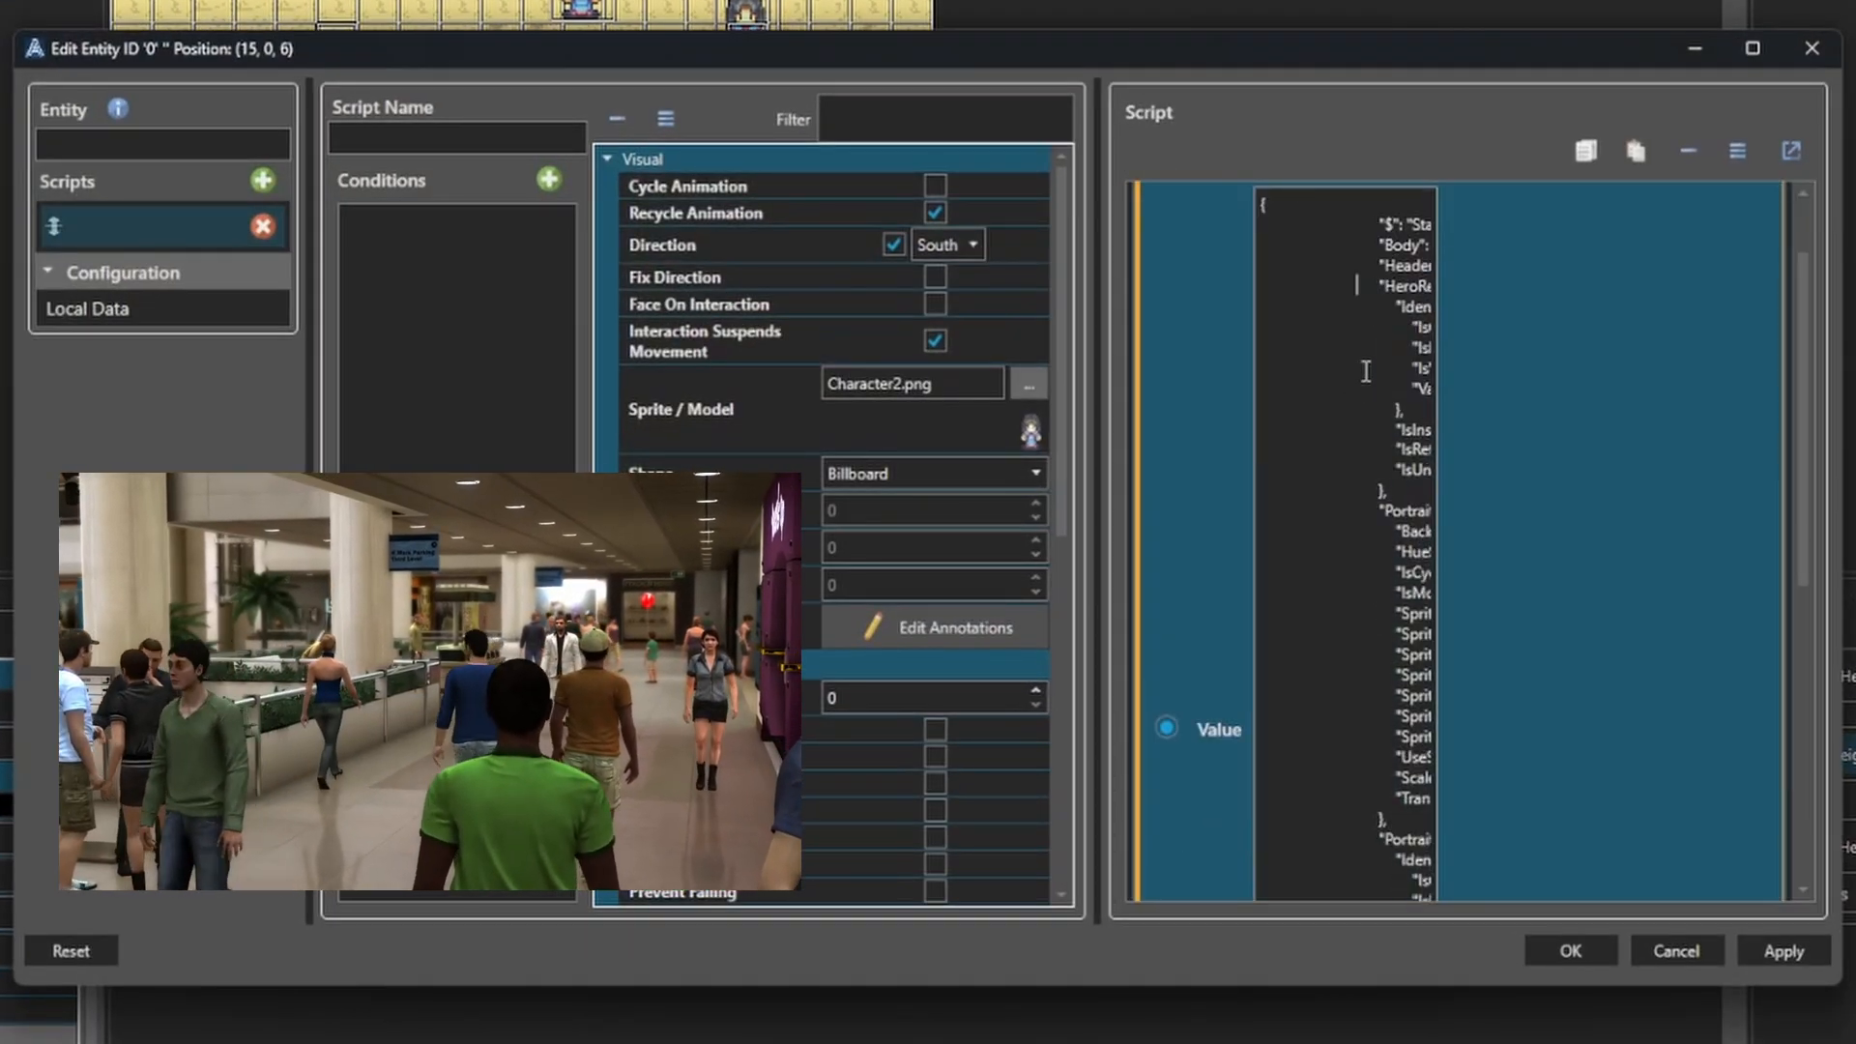
scroll("down", 3)
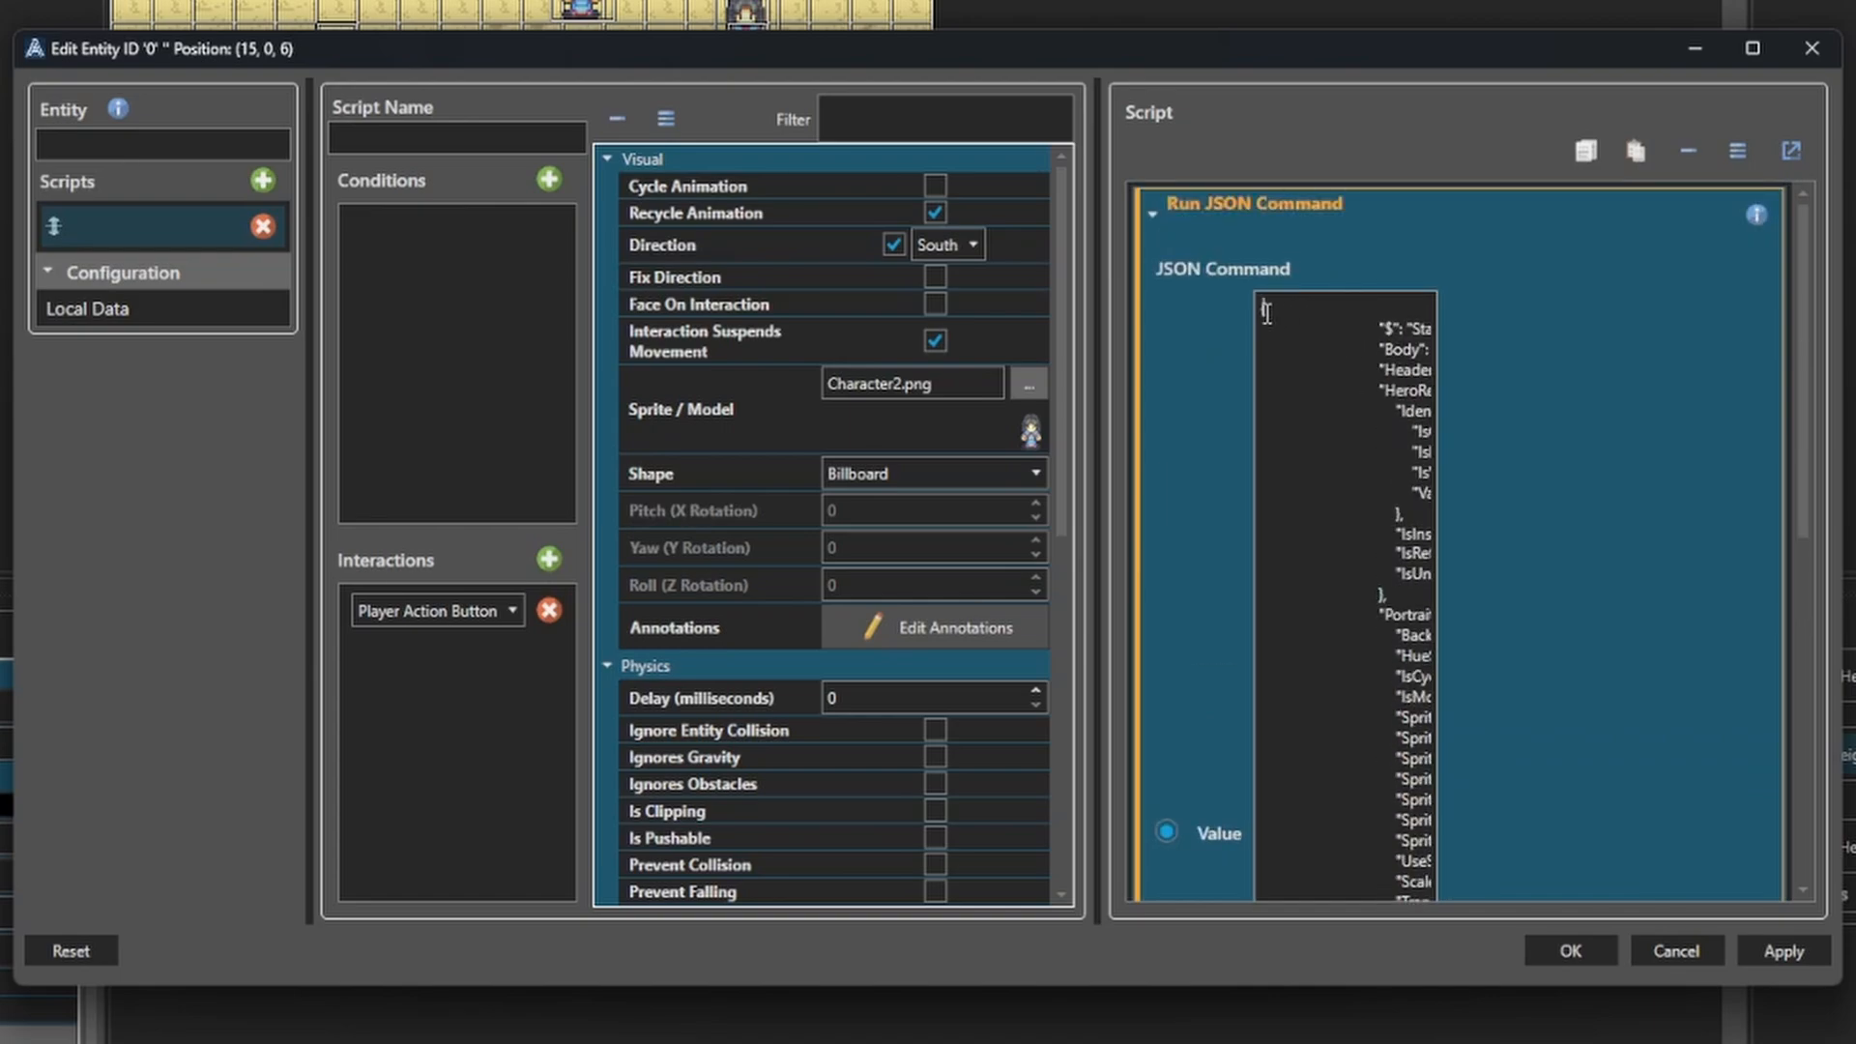
scroll("down", 3)
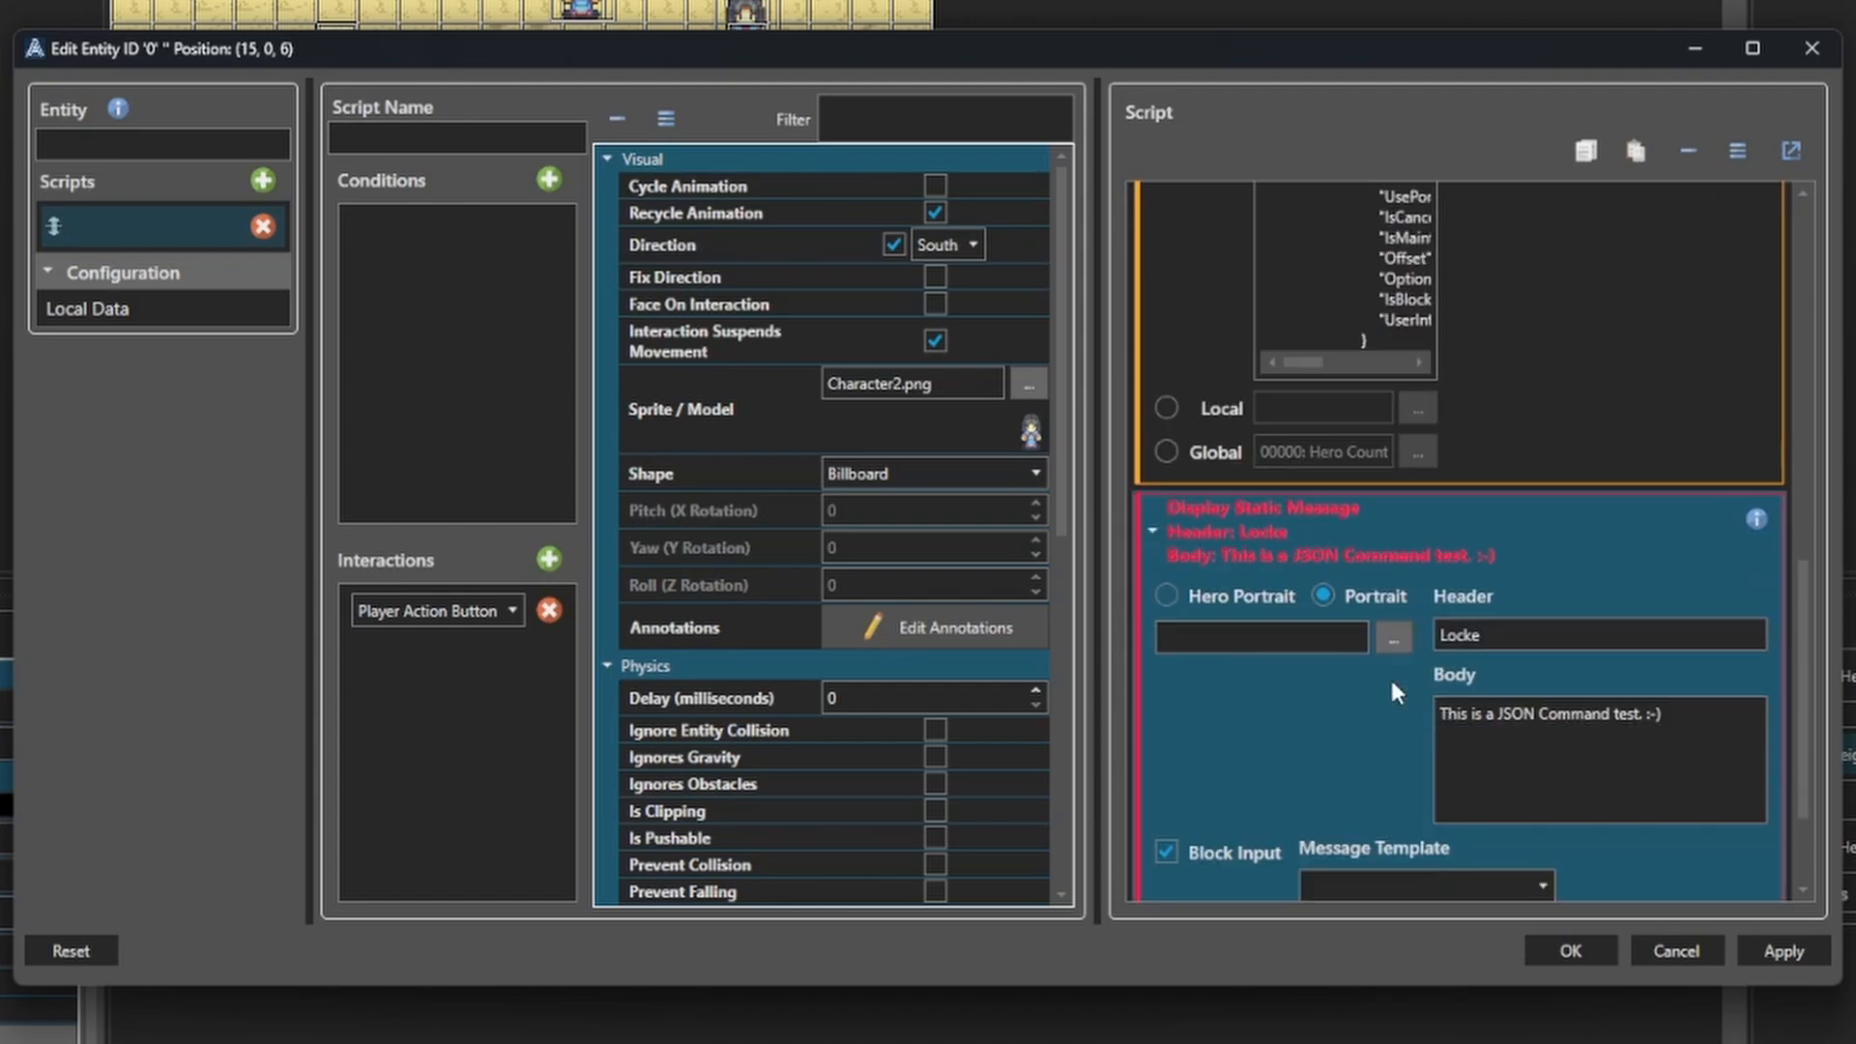
scroll("down", 3)
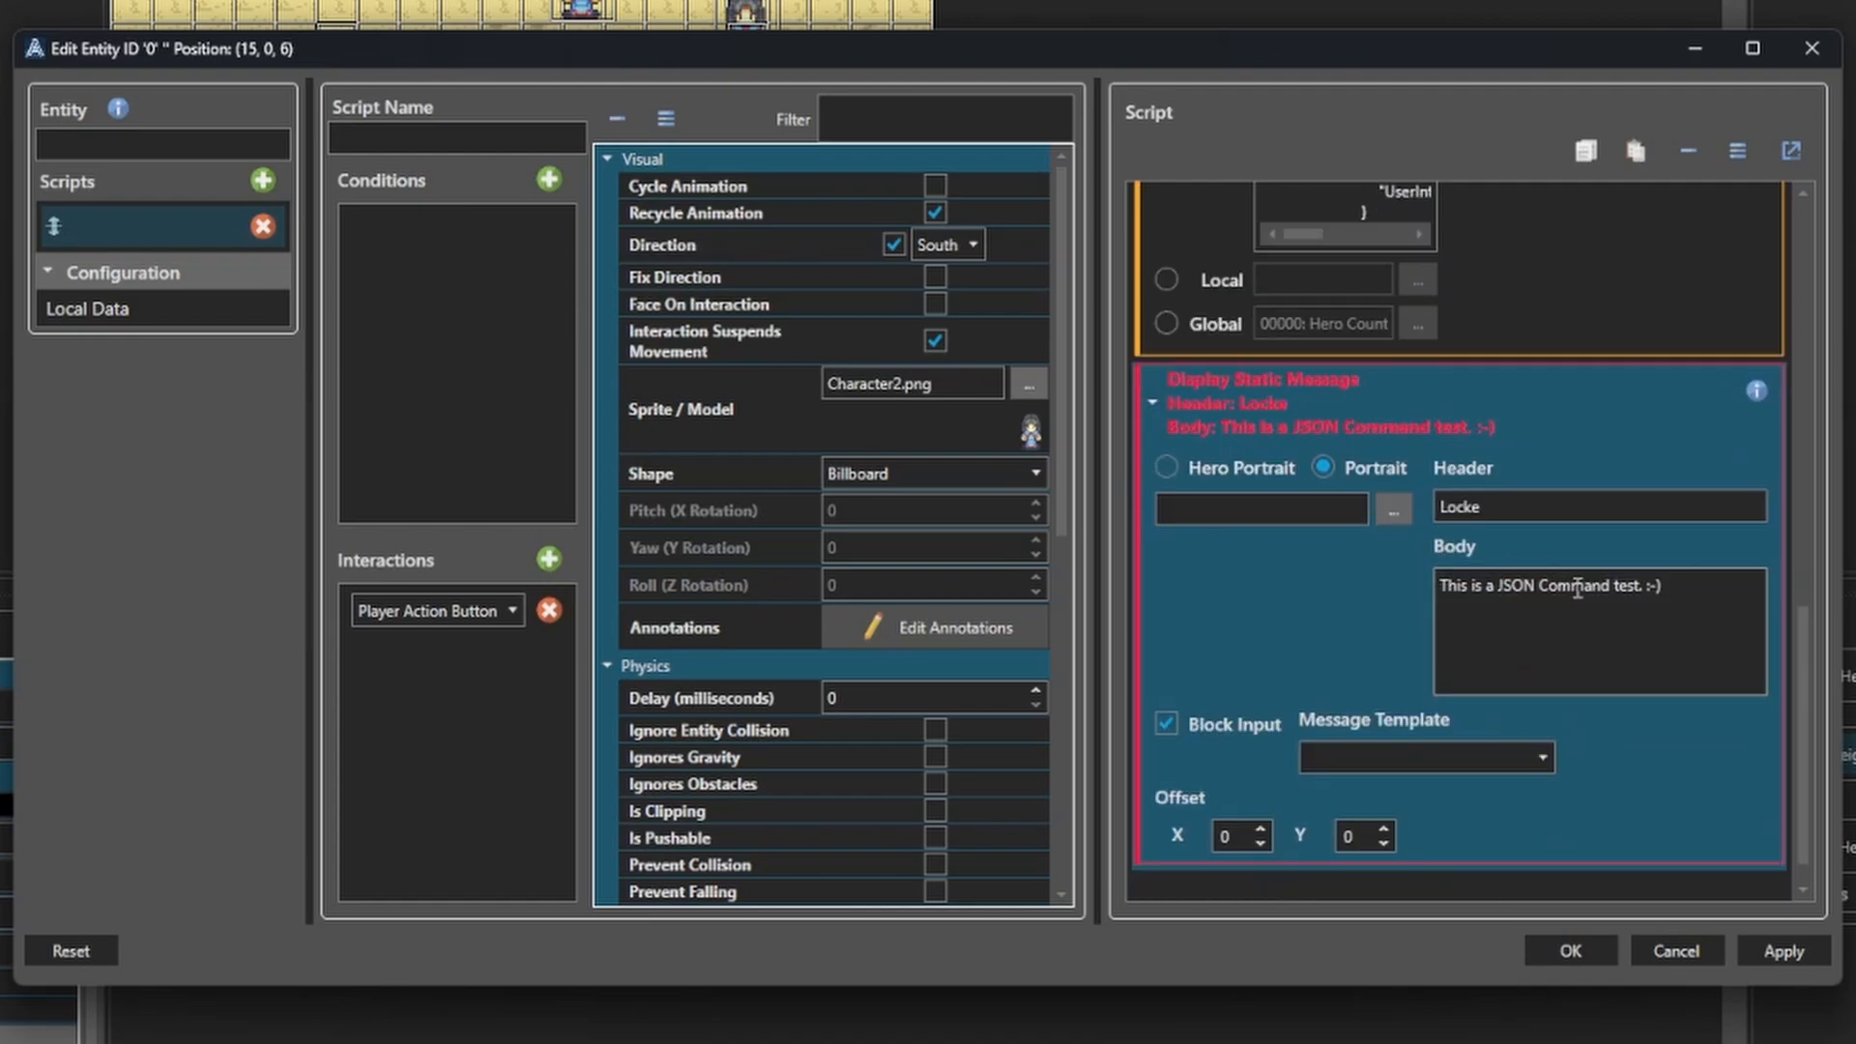
triple_click(1549, 584)
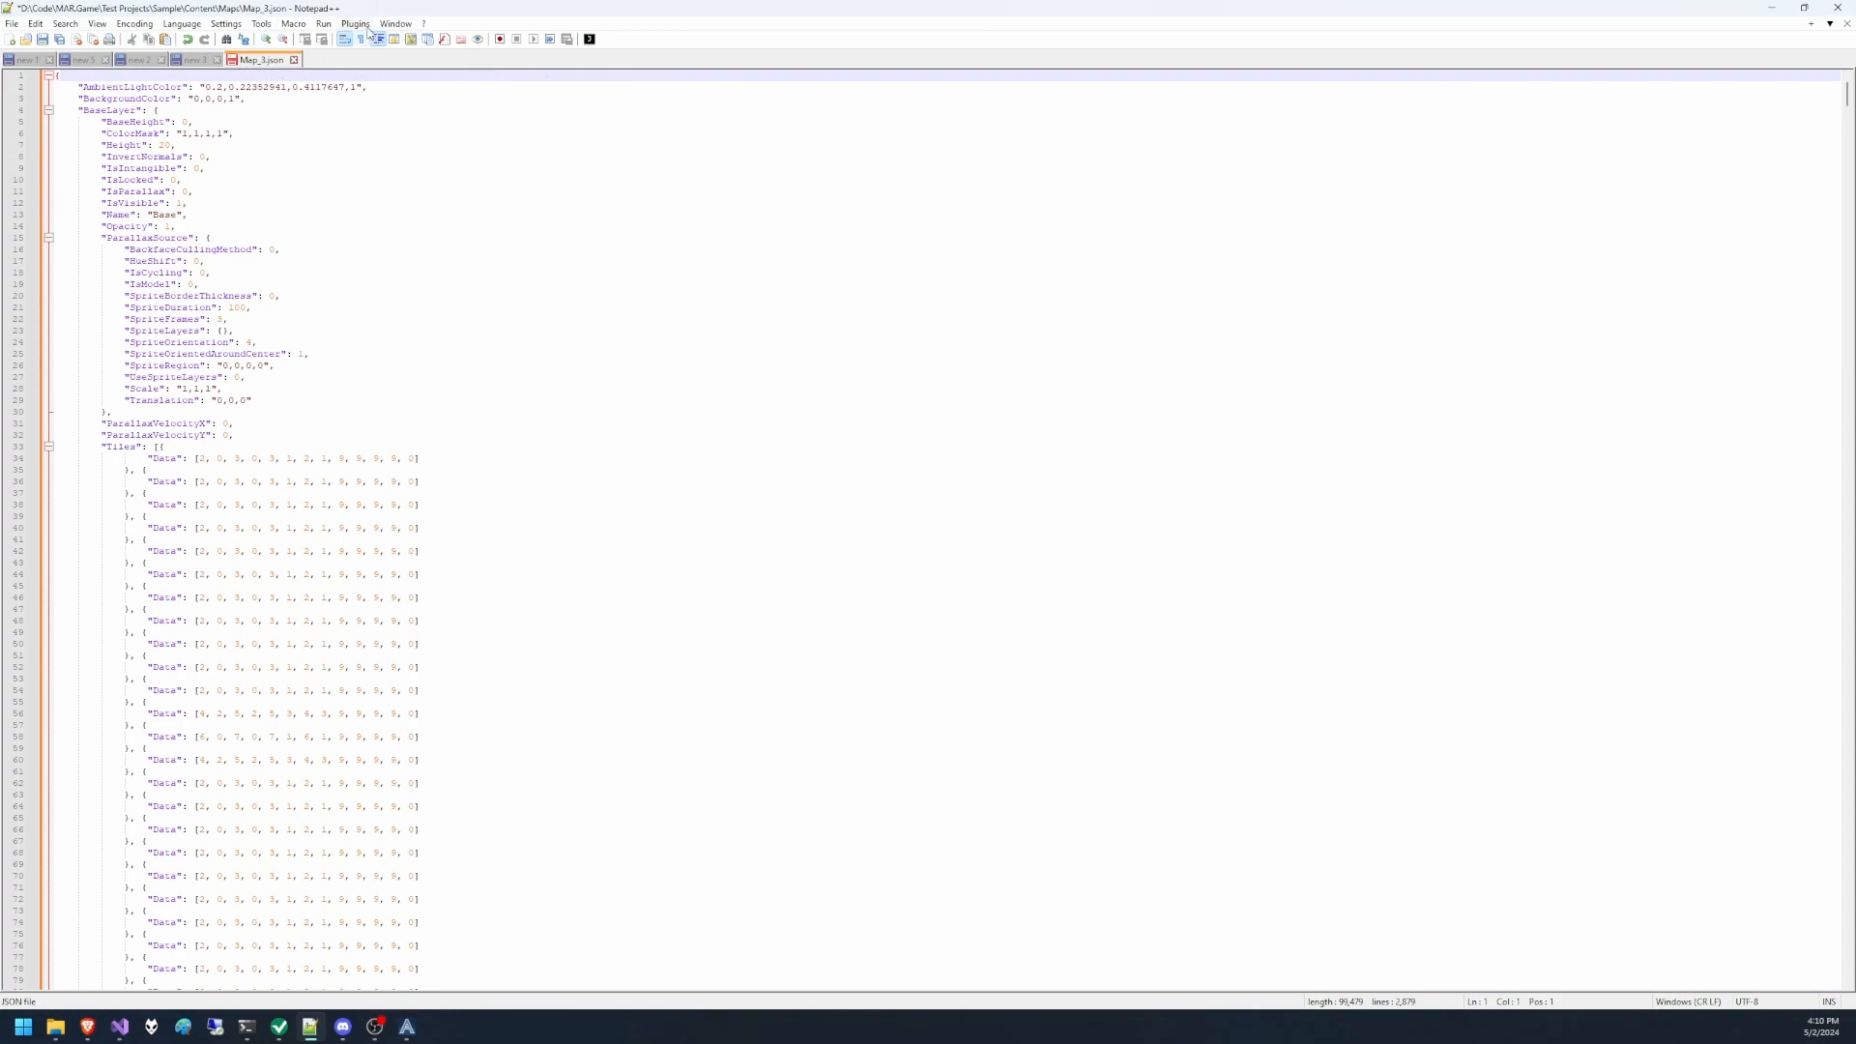
Find the StaticMessageCommand entries in the map's JSON text.
left_click(354, 23)
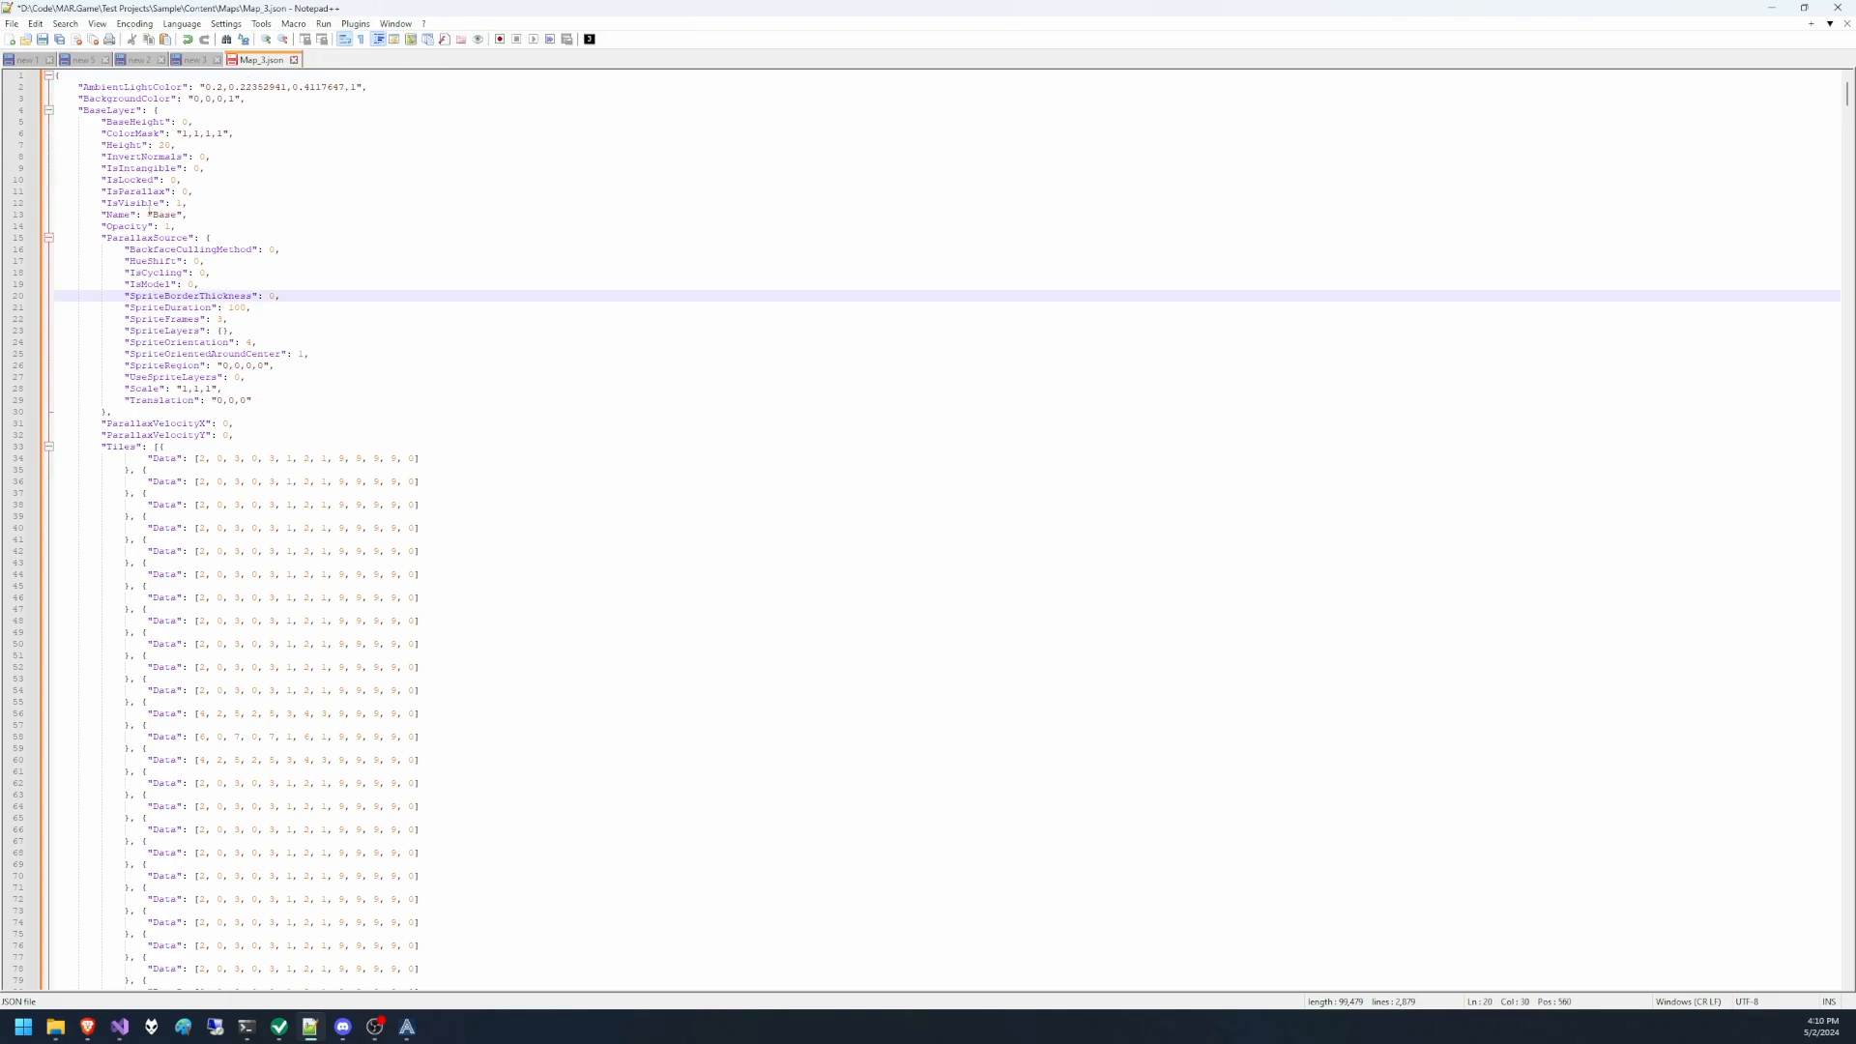
key("Ctrl+f")
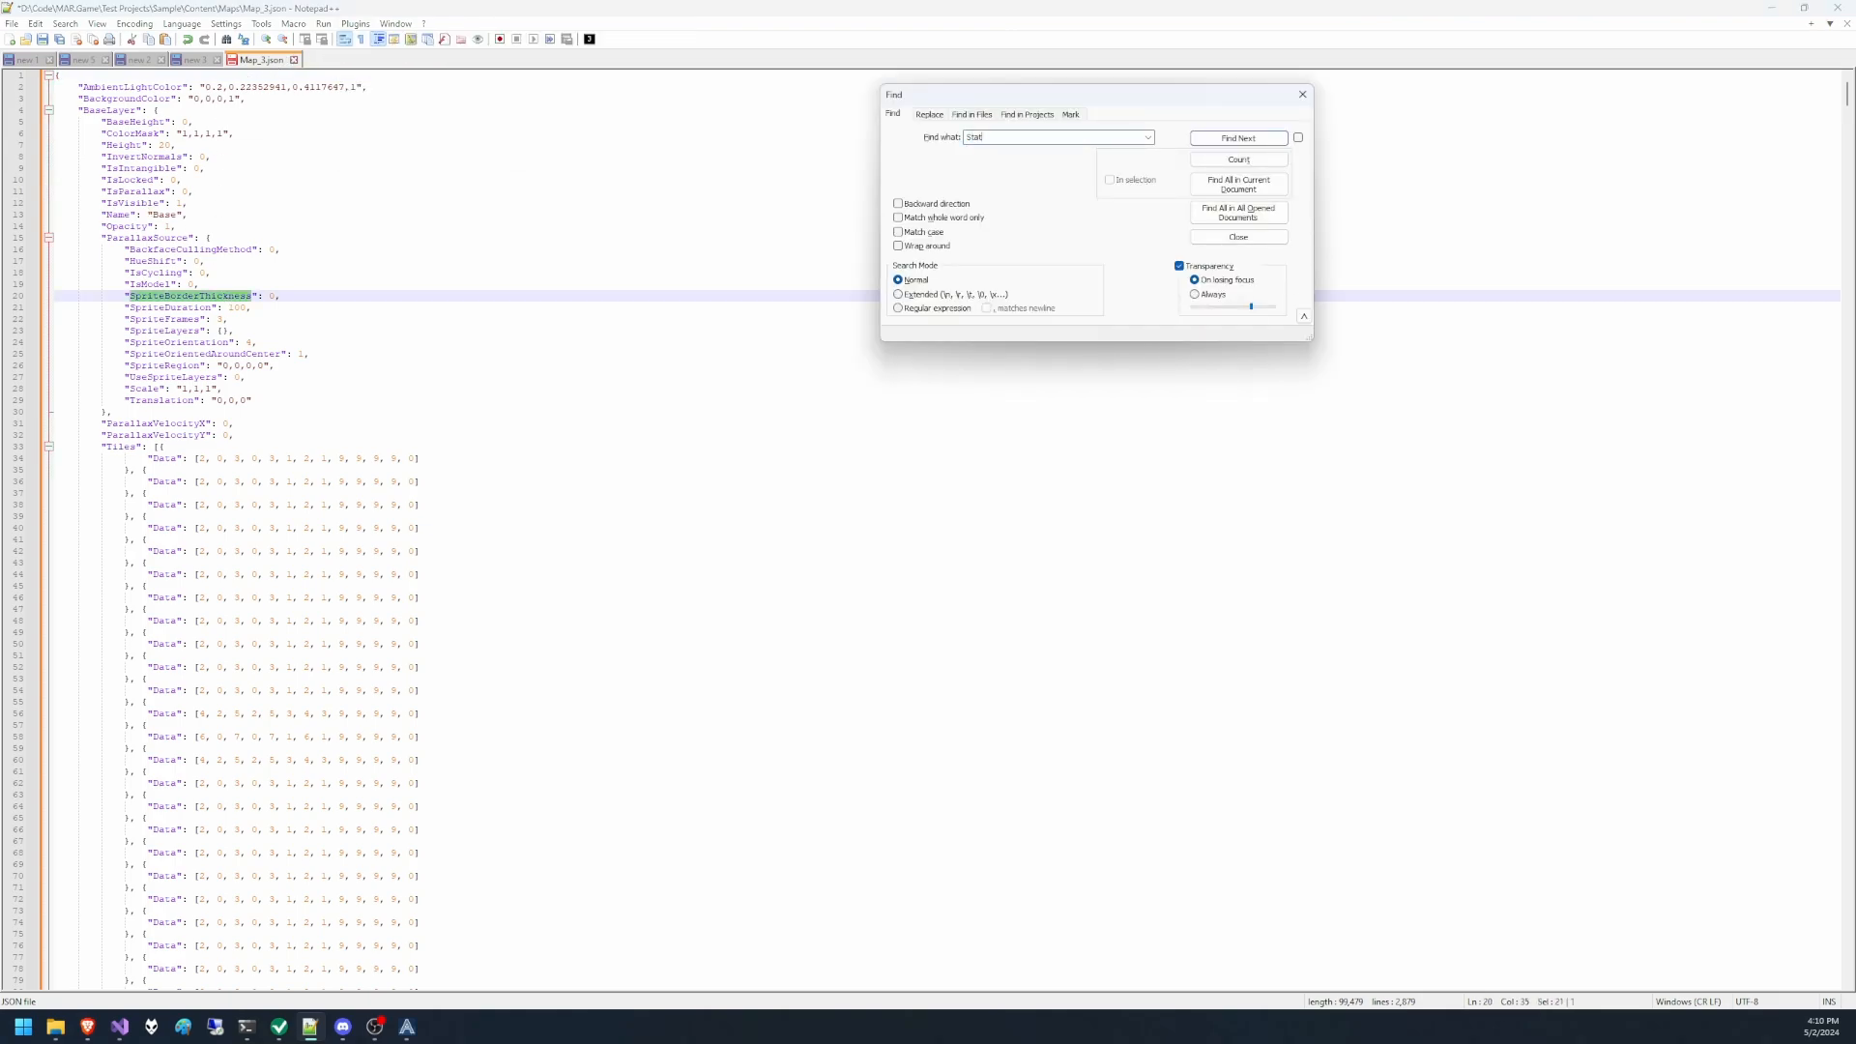
left_click(1237, 137)
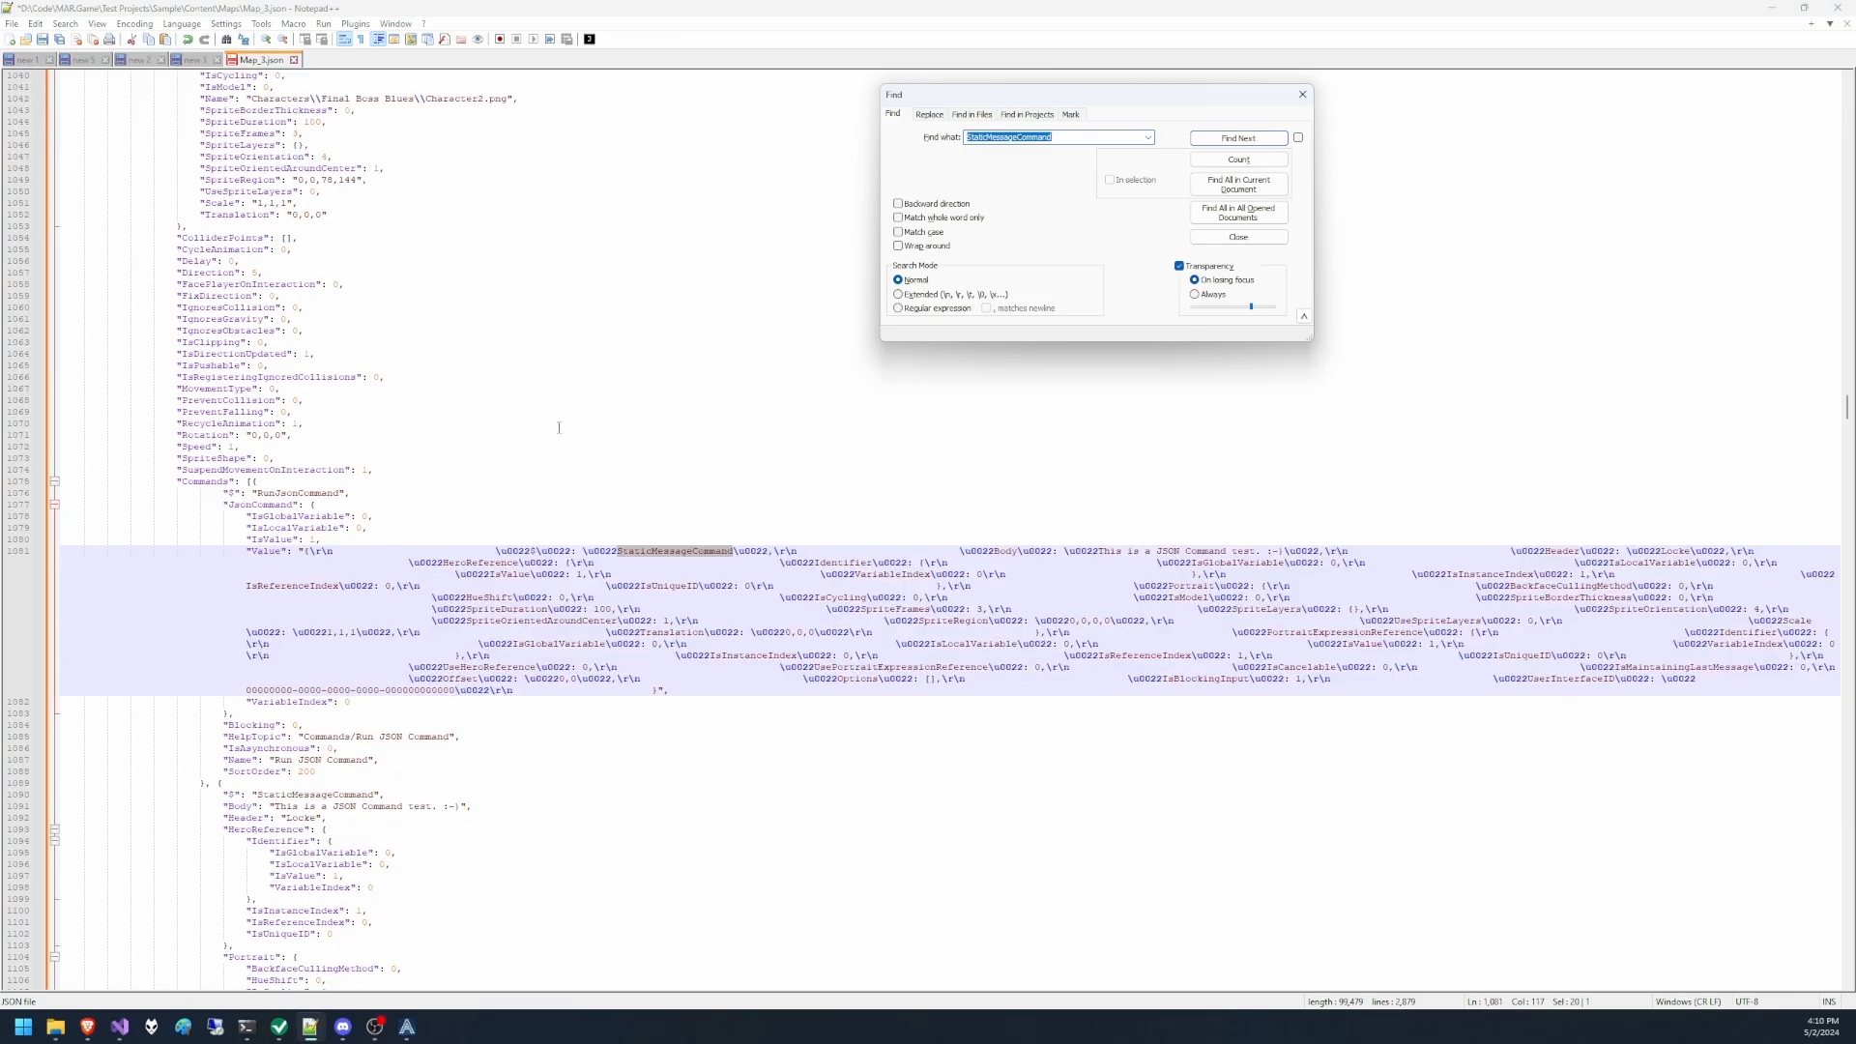
left_click(1237, 139)
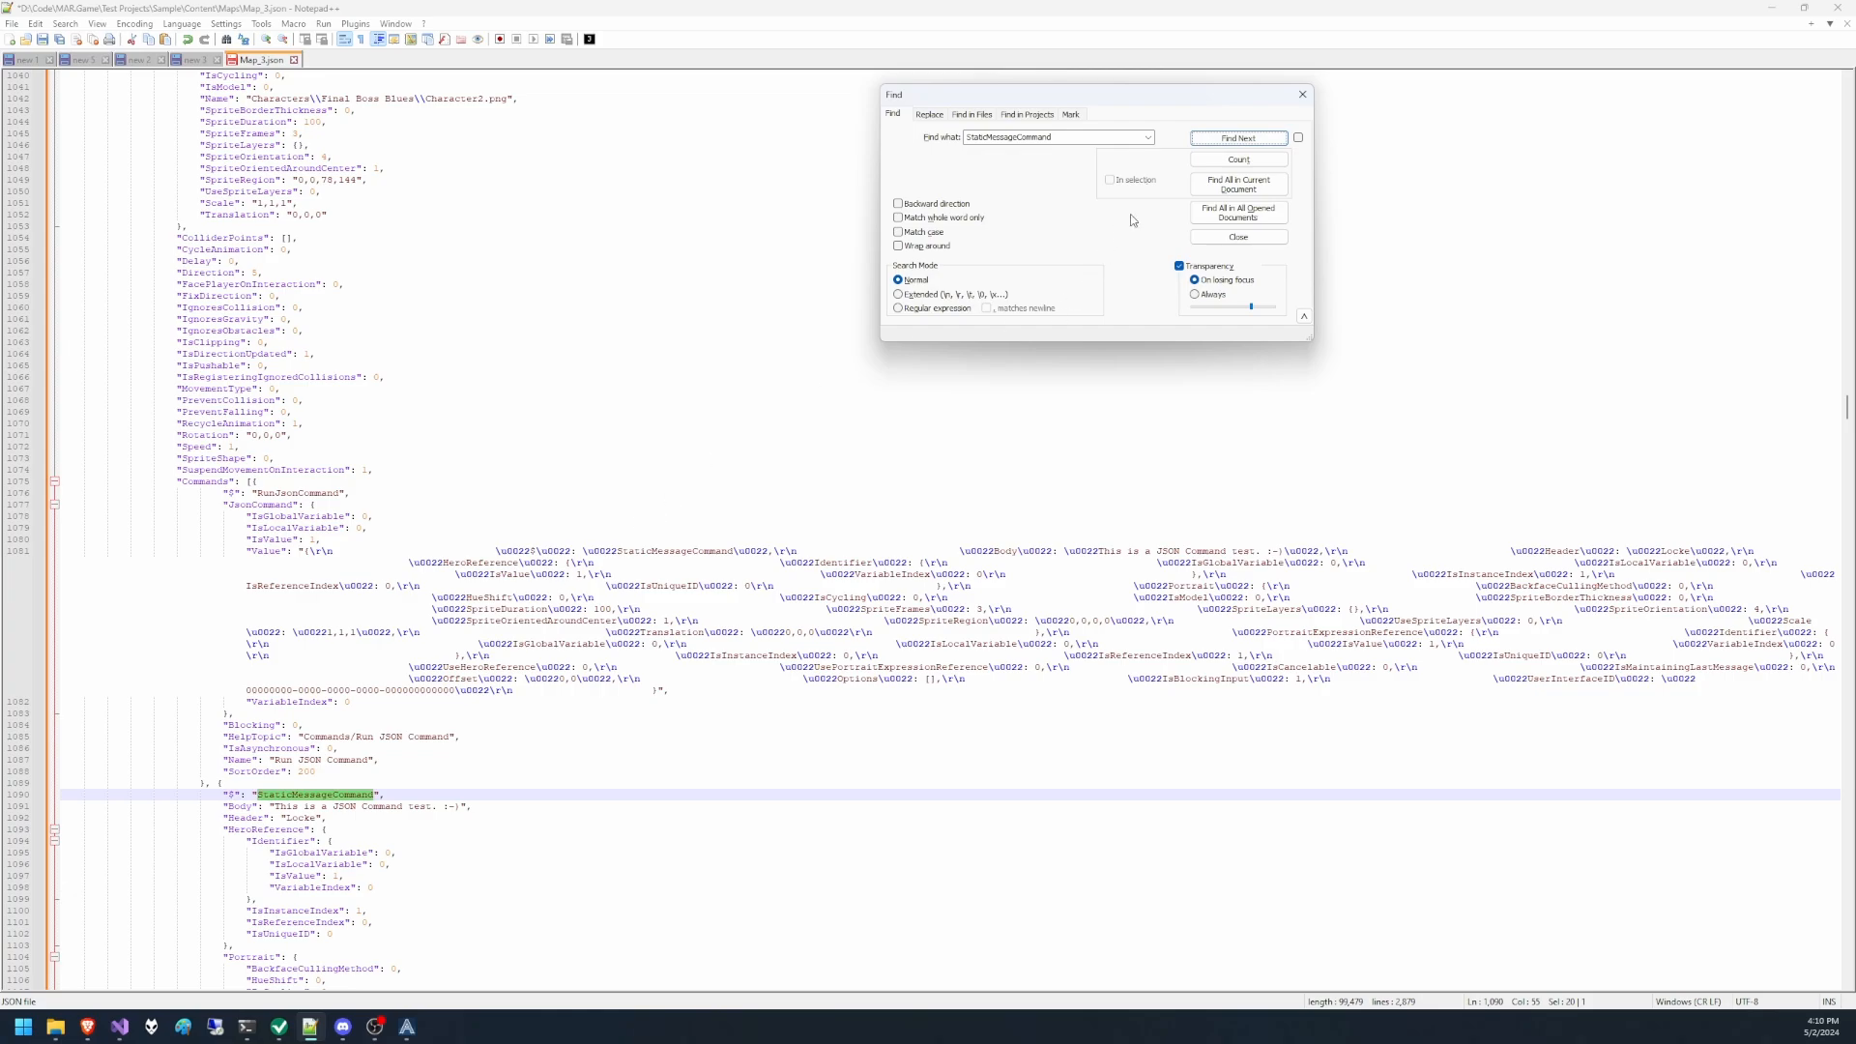
left_click(1237, 236)
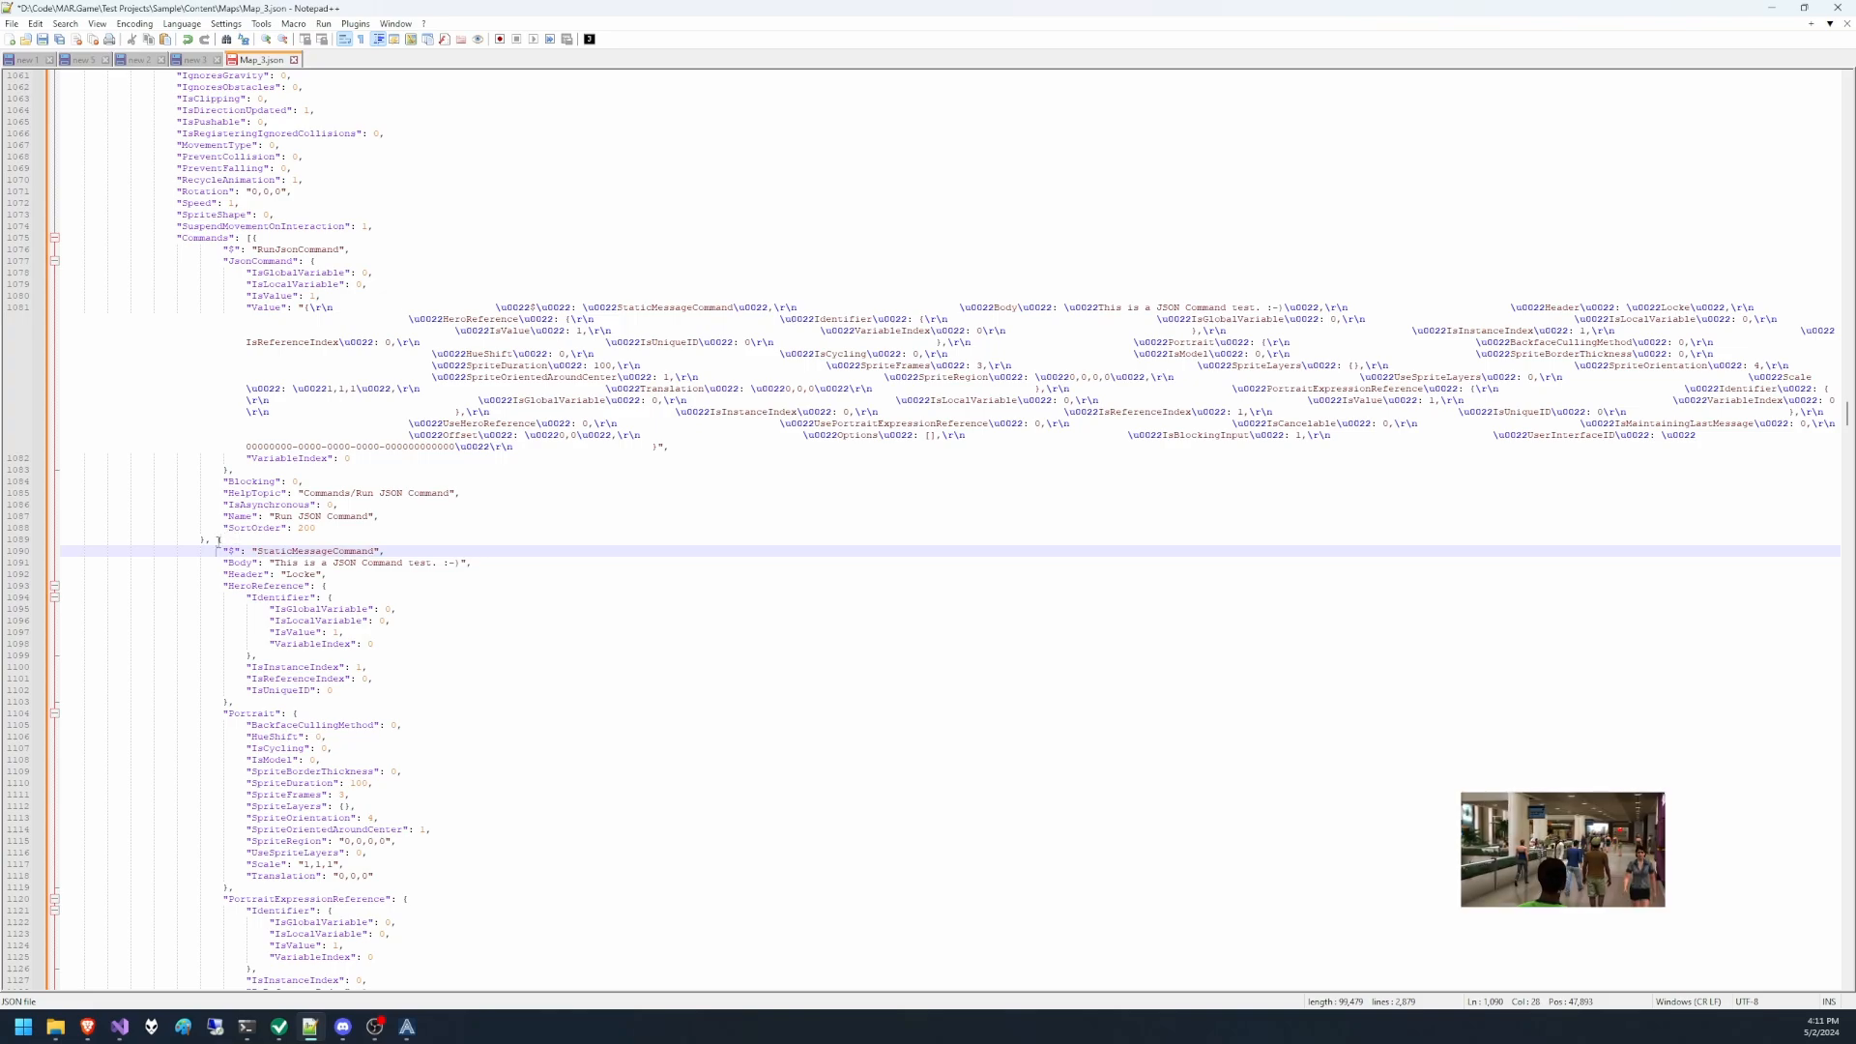
scroll("down", 3)
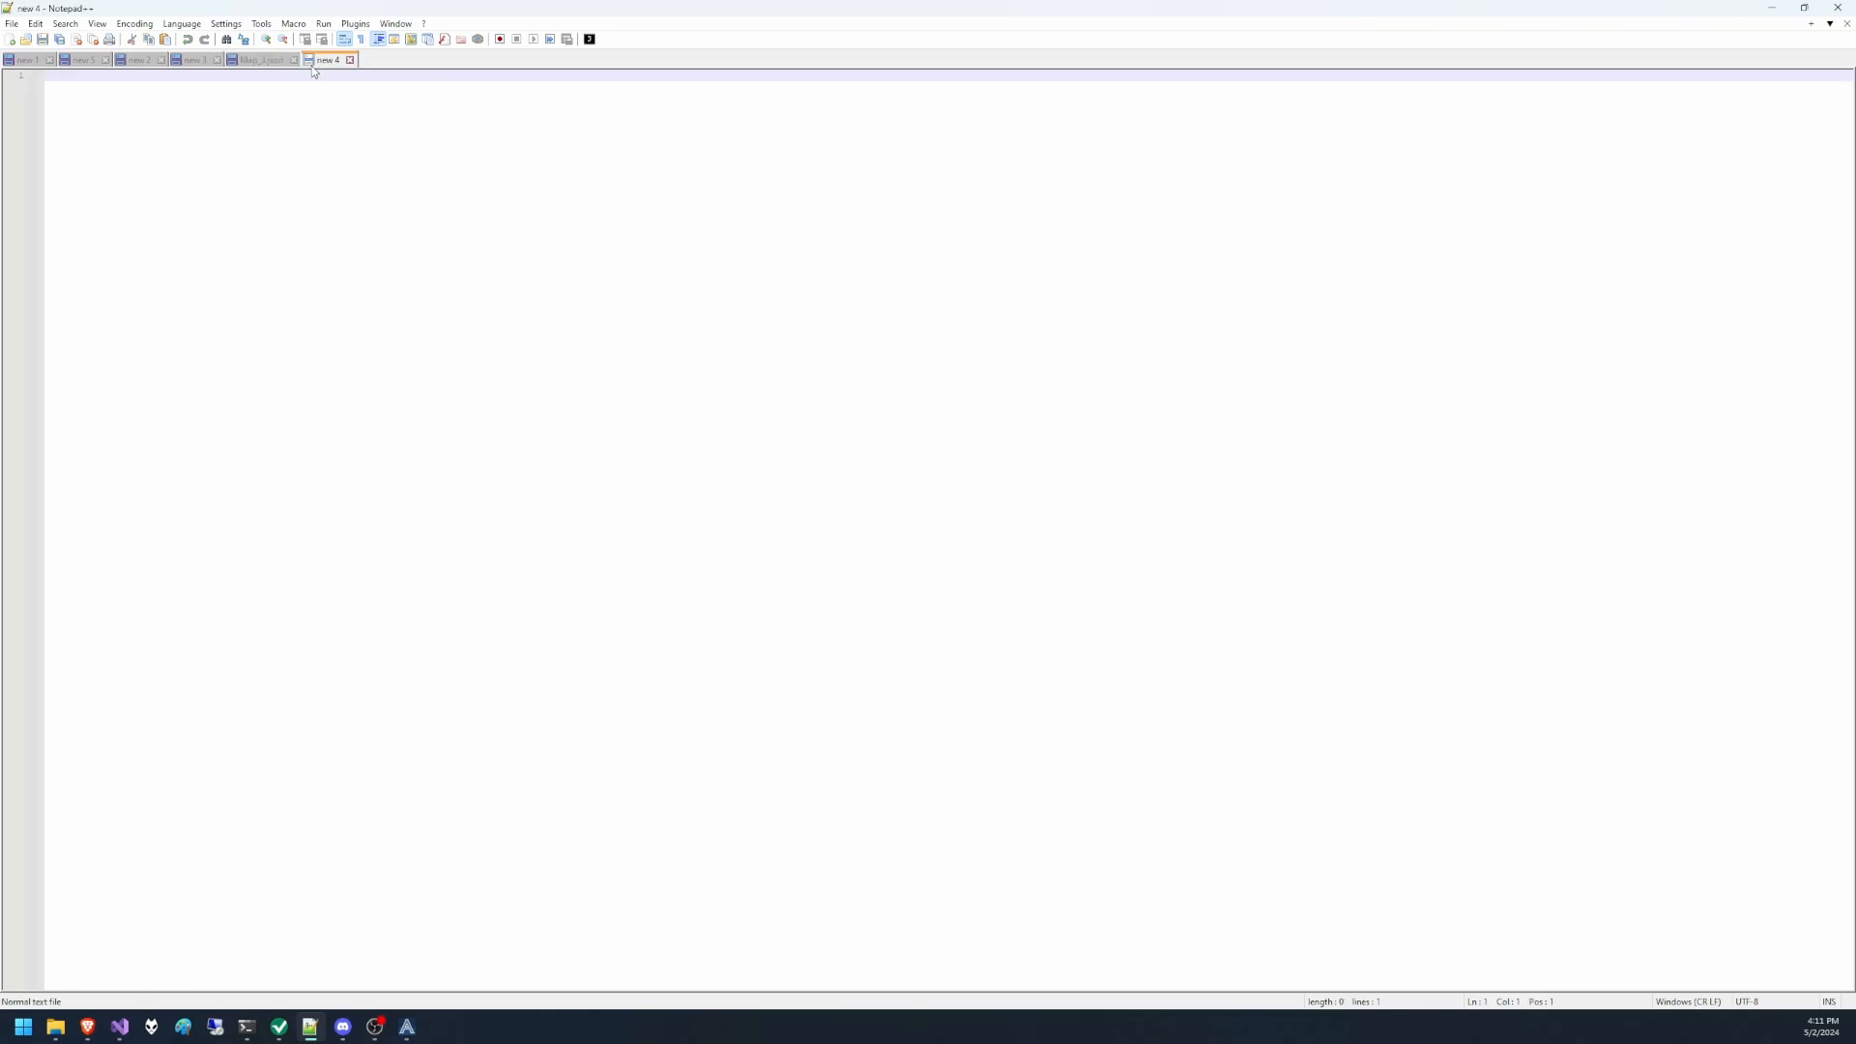
Minify the pasted StaticMessageCommand JSON with JSMin and reword its Body text.
left_click(353, 24)
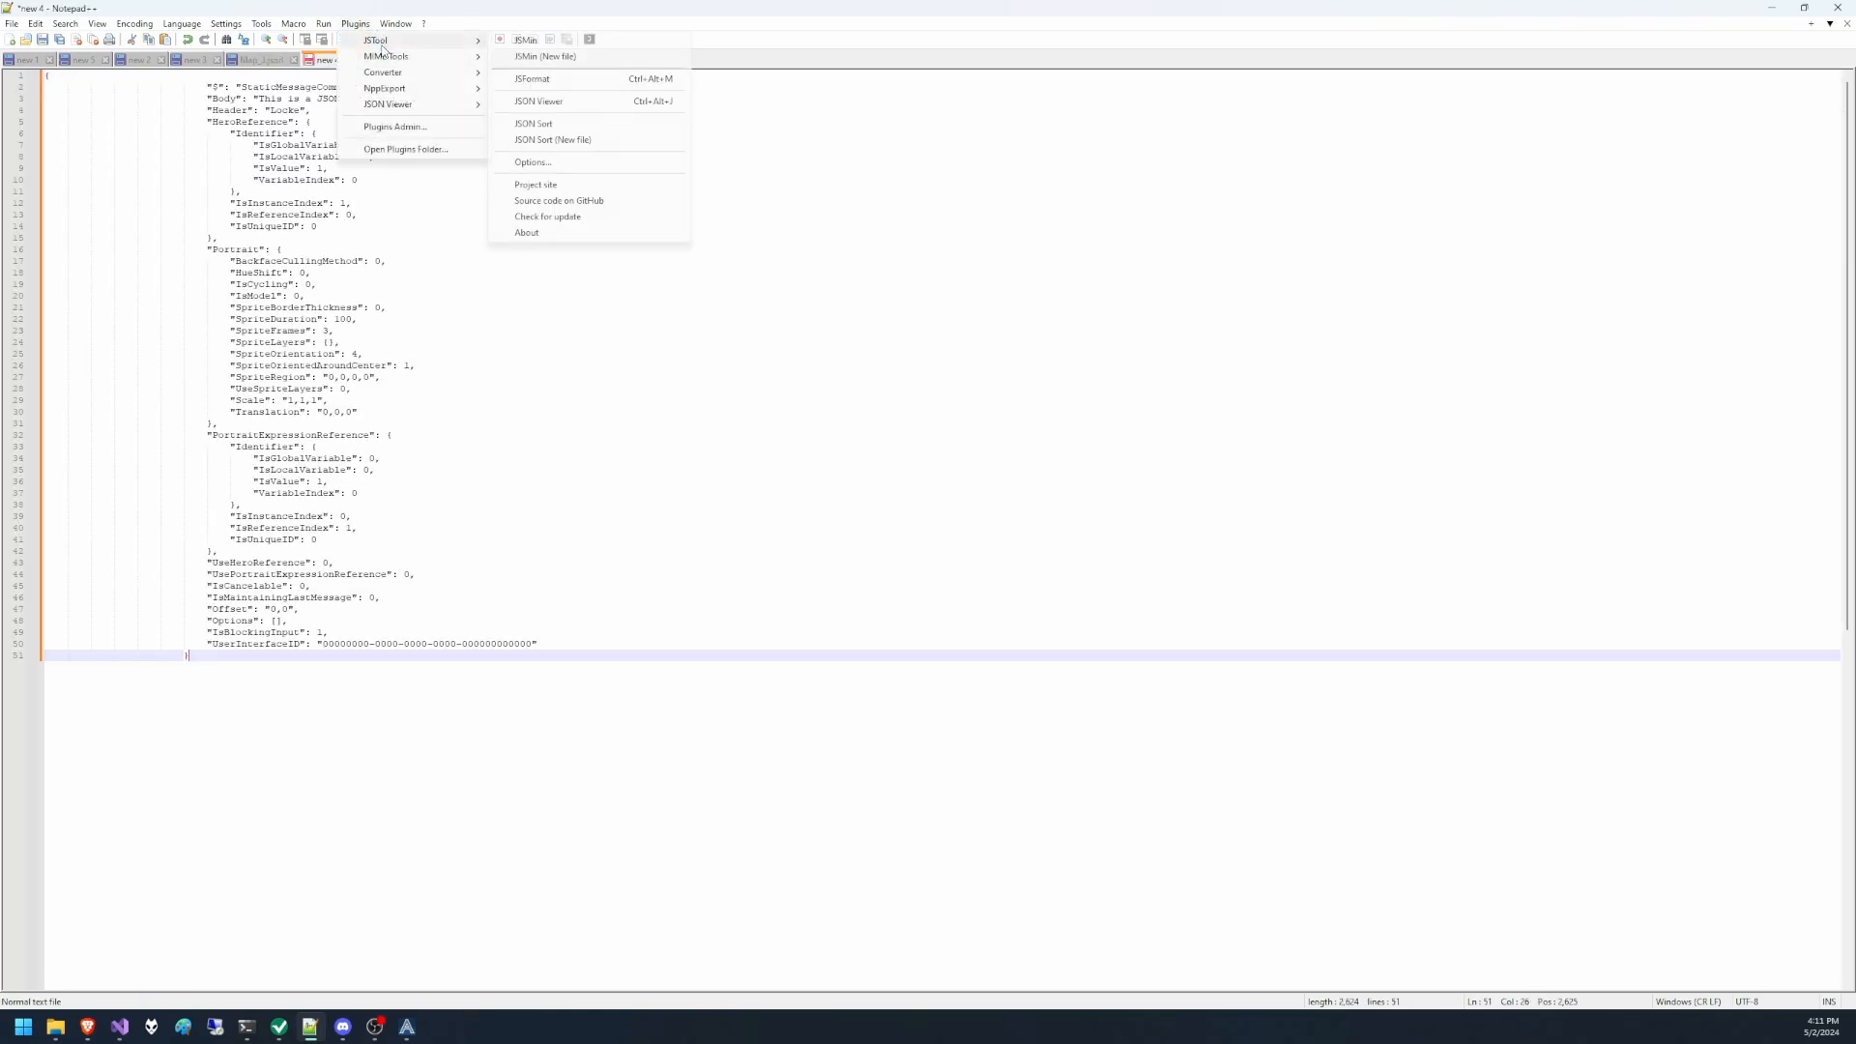
left_click(523, 39)
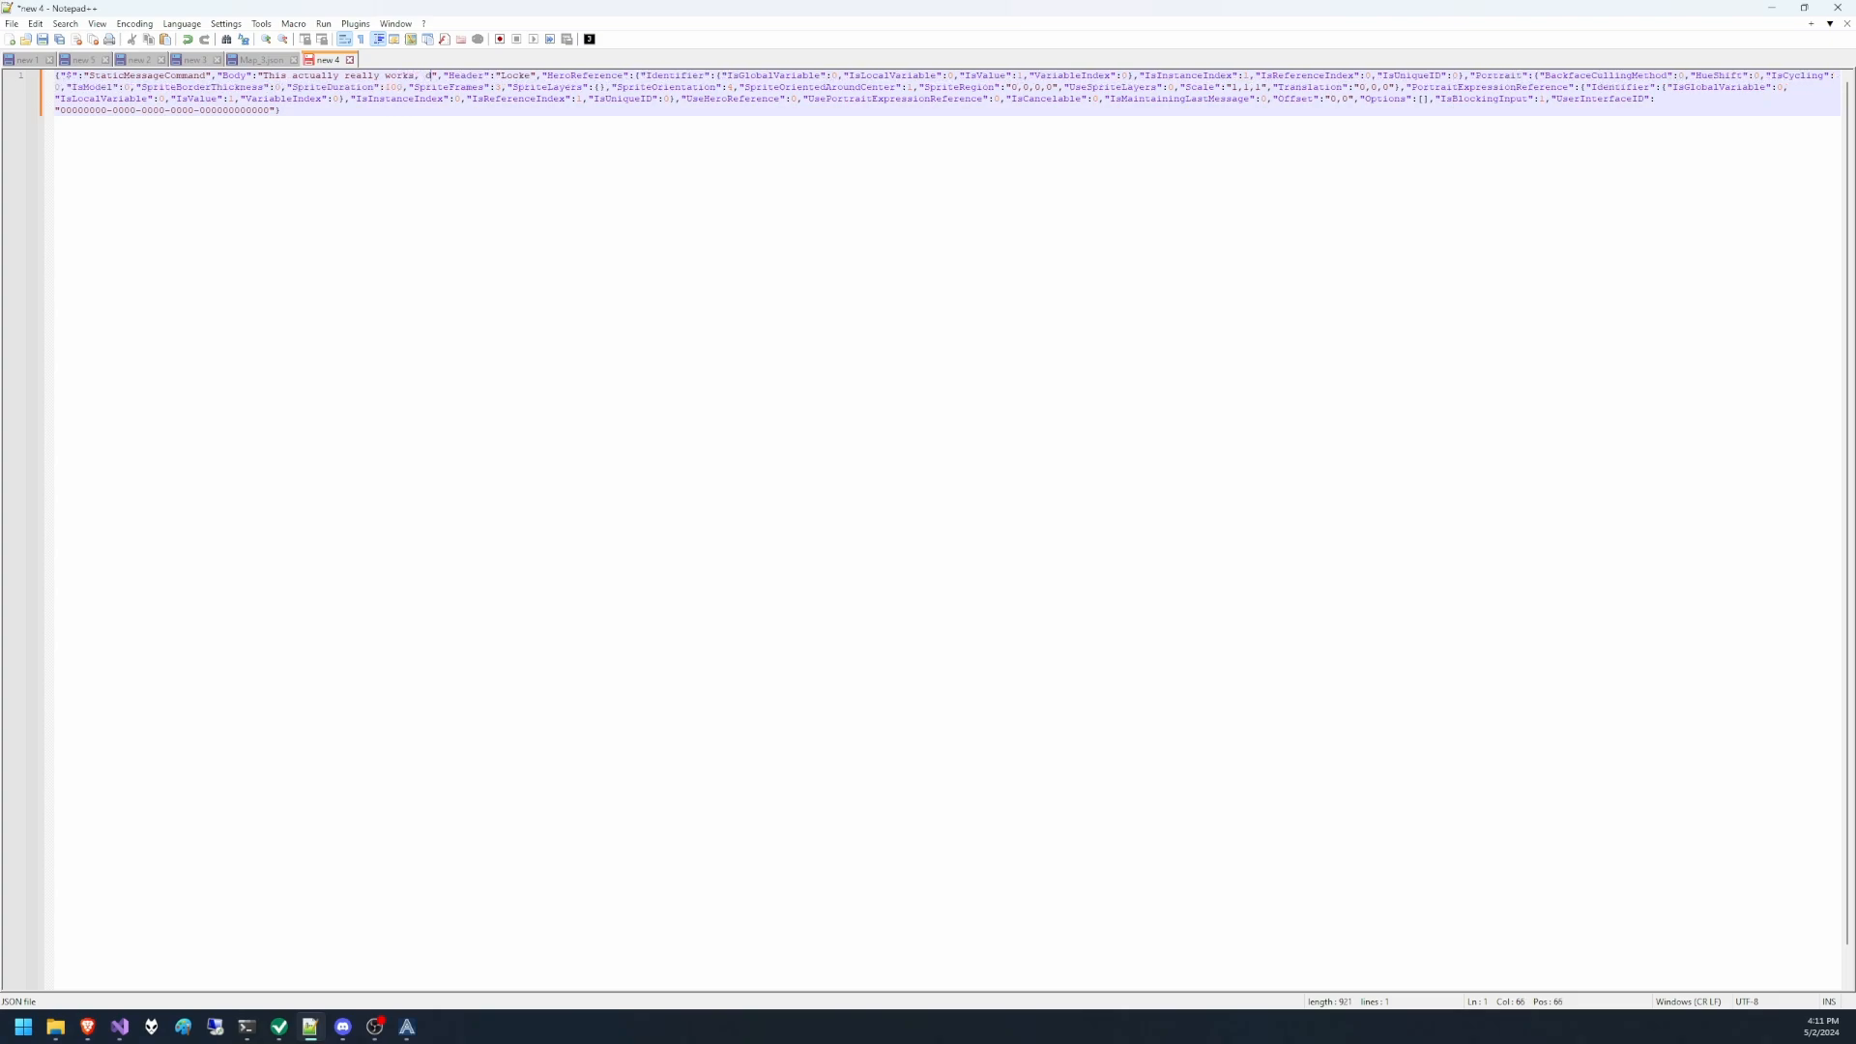
type("awg.  TM")
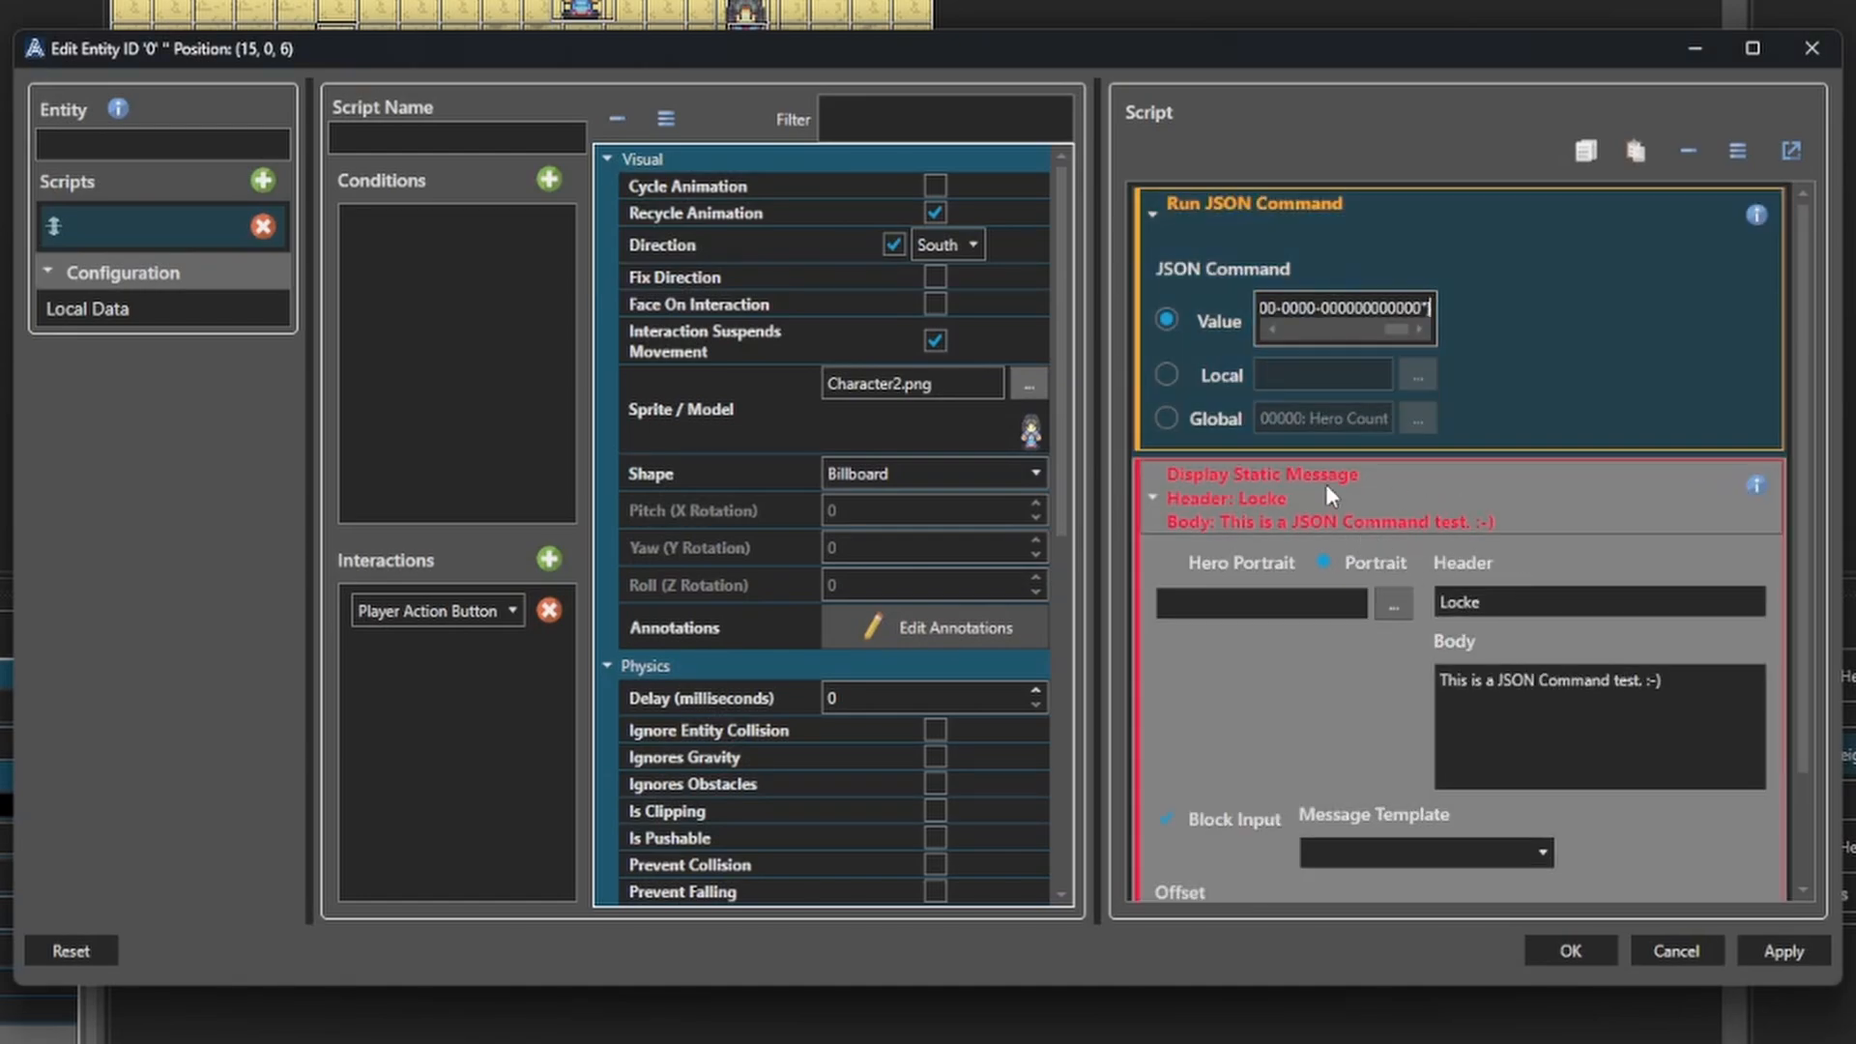
mouse_move(1463, 503)
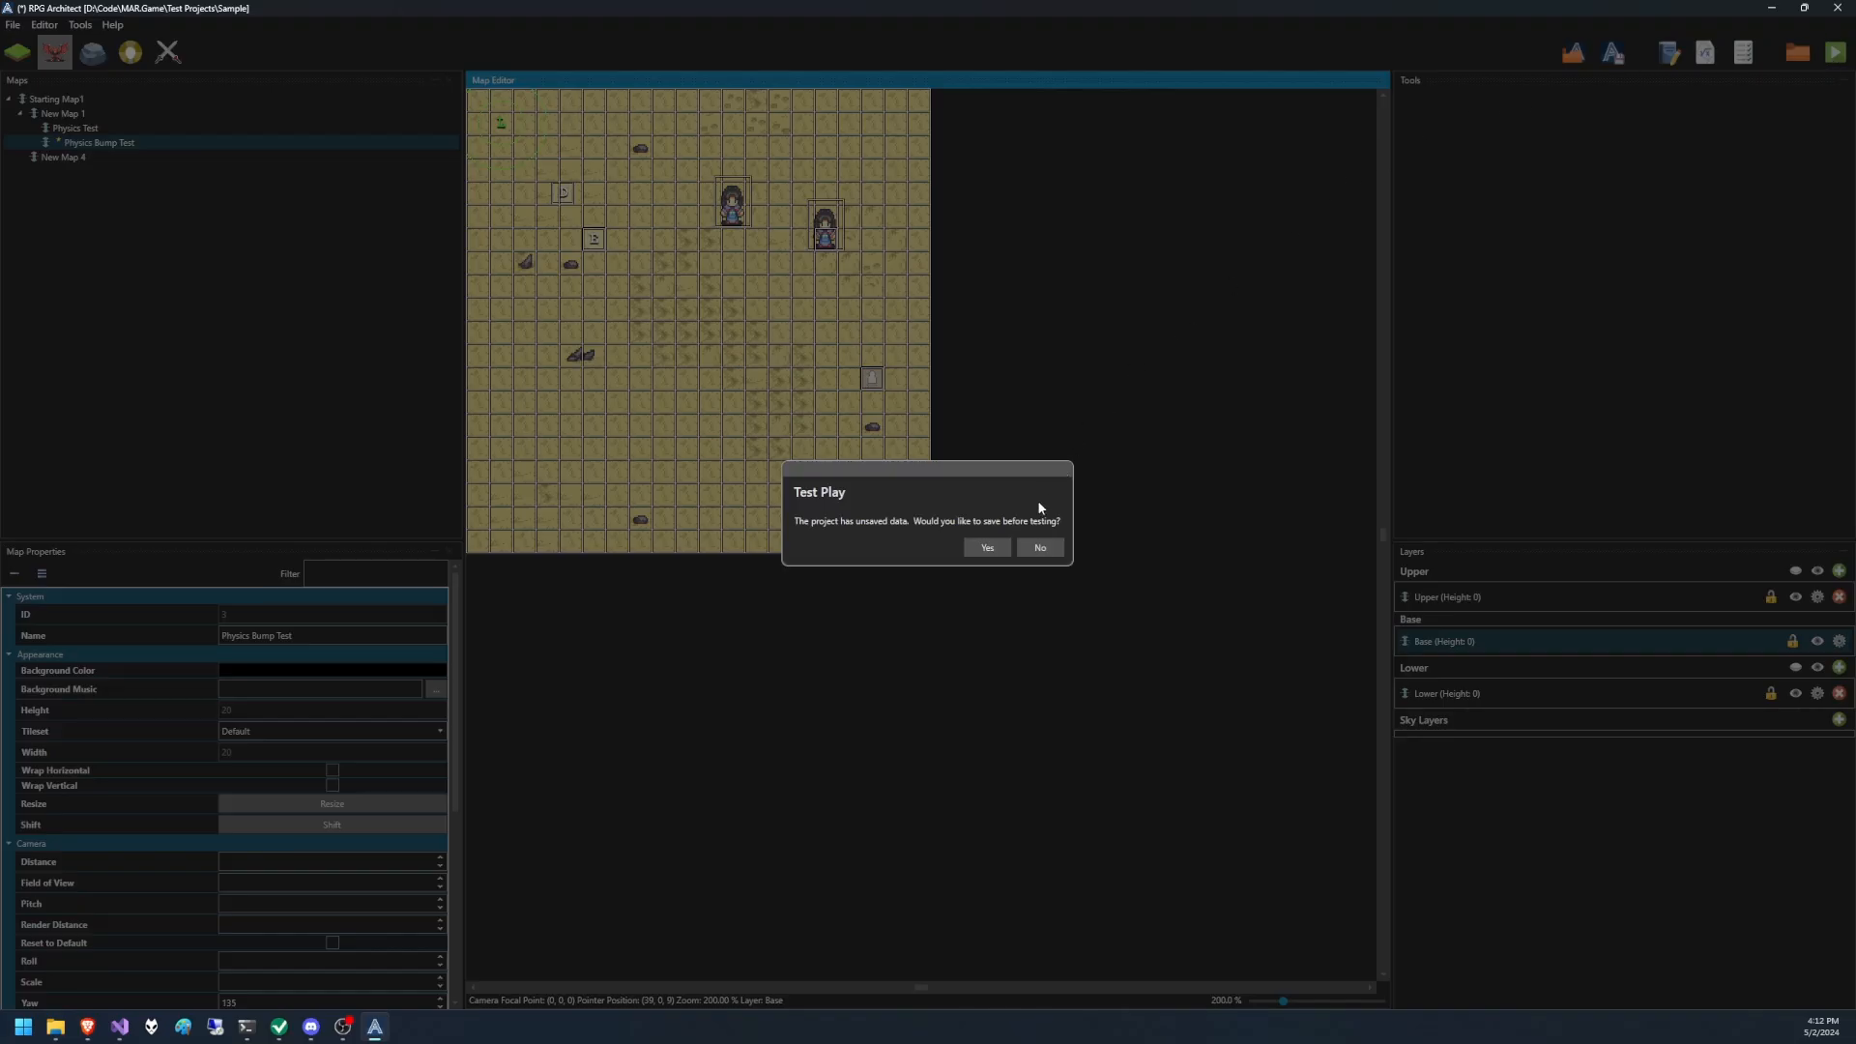
Launch a debug test play of the sample project after the save prompt.
left_click(986, 547)
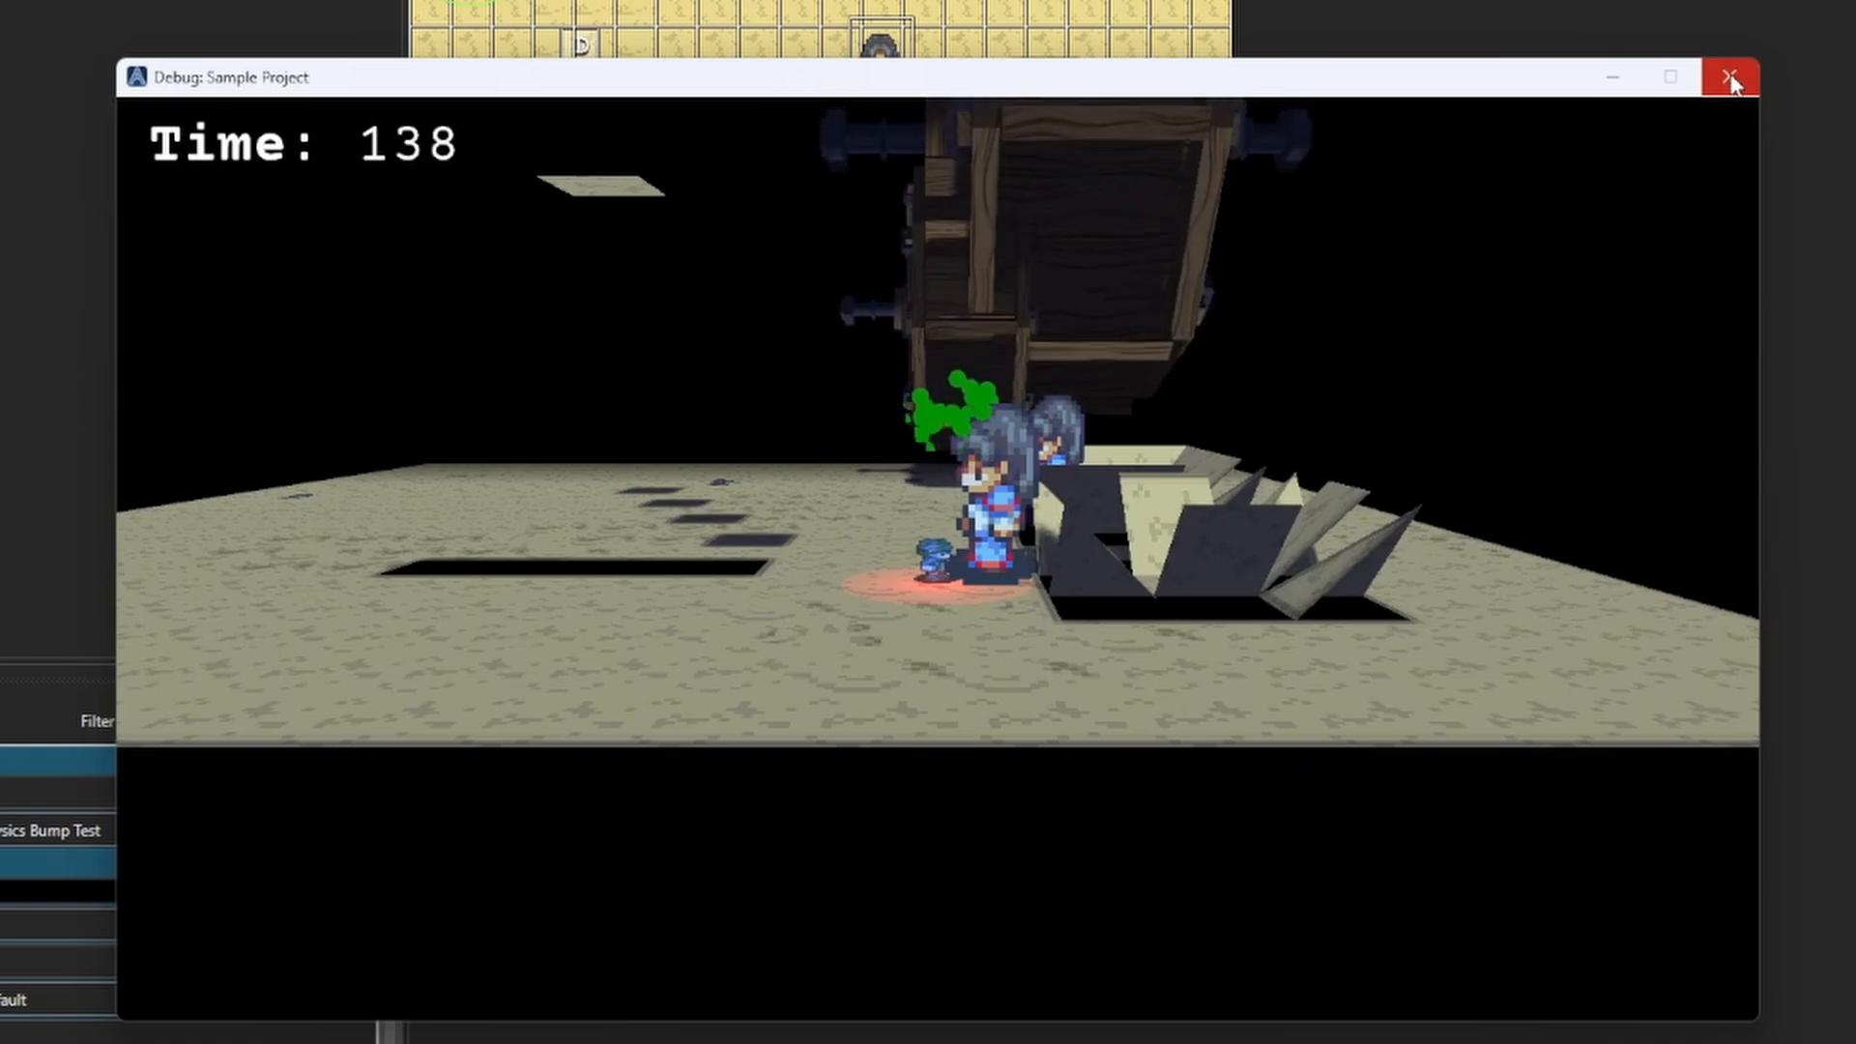
End the test play and check the body text inside the NPC's JSON command value.
left_click(1728, 78)
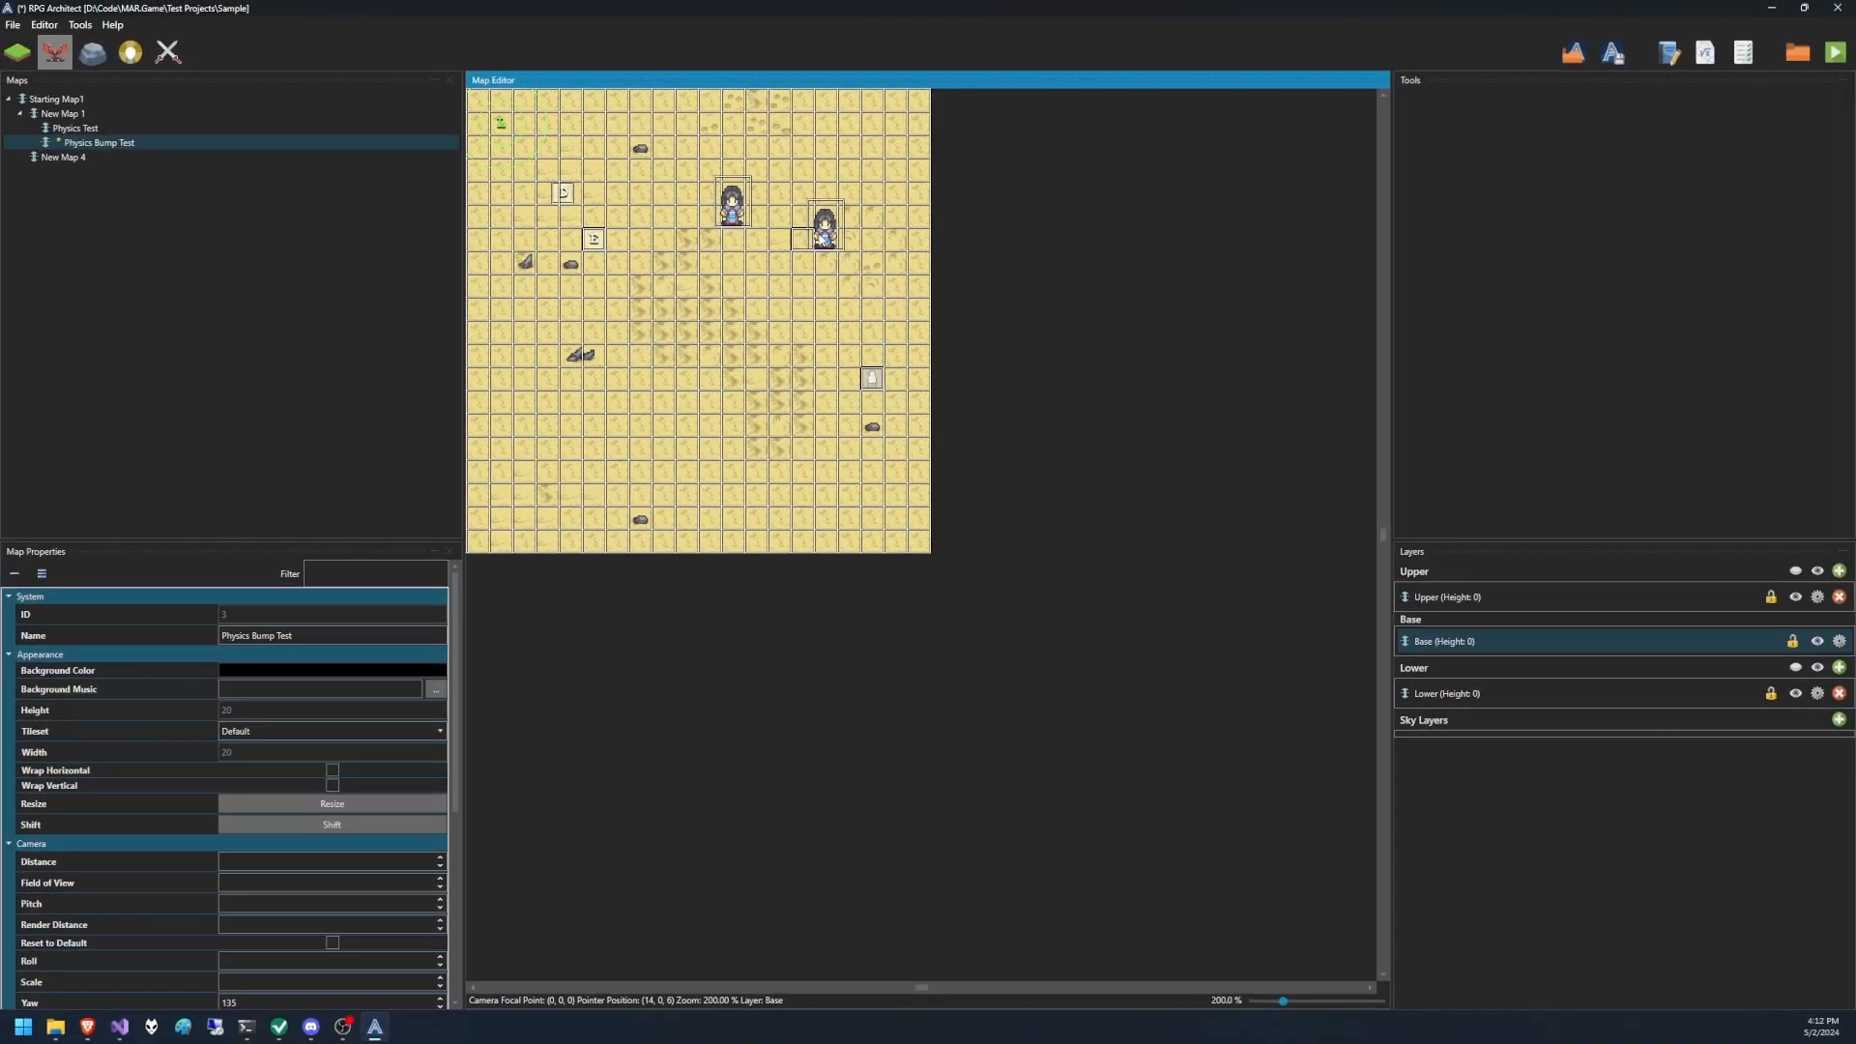
double_click(824, 224)
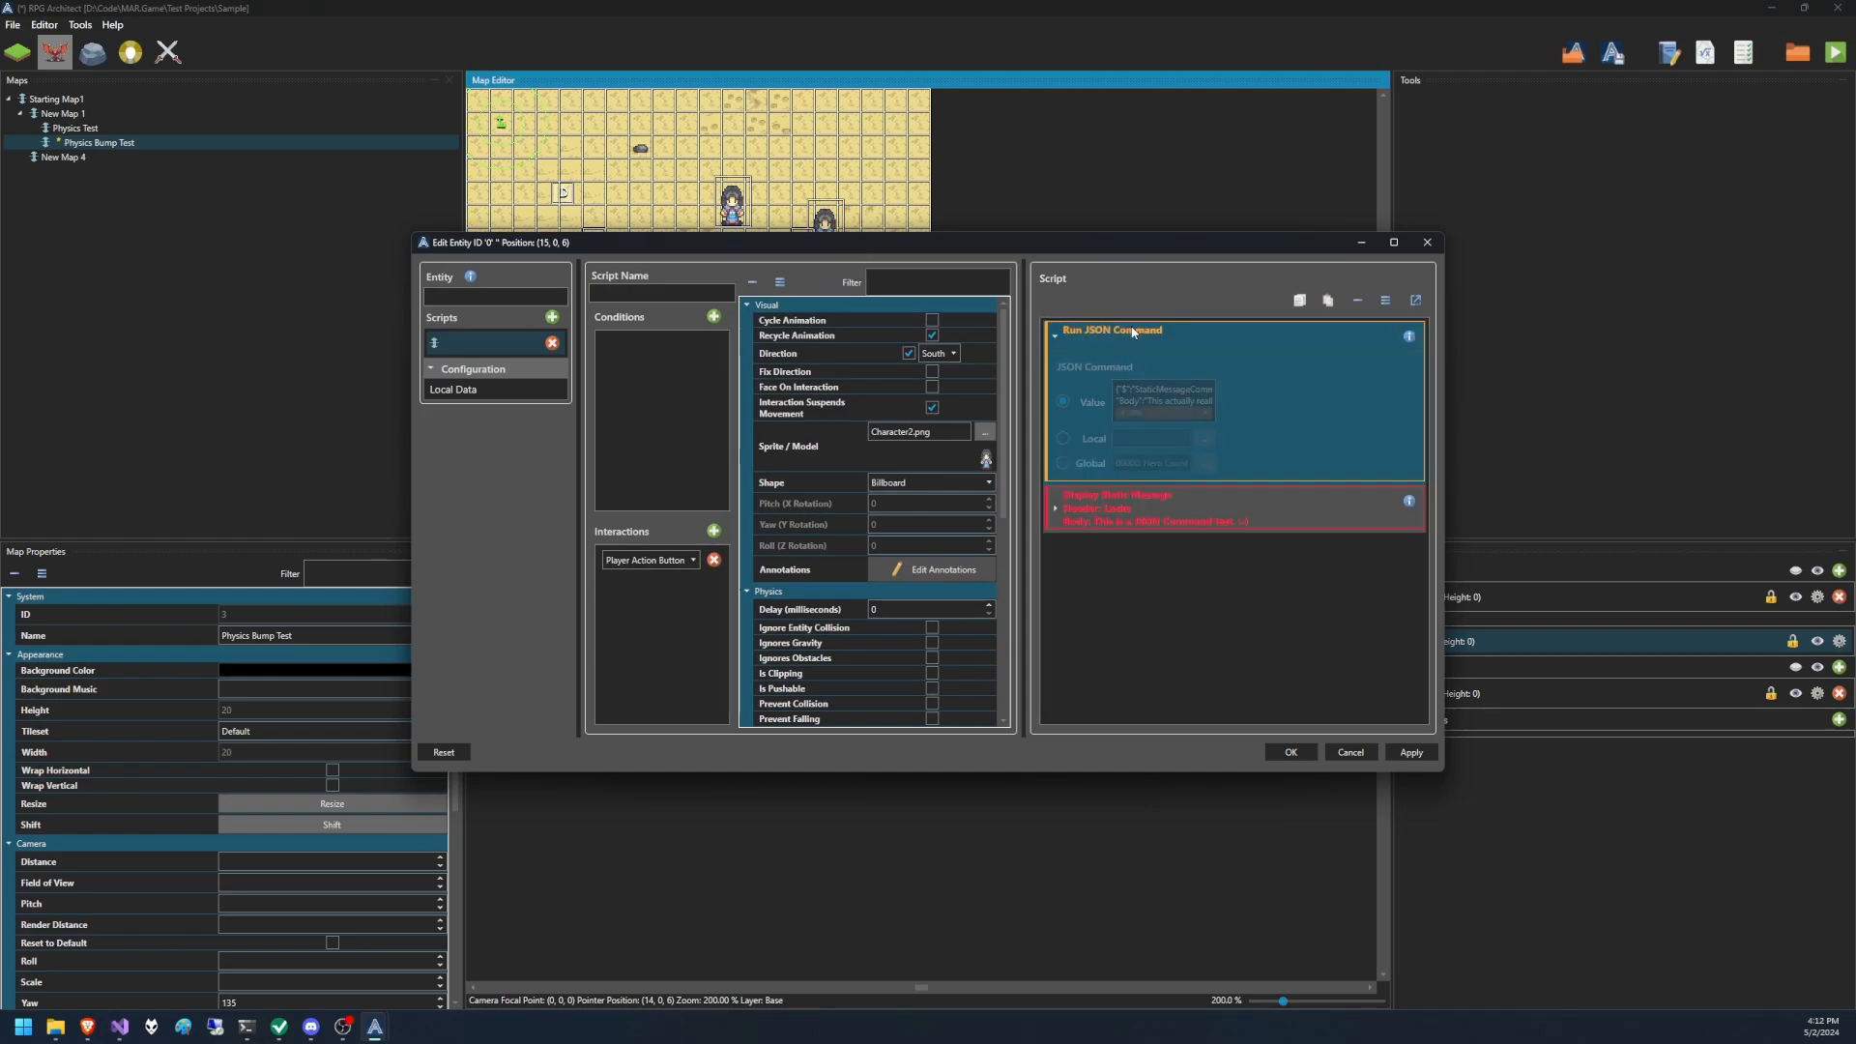
left_click(1394, 242)
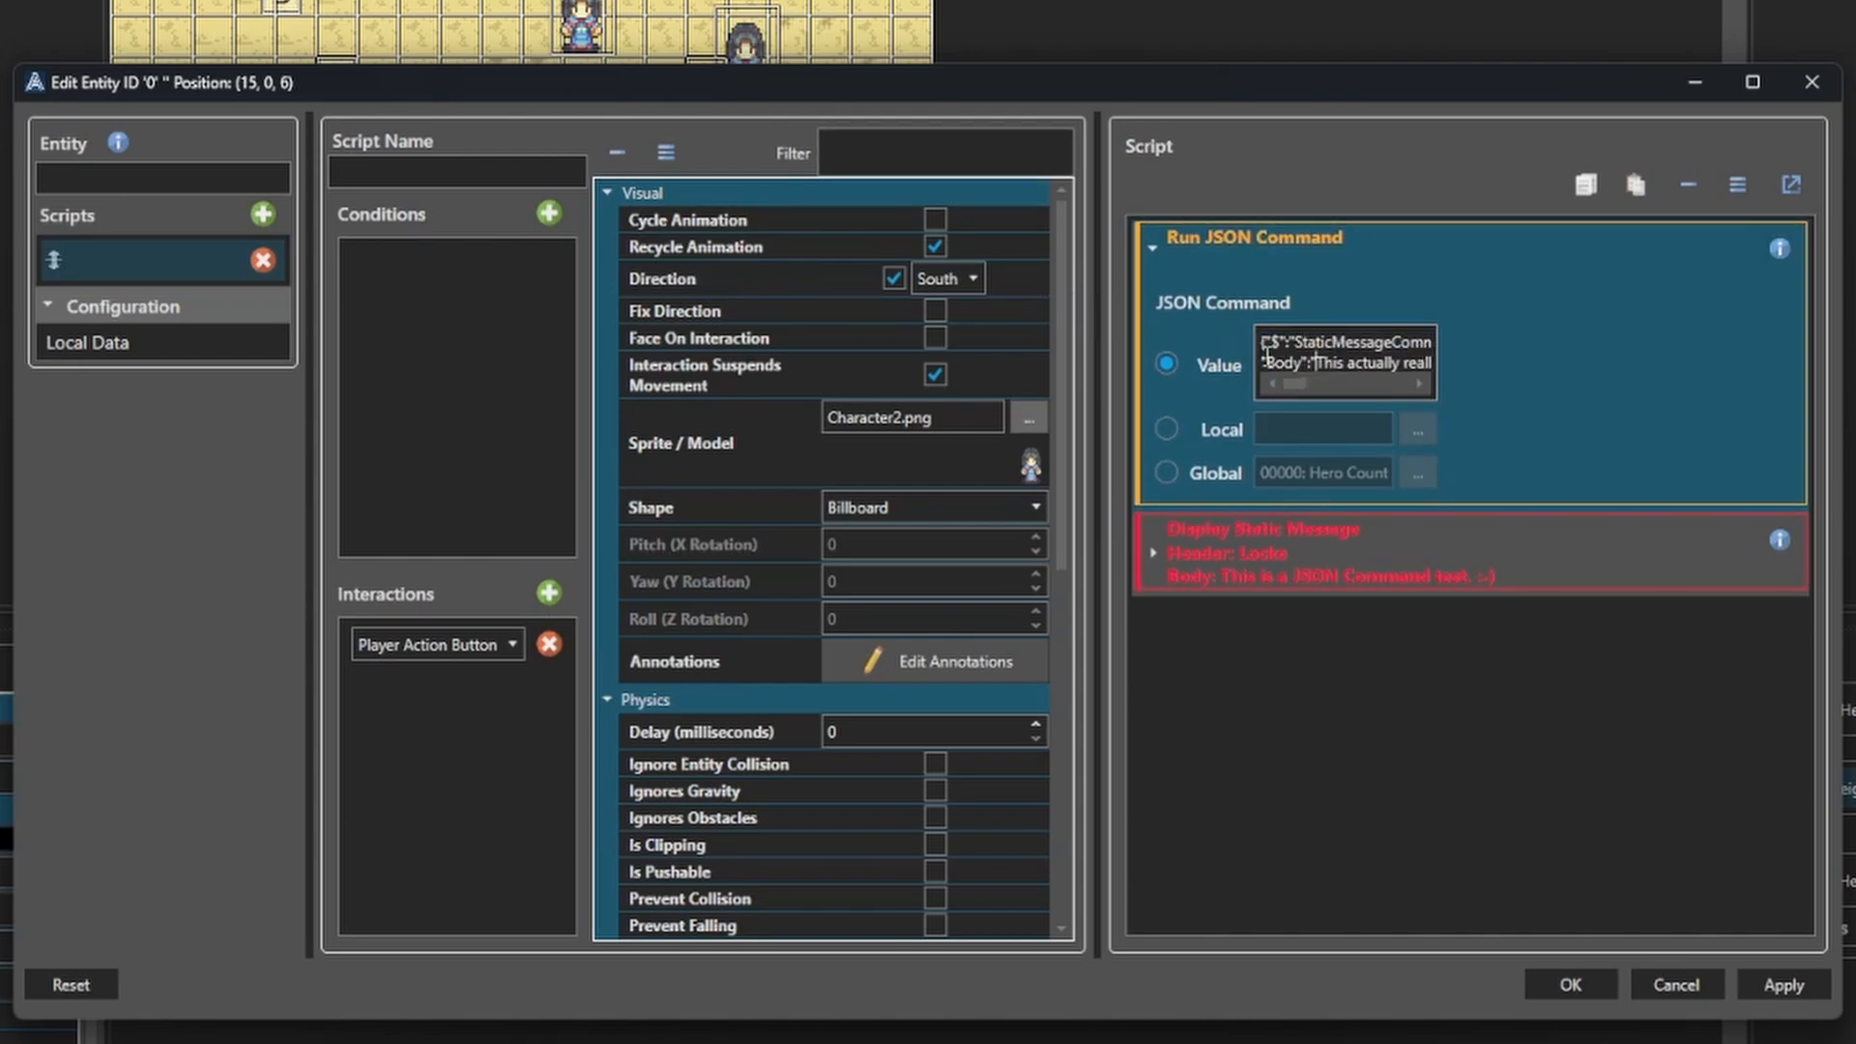
double_click(1343, 344)
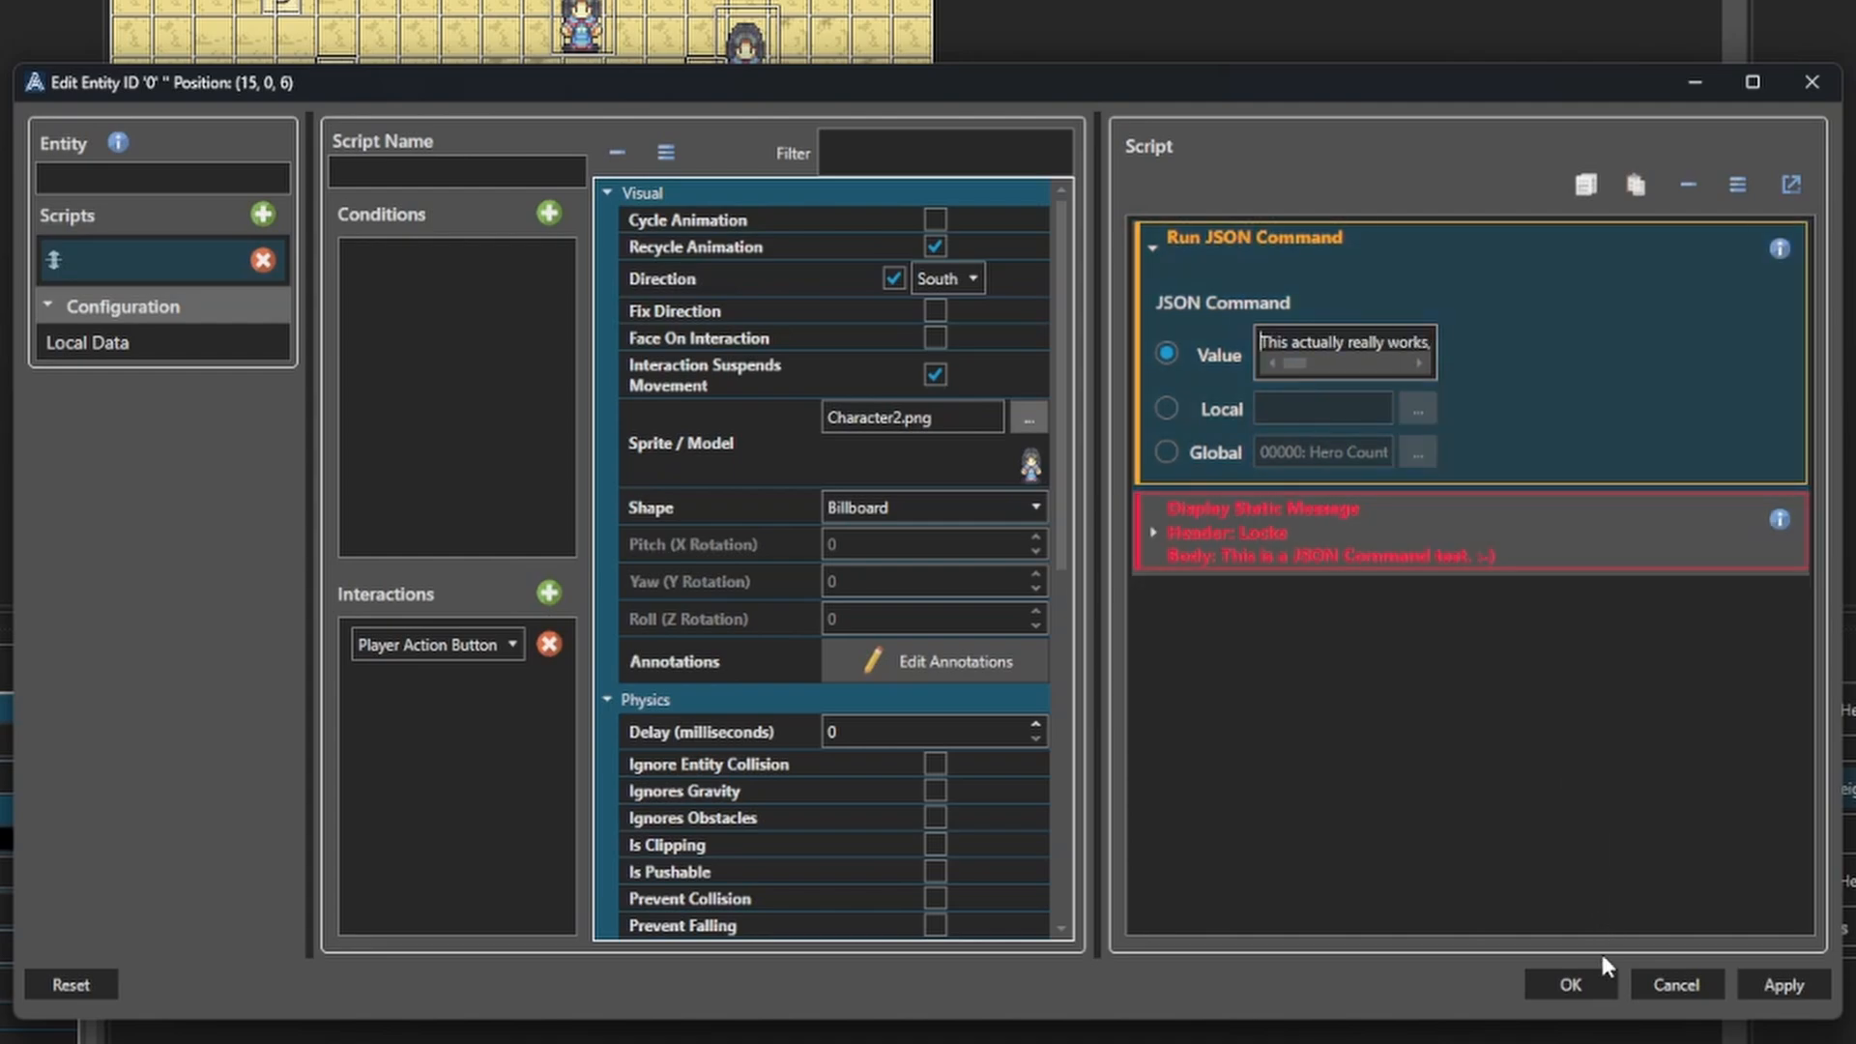
left_click(1570, 984)
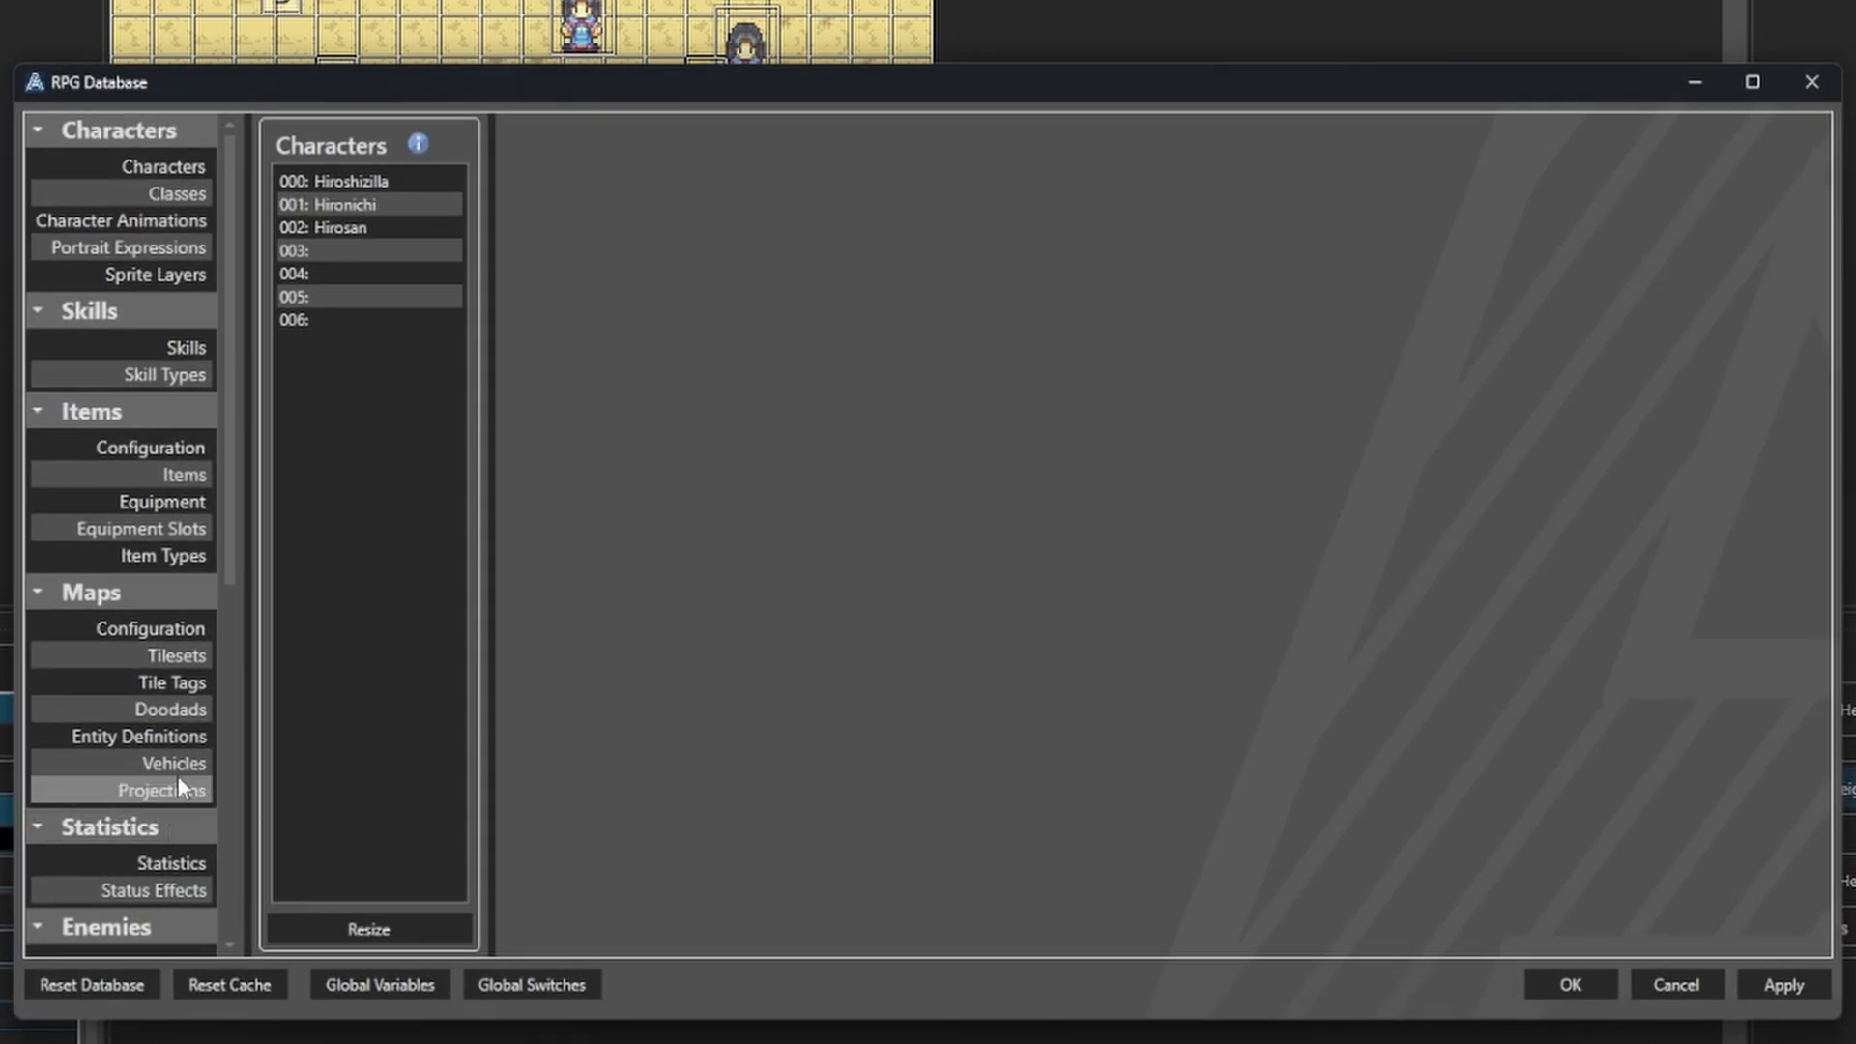
Name database function 000 "Do some Dialgoue" under System > Functions.
scroll("down", 3)
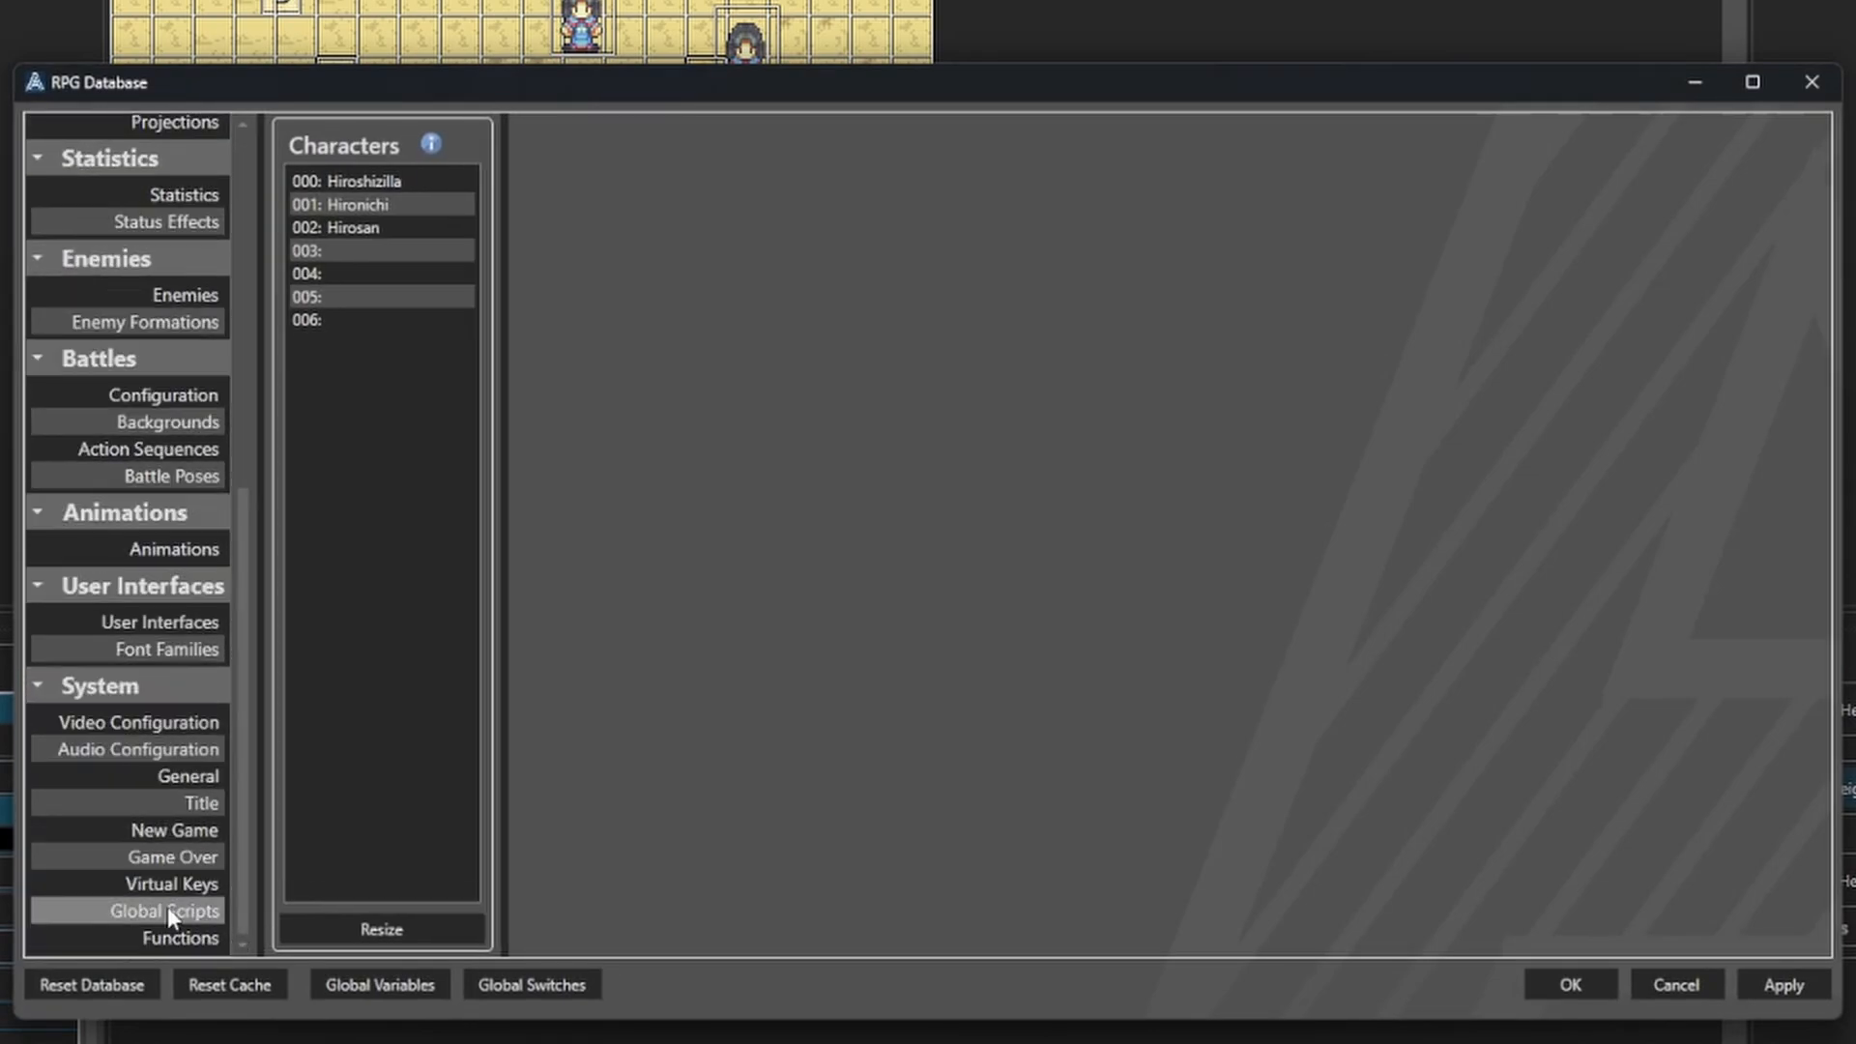
left_click(180, 937)
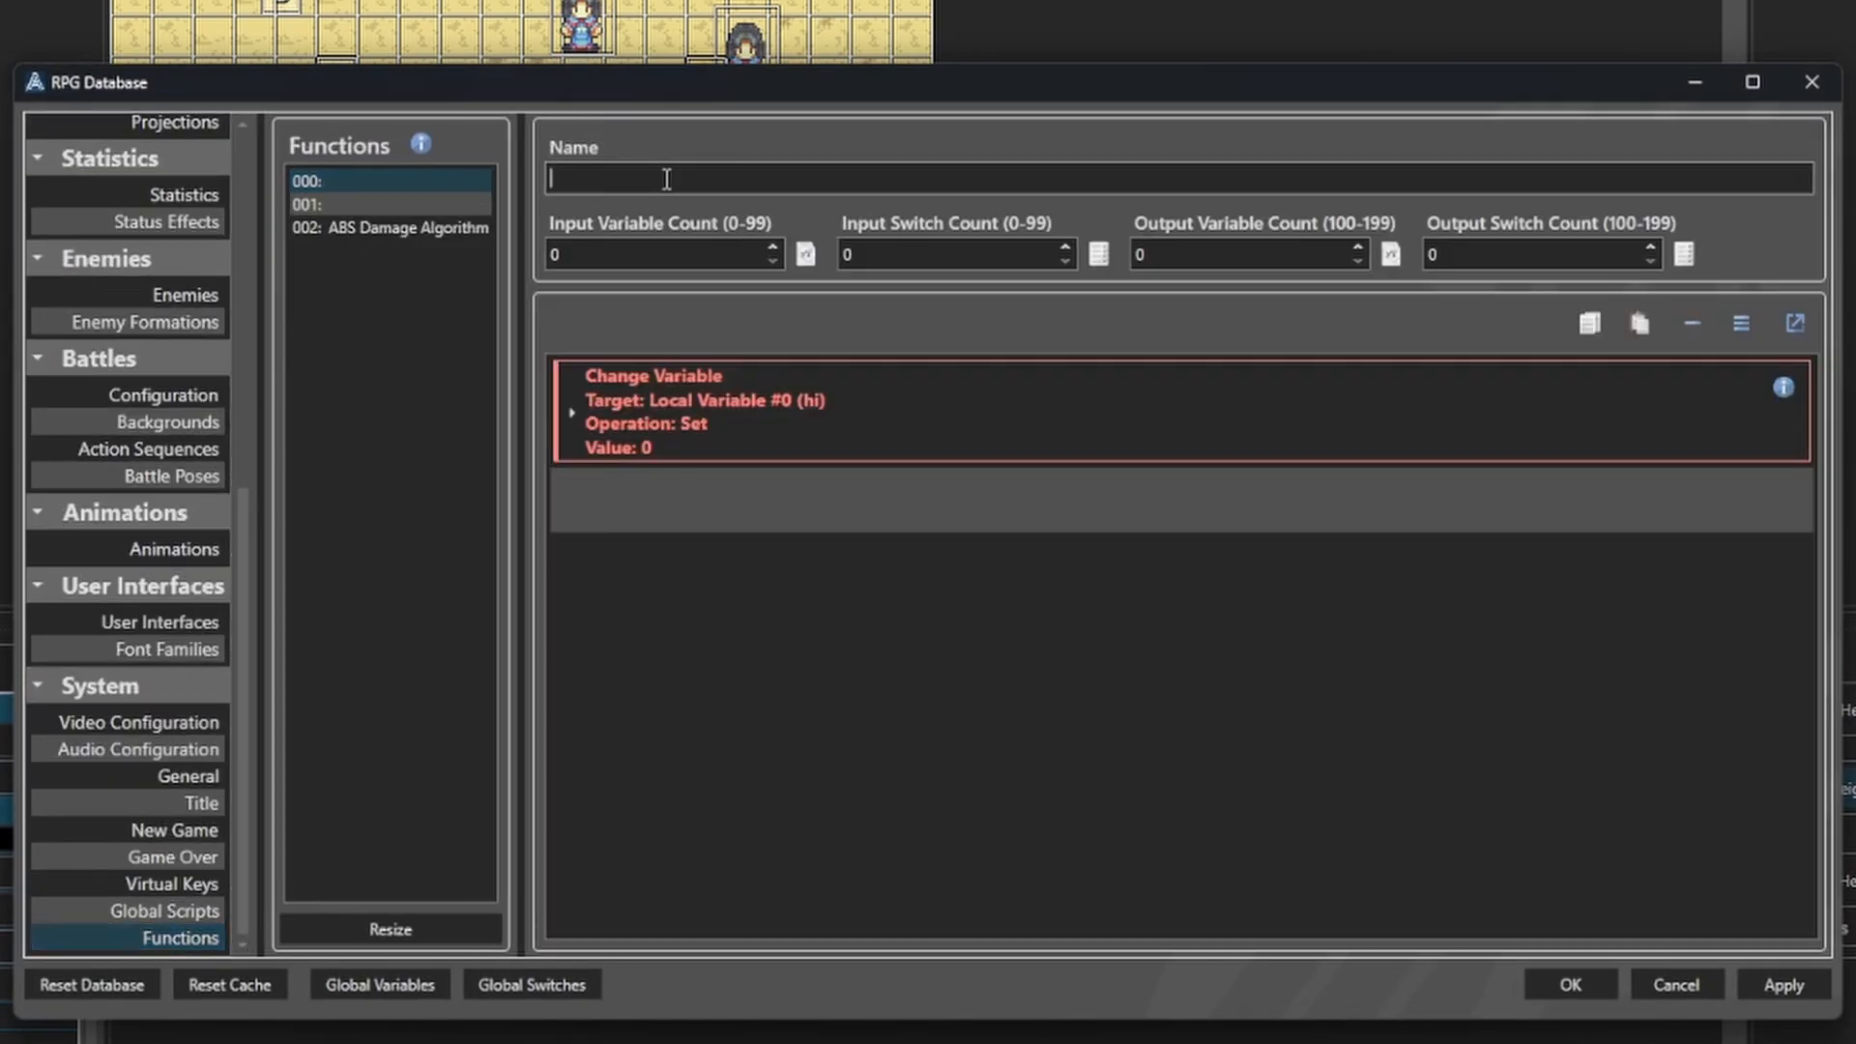
type("0")
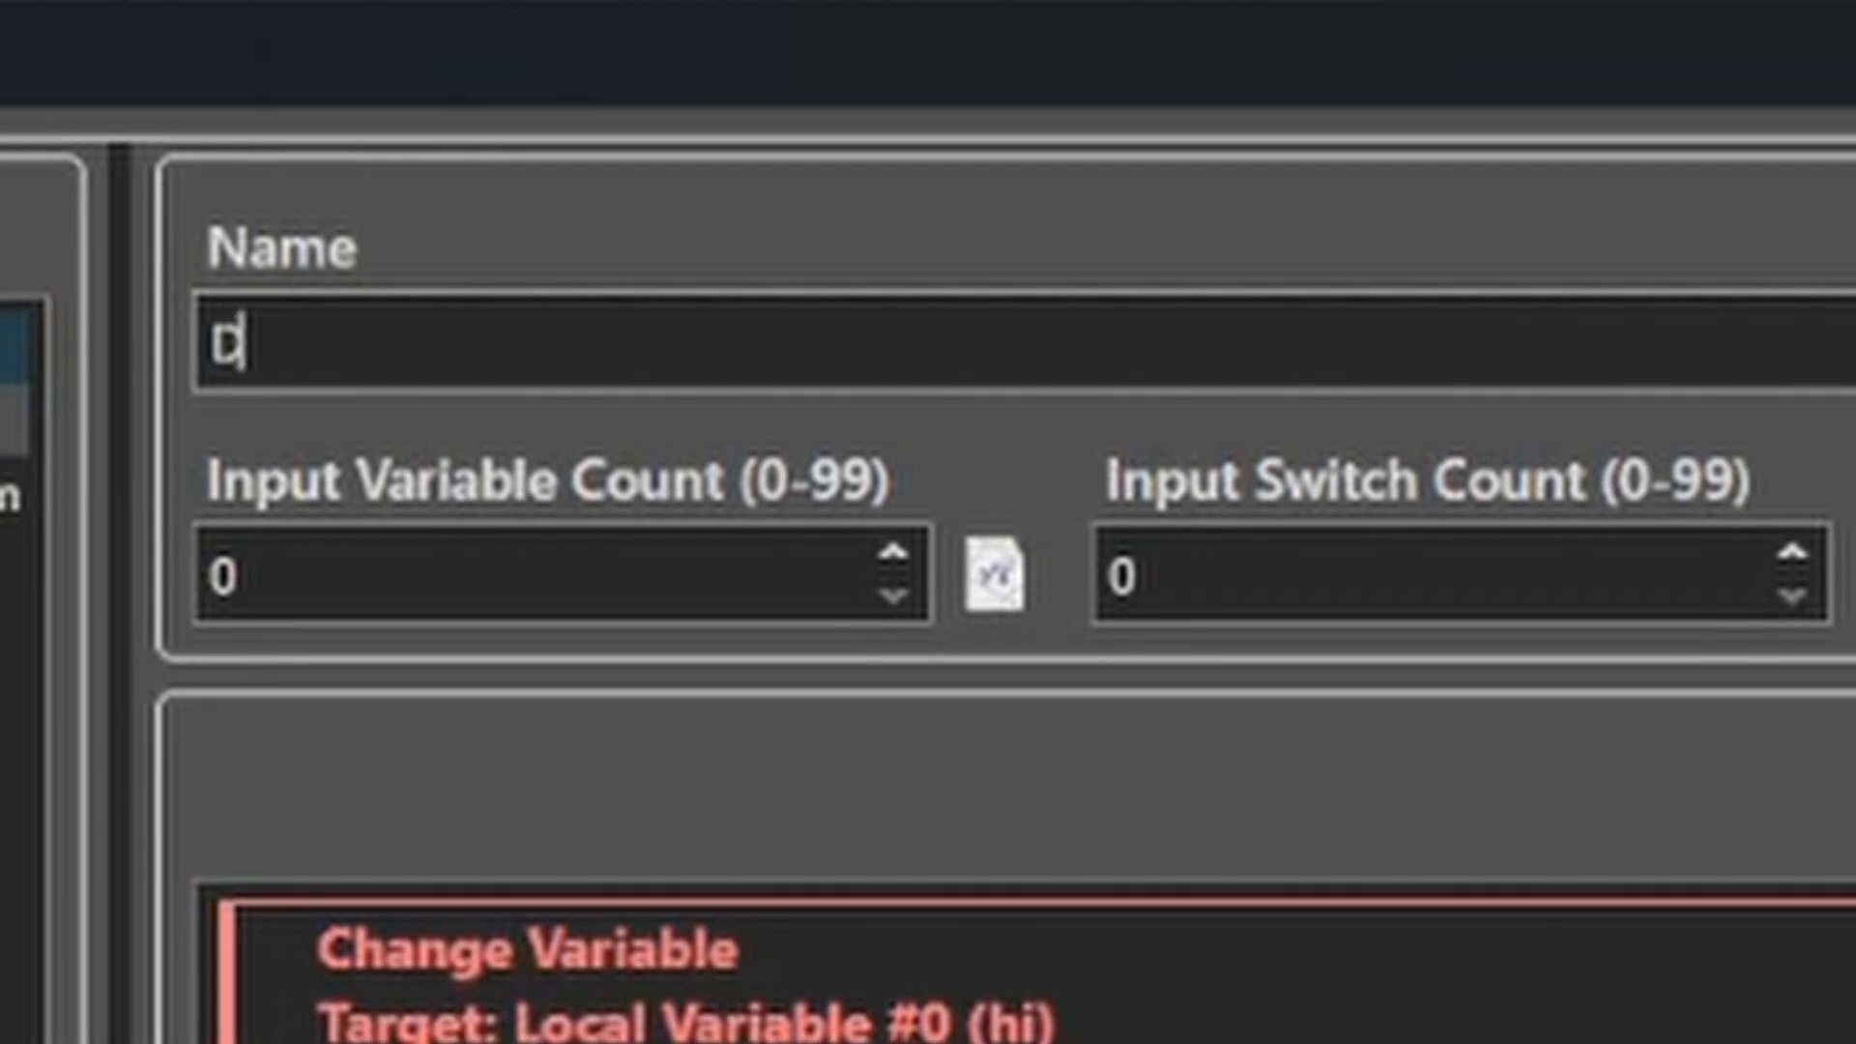
type("o some Dialgoud")
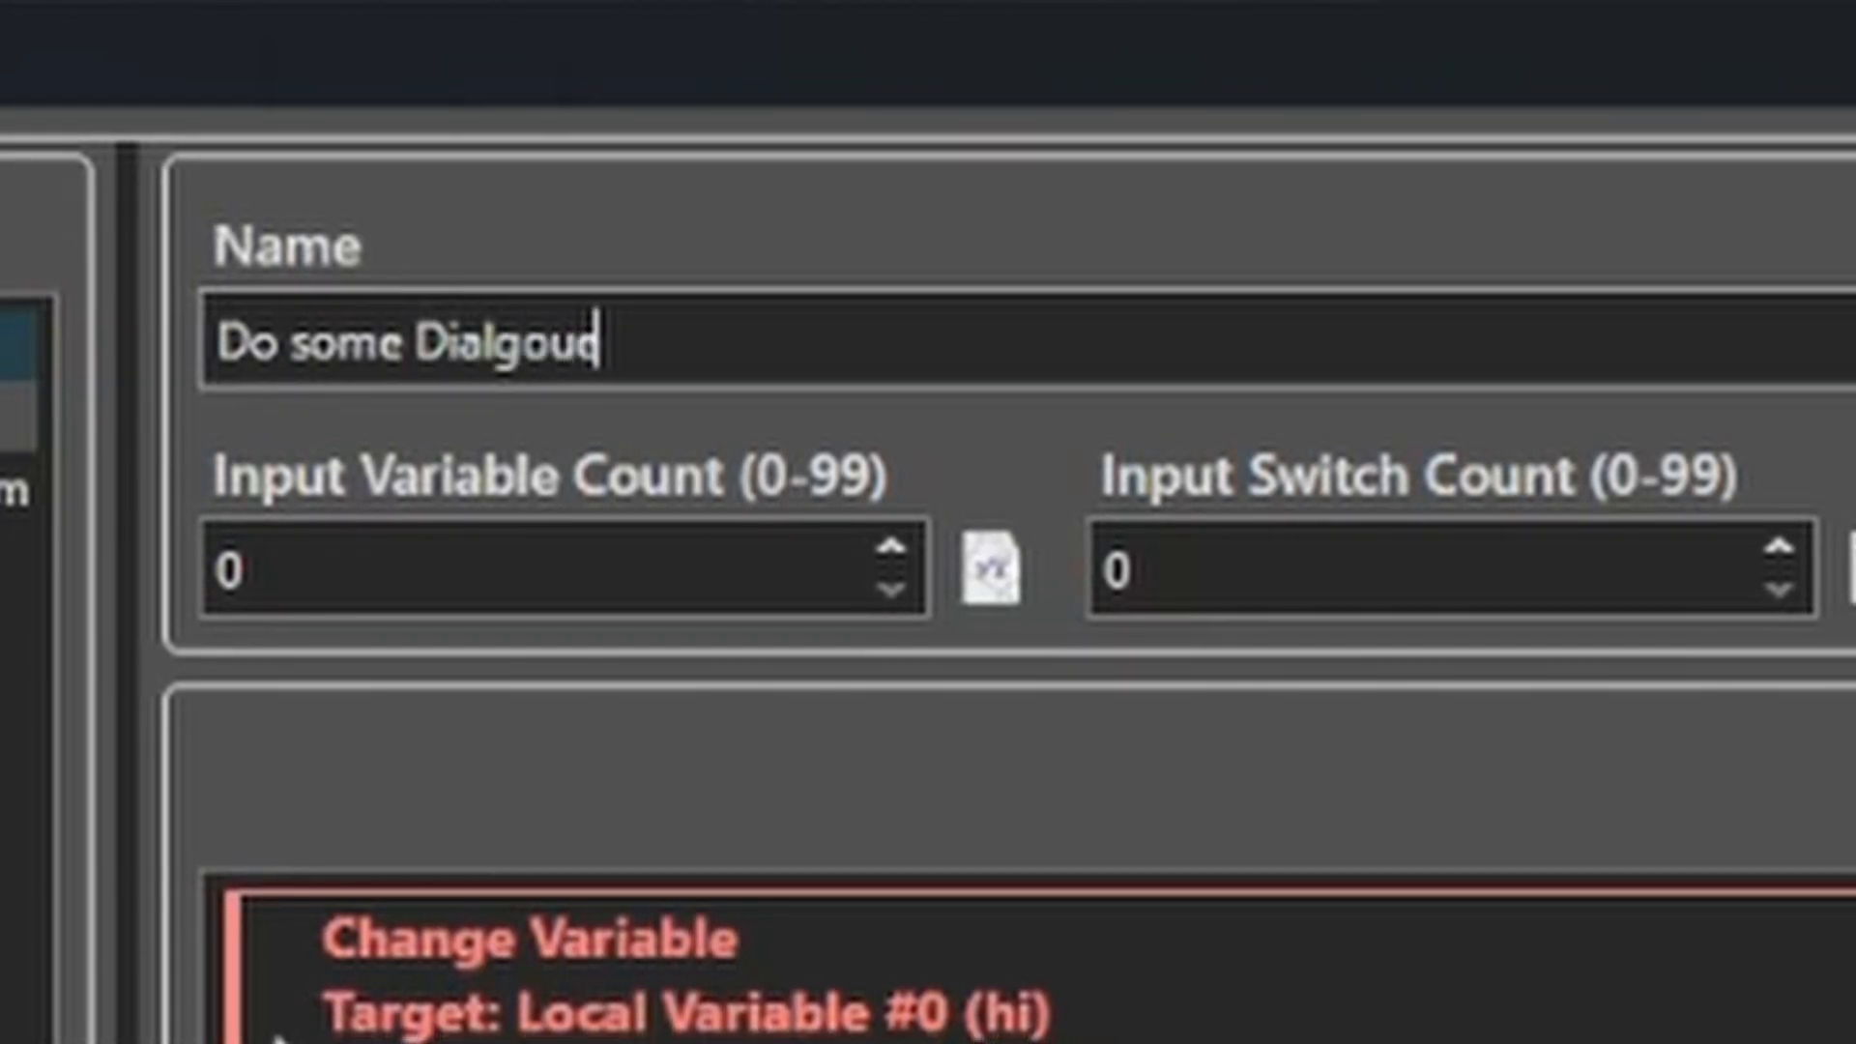
mouse_move(924, 414)
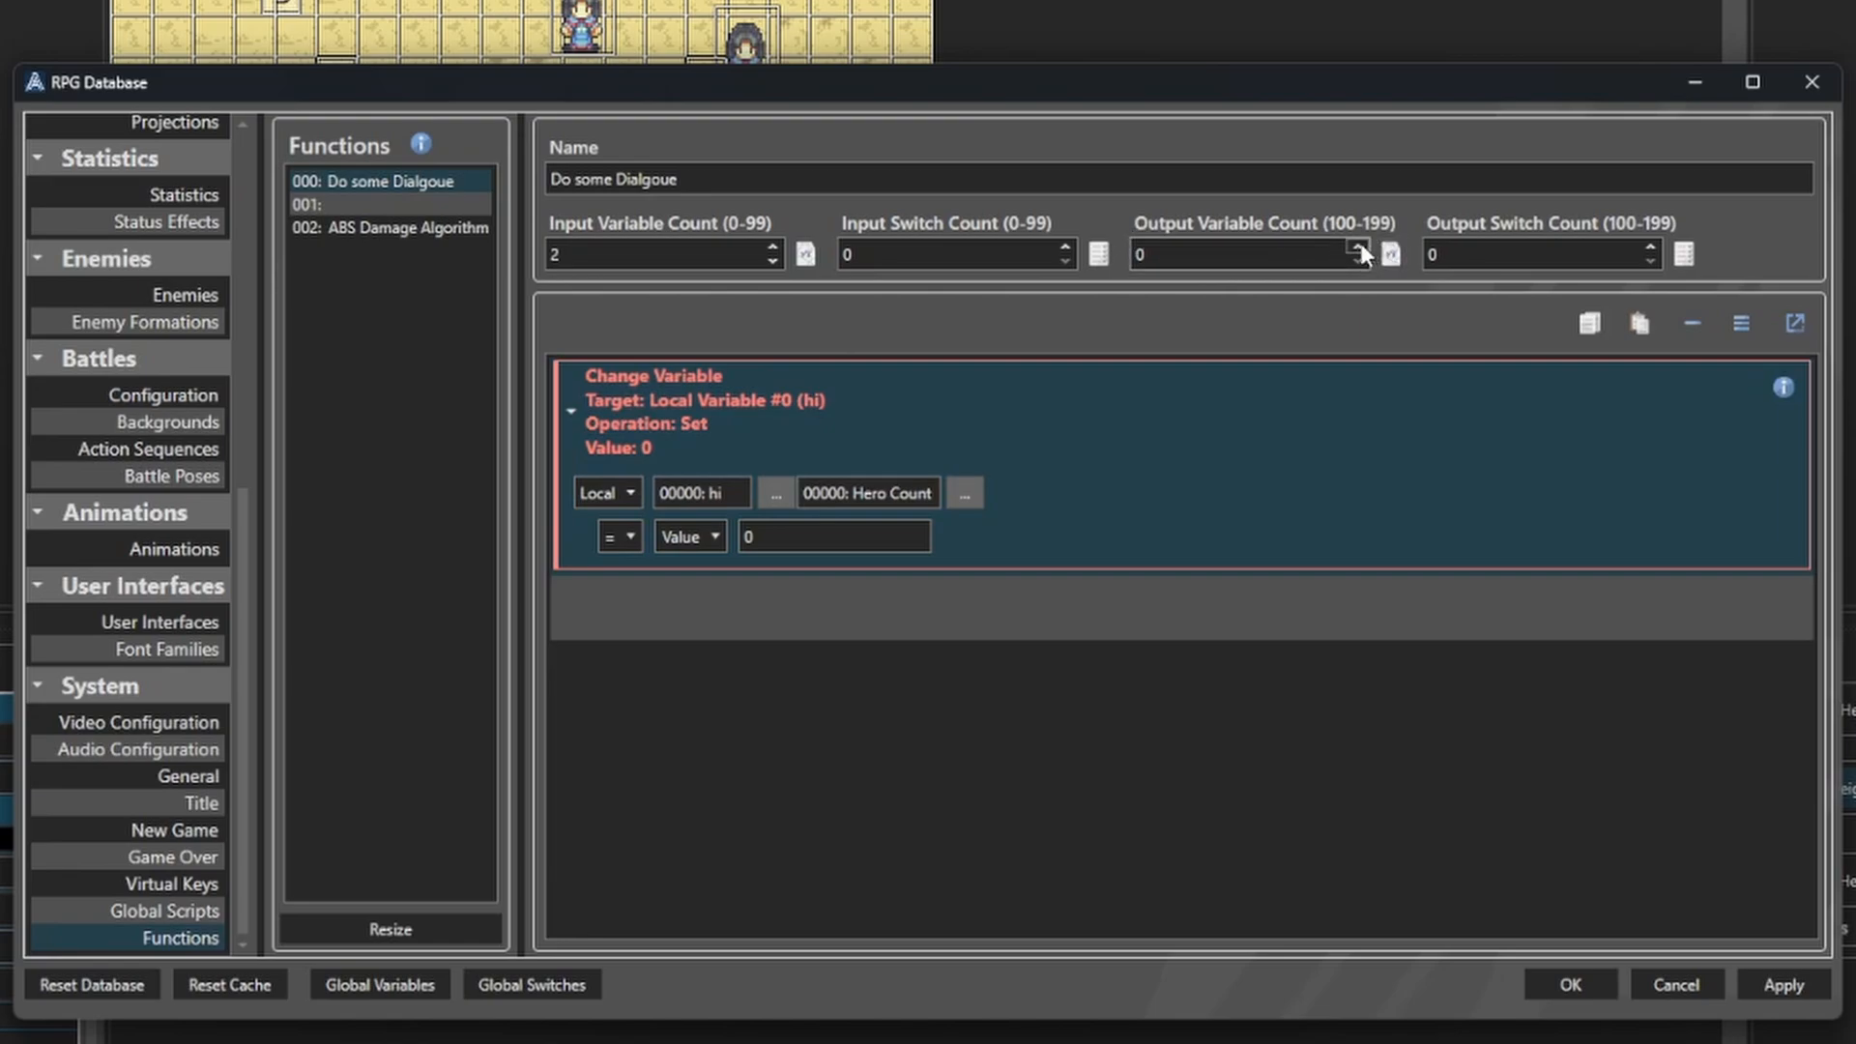
Name output variable 100 Command and the input variables Header and Body.
left_click(1390, 254)
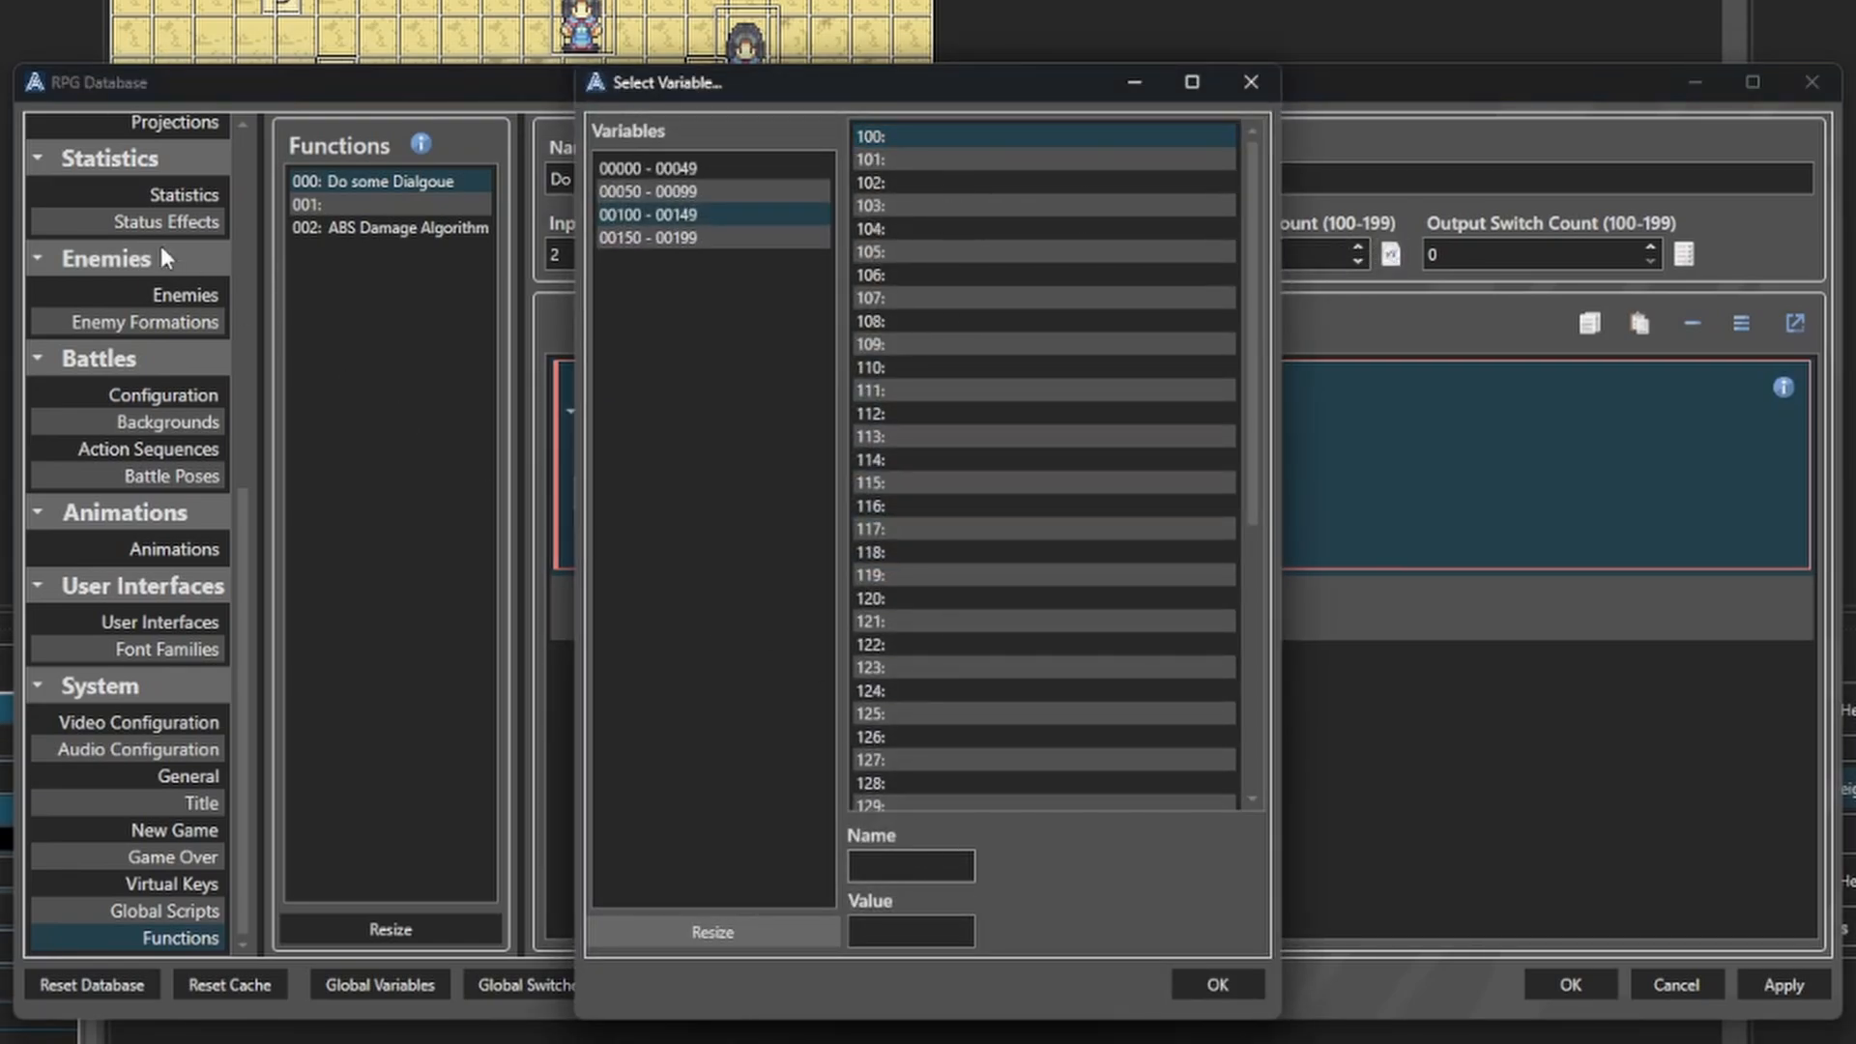
type("Command")
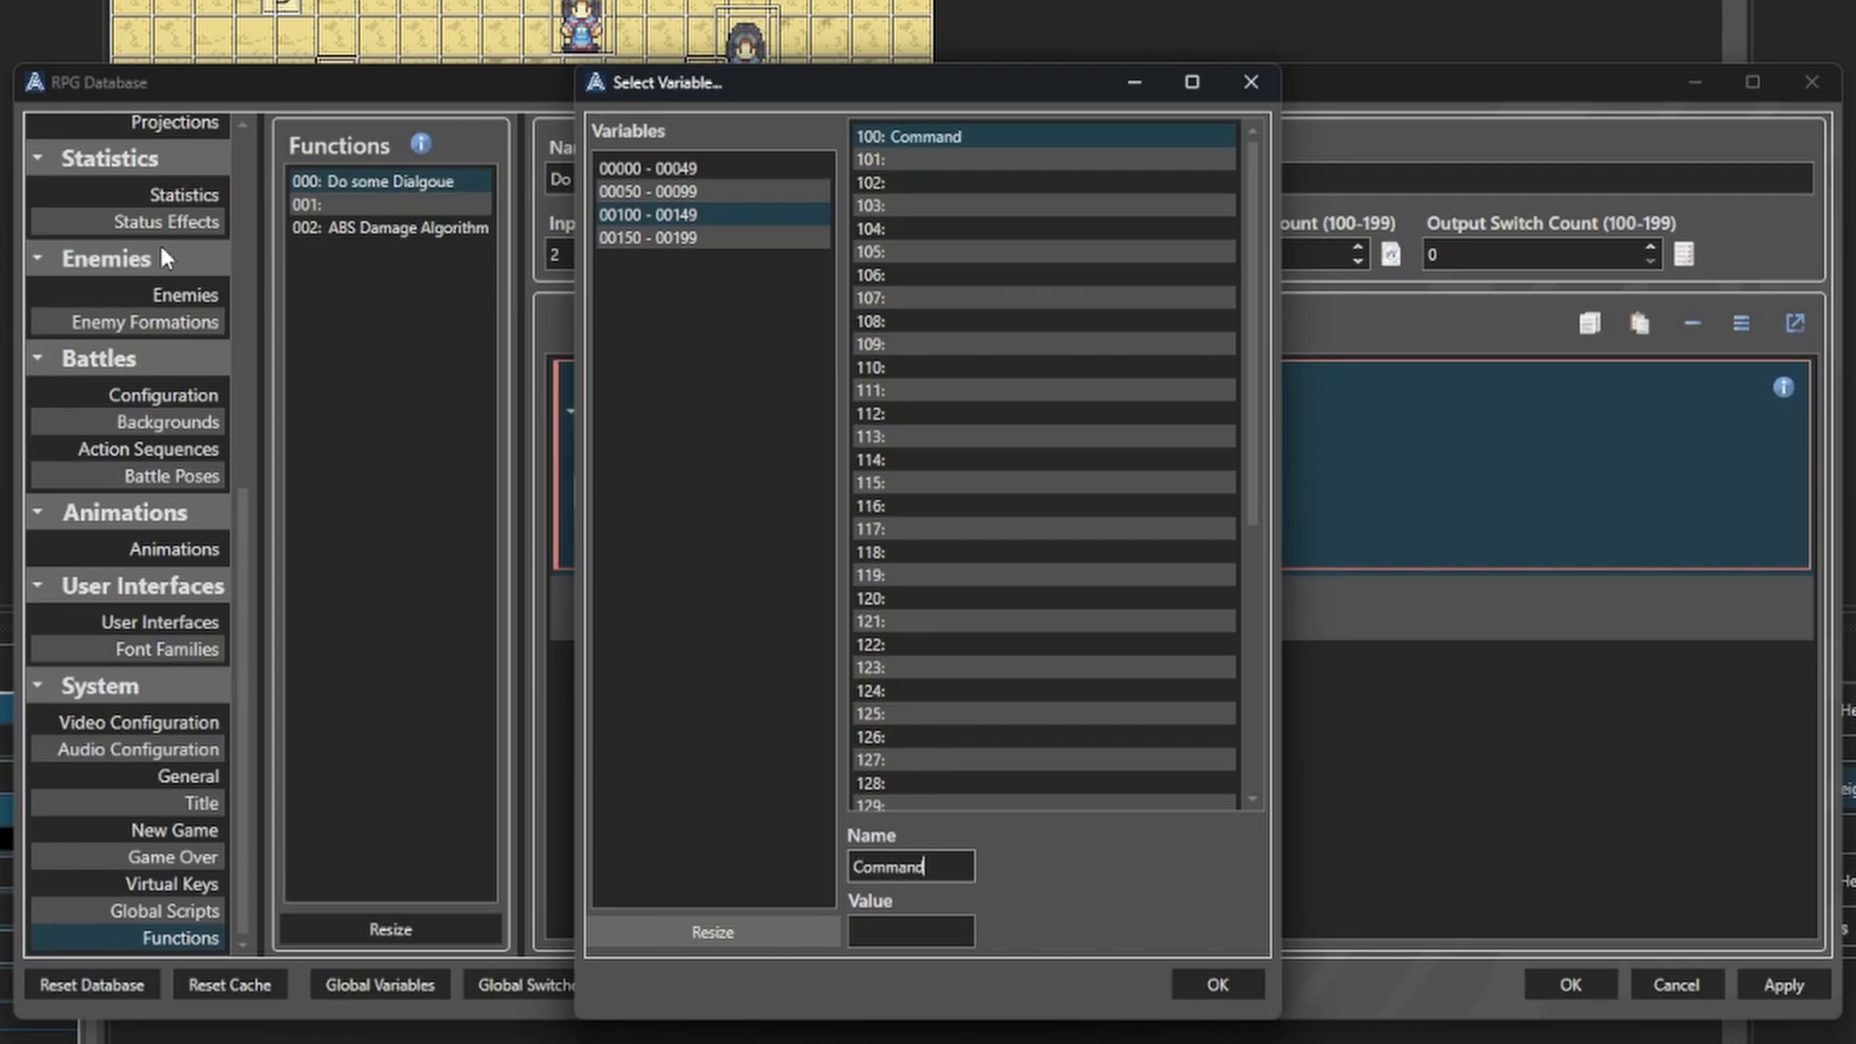
left_click(1216, 983)
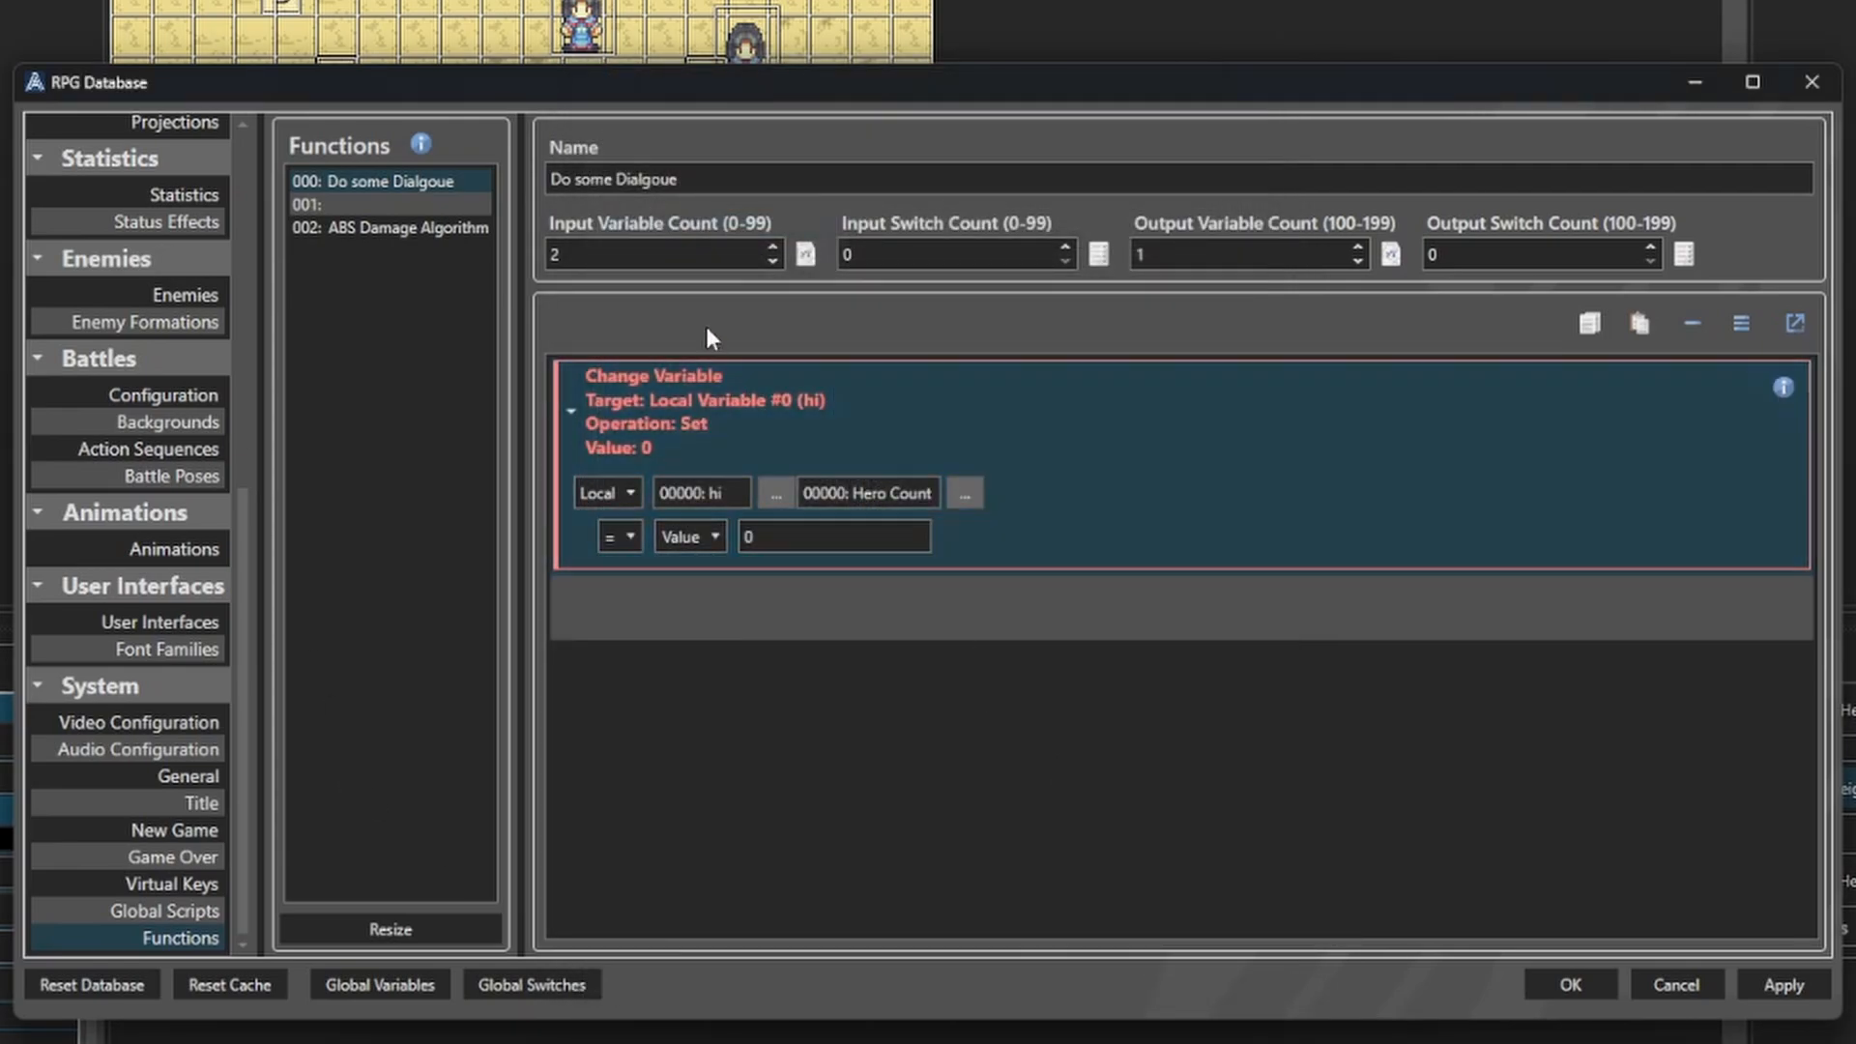
left_click(775, 493)
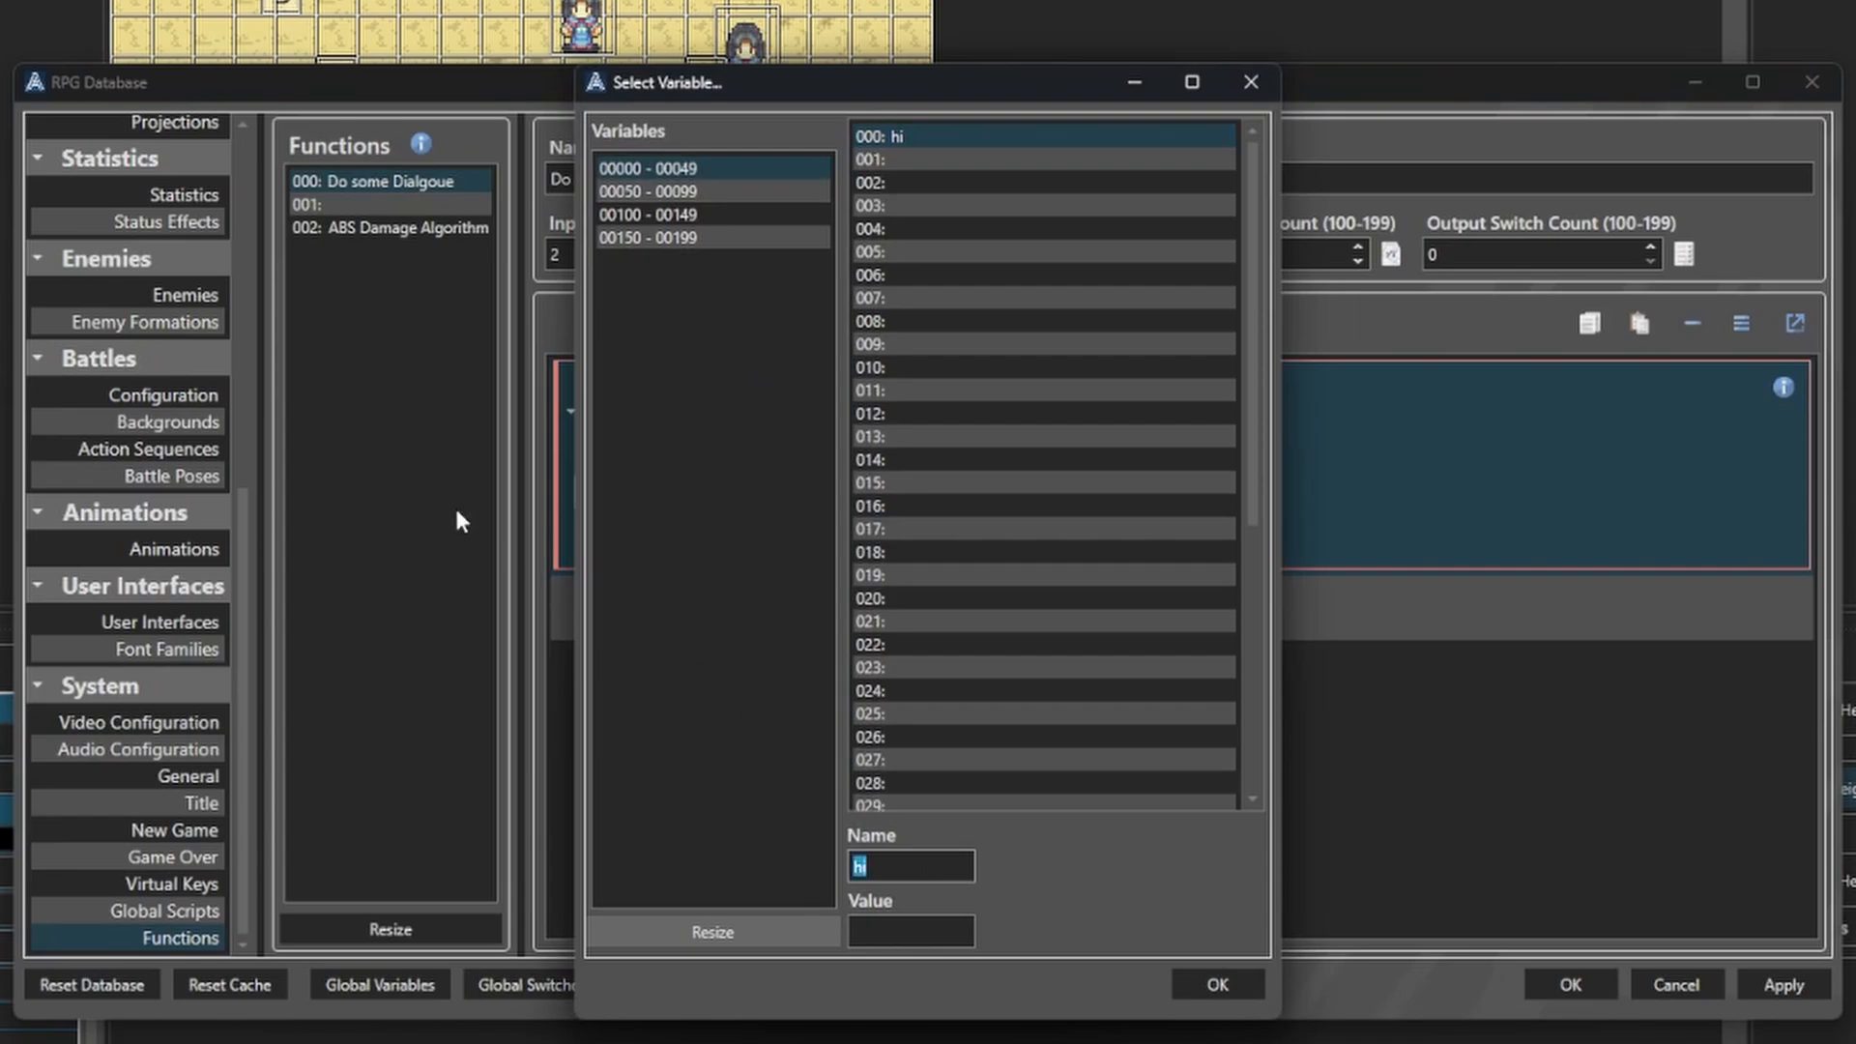
type("Header")
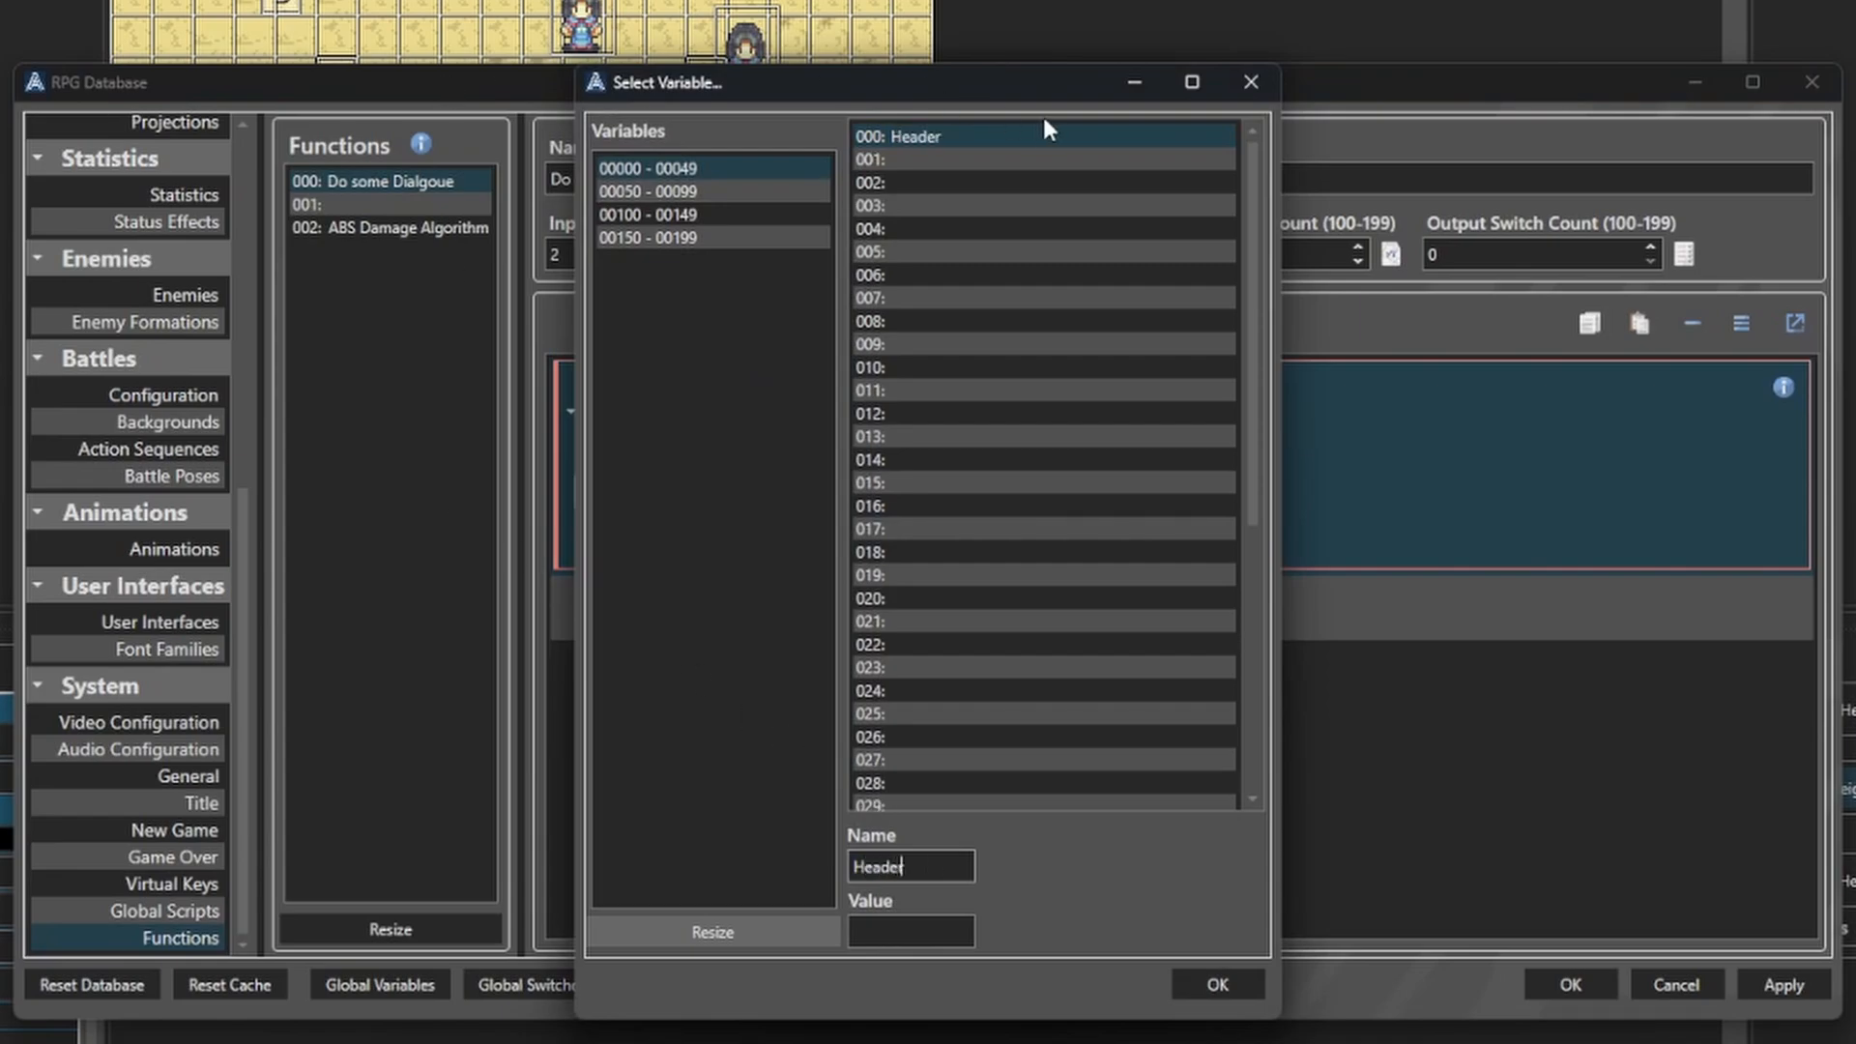
left_click(1042, 160)
type("Body")
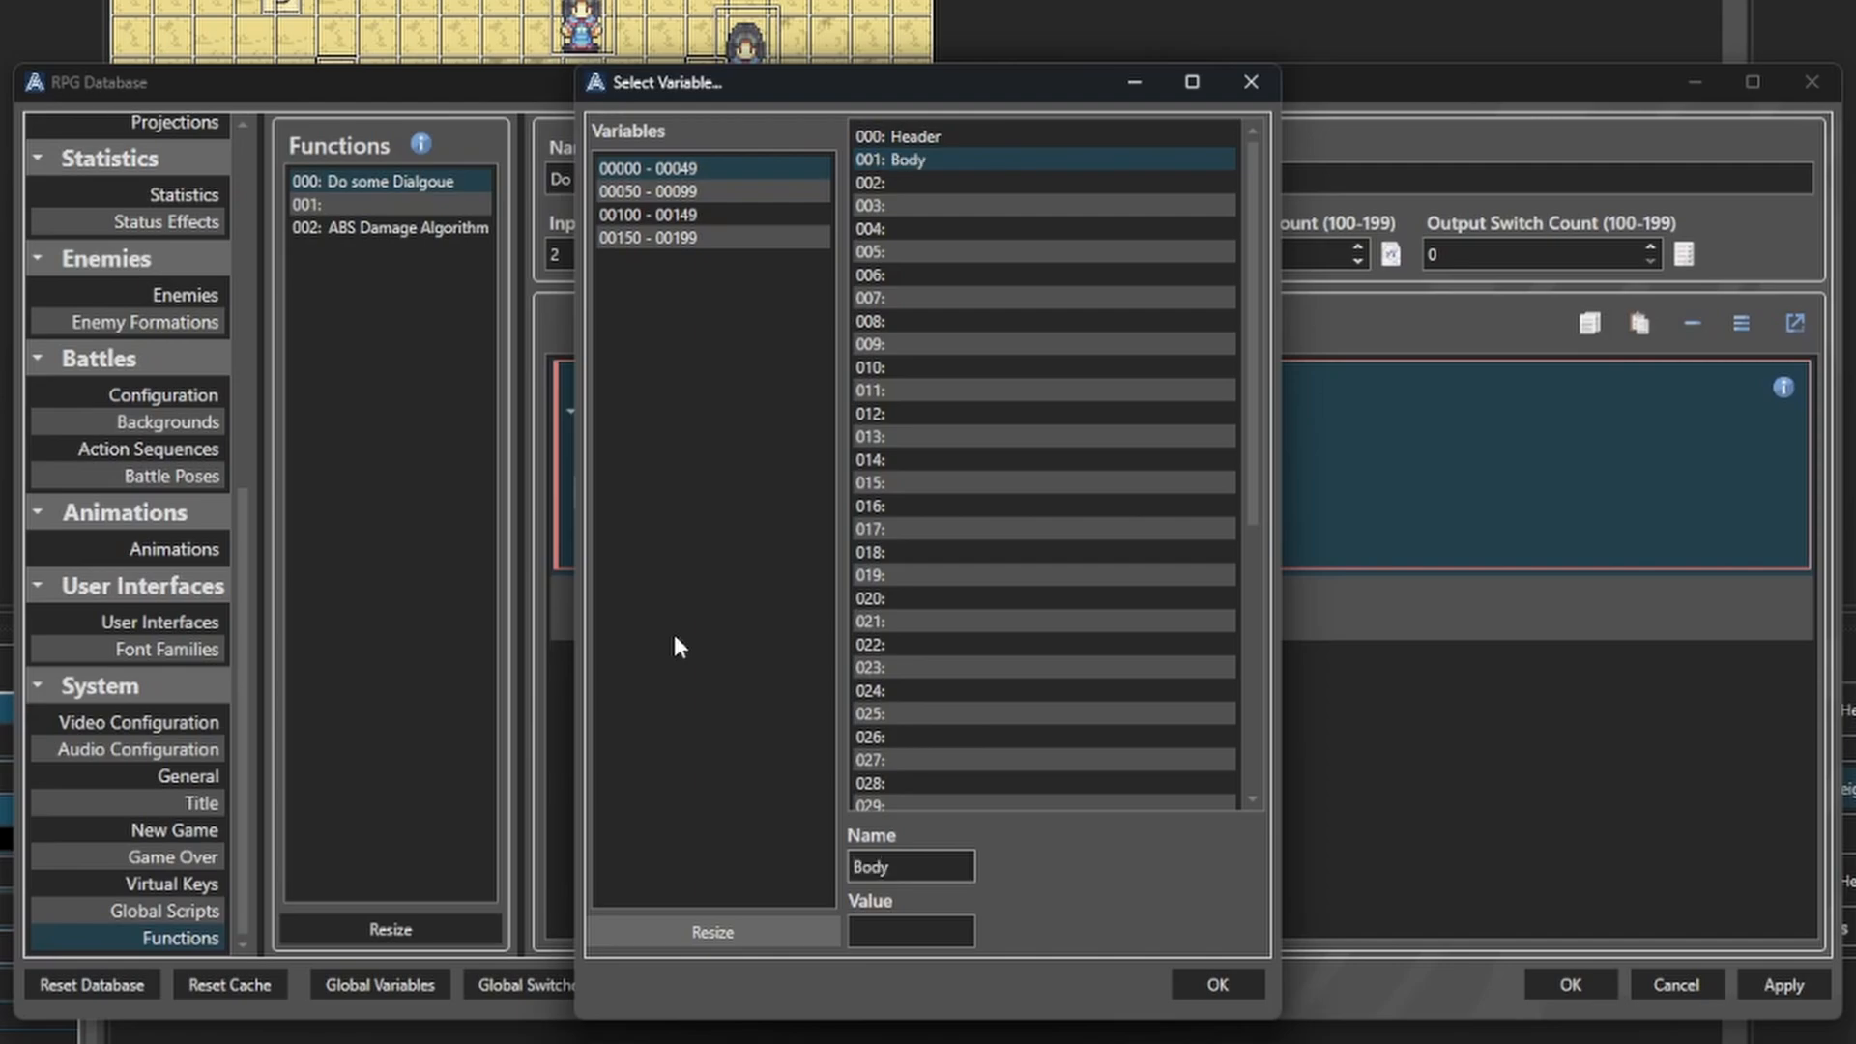
Target Command with the opening StaticMessageCommand JSON text and add a second Change Variable.
left_click(1216, 983)
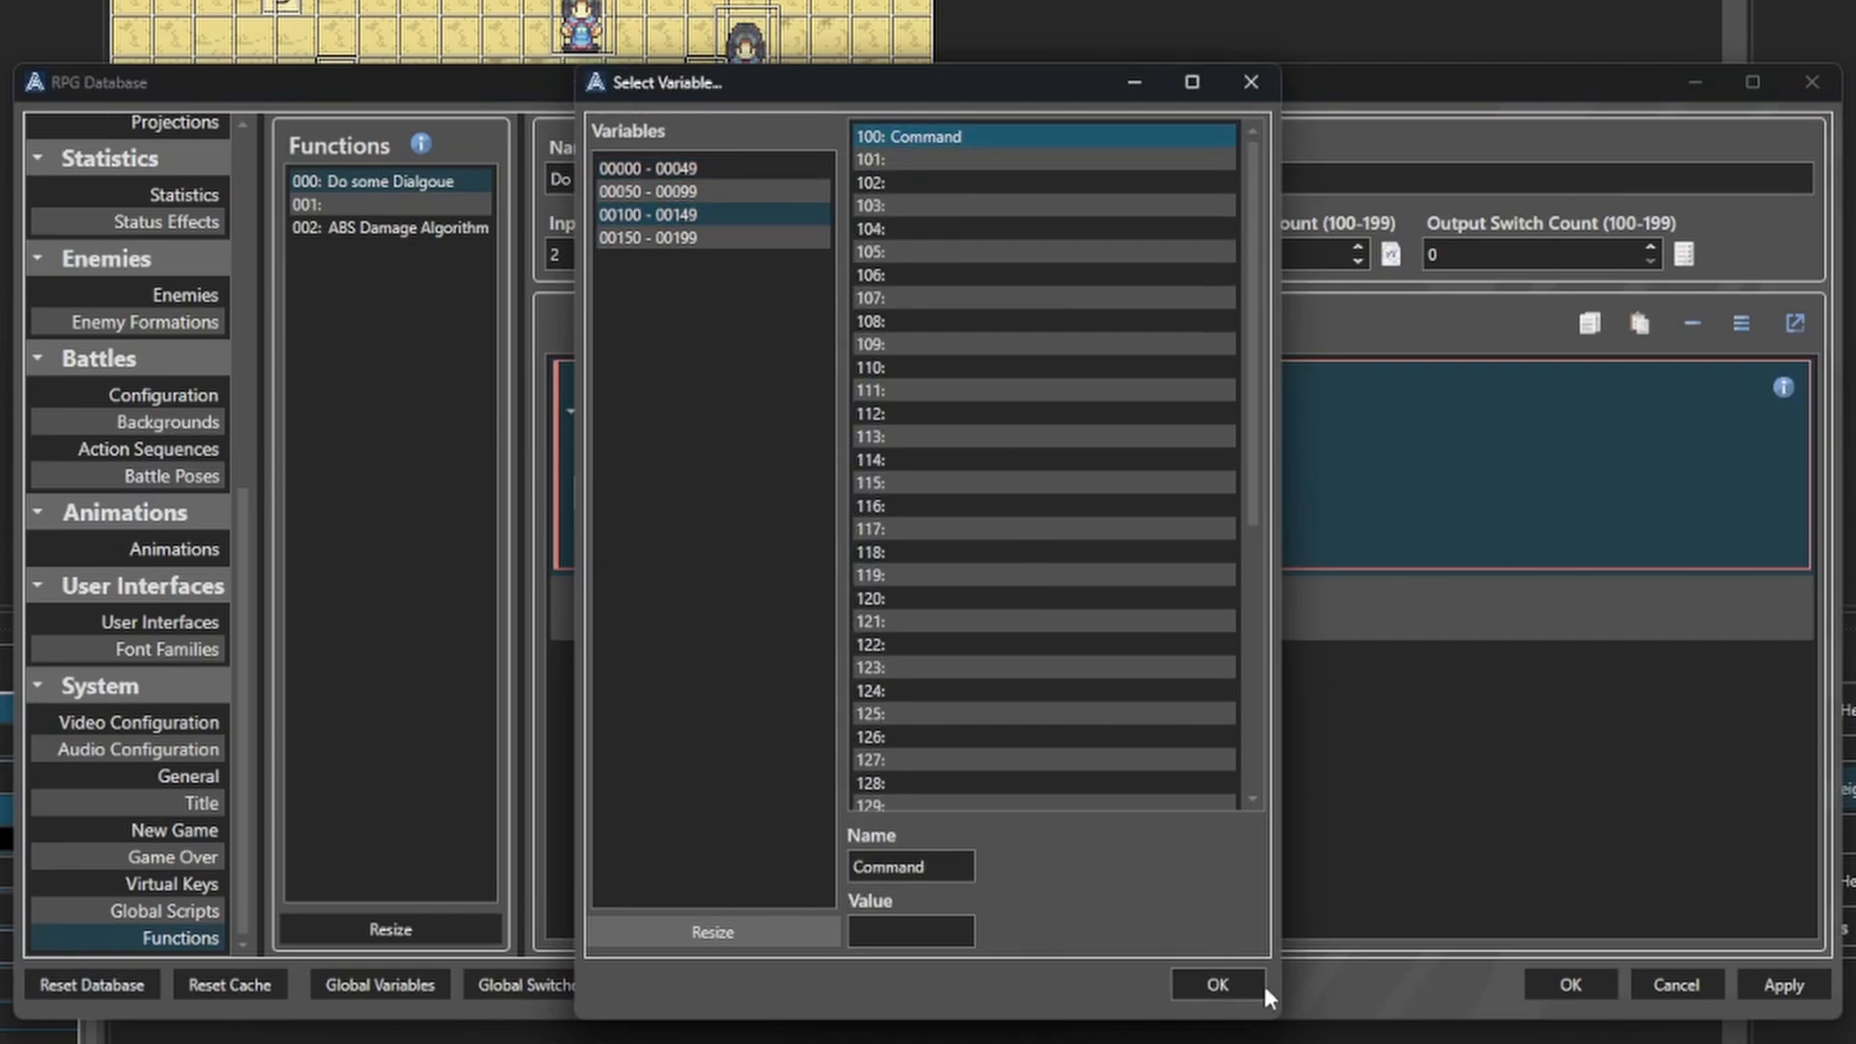
left_click(1216, 984)
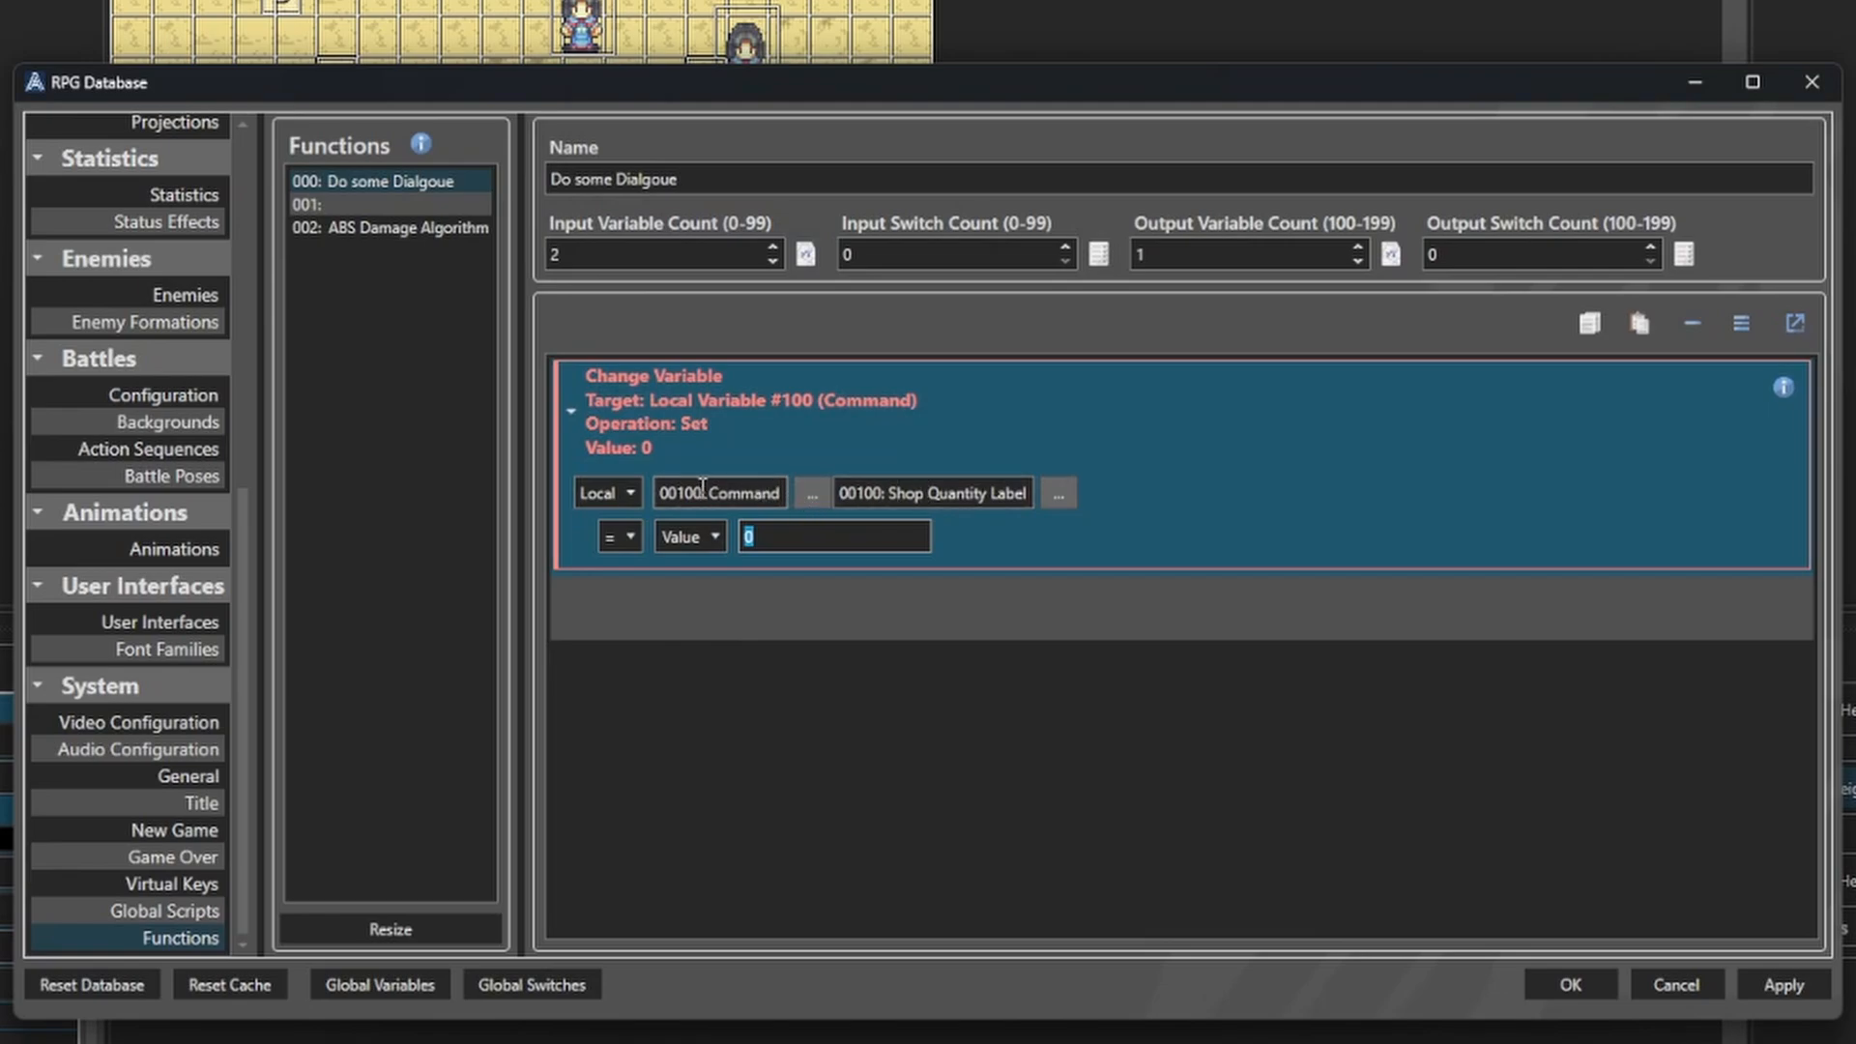
mouse_move(1058, 493)
type("{\"$\":\"StaticMessageCommand\", \"Body\":\"")
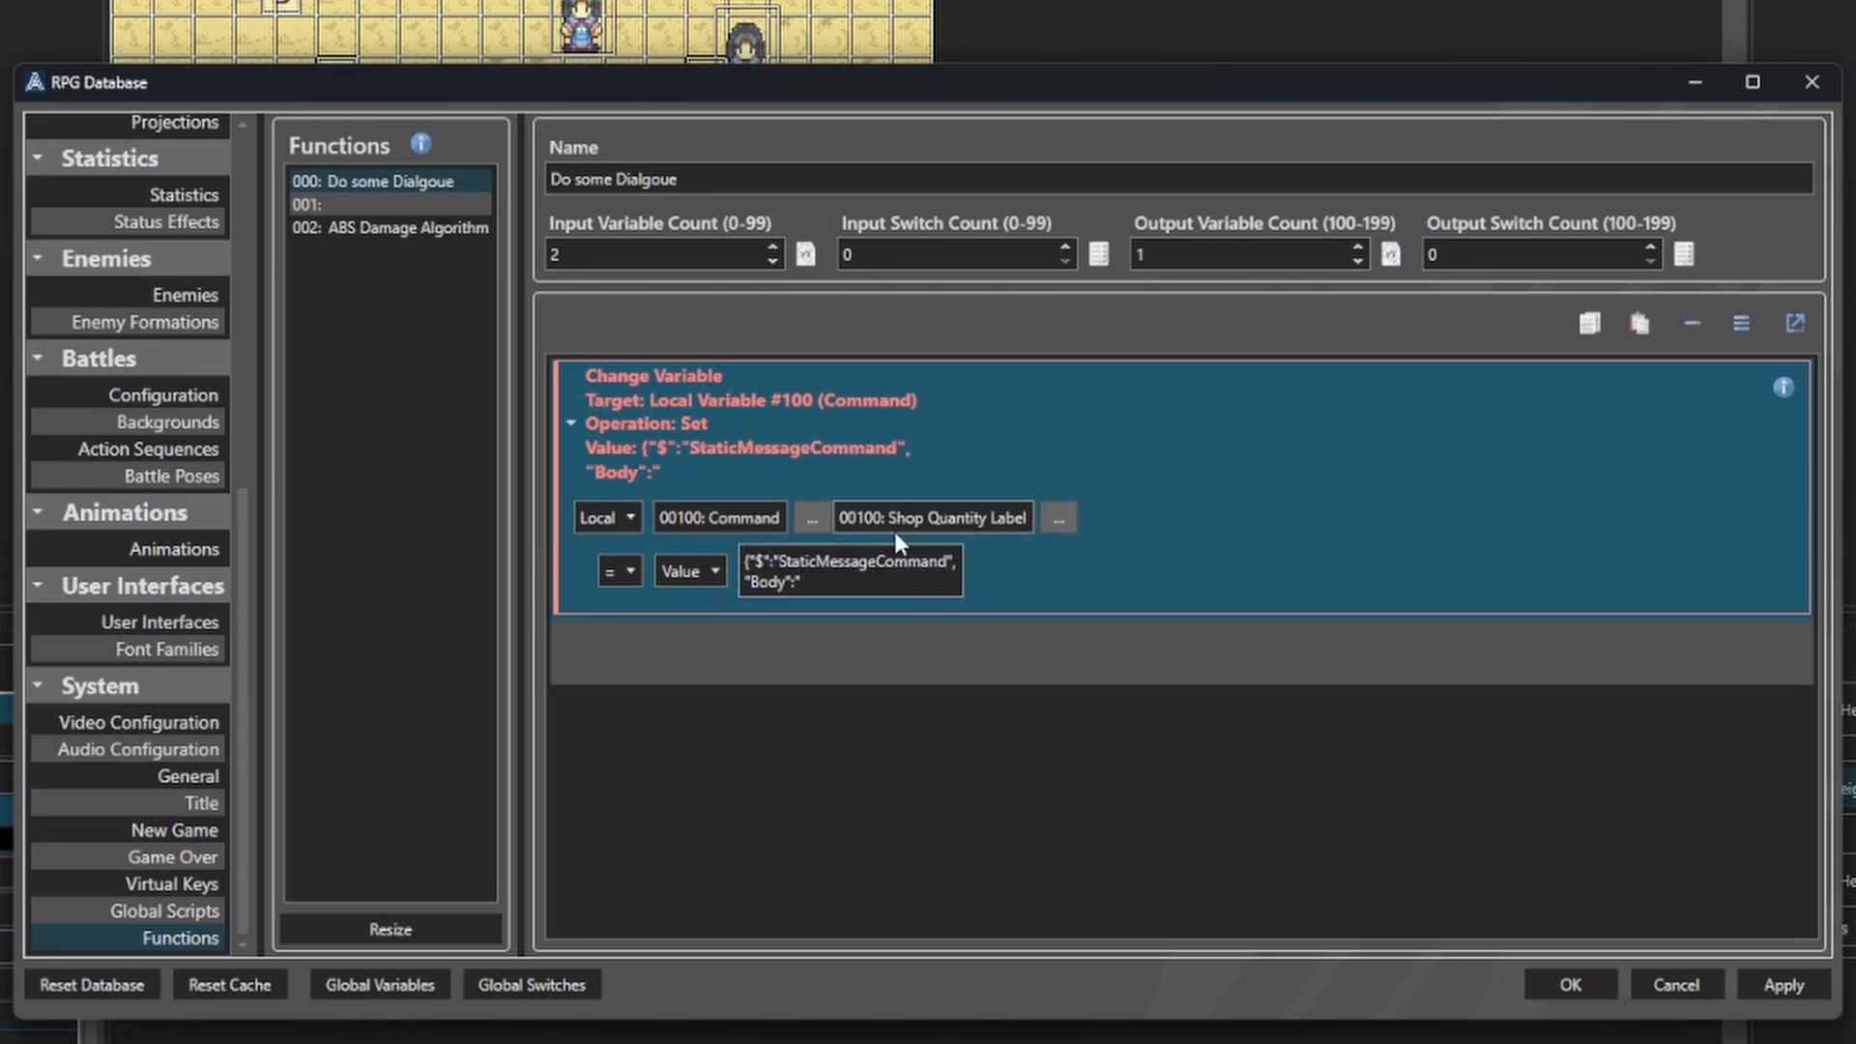
left_click(1009, 641)
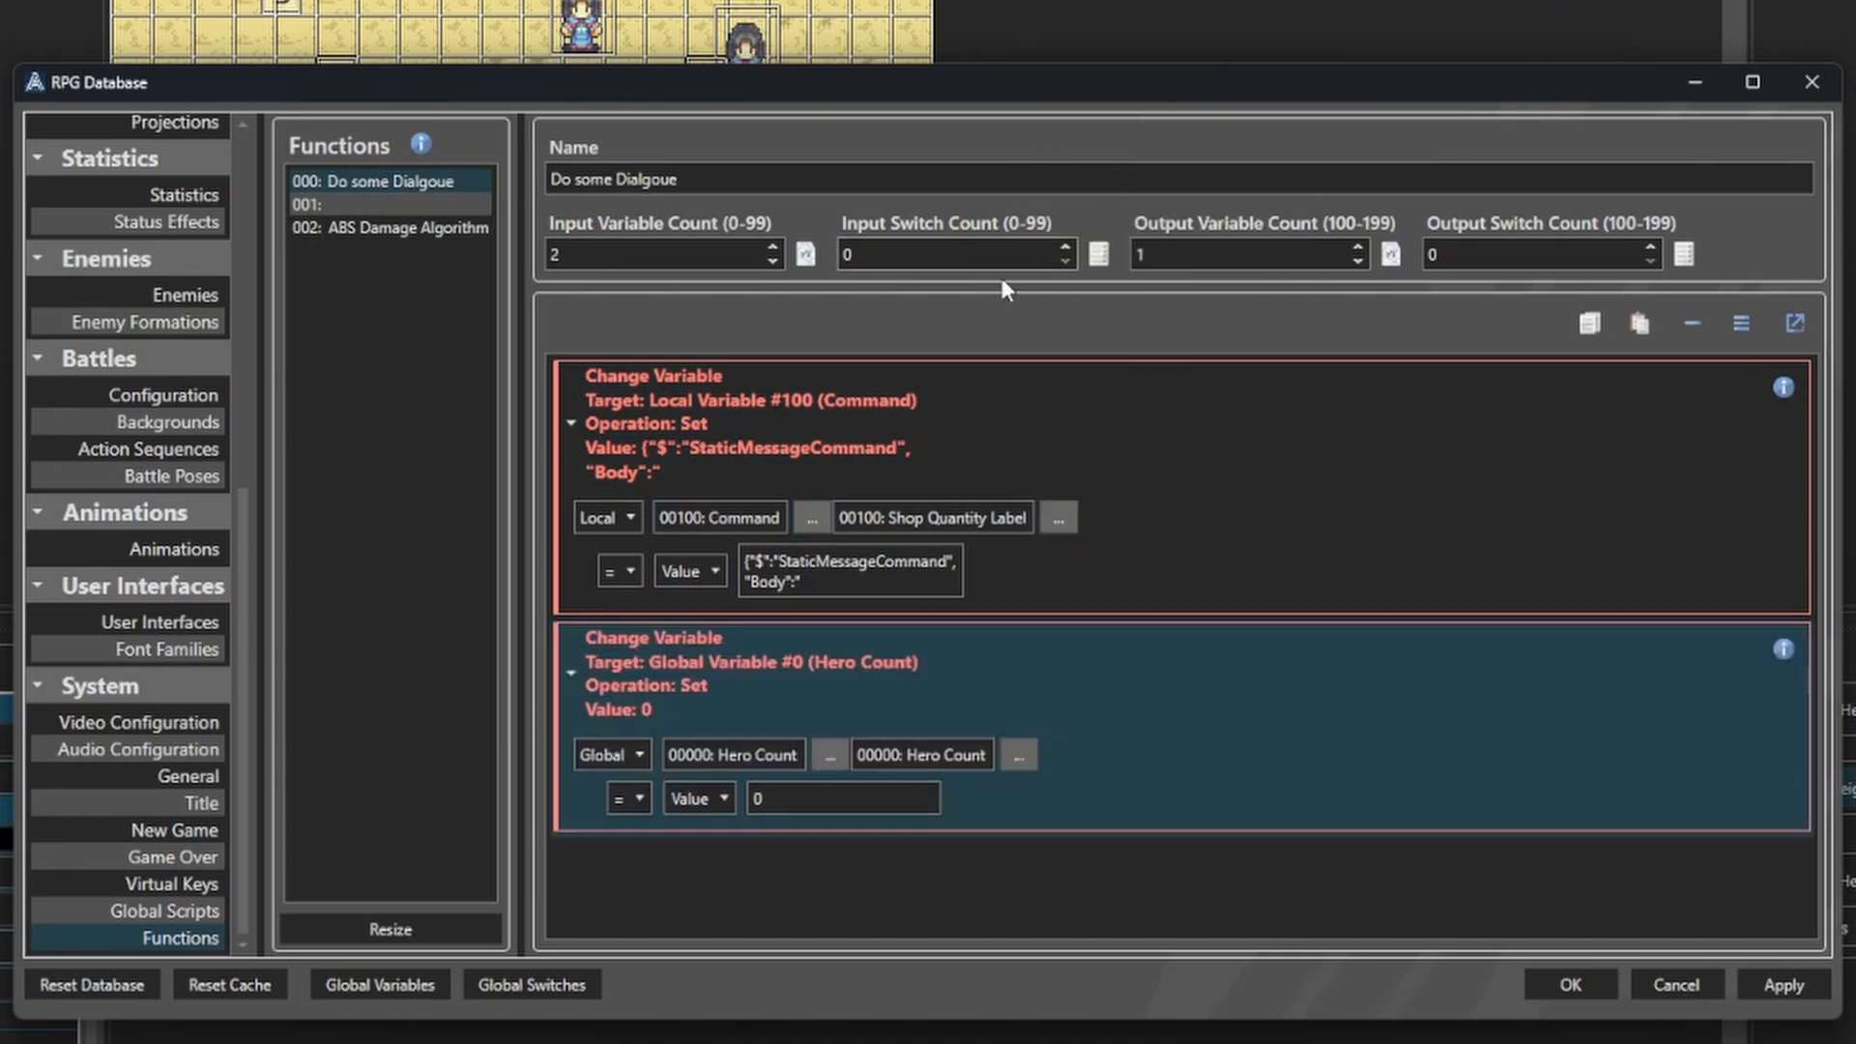
Make the second step append local Body to local Command with the + operation.
left_click(608, 753)
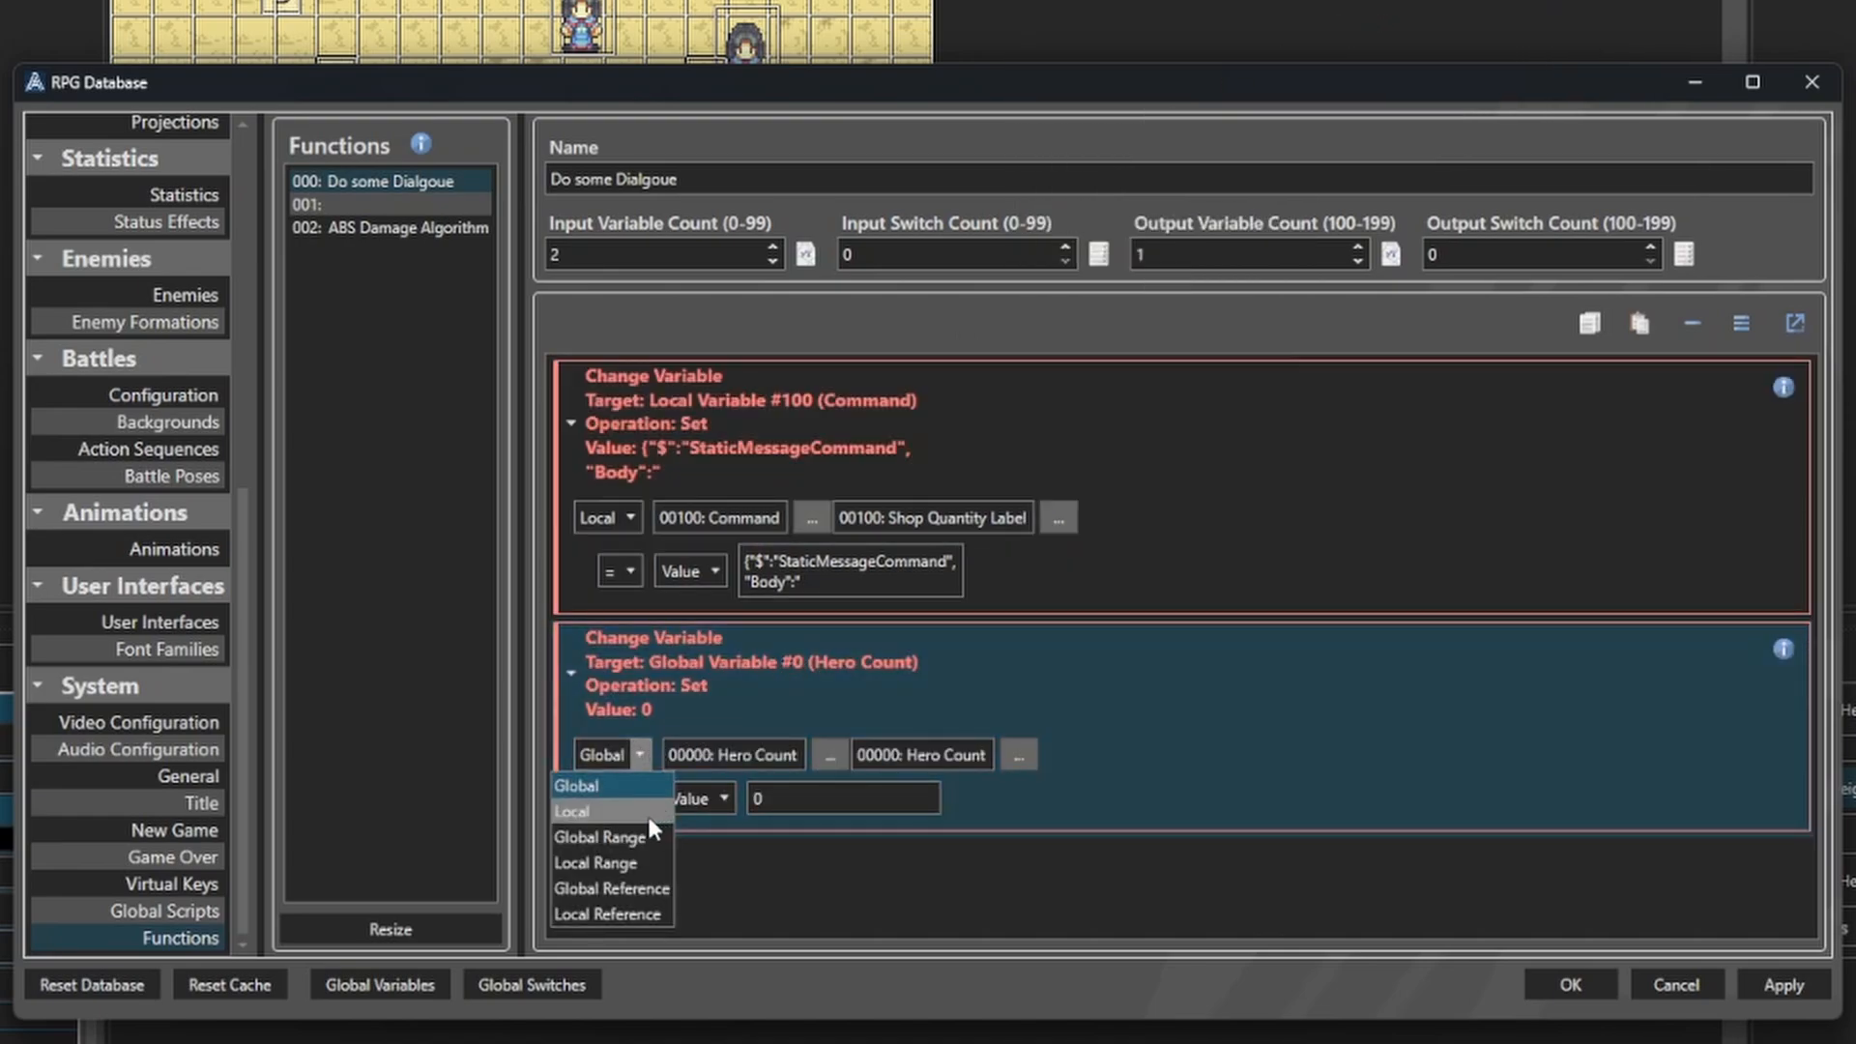
left_click(572, 812)
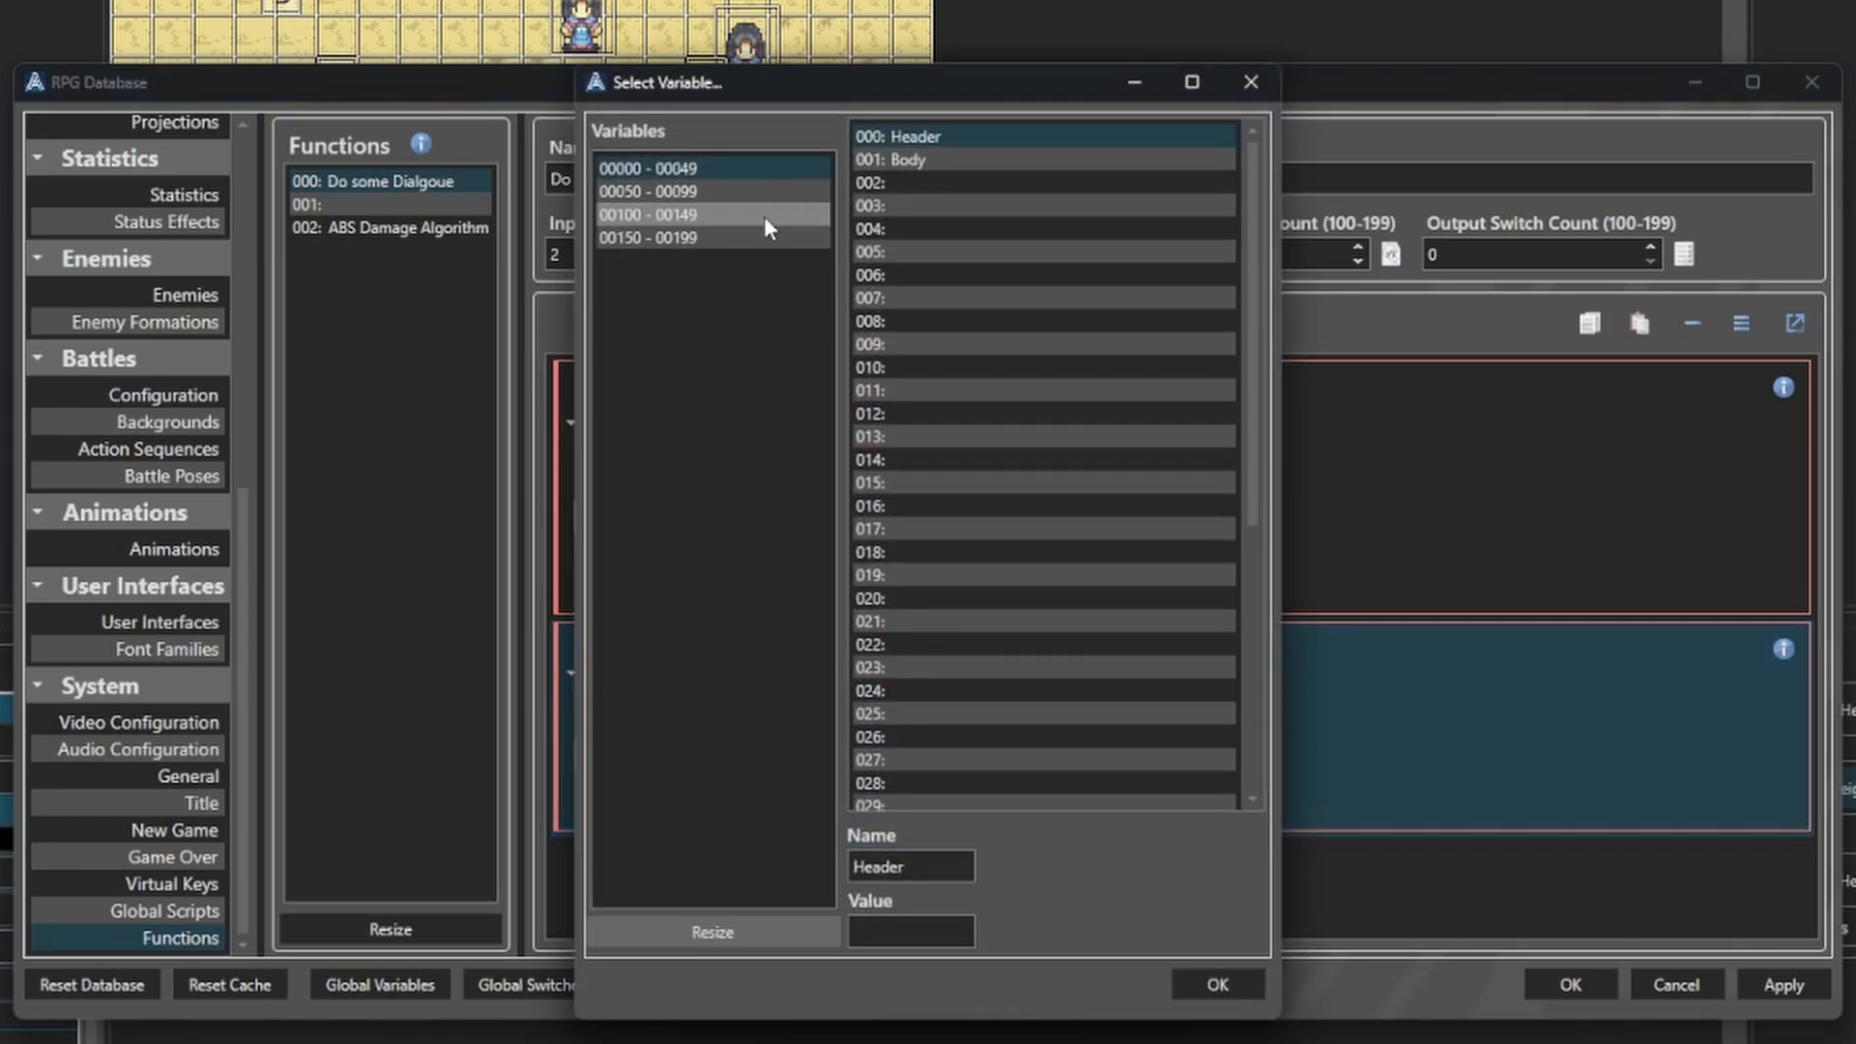
left_click(649, 214)
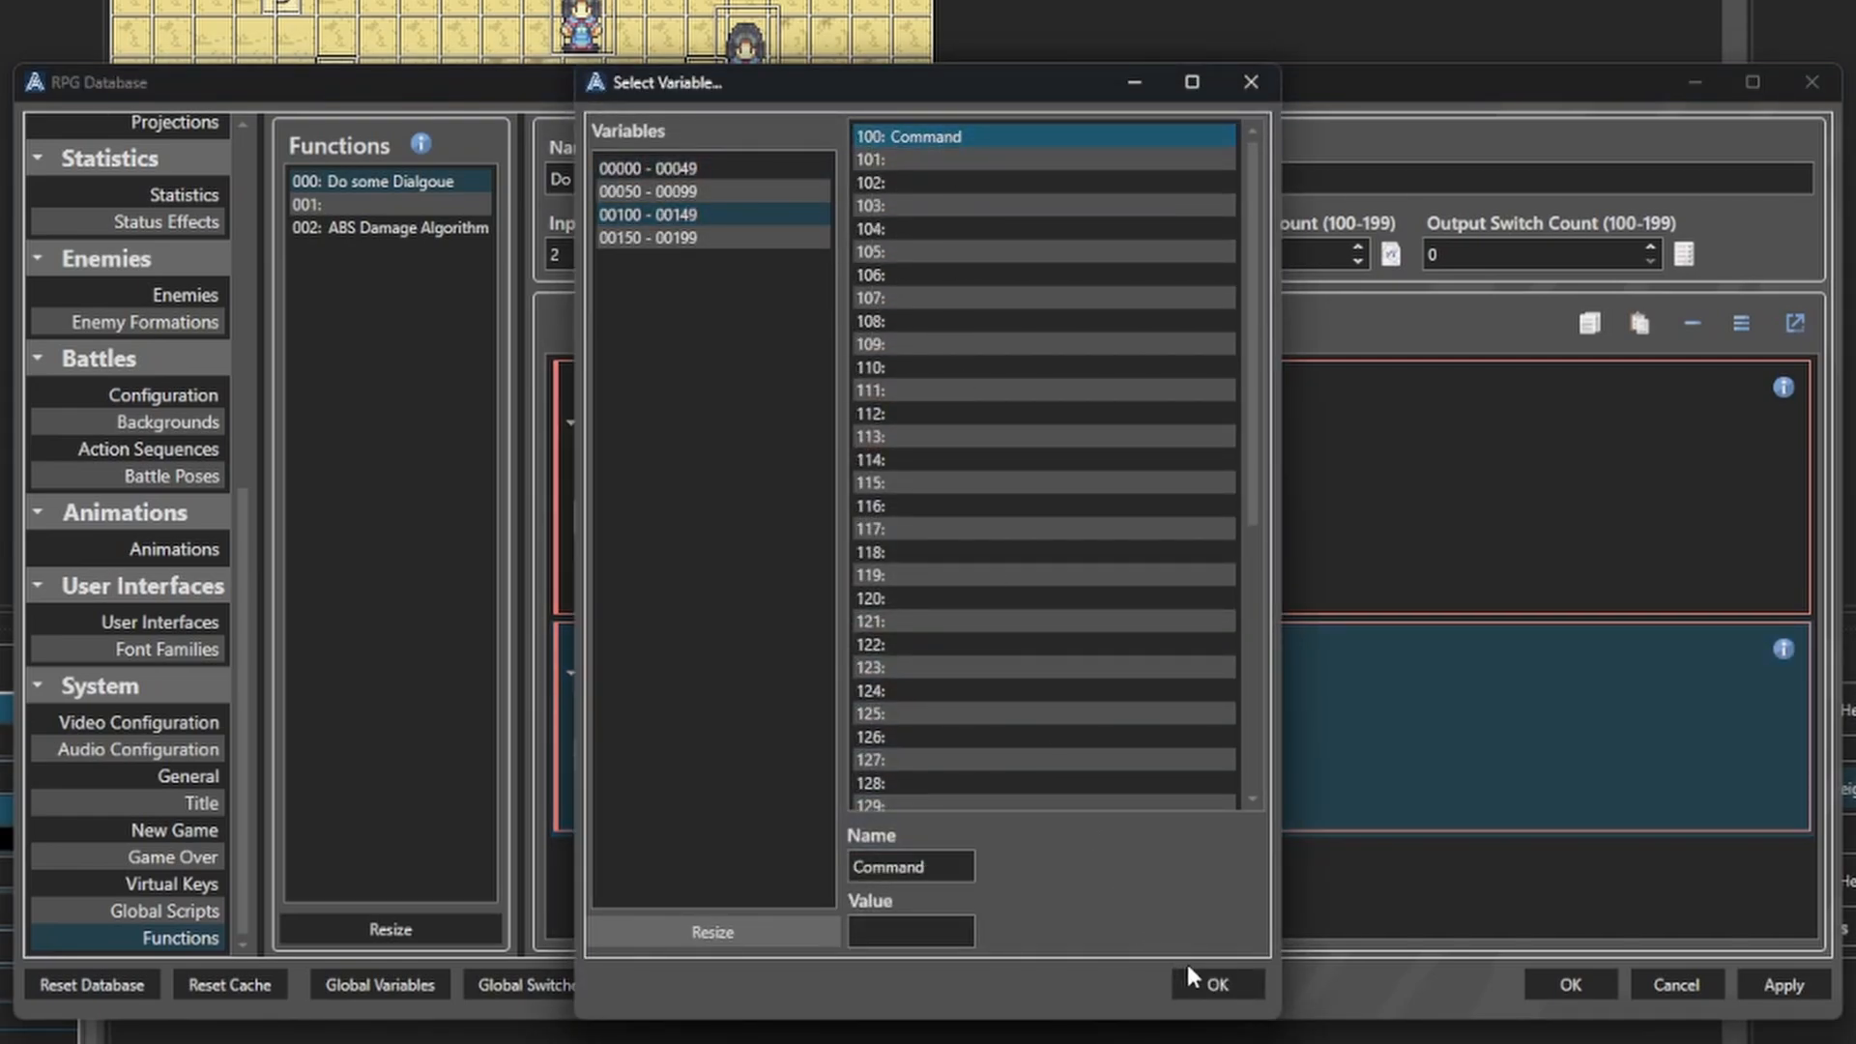
left_click(1216, 984)
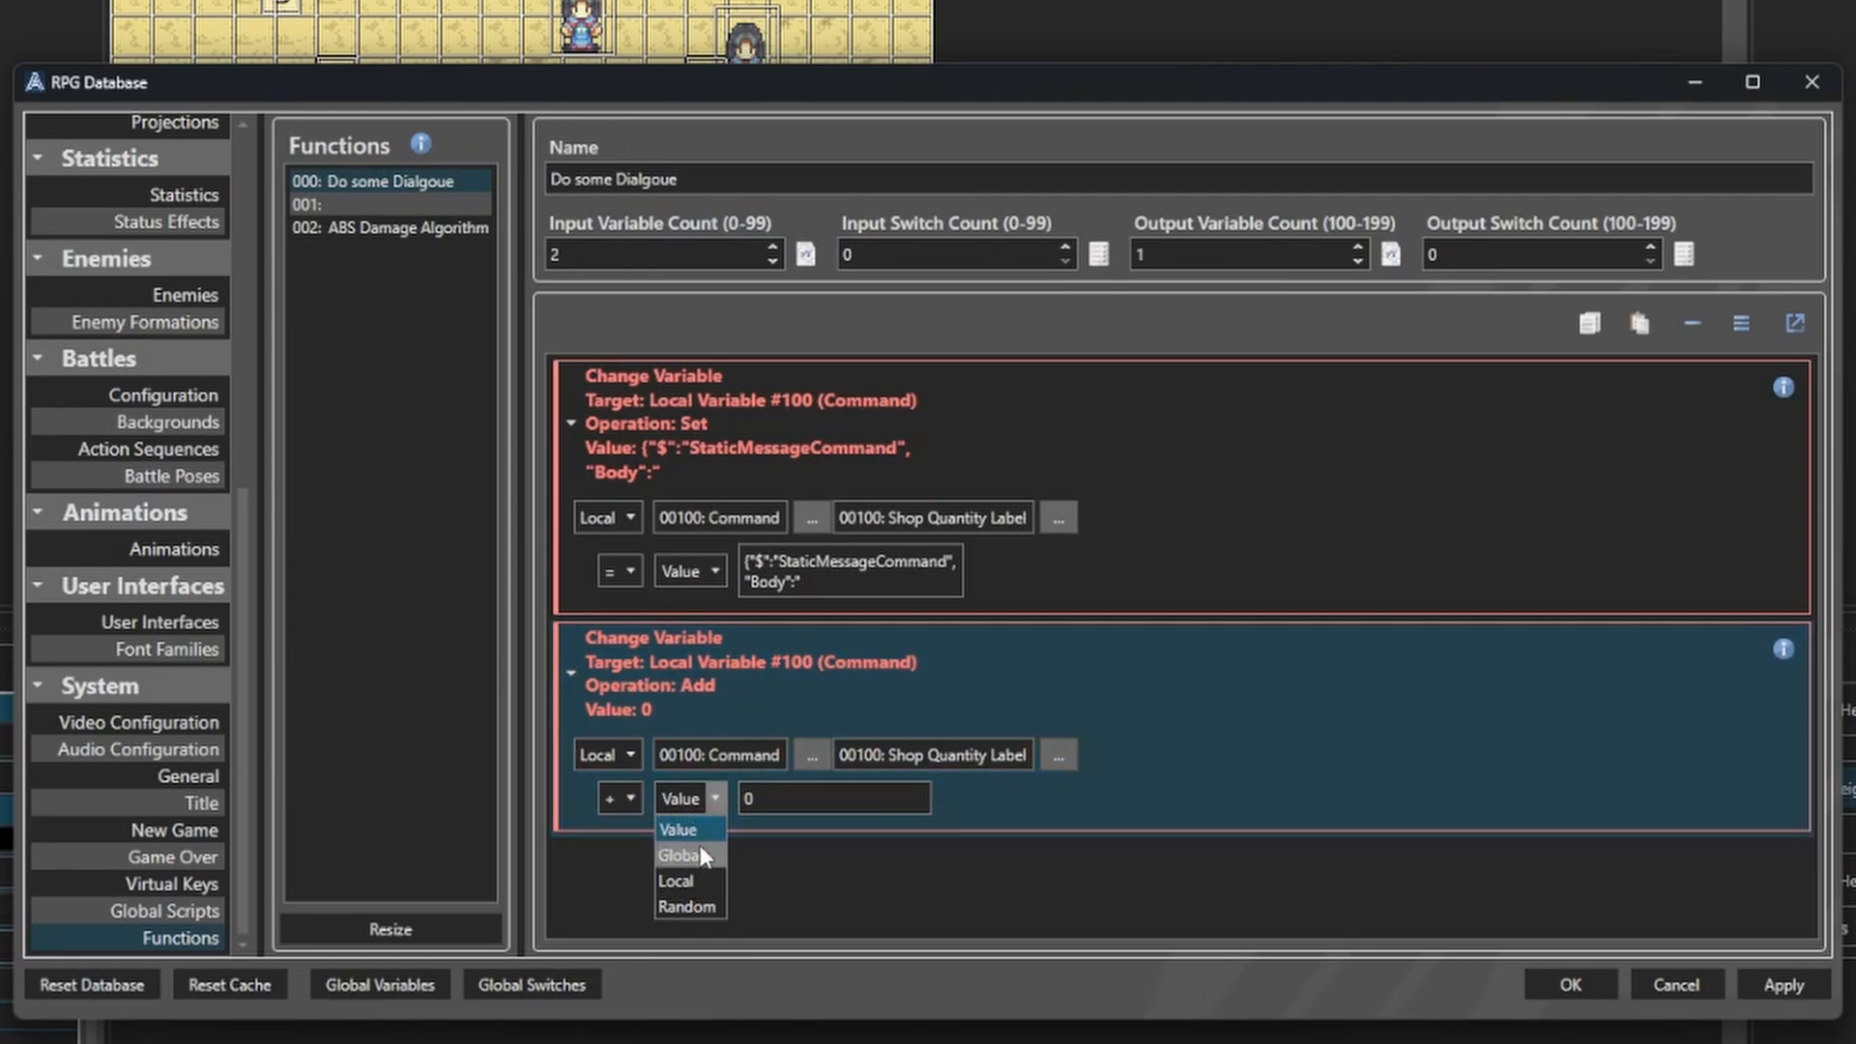
left_click(674, 881)
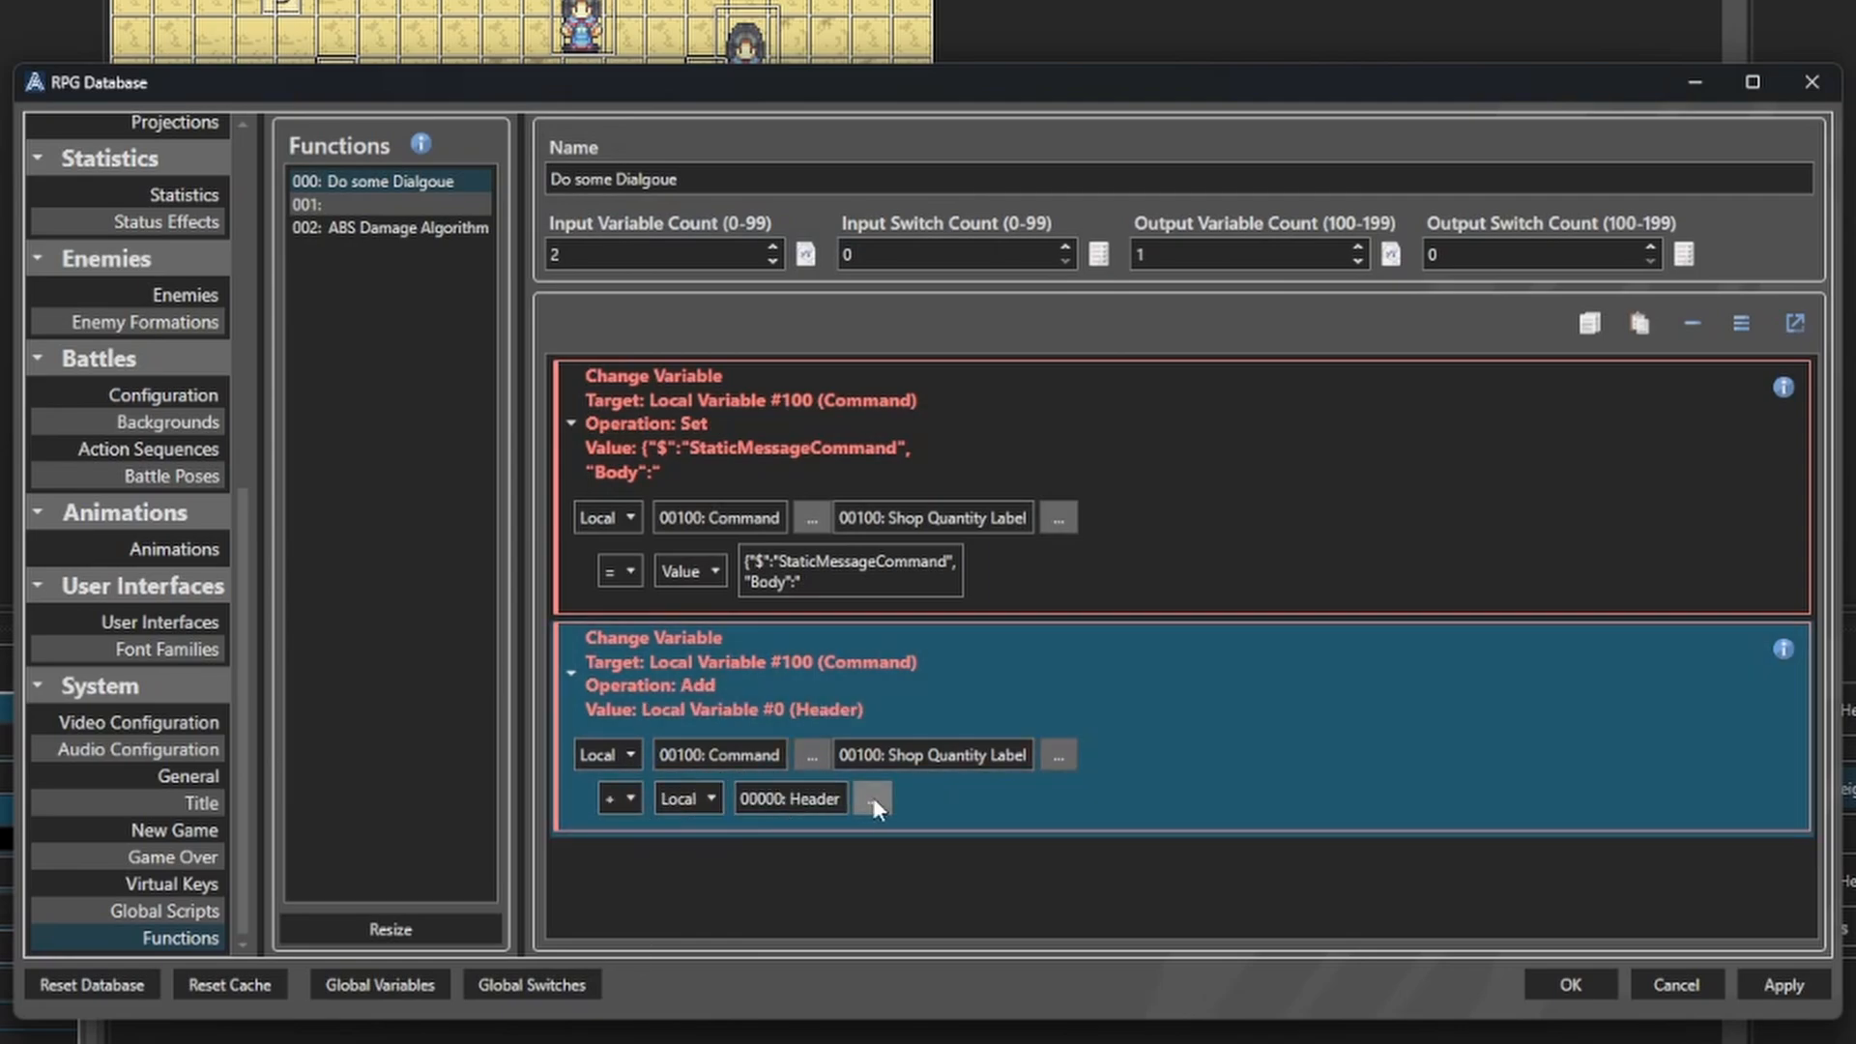
left_click(874, 797)
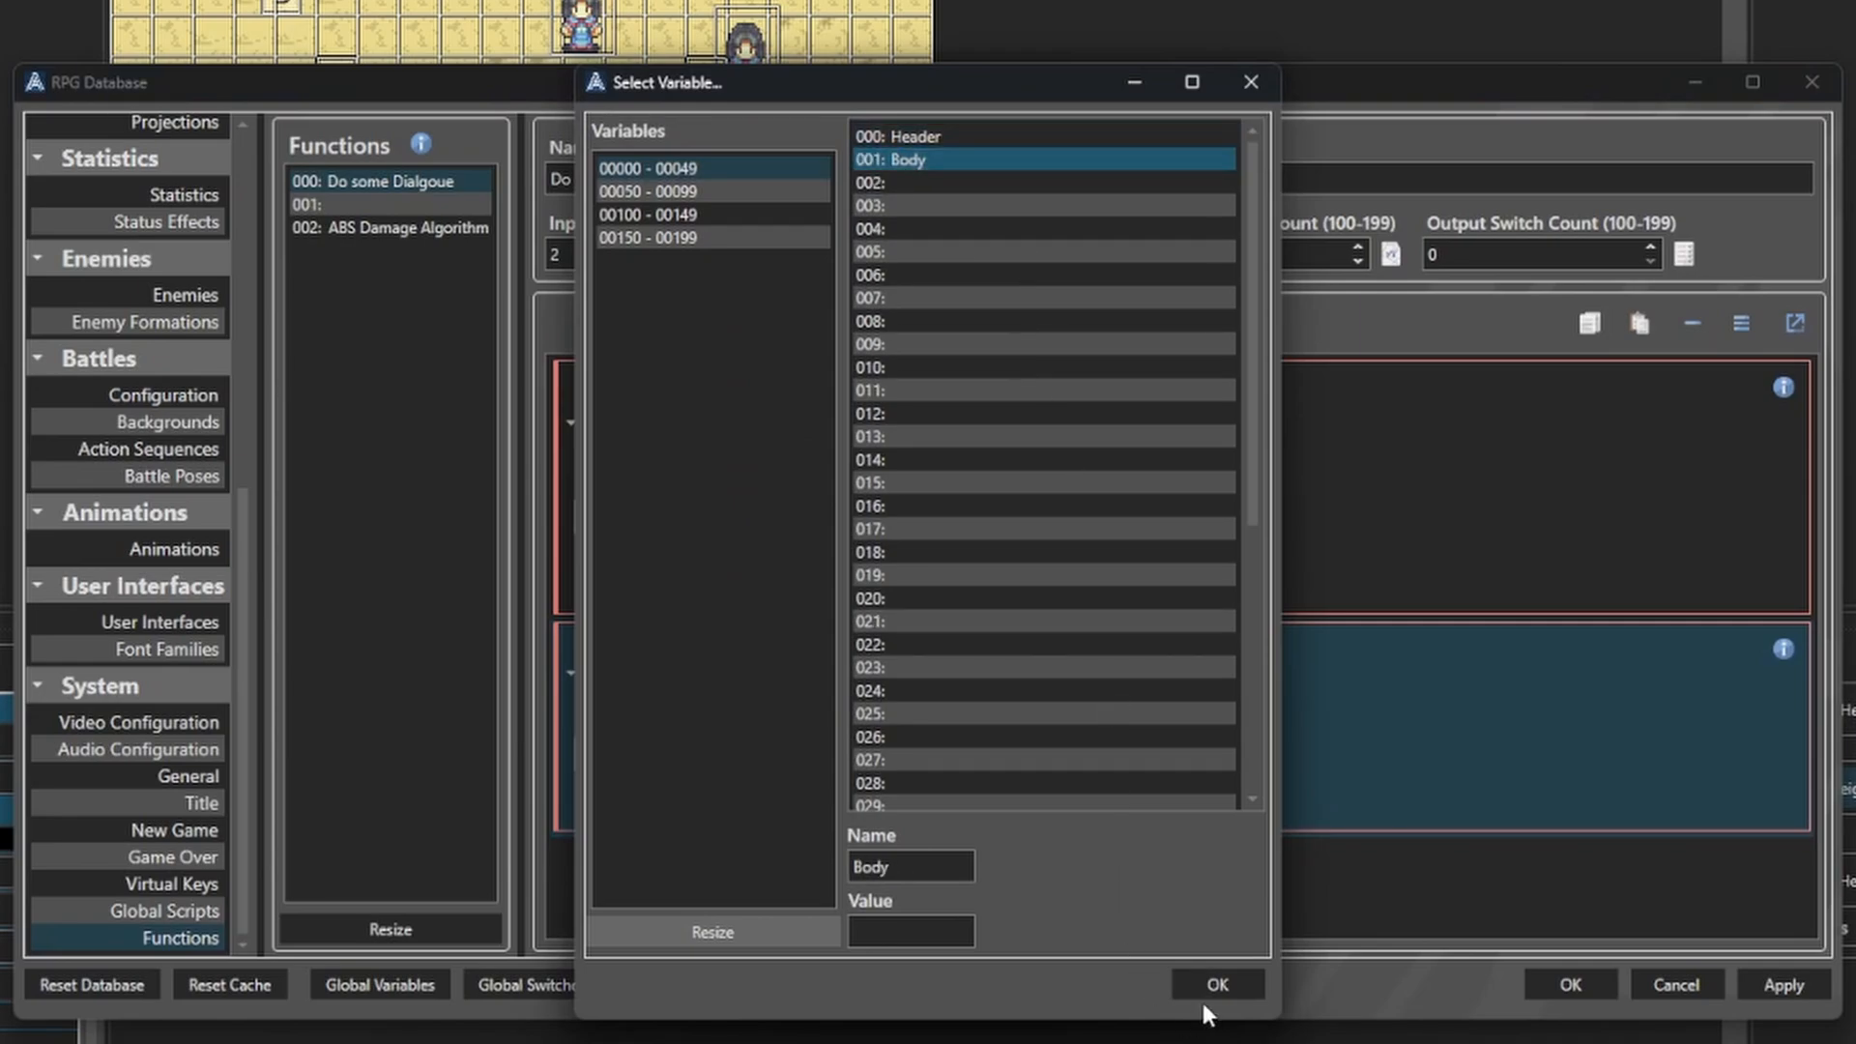
left_click(1216, 983)
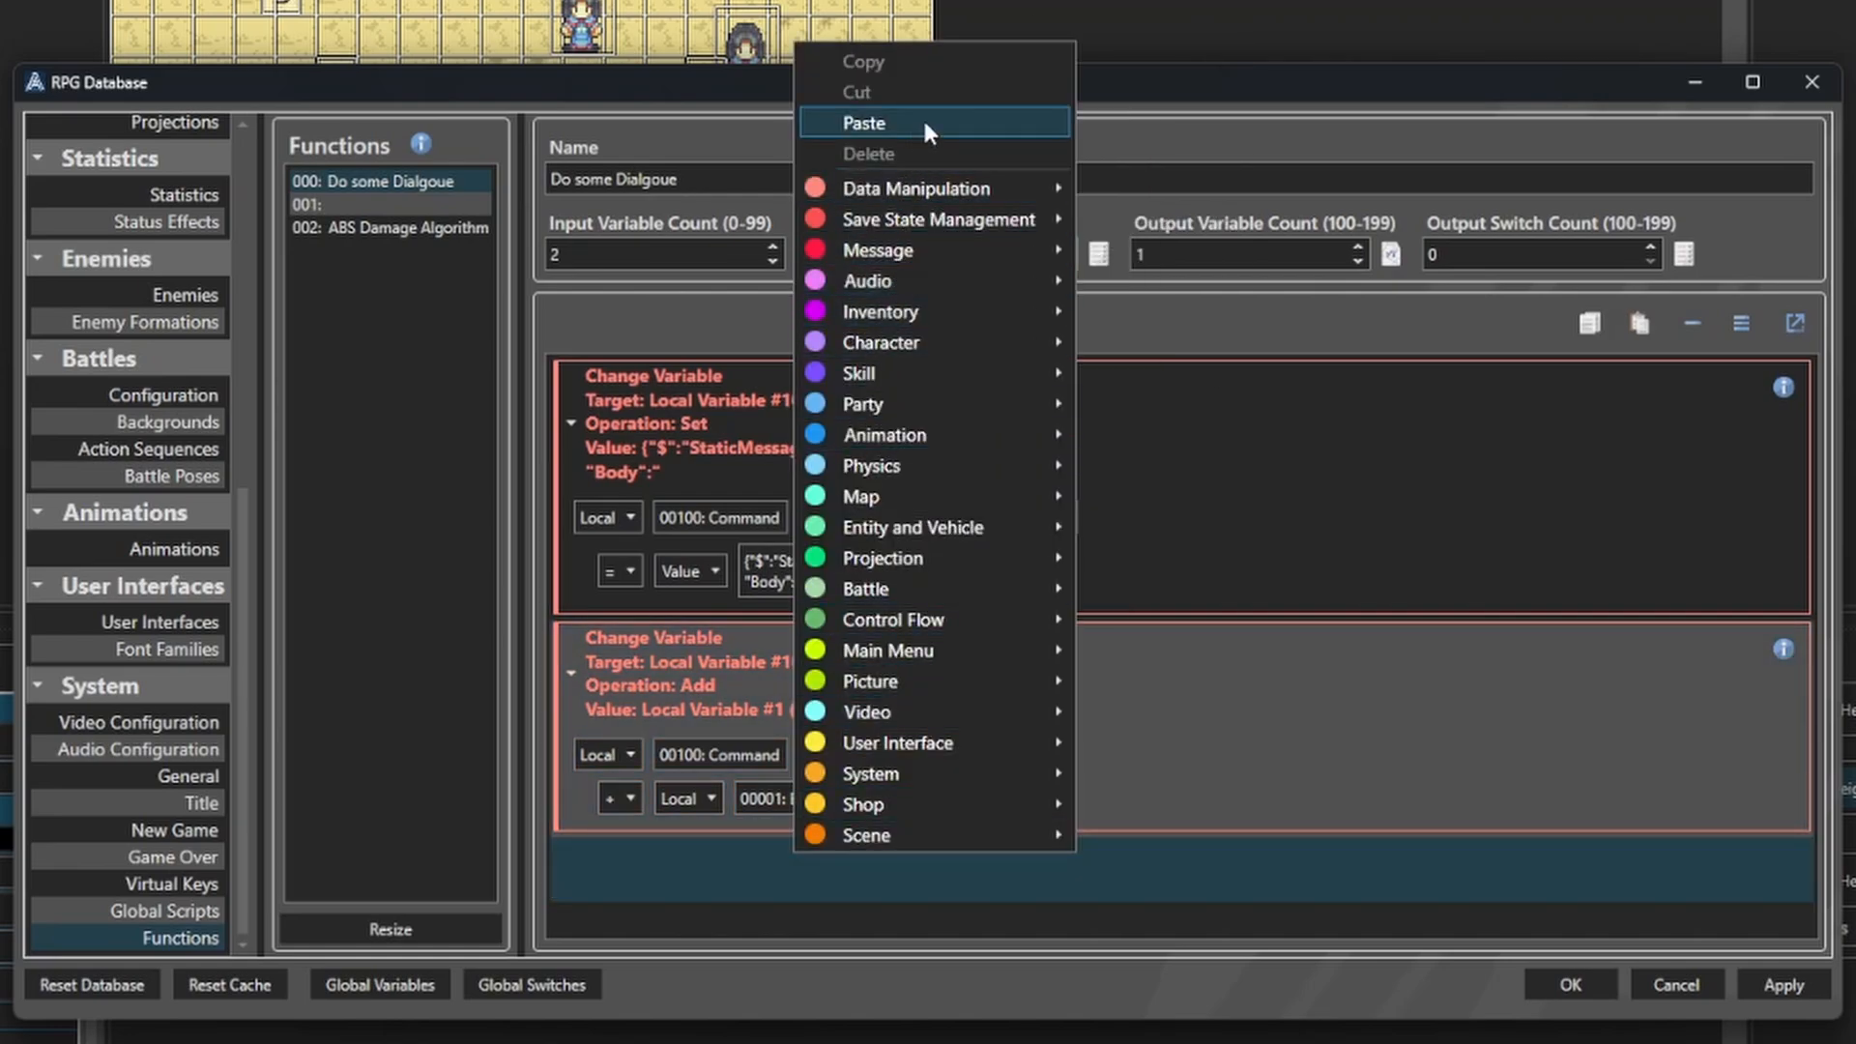
Paste copies that append an empty text, Header and another empty text to Command, then save.
left_click(864, 121)
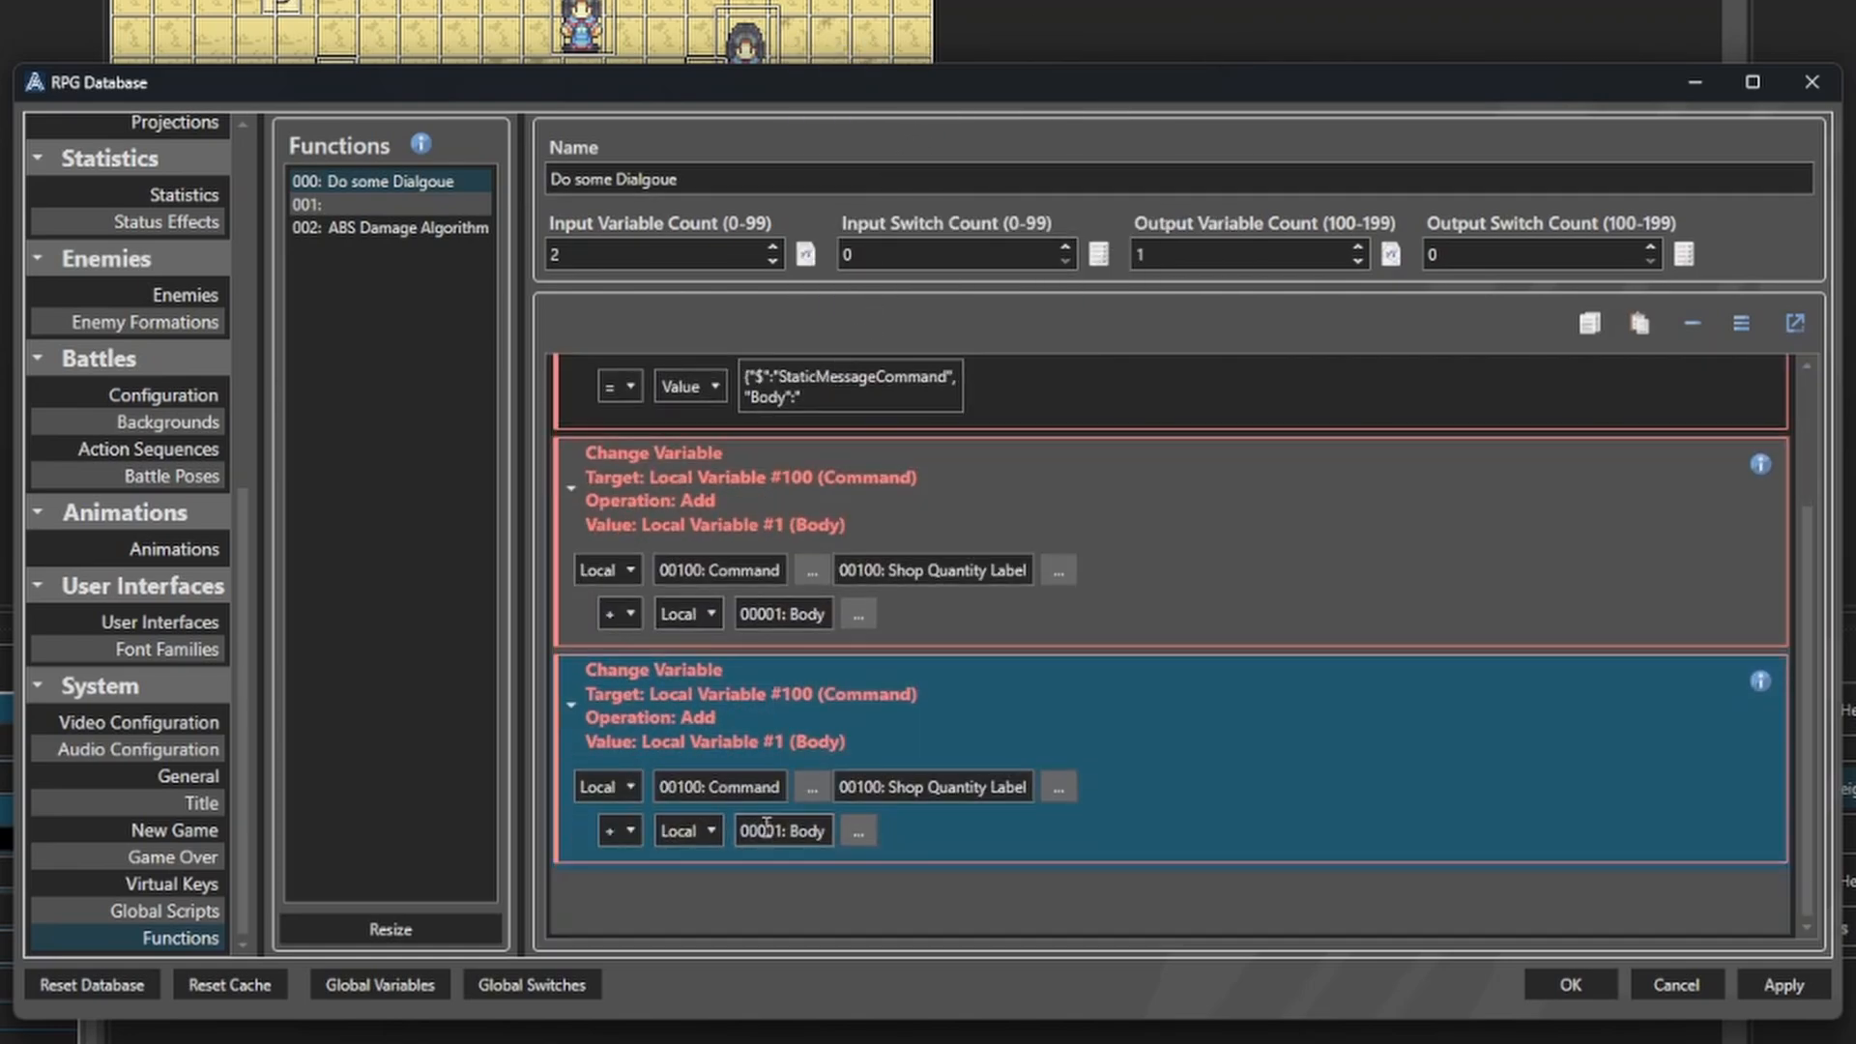
left_click(686, 830)
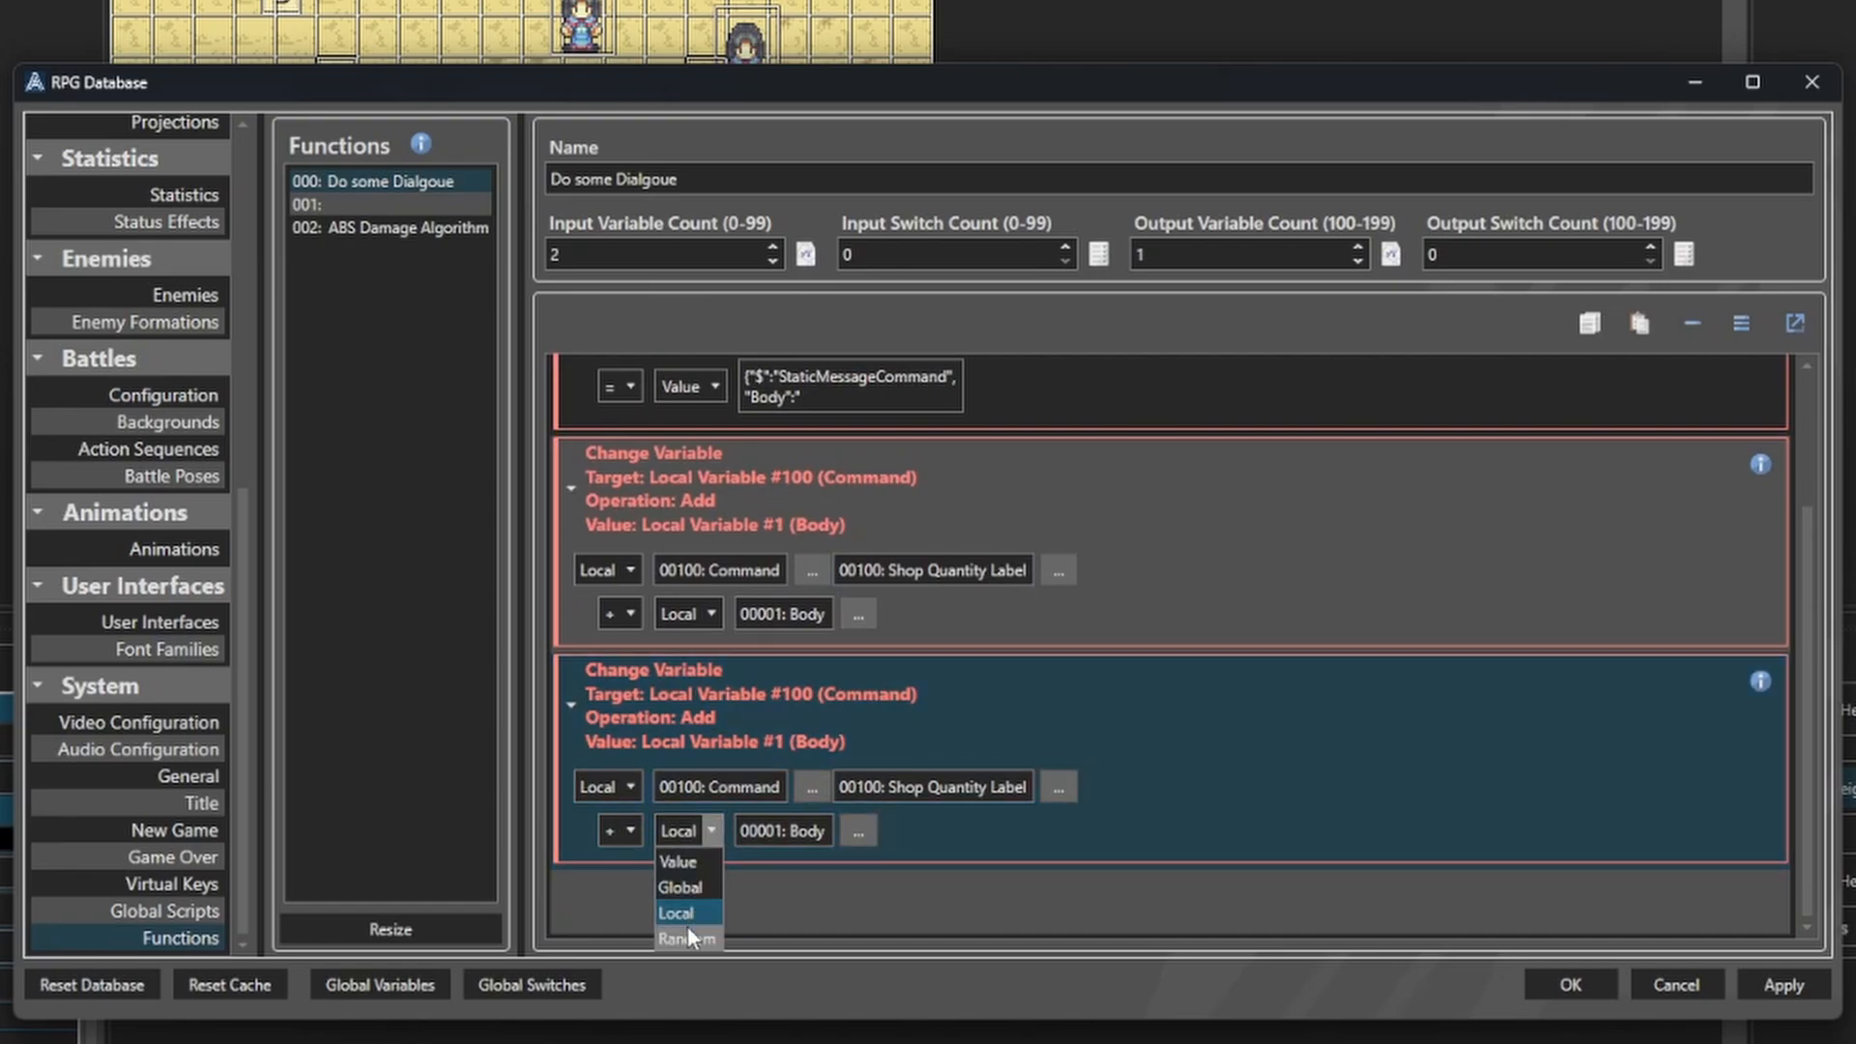
left_click(678, 863)
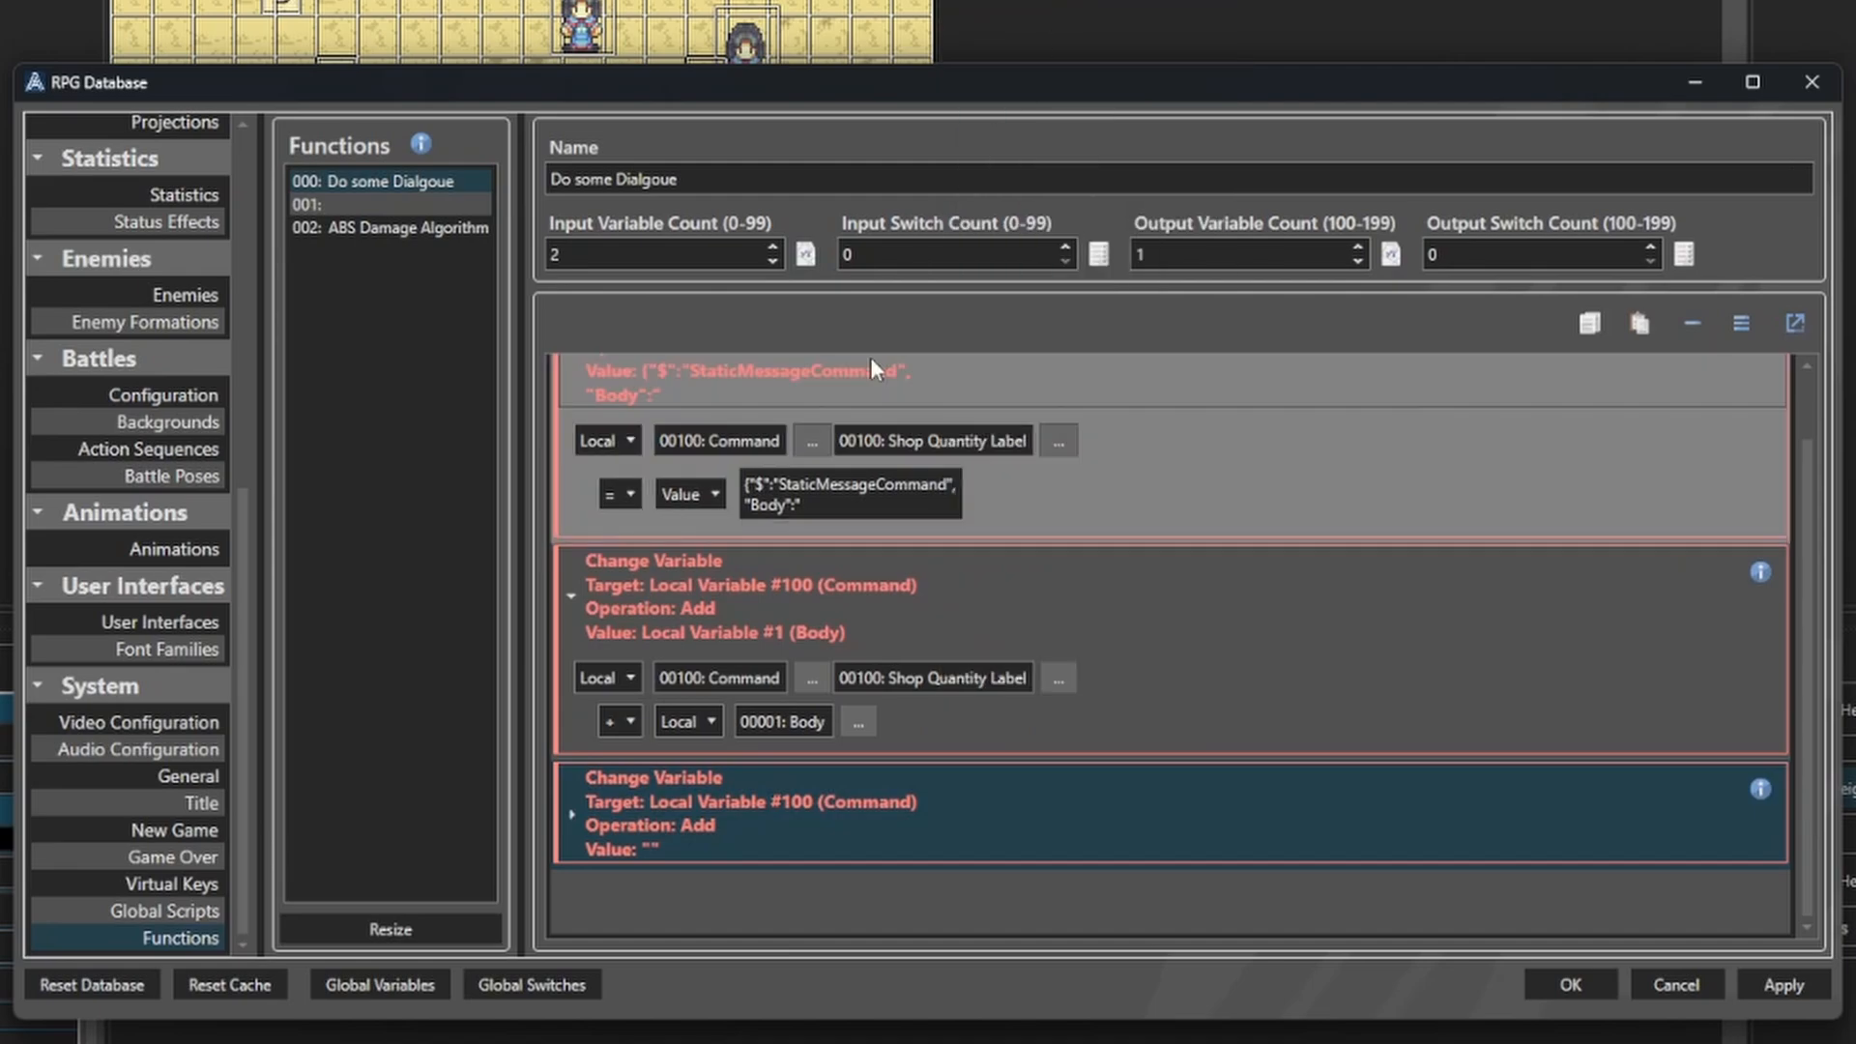
right_click(870, 367)
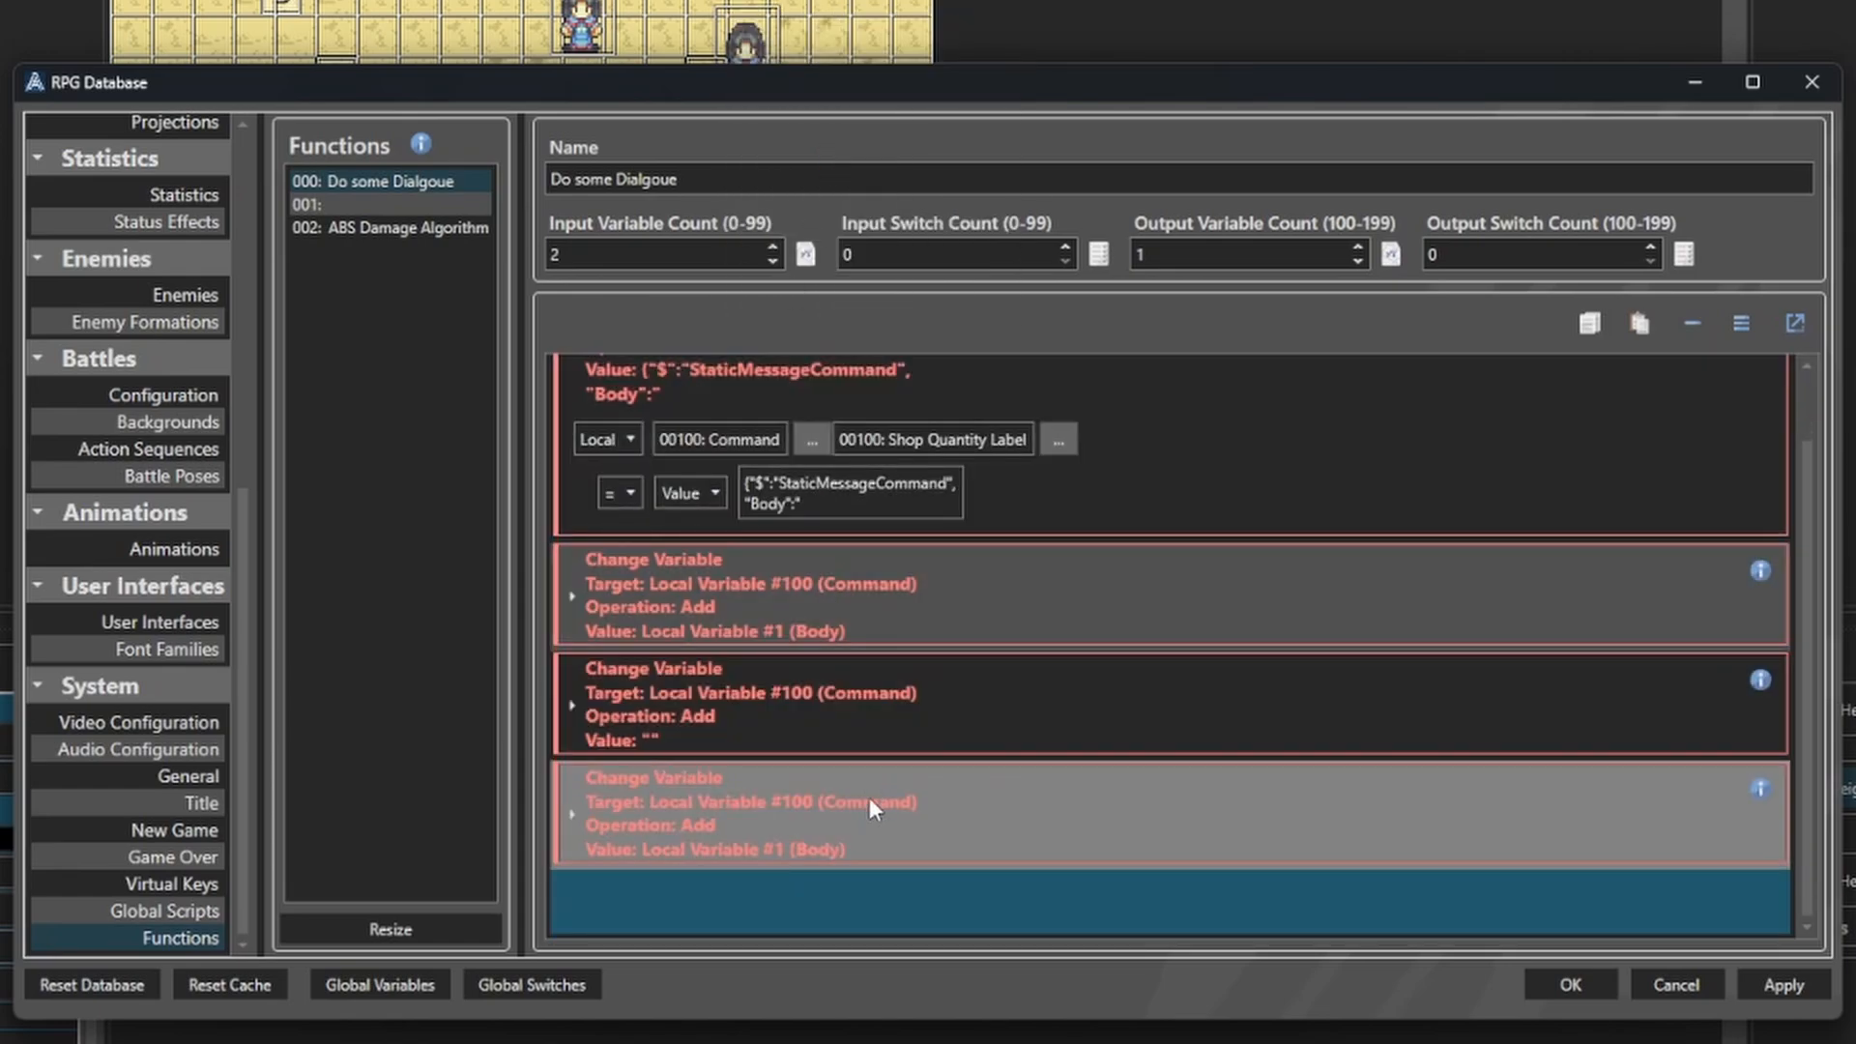
left_click(830, 814)
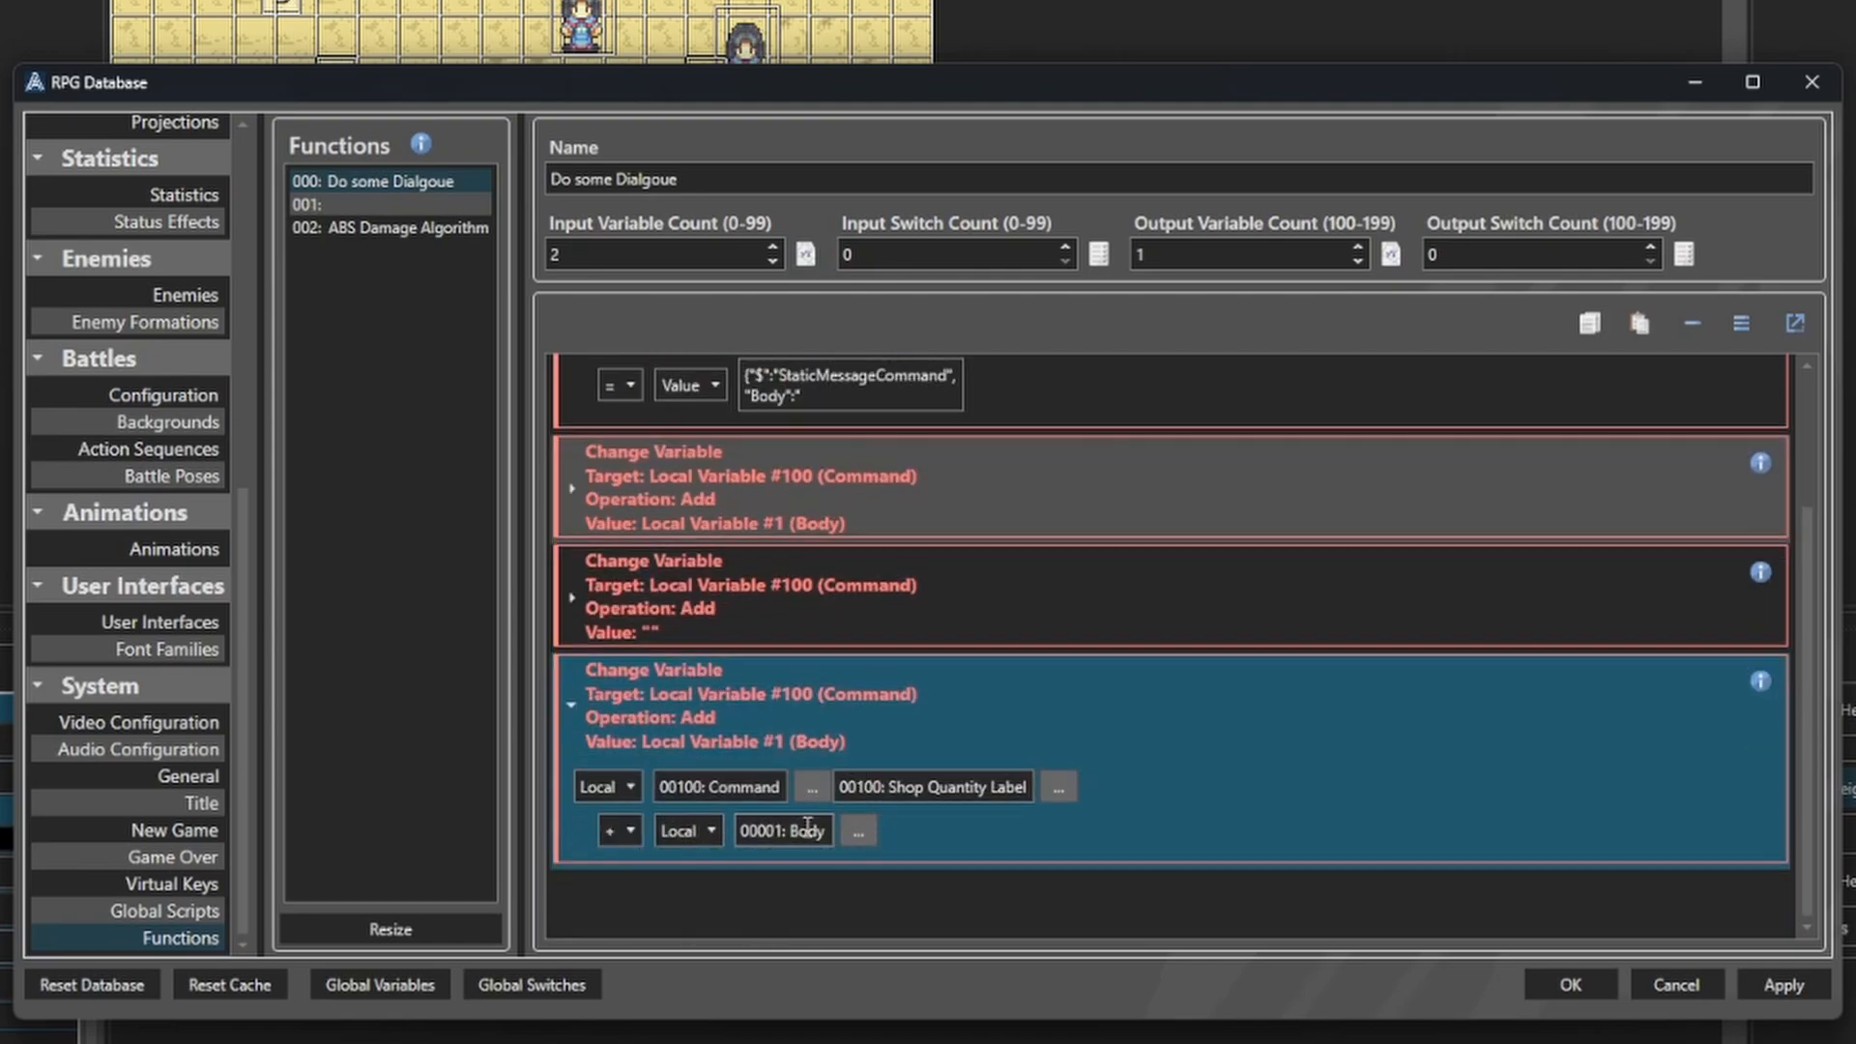
left_click(857, 829)
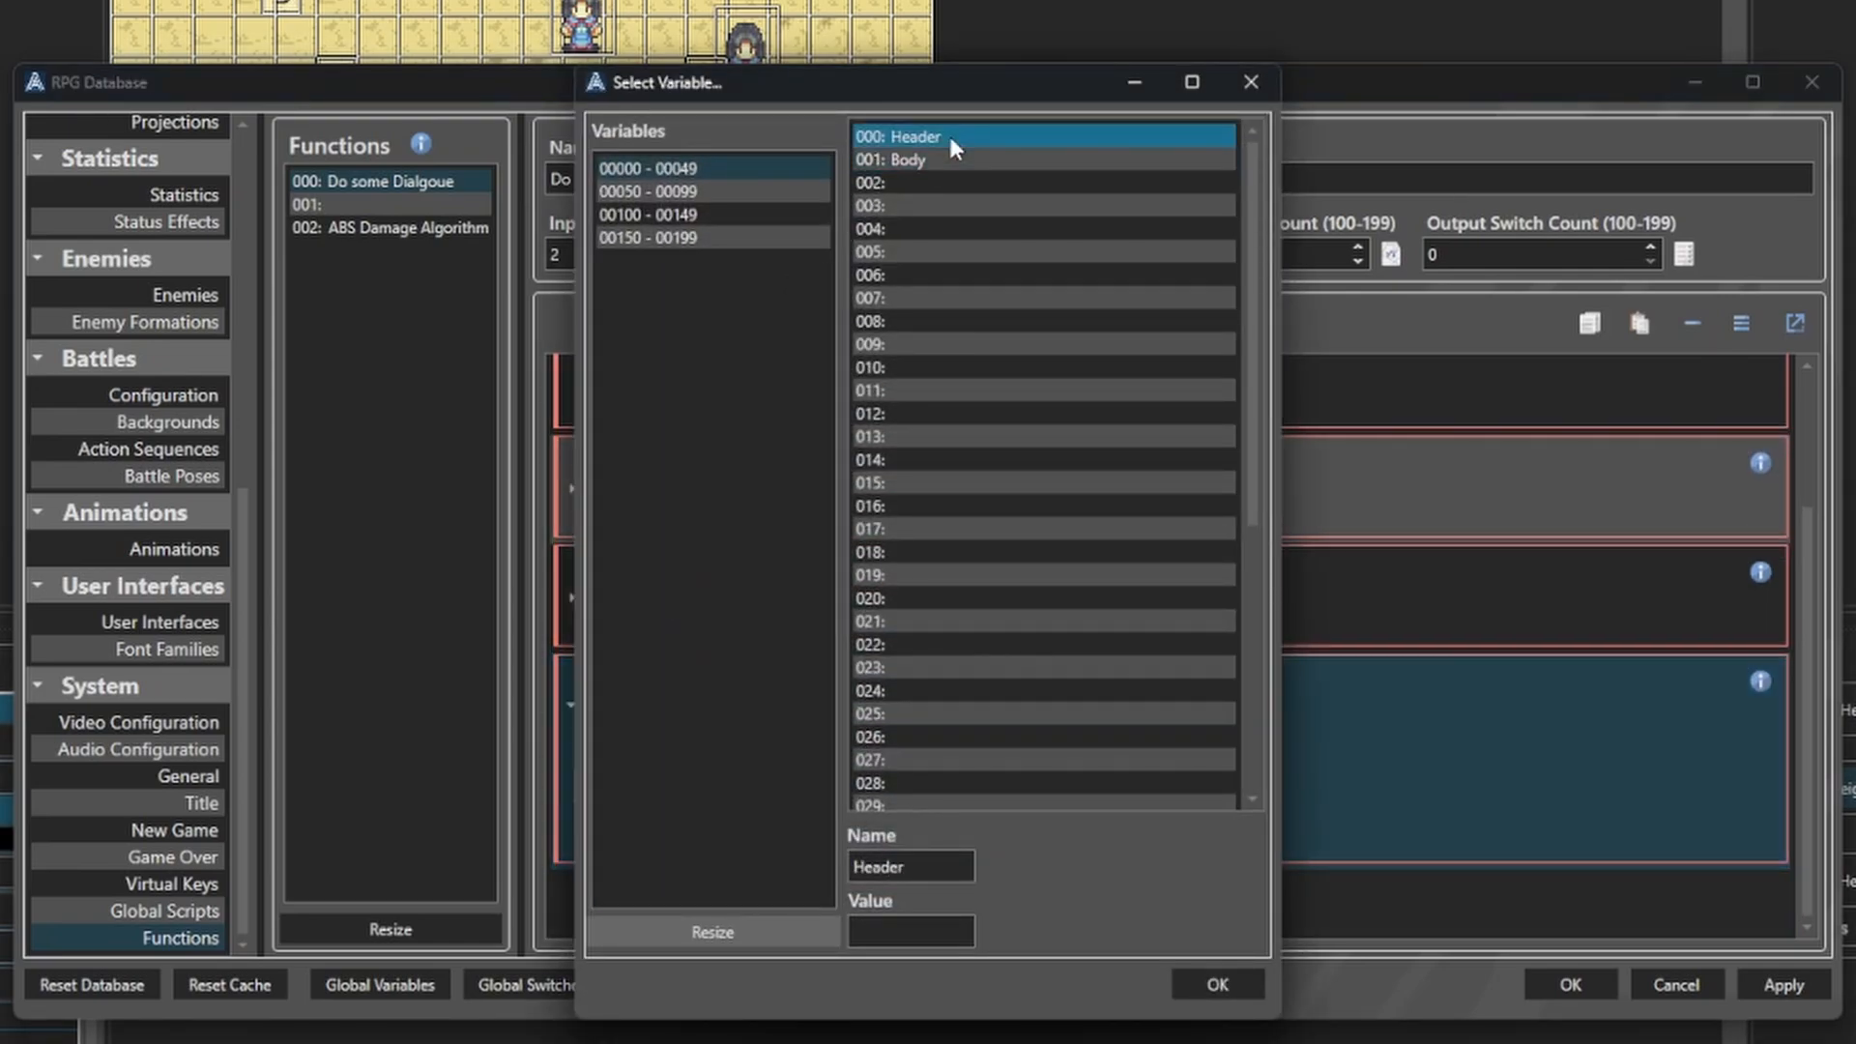
left_click(1216, 983)
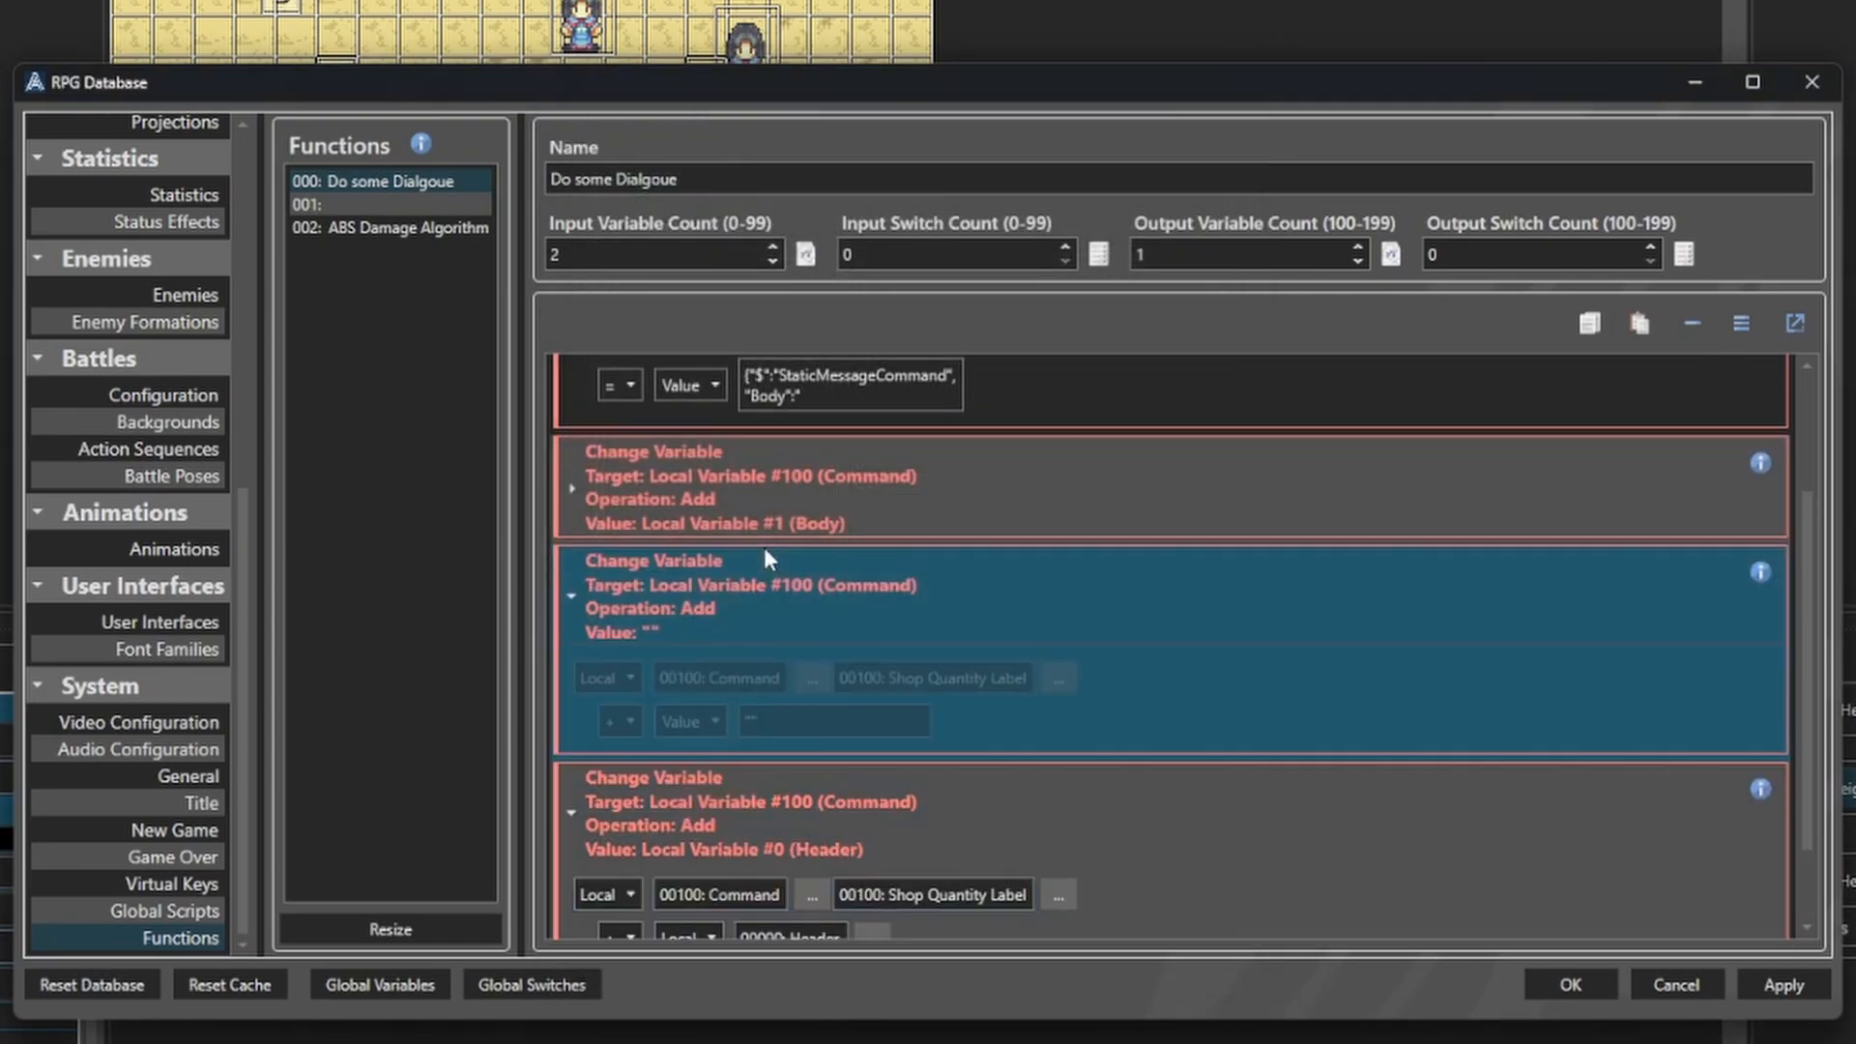
scroll("down", 3)
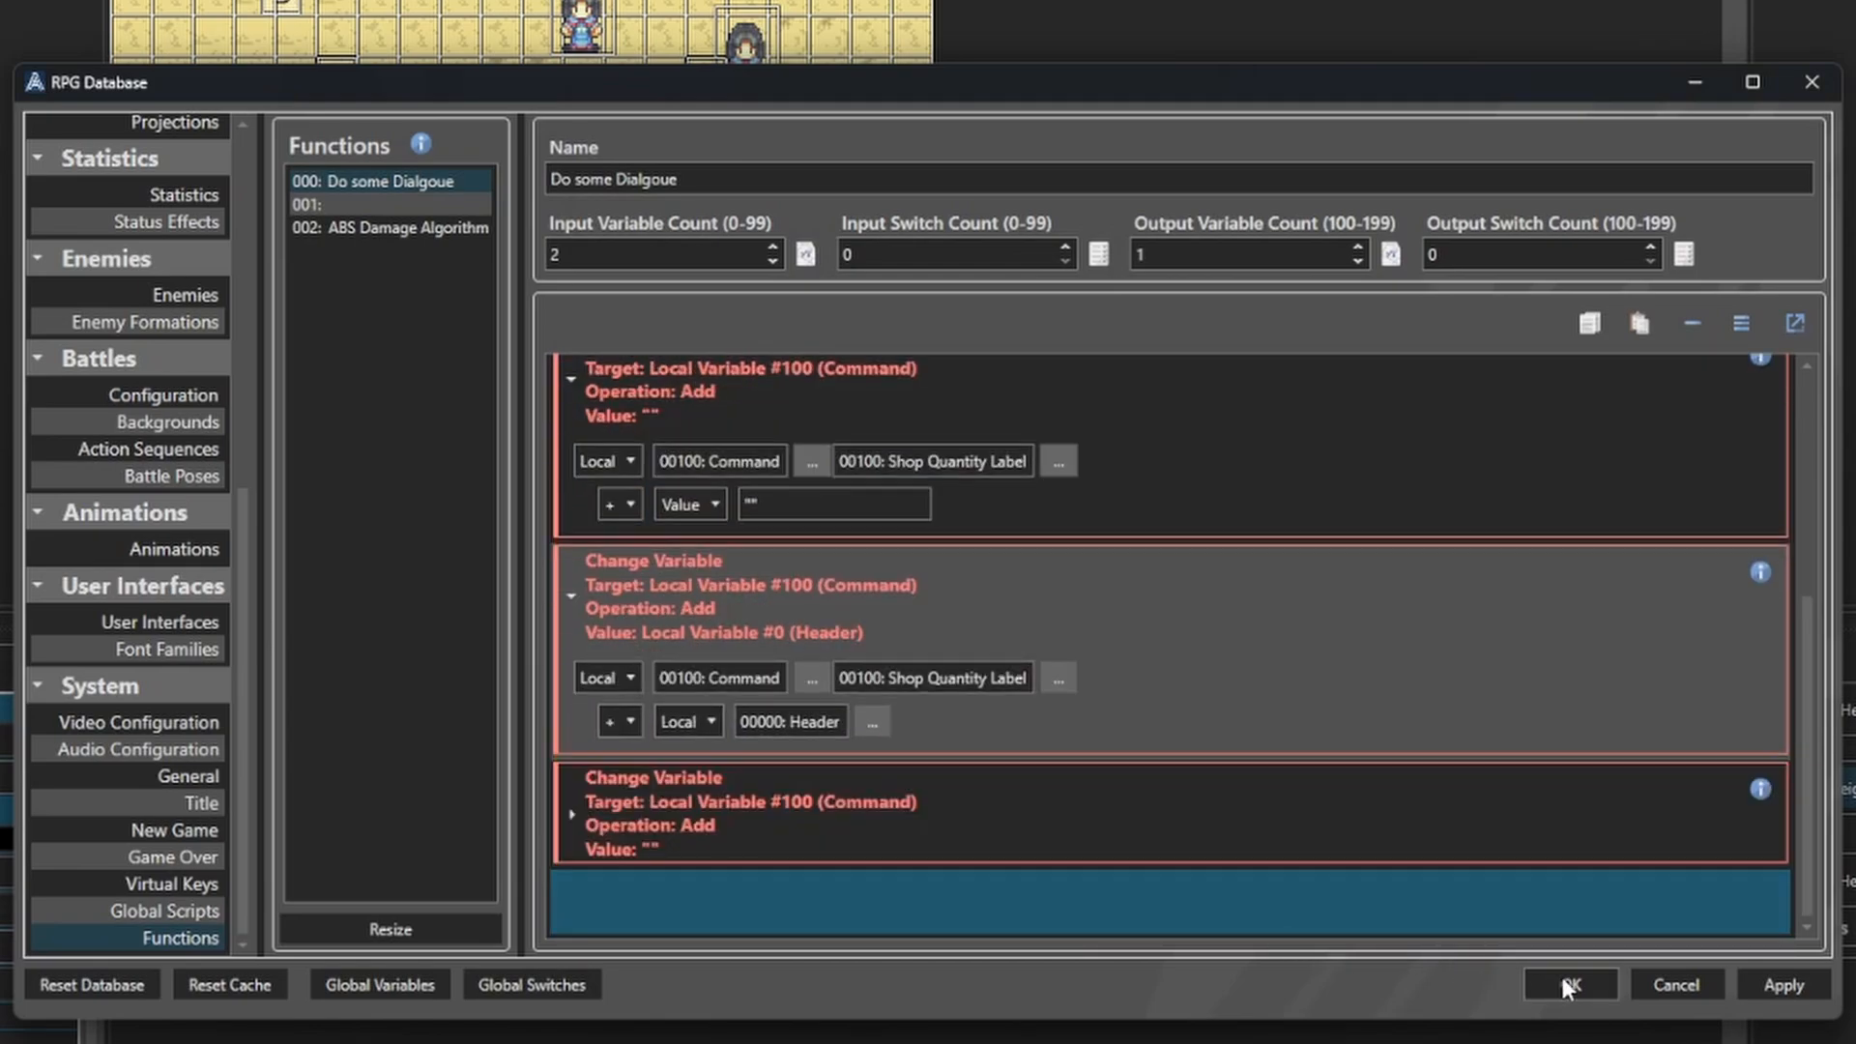
left_click(1567, 984)
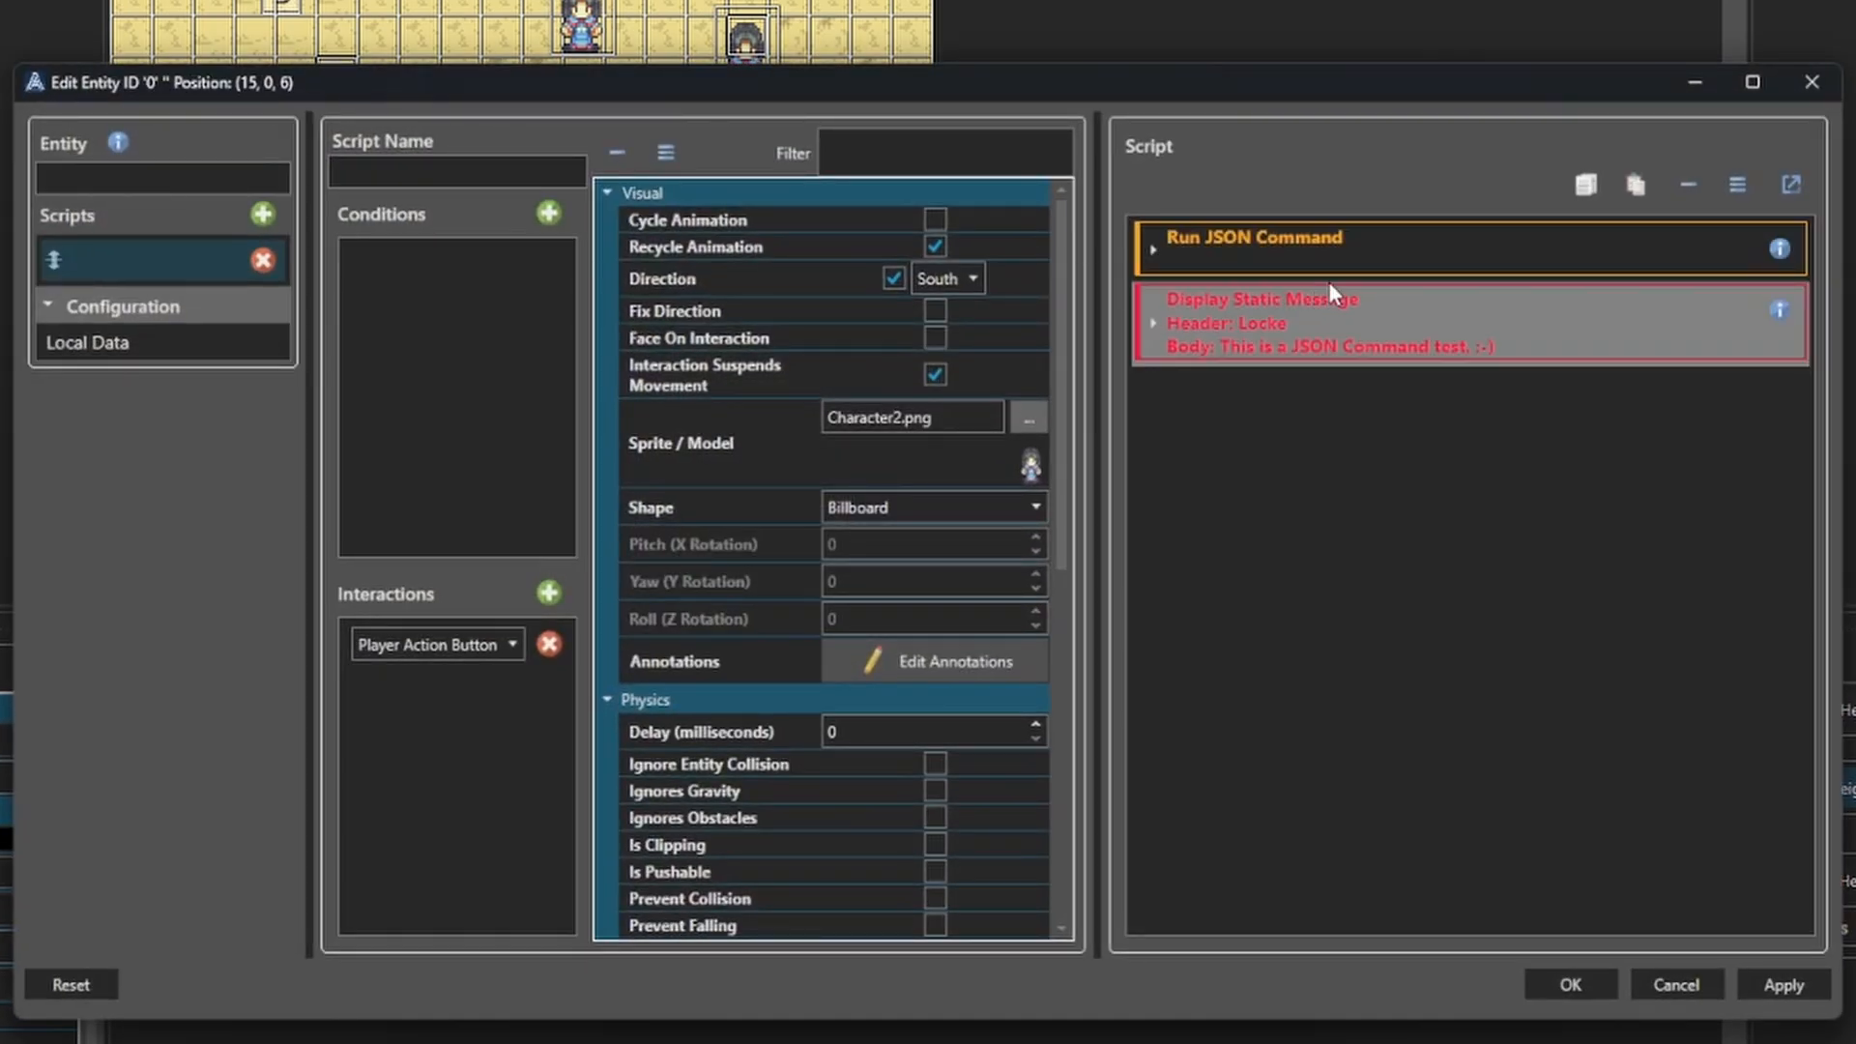
Make the function's first text step append ","Header":" to Command and save it.
left_click(1152, 250)
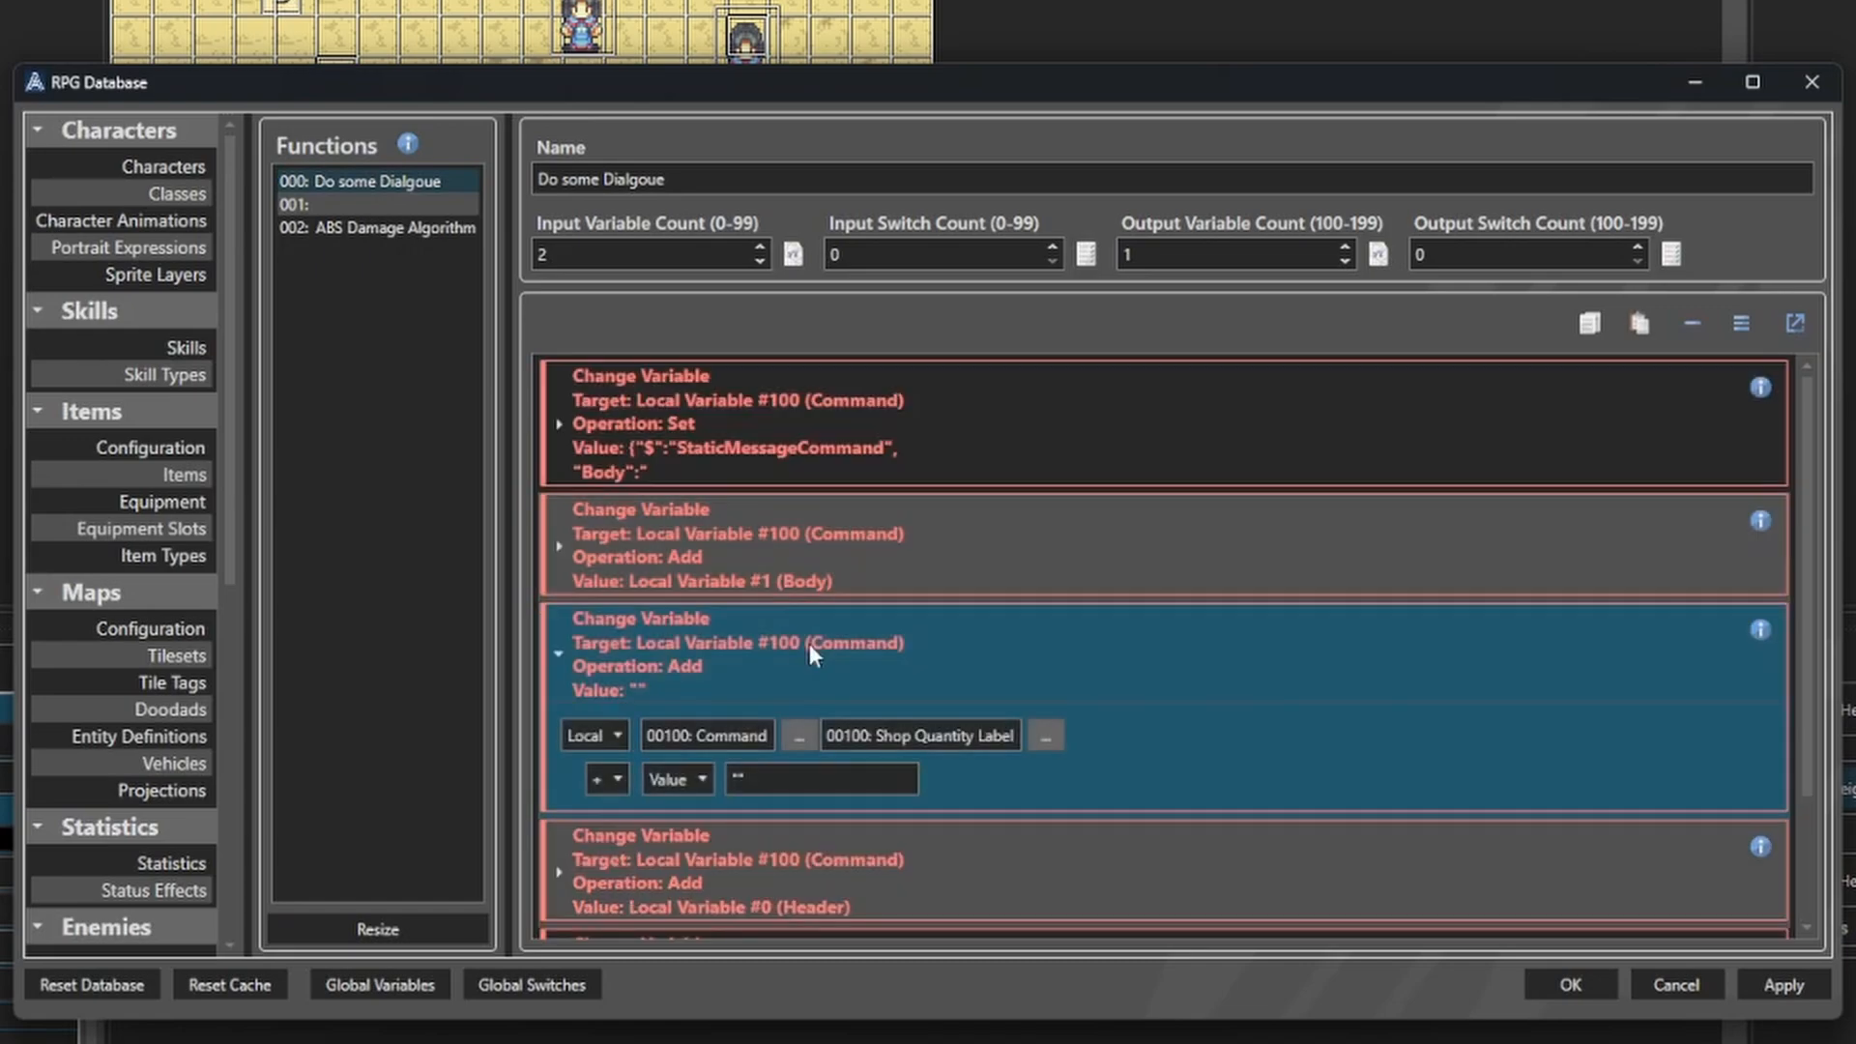
type(",\"Header\":\"")
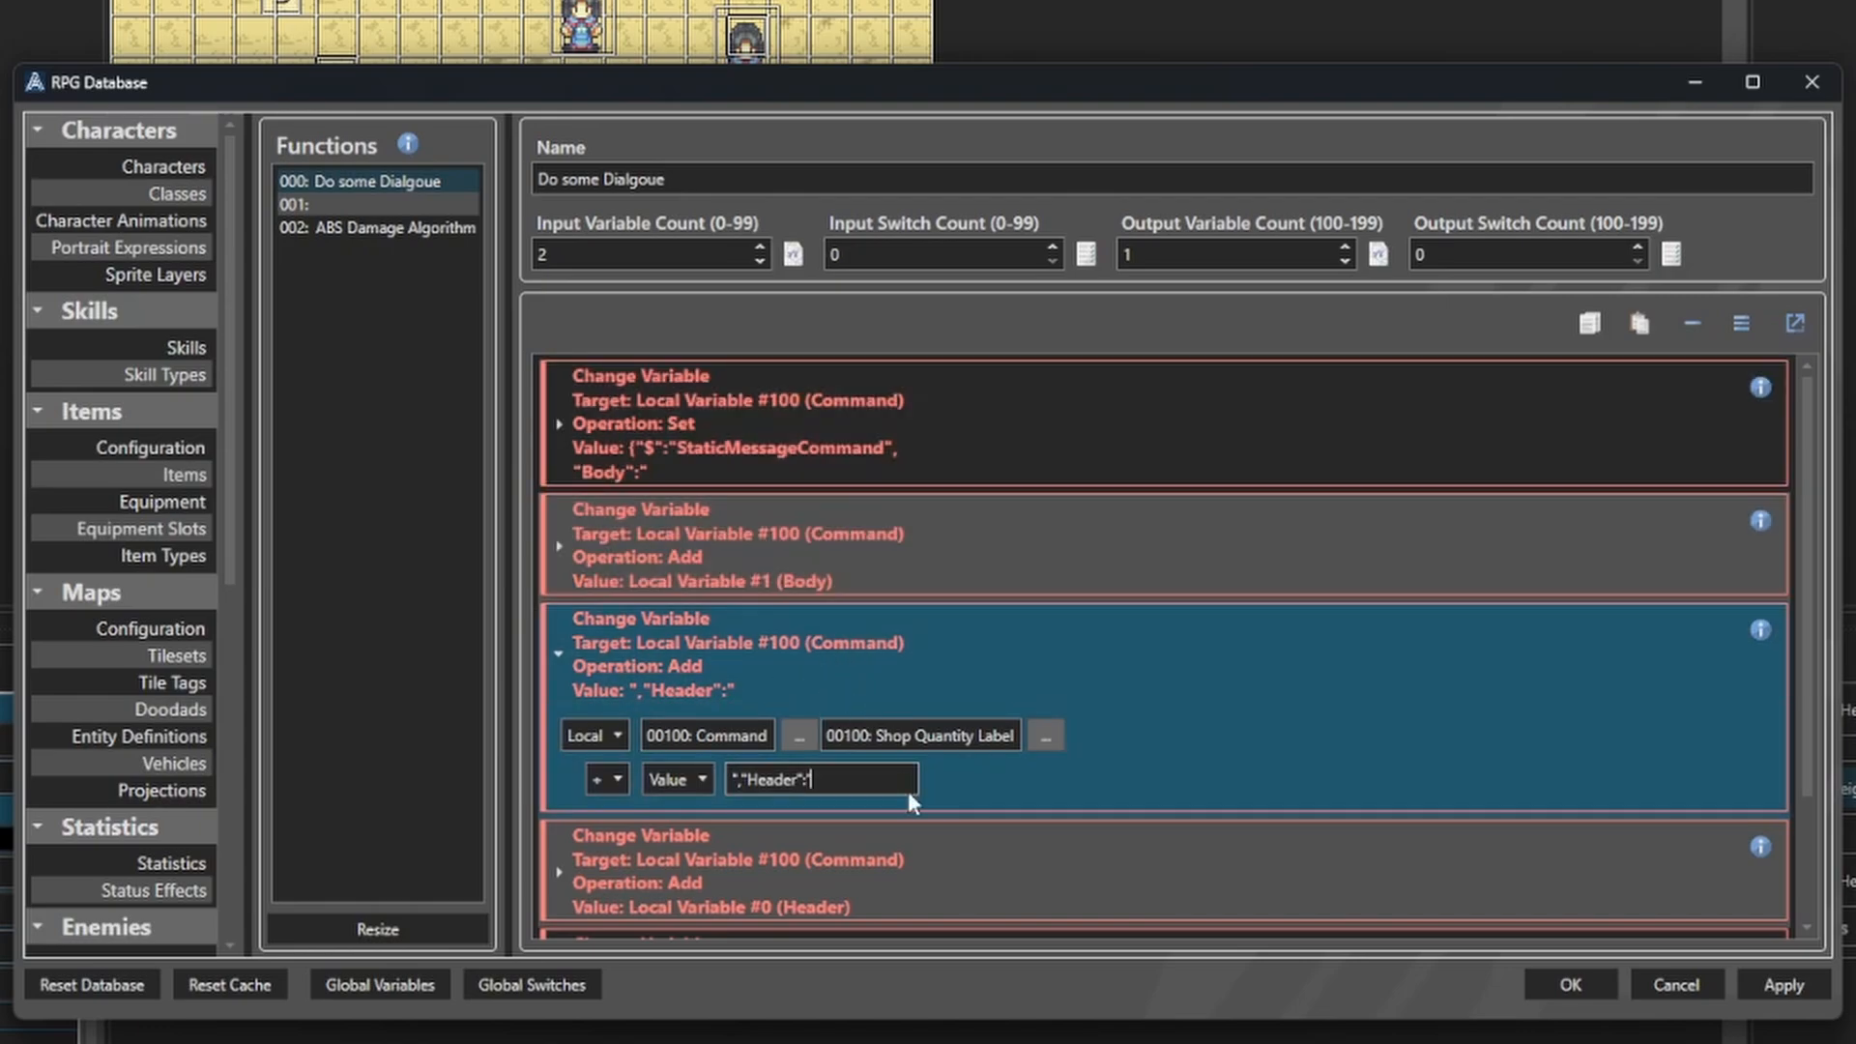
scroll("up", 3)
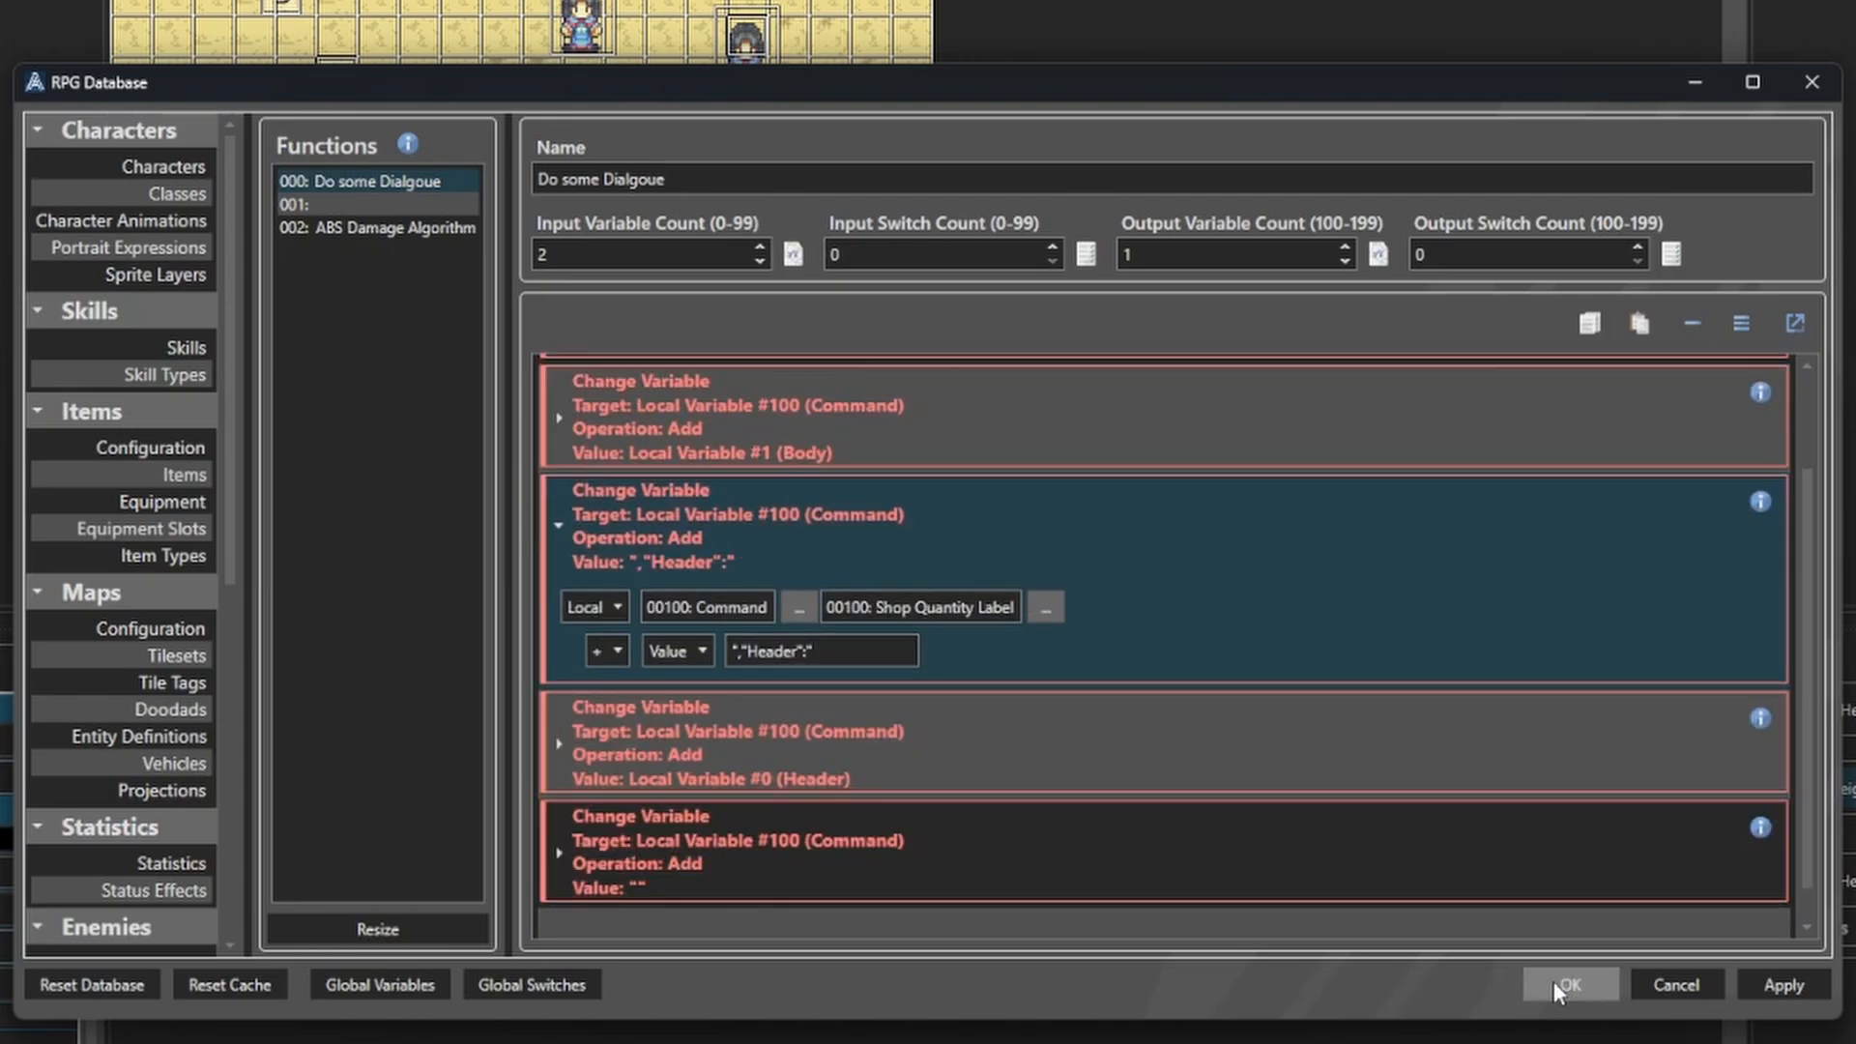
left_click(1566, 984)
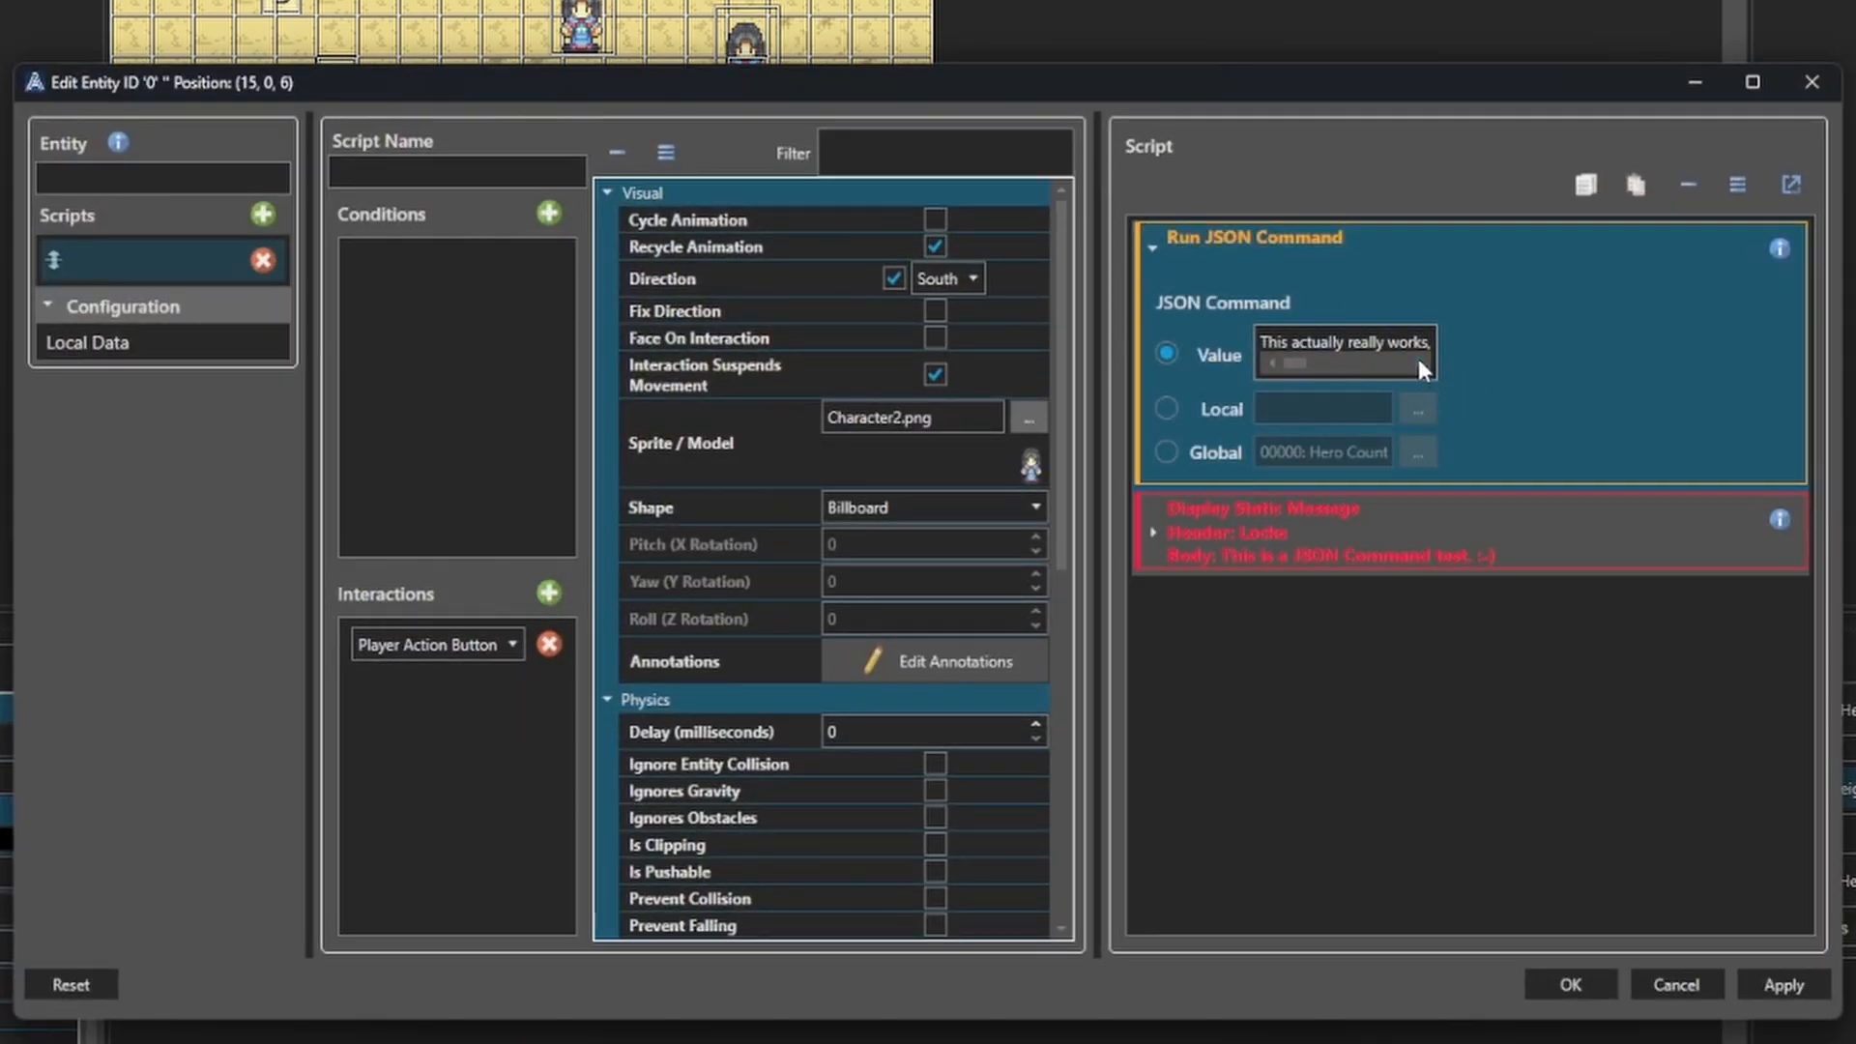
type(", dawg")
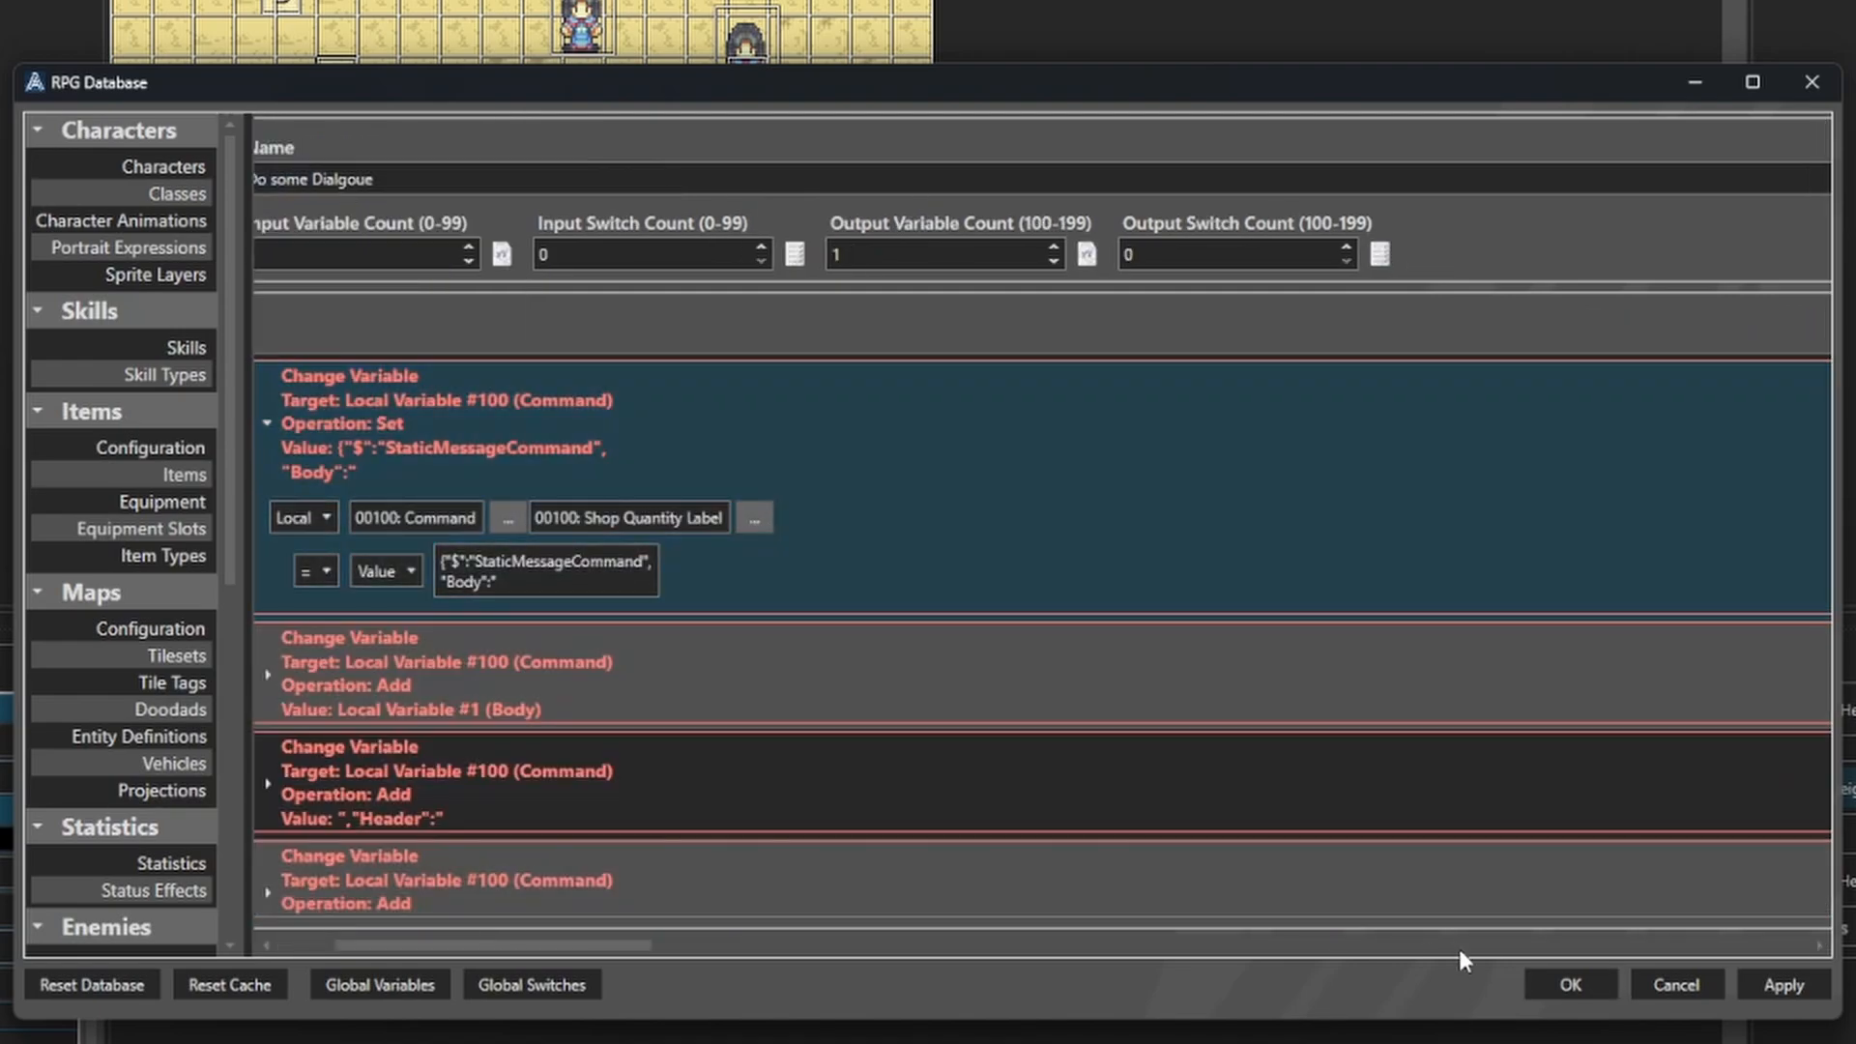
Call "Do some Dialgoue" from the NPC's script with header Some User.
left_click(1568, 984)
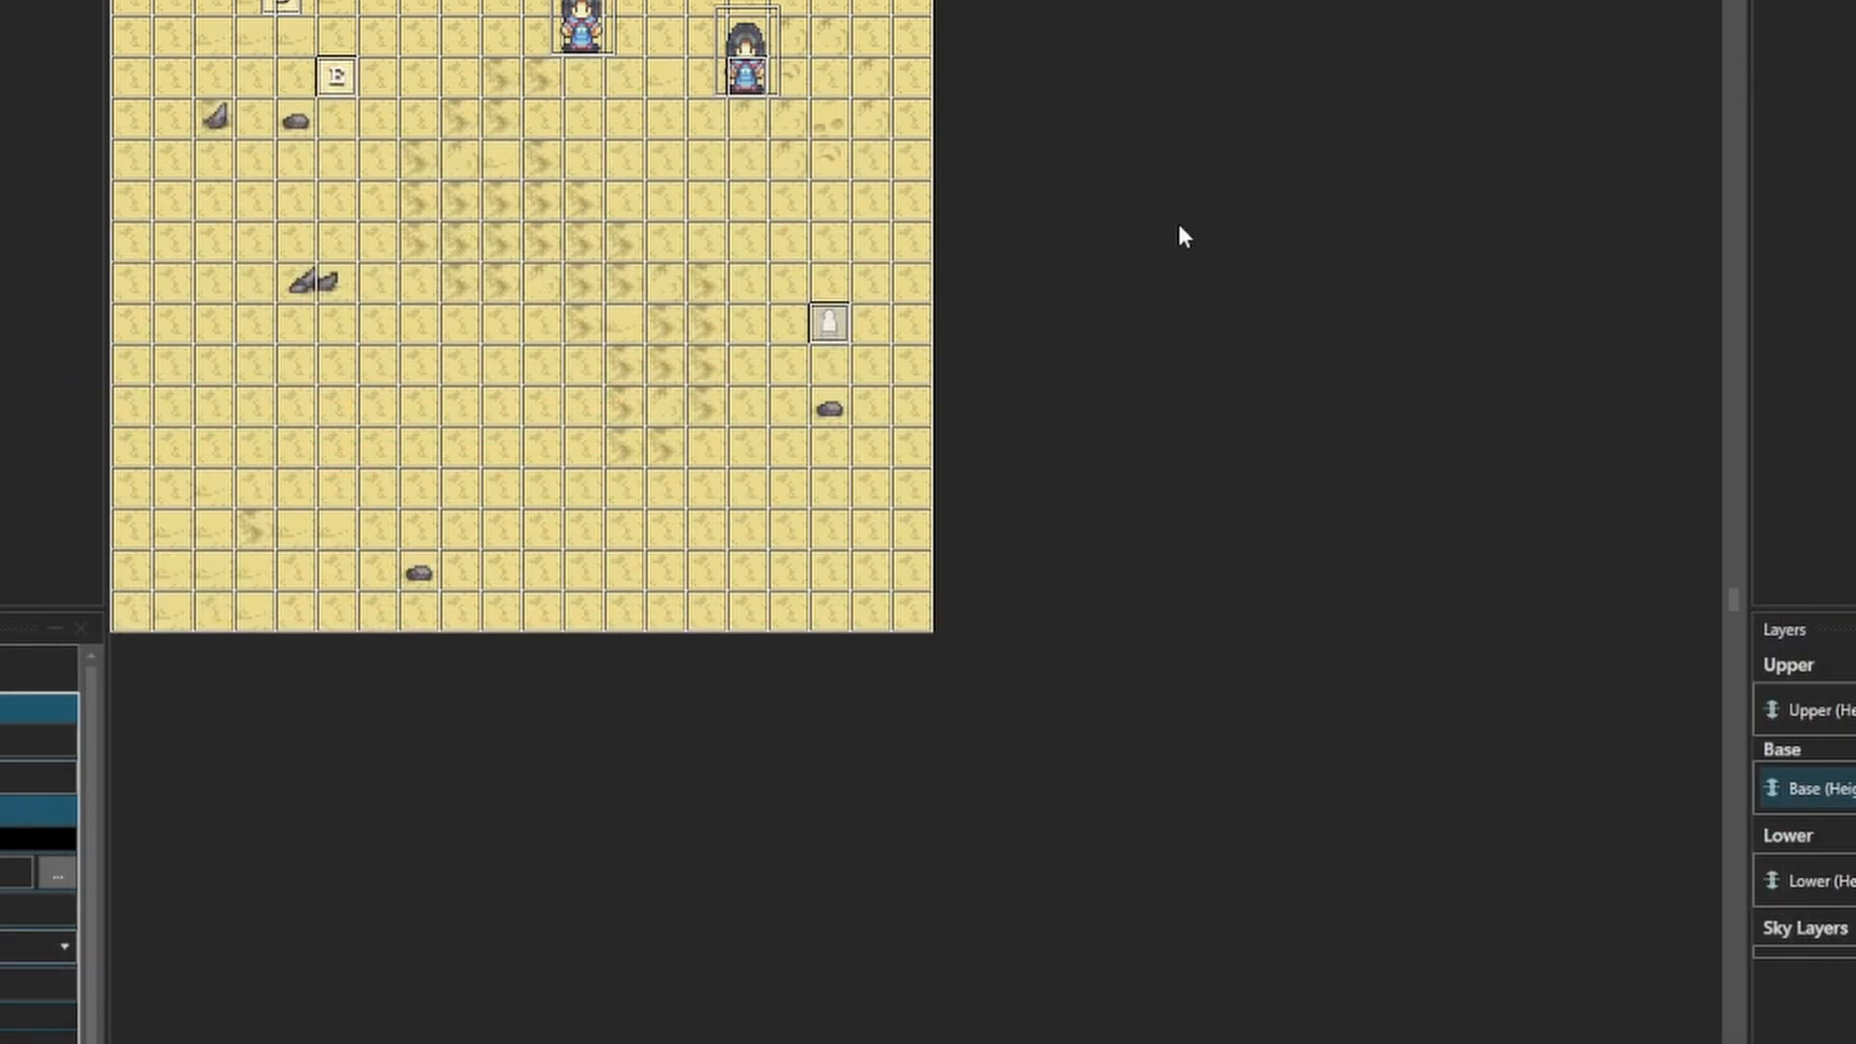
mouse_move(994, 188)
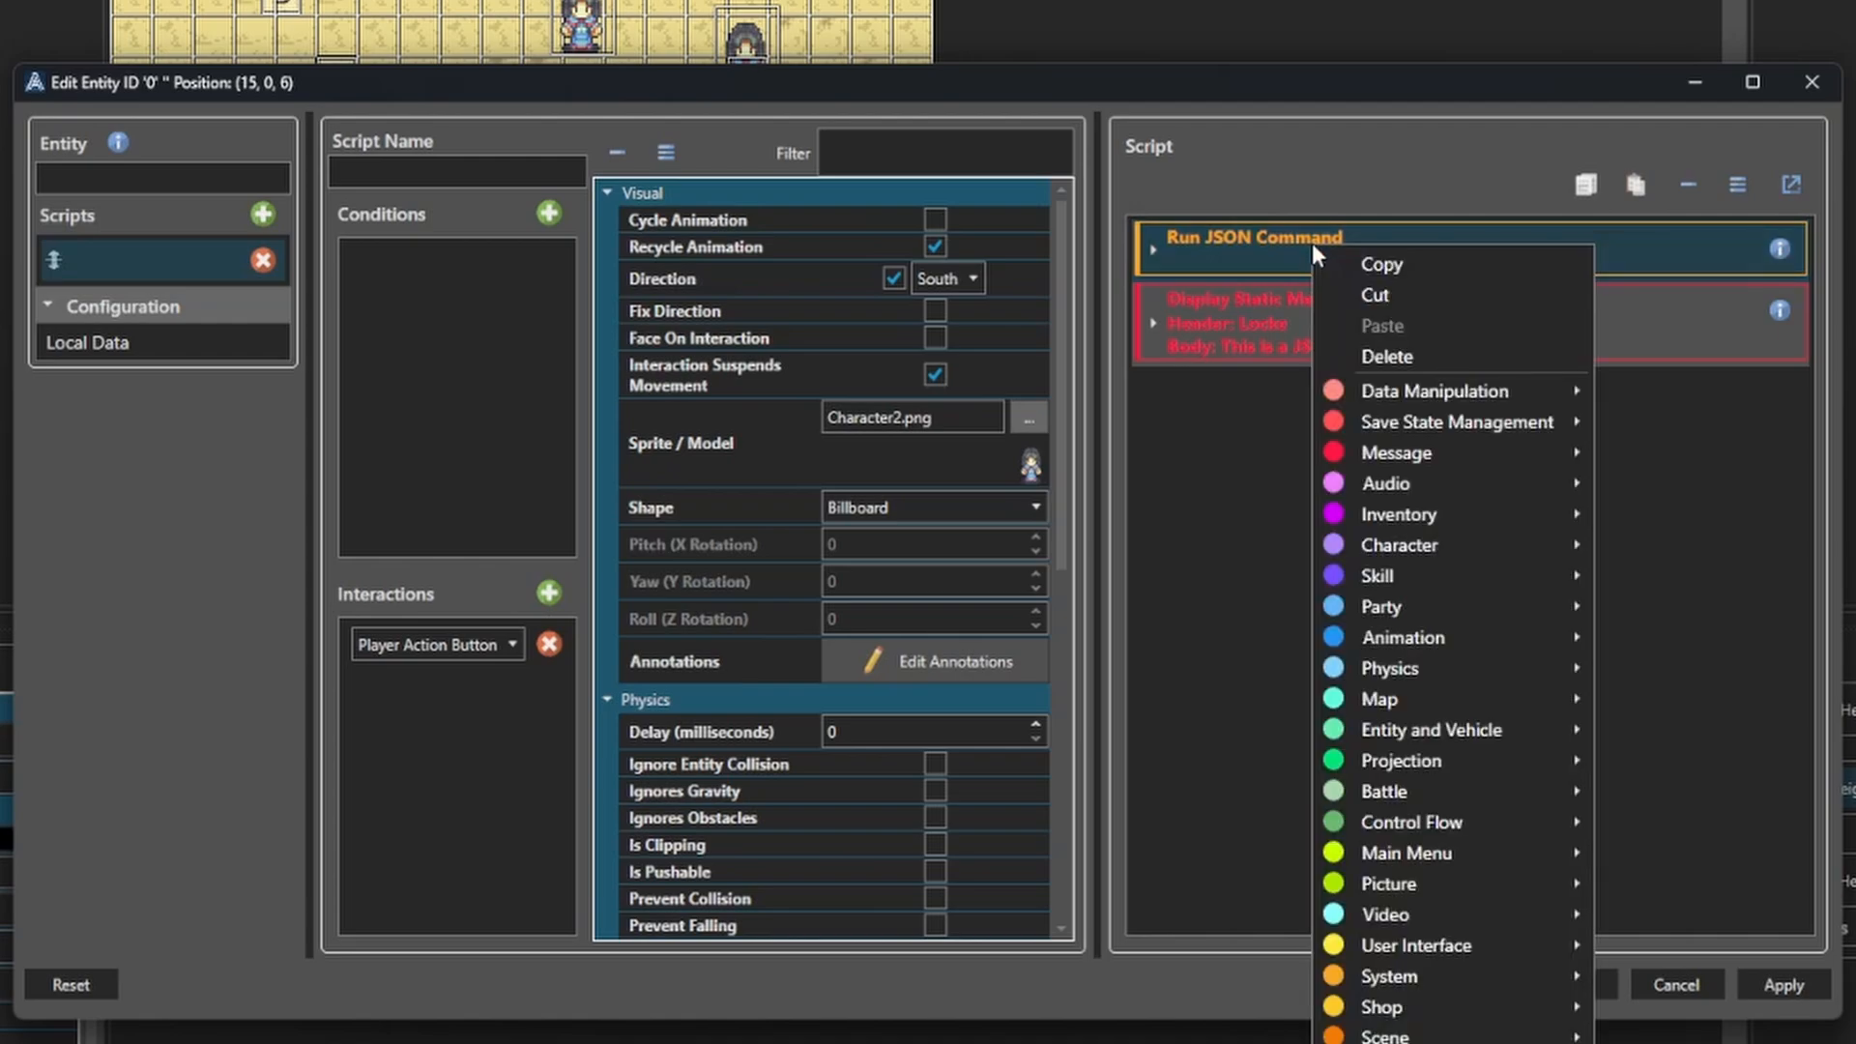
mouse_move(1396, 975)
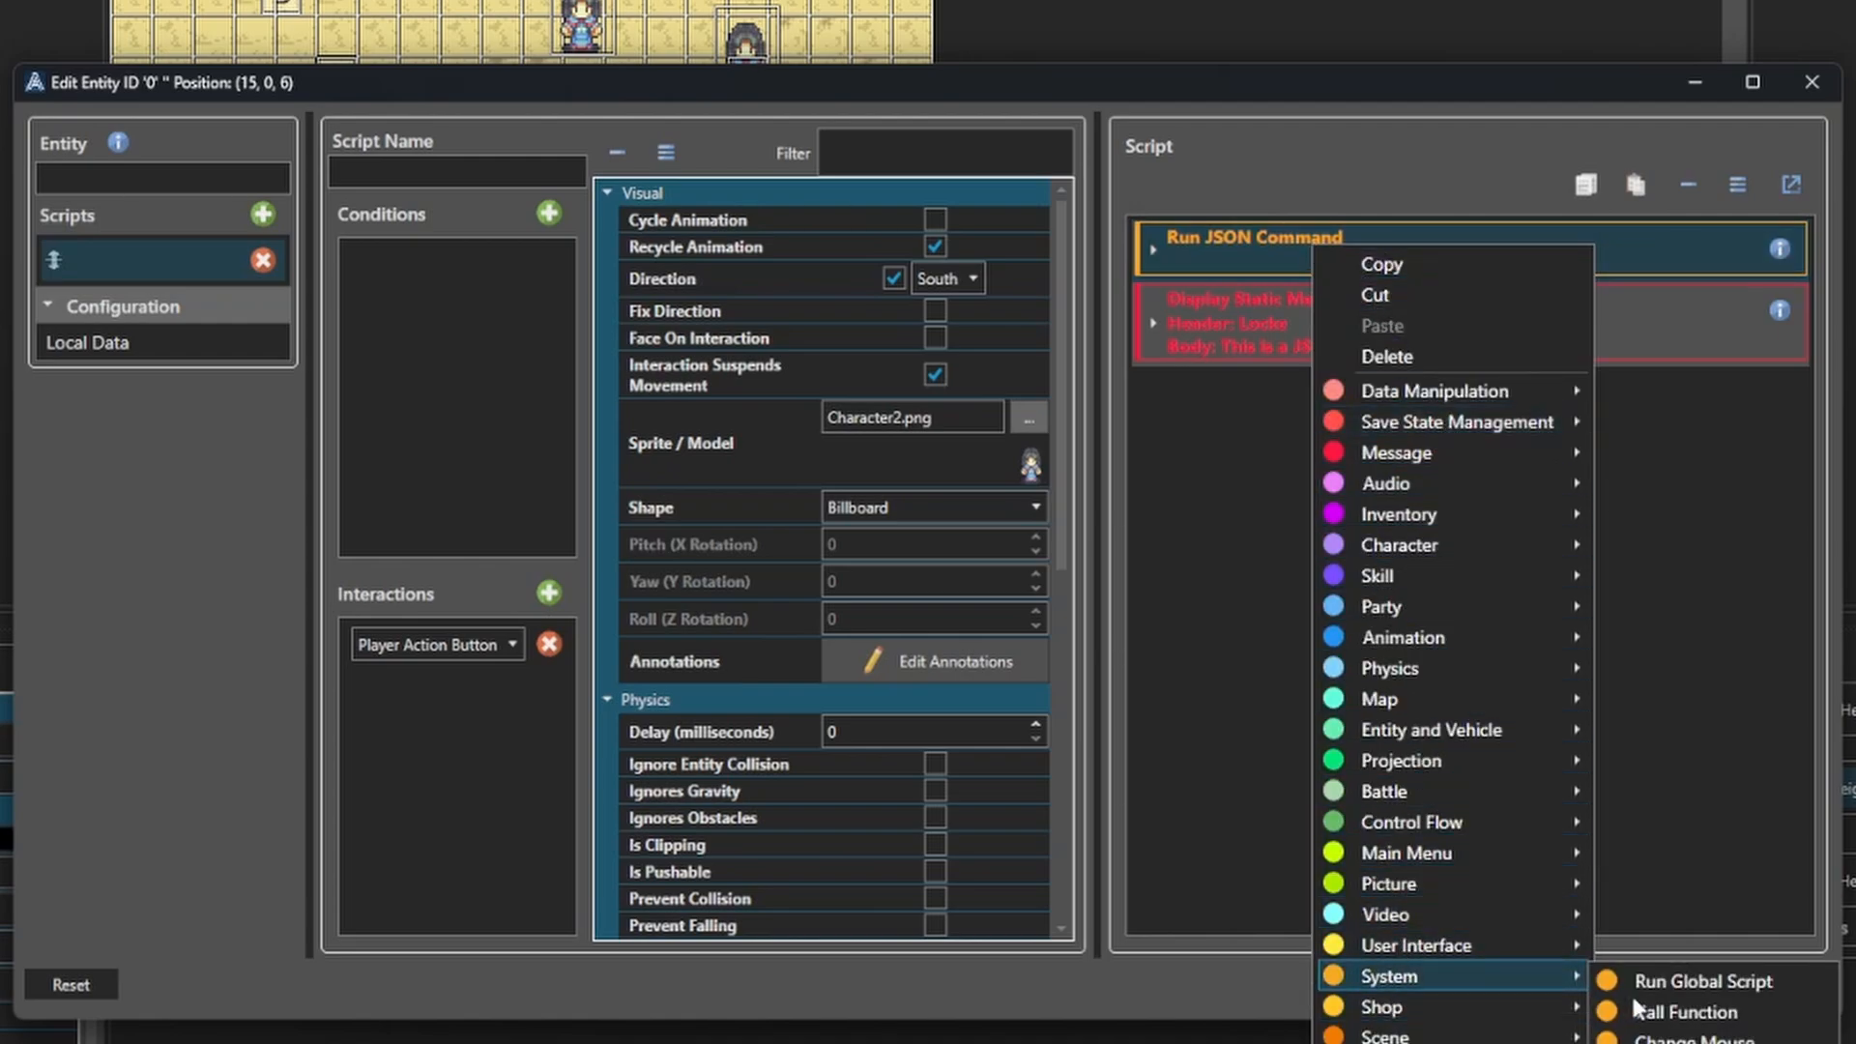
left_click(1684, 1011)
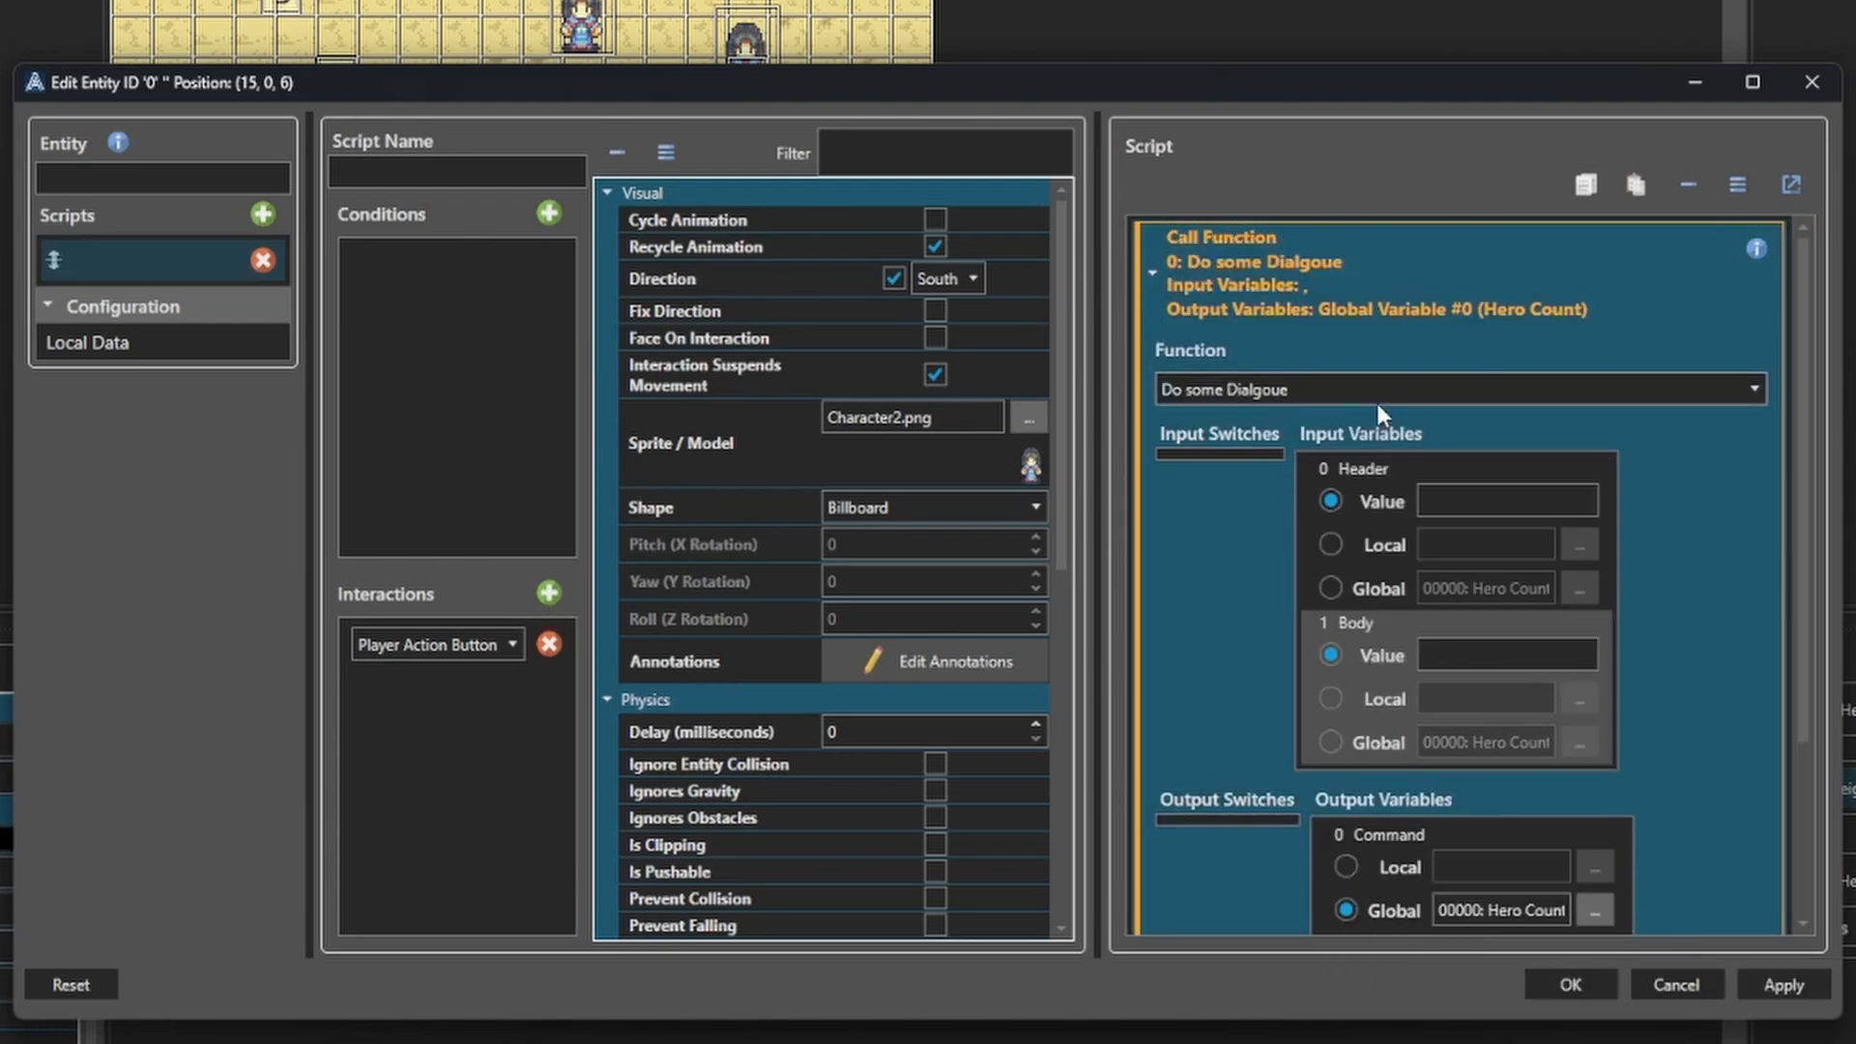
left_click(1506, 500)
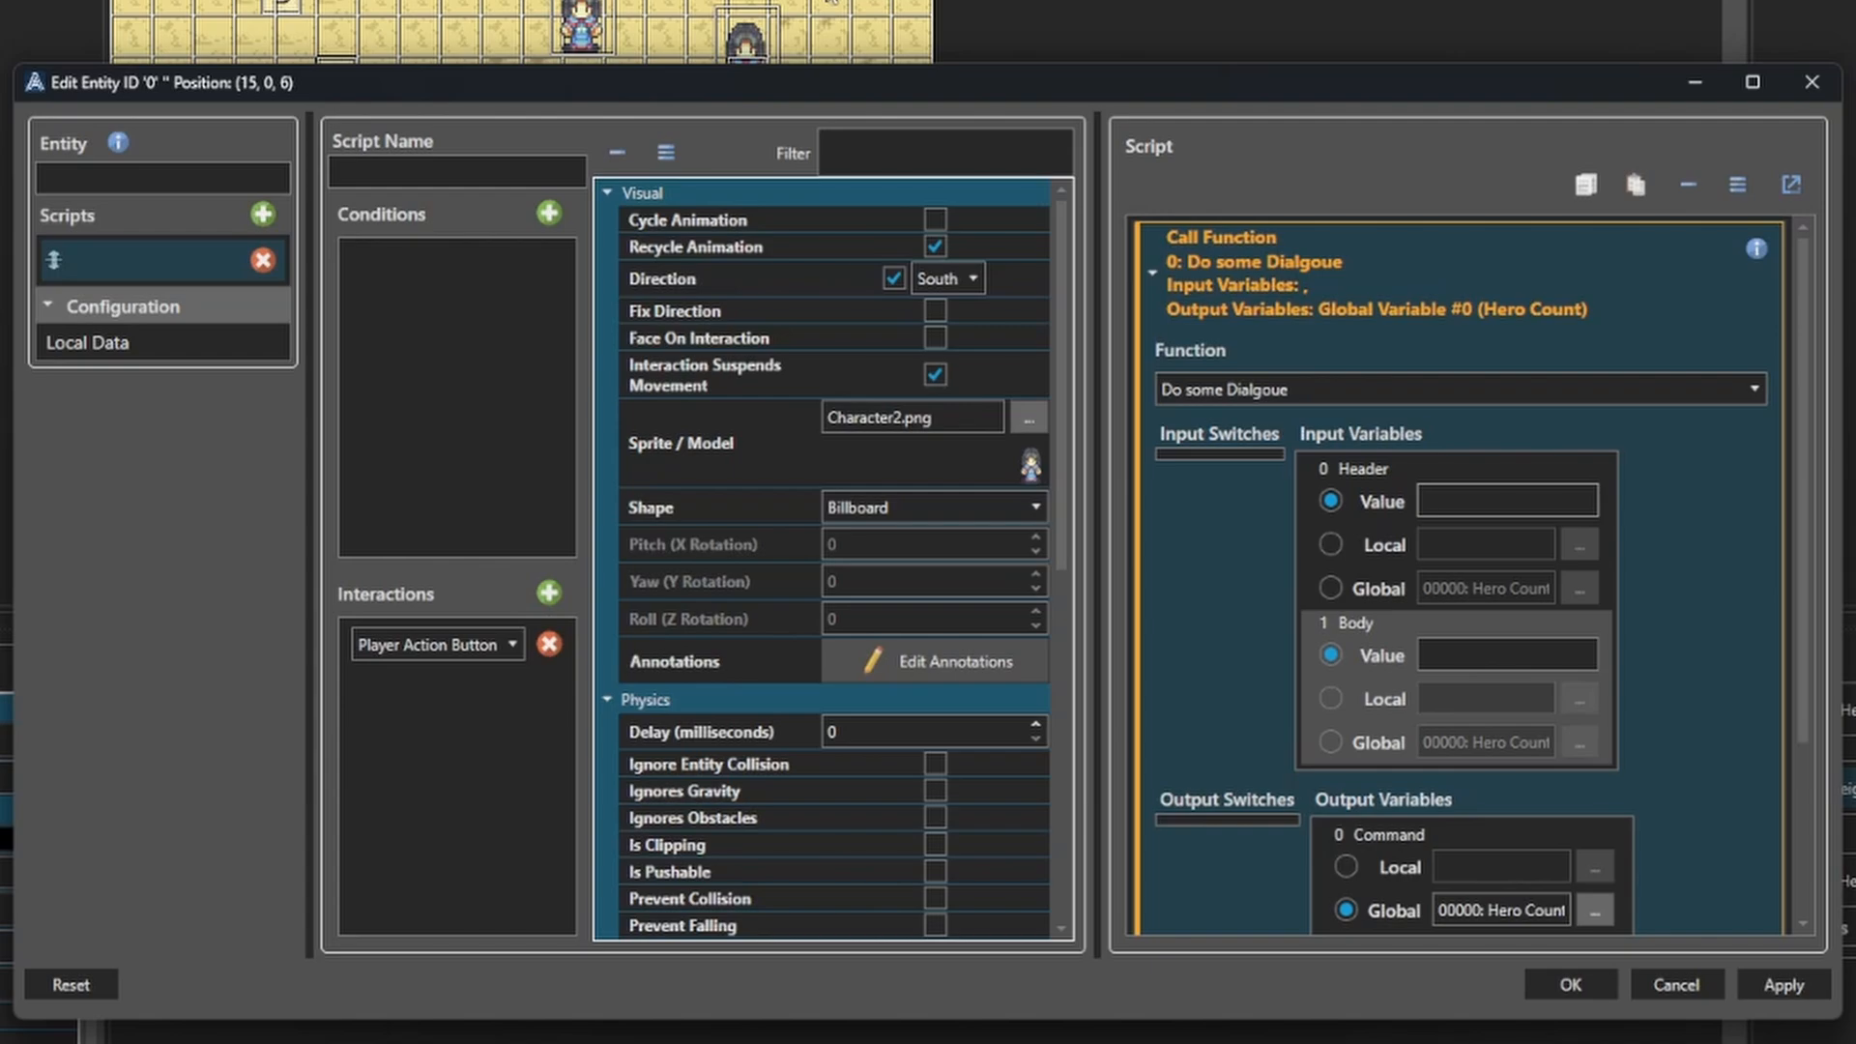
type("Some User")
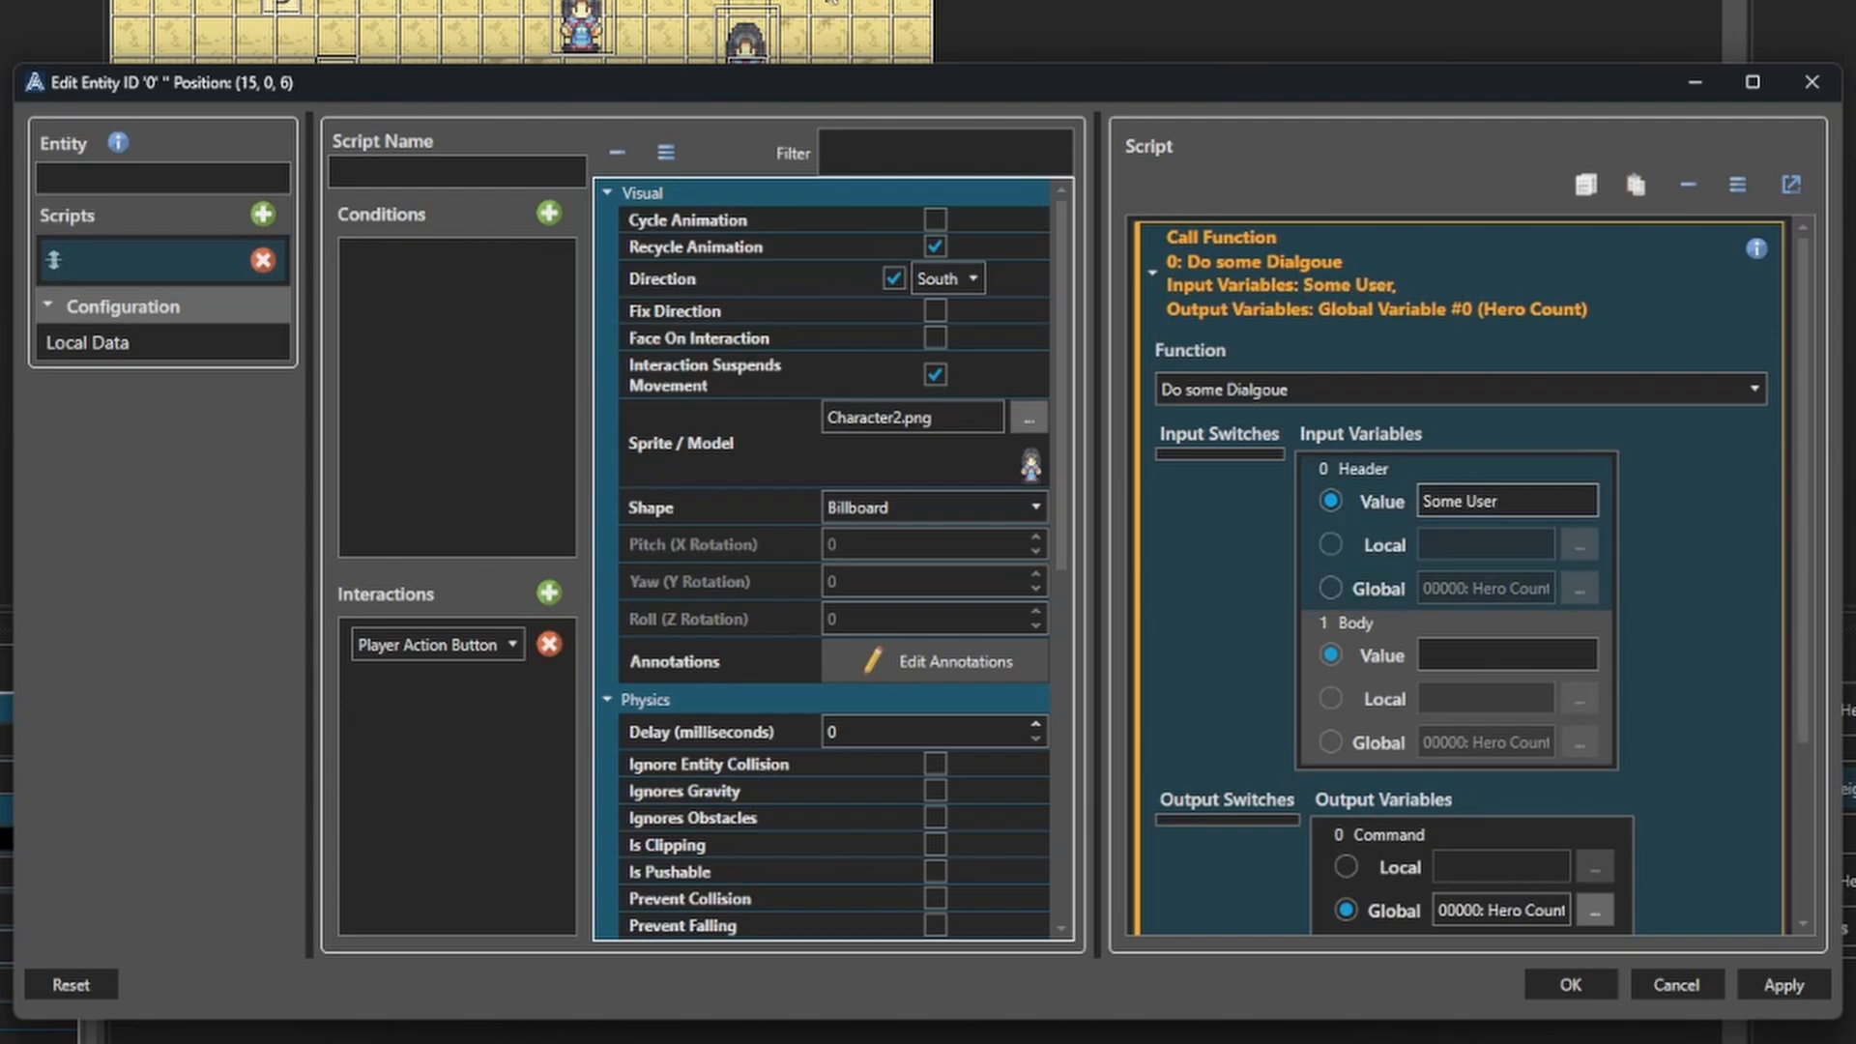
mouse_move(1008, 394)
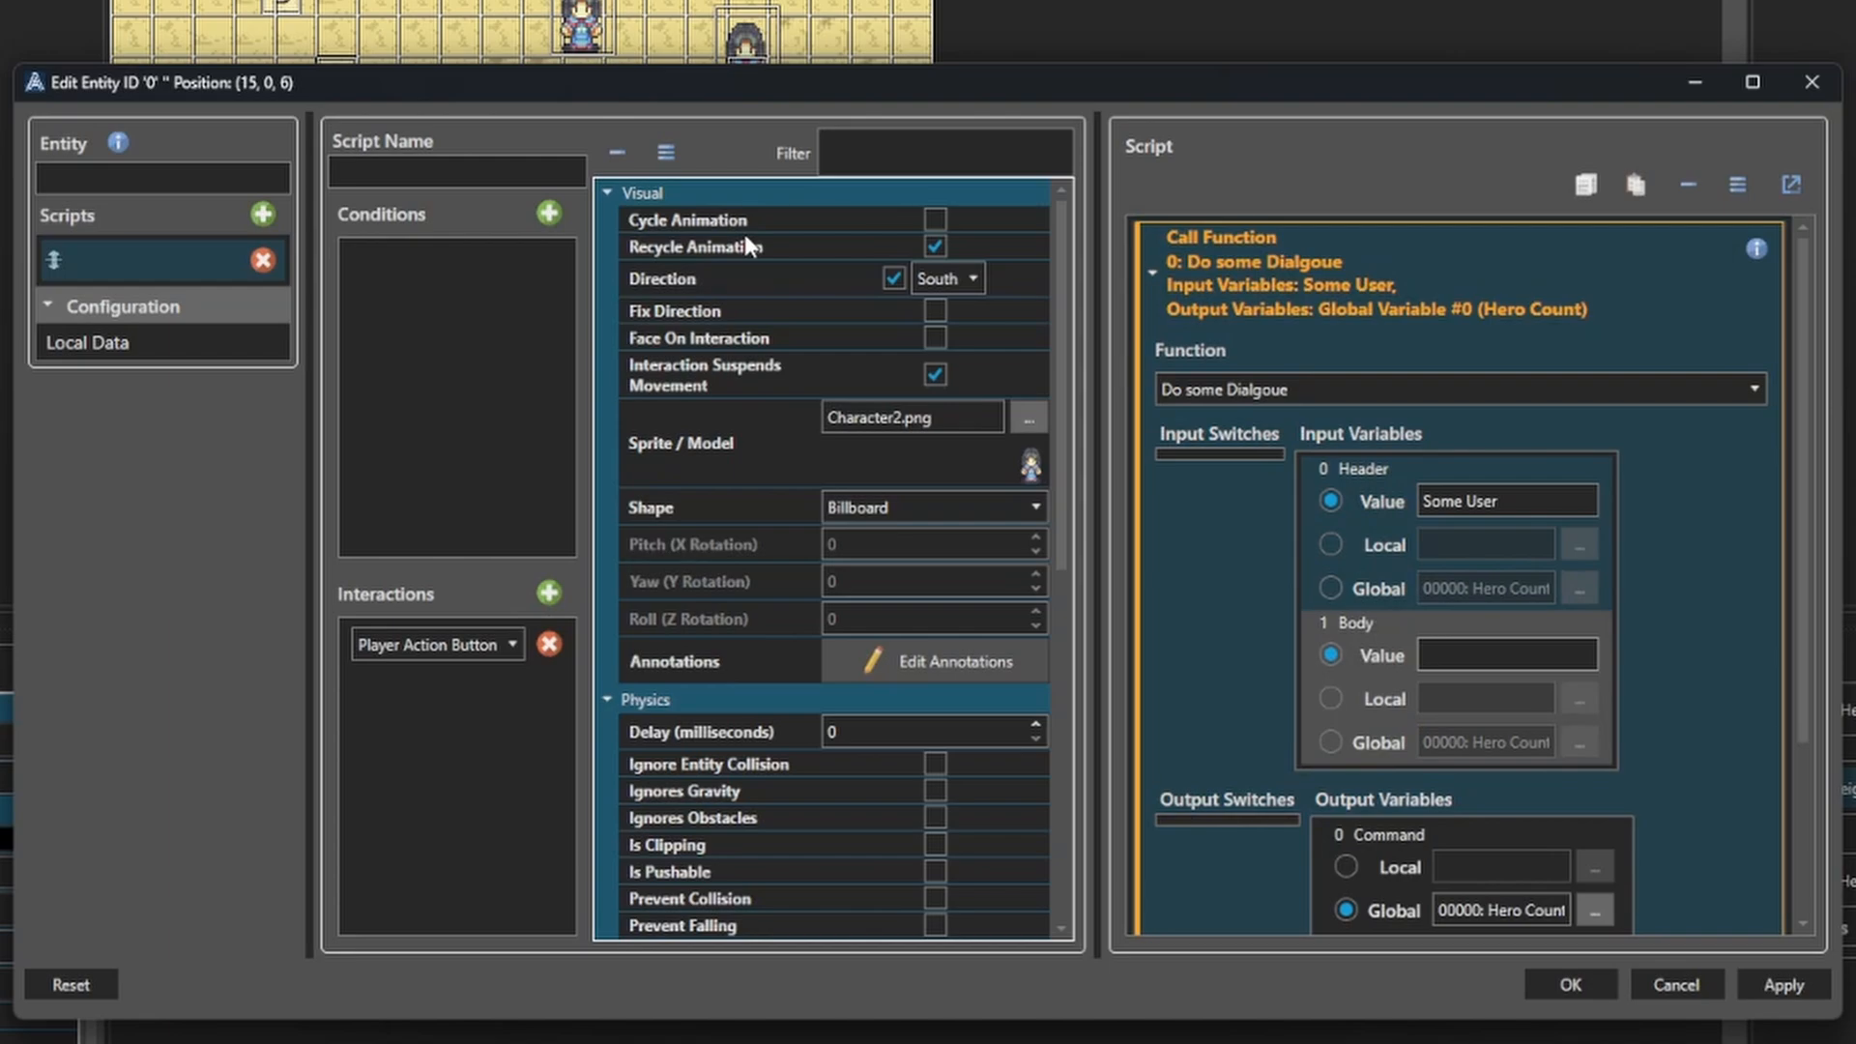
Pass a body saying John Locke is awesomer than Picard, check Run JSON Command, and save.
type("John Lo")
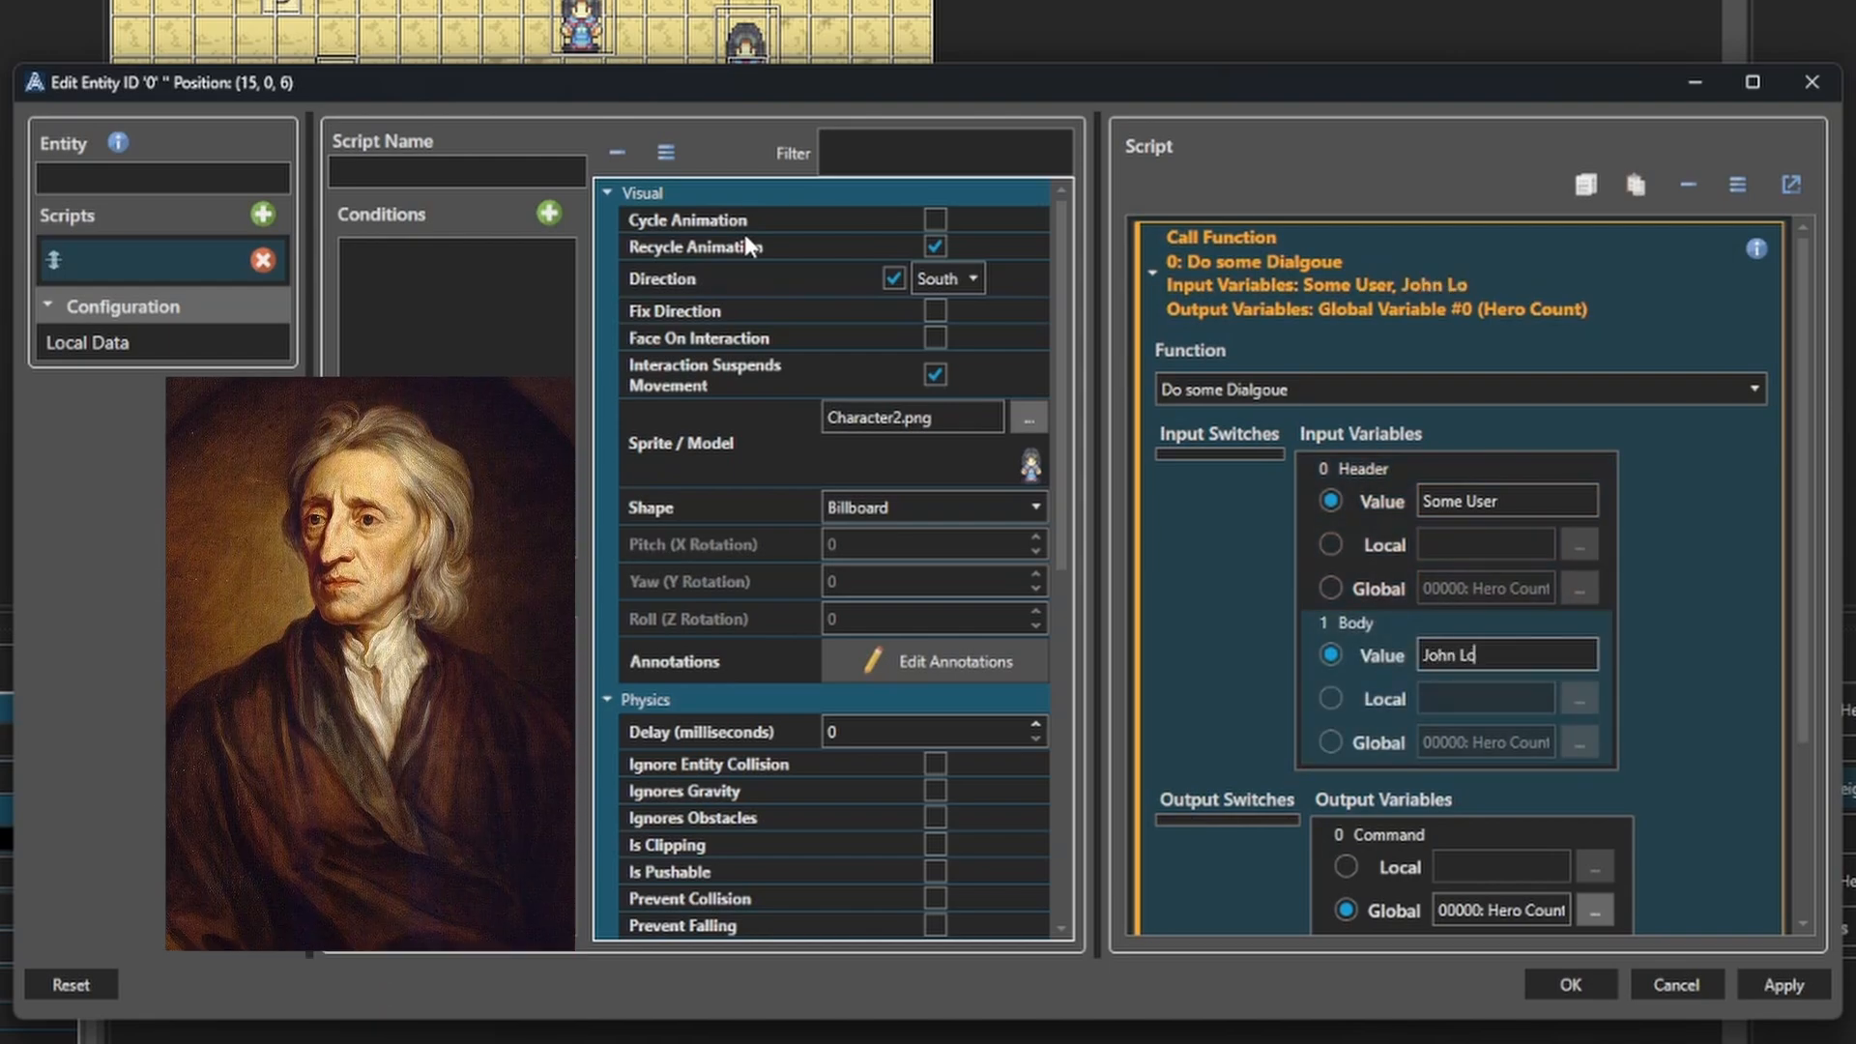
type("cke is aw")
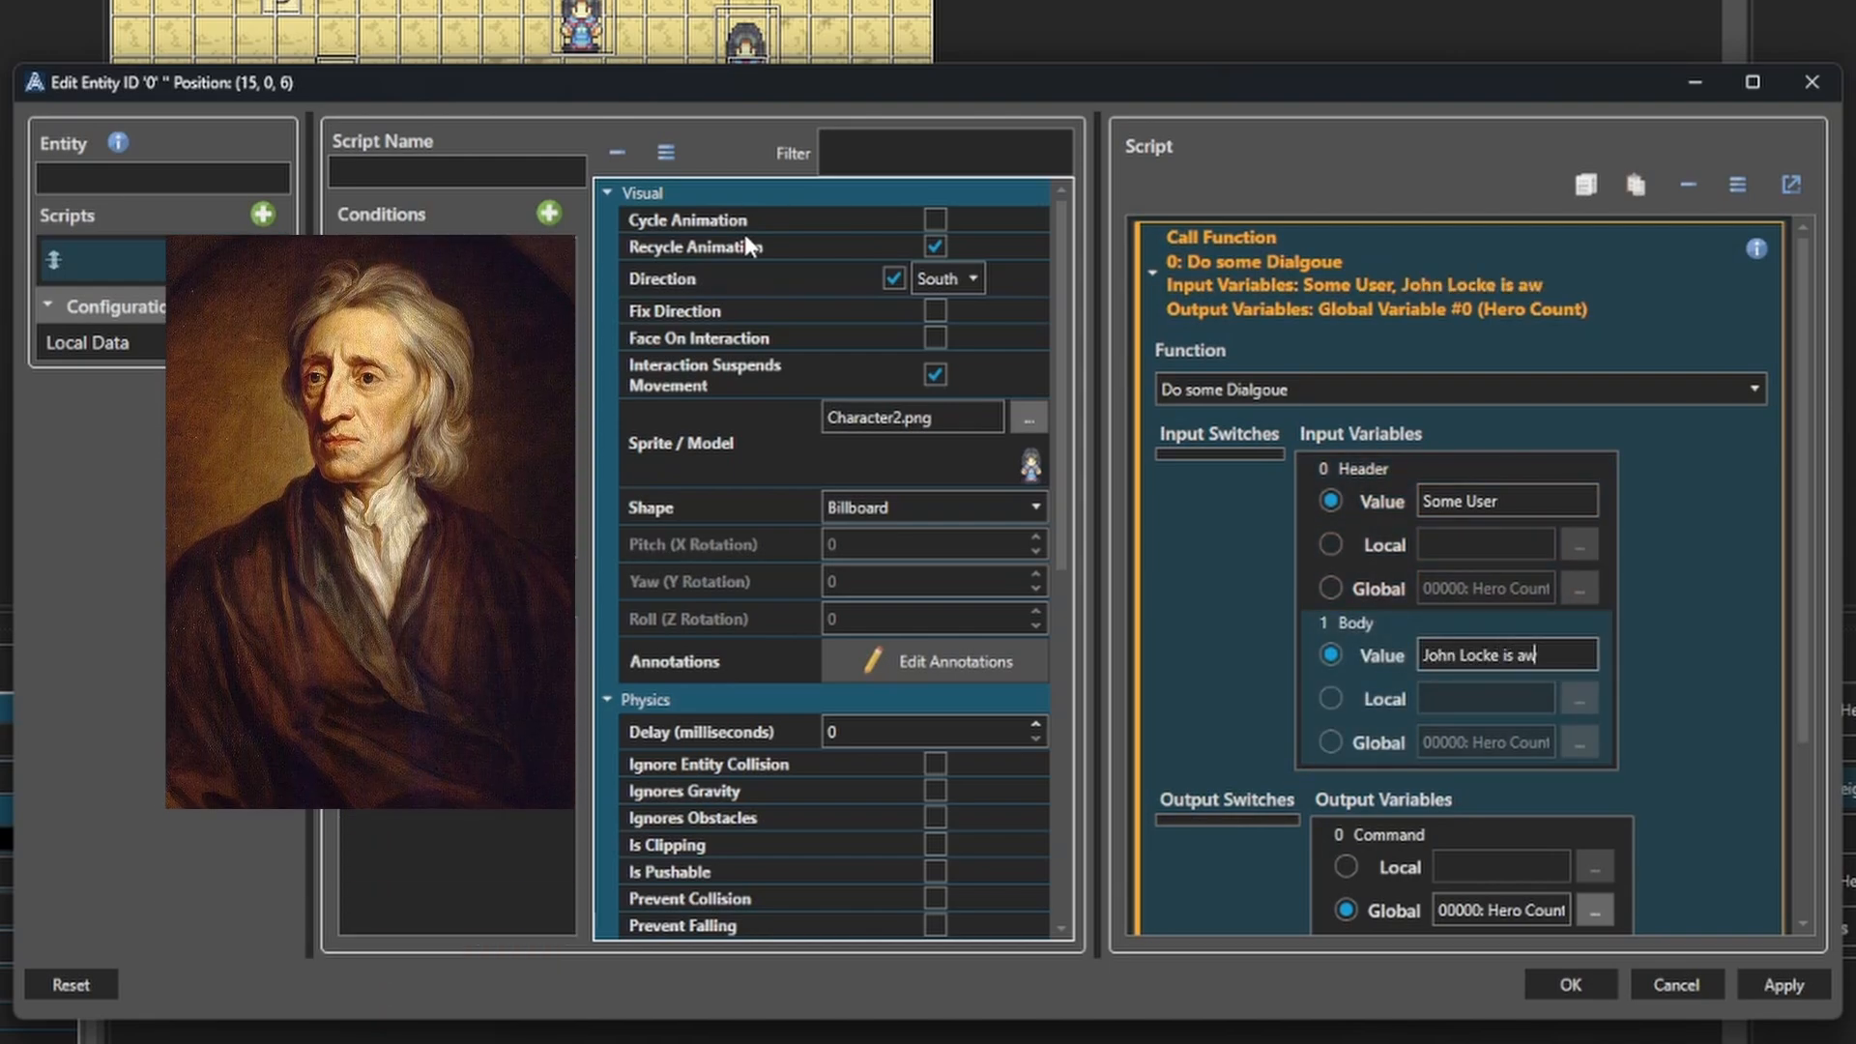
type("esomer than Pi")
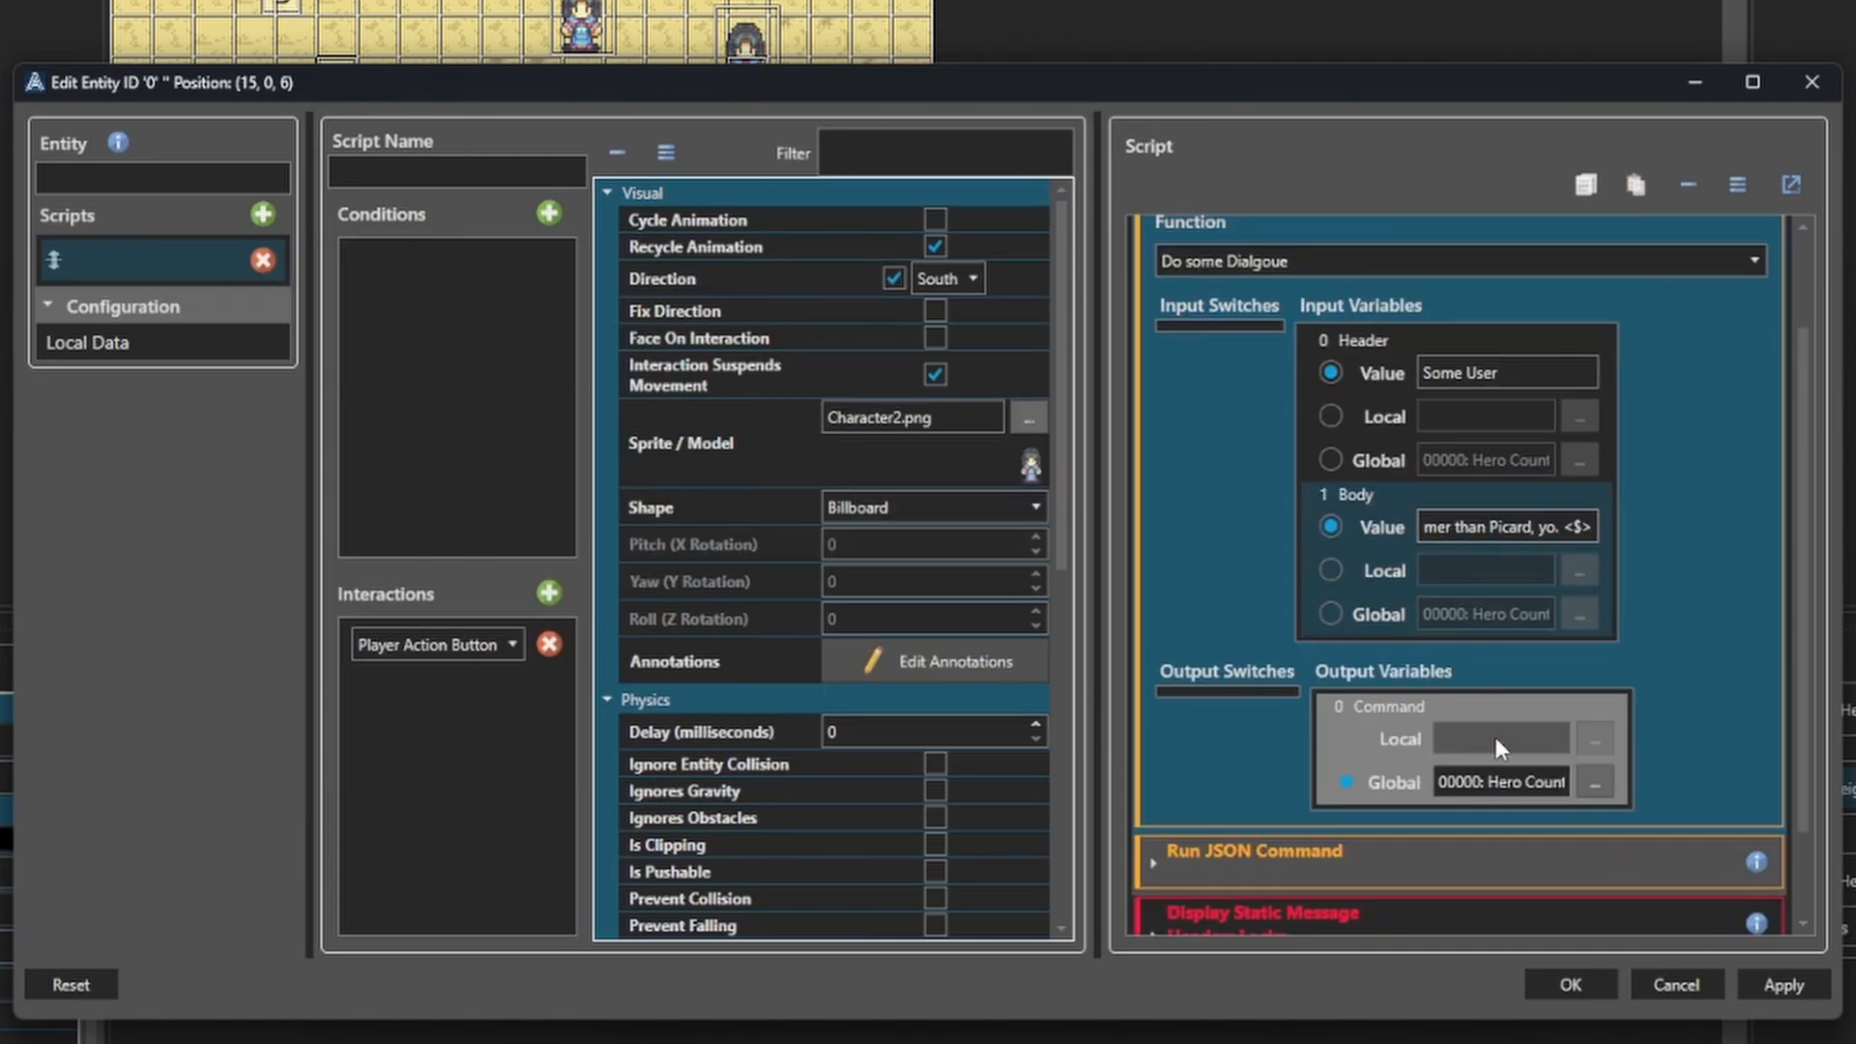
scroll("down", 3)
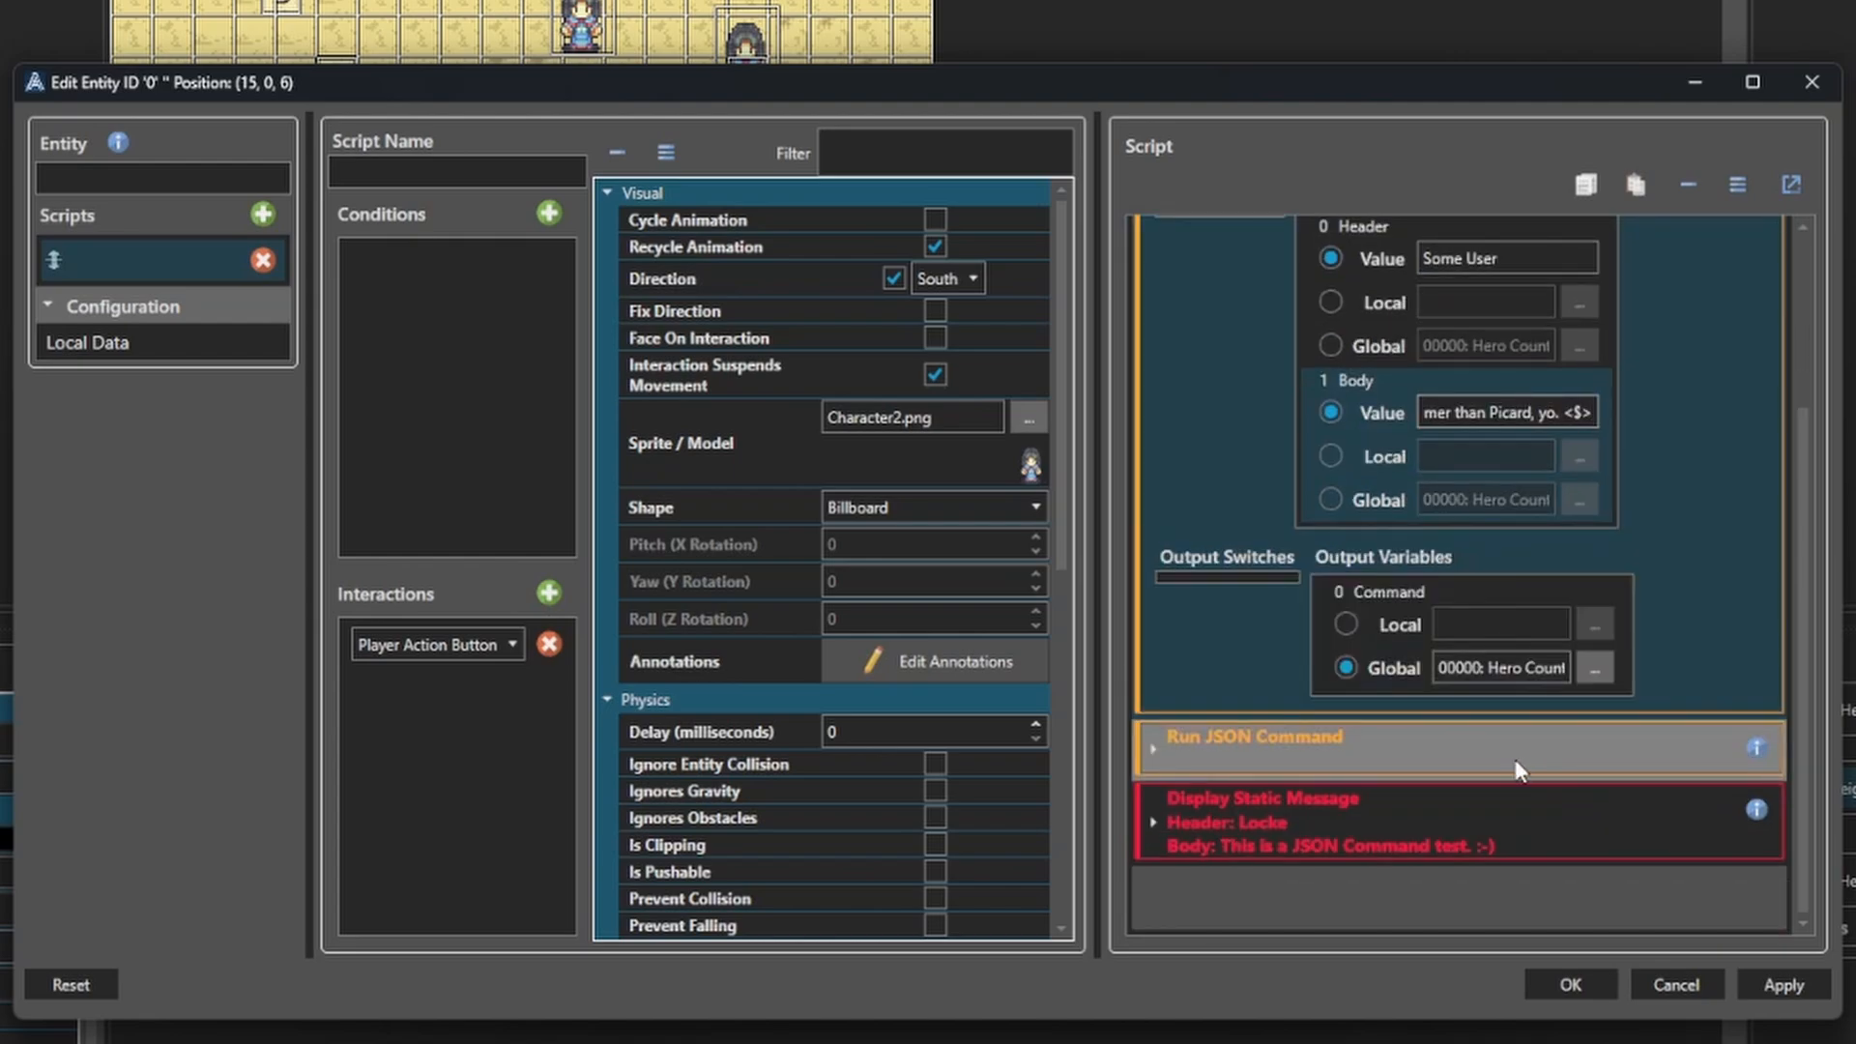
left_click(1152, 746)
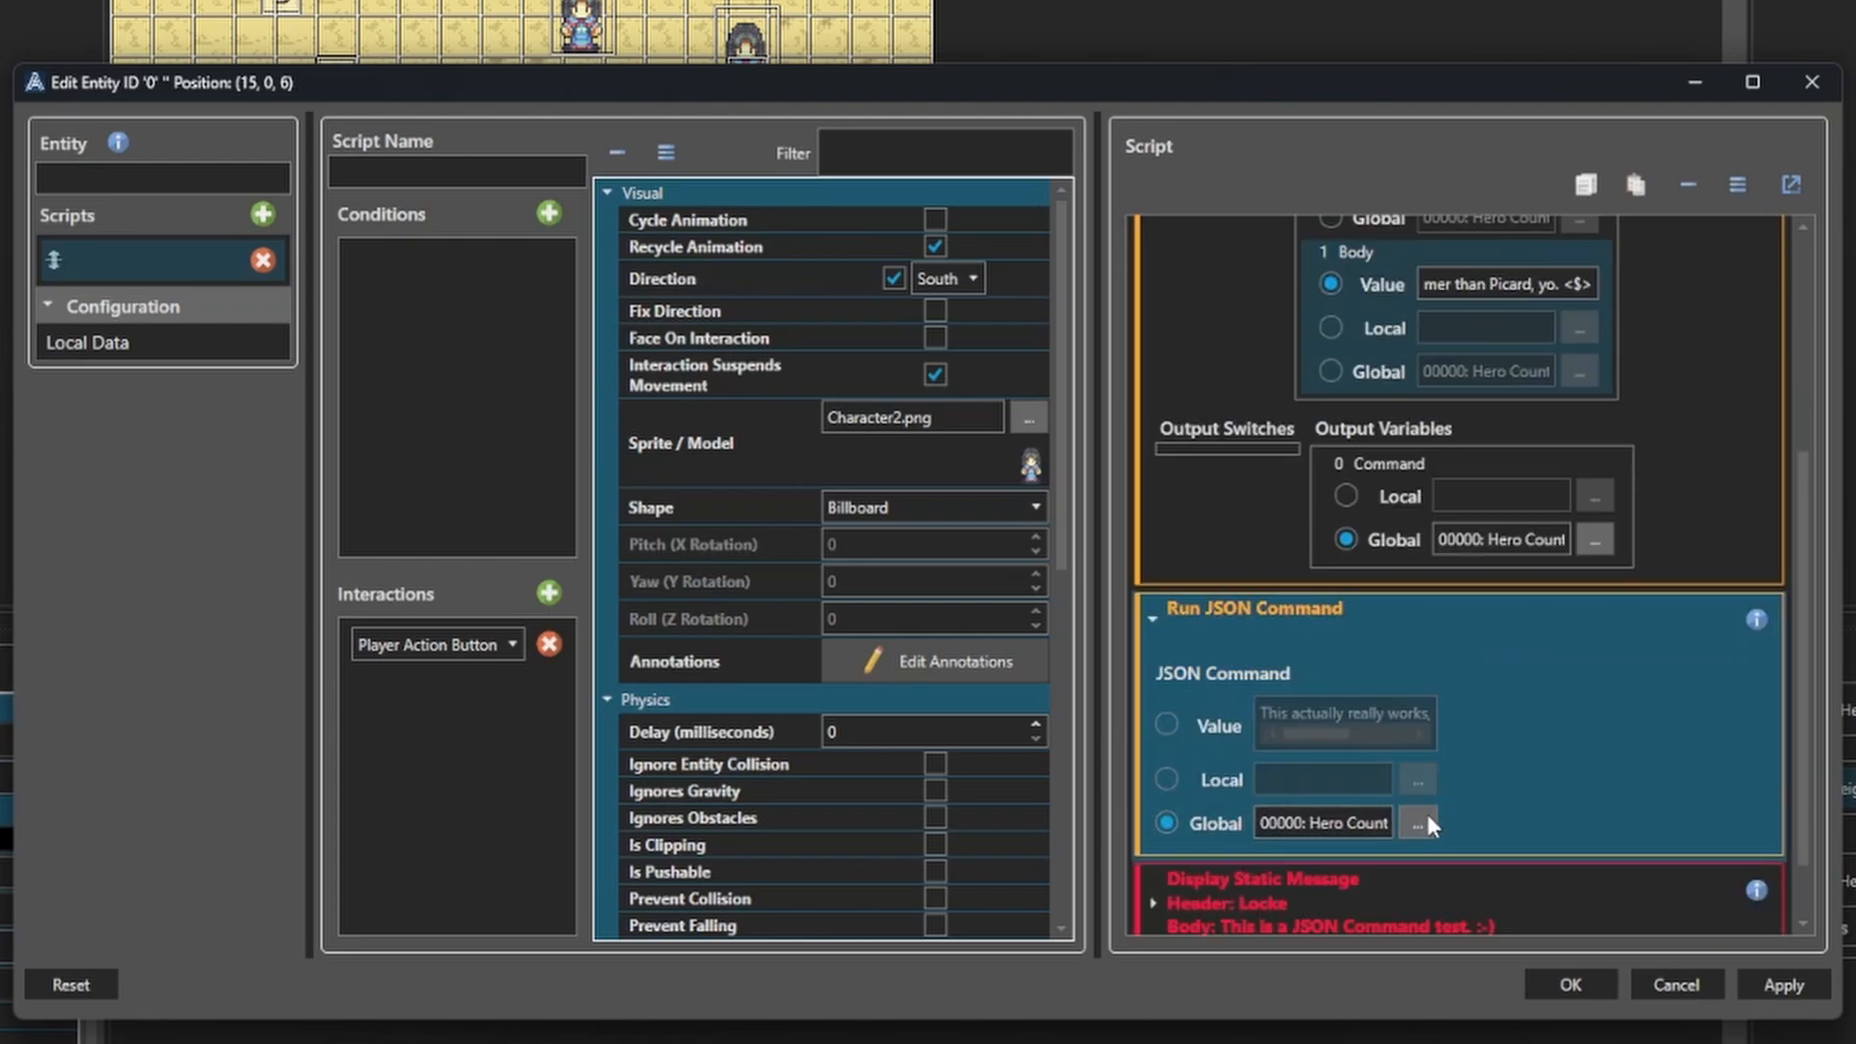
scroll("down", 3)
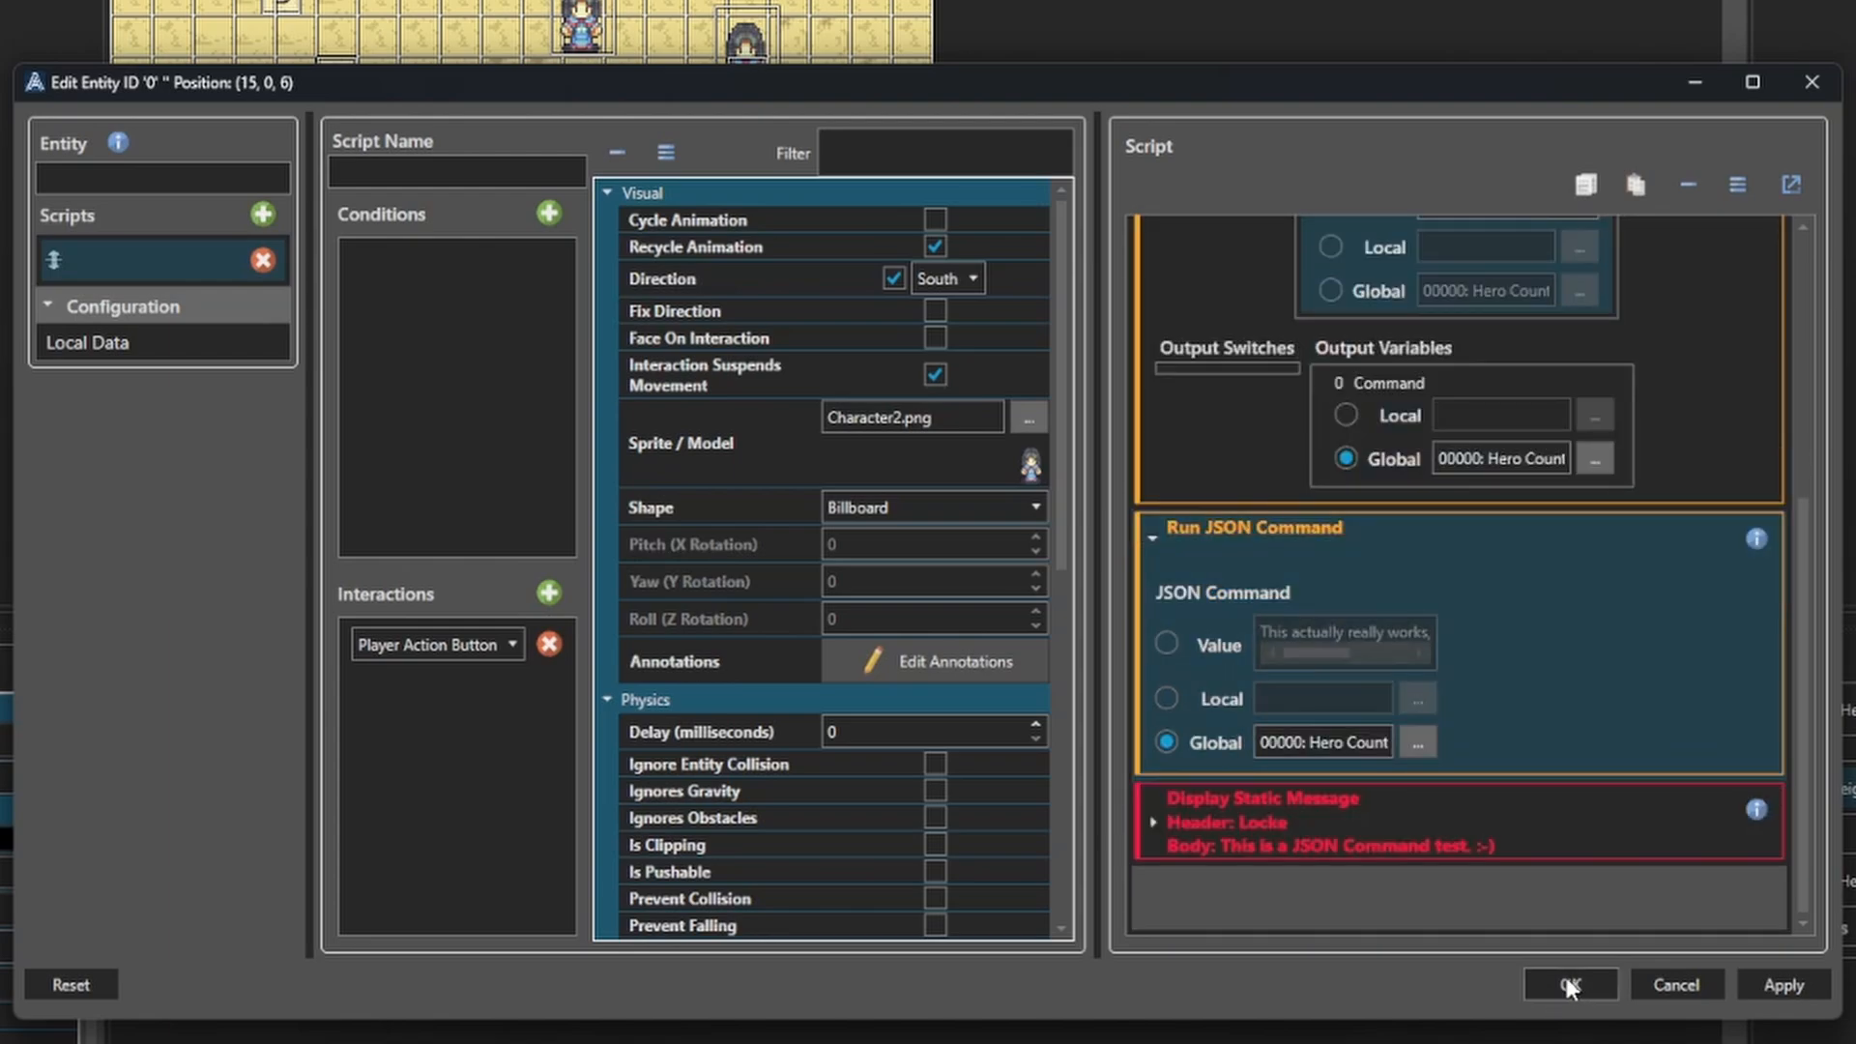
left_click(1567, 984)
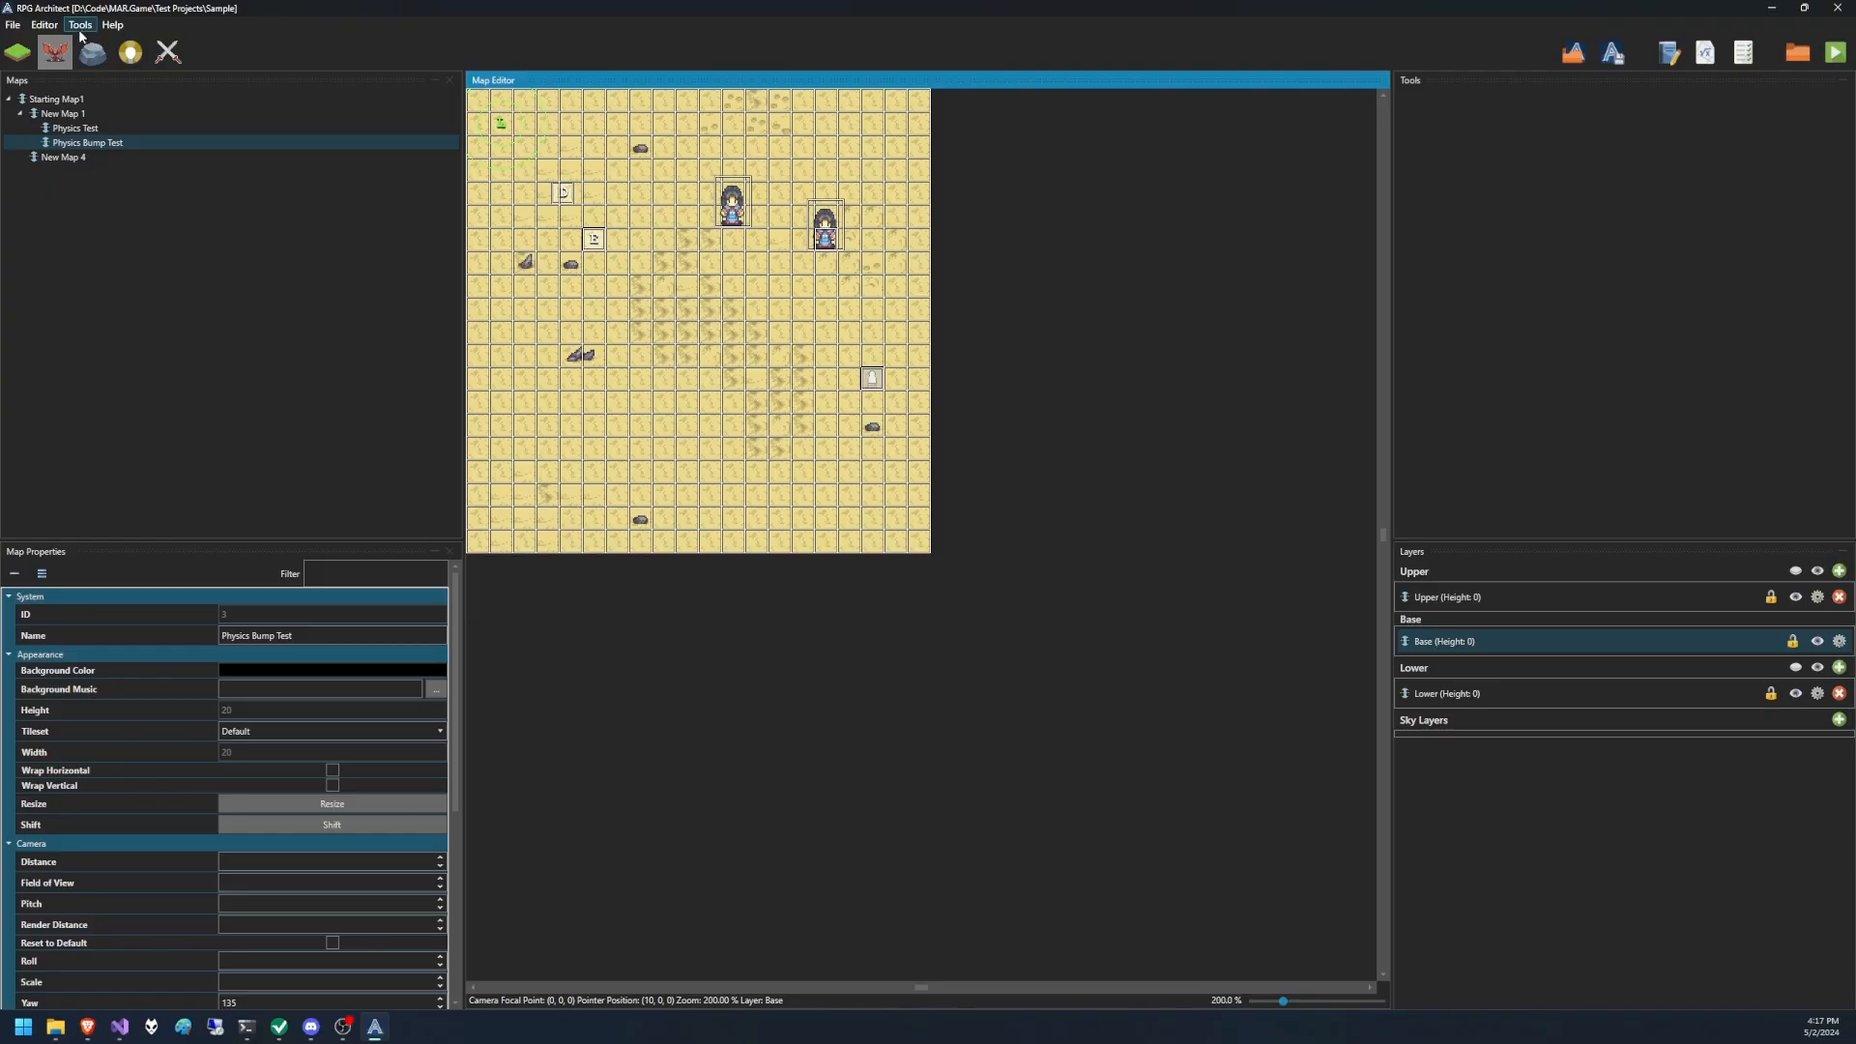
Reach the Default Message Box's element list in the database's User Interfaces section.
left_click(80, 23)
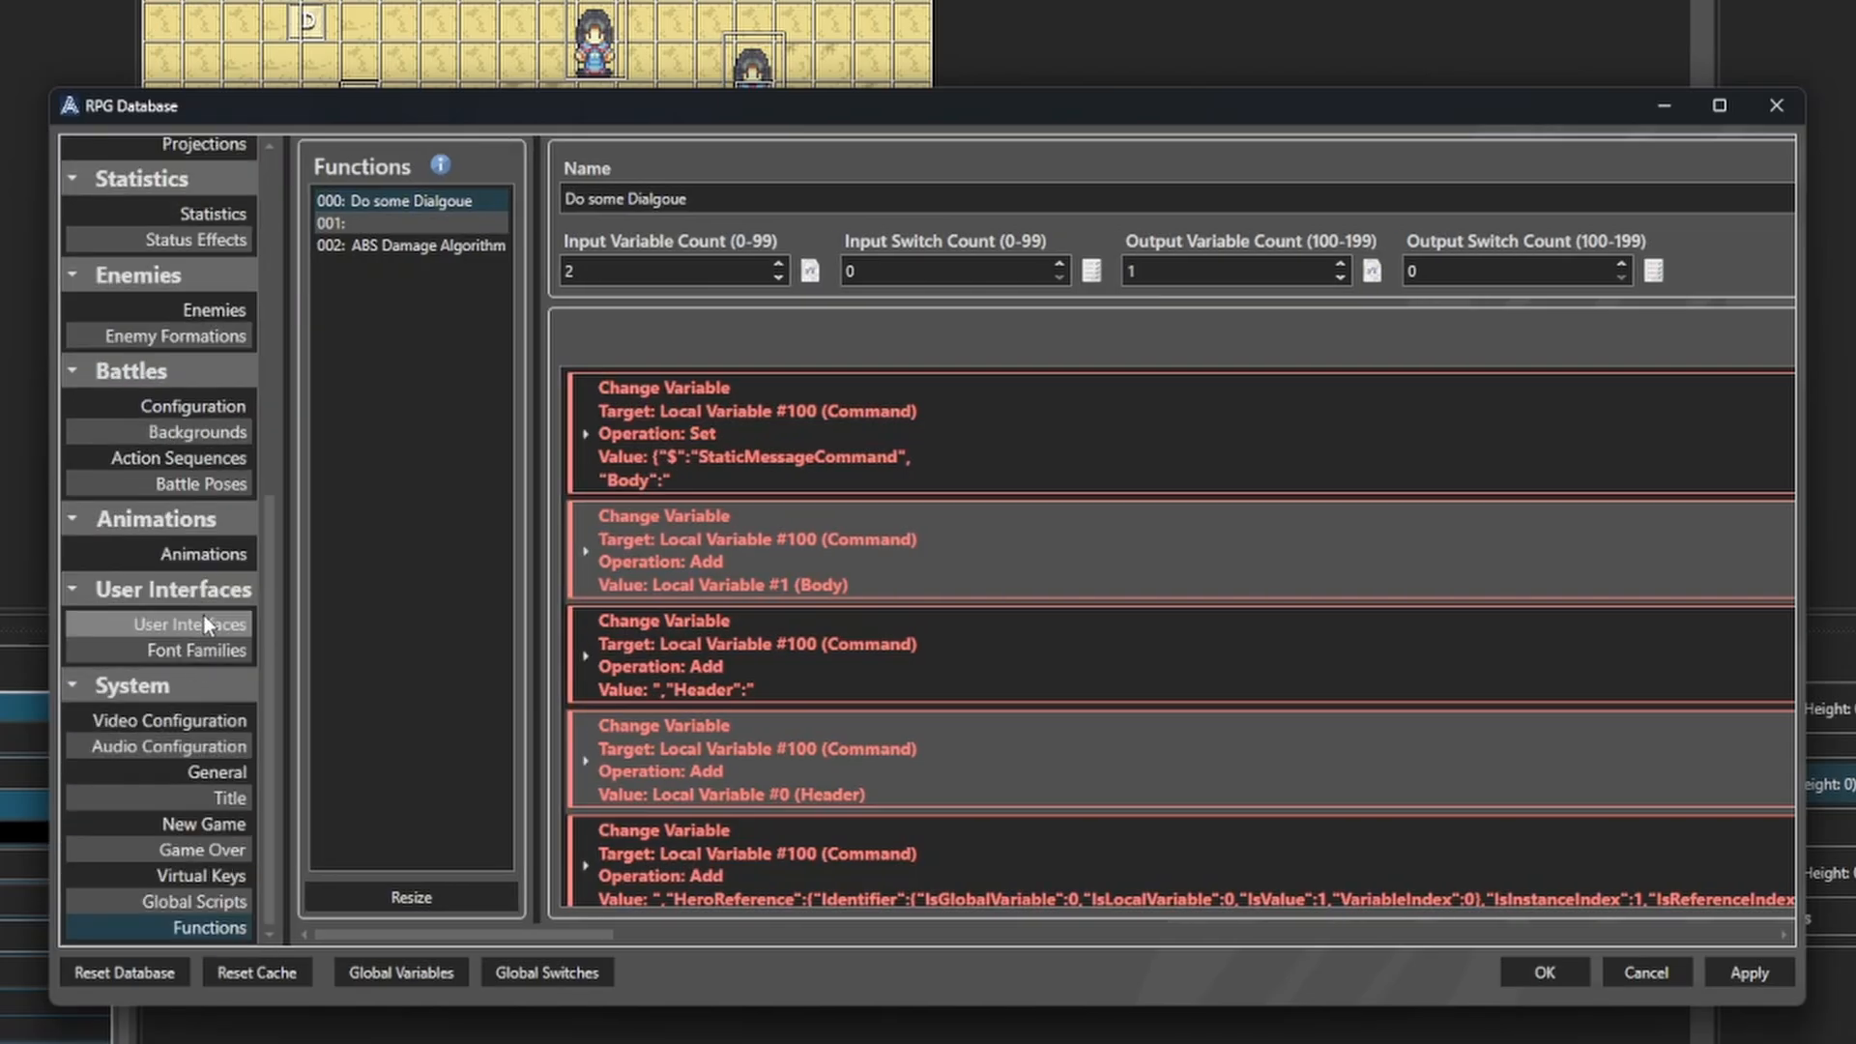
left_click(184, 625)
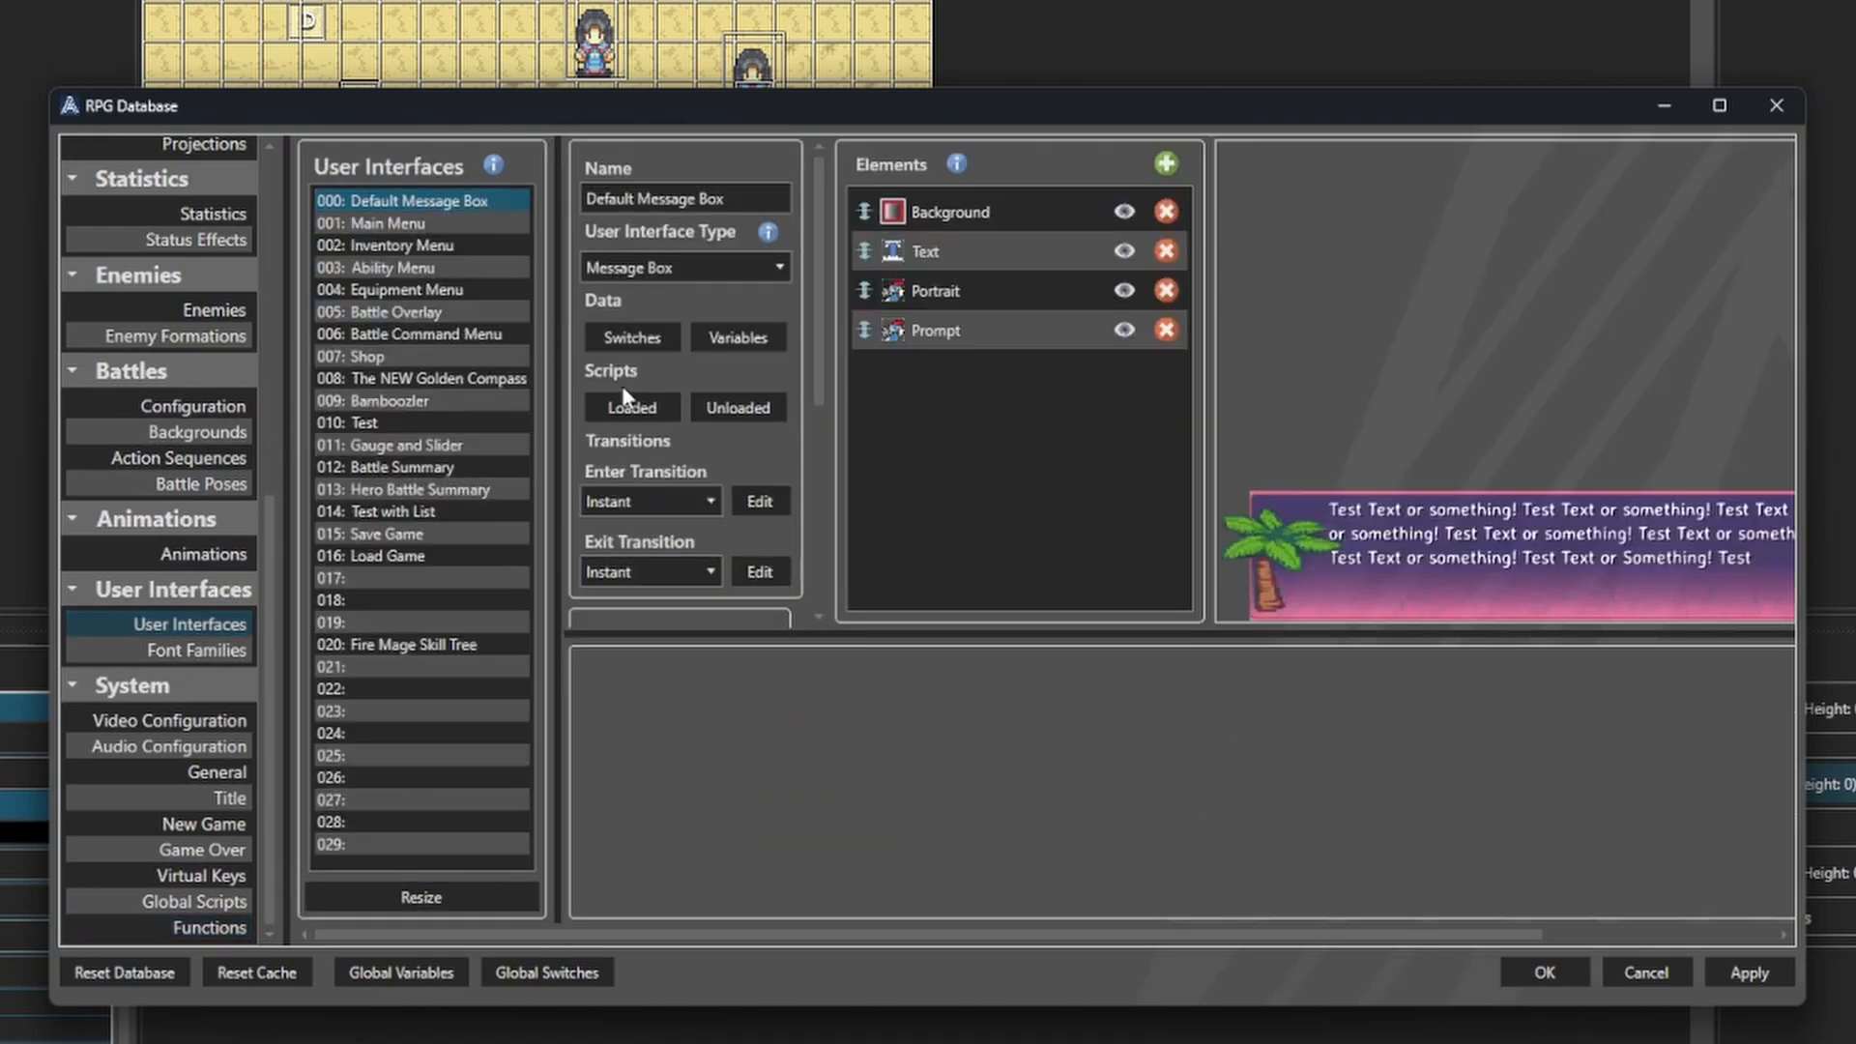
mouse_move(926, 367)
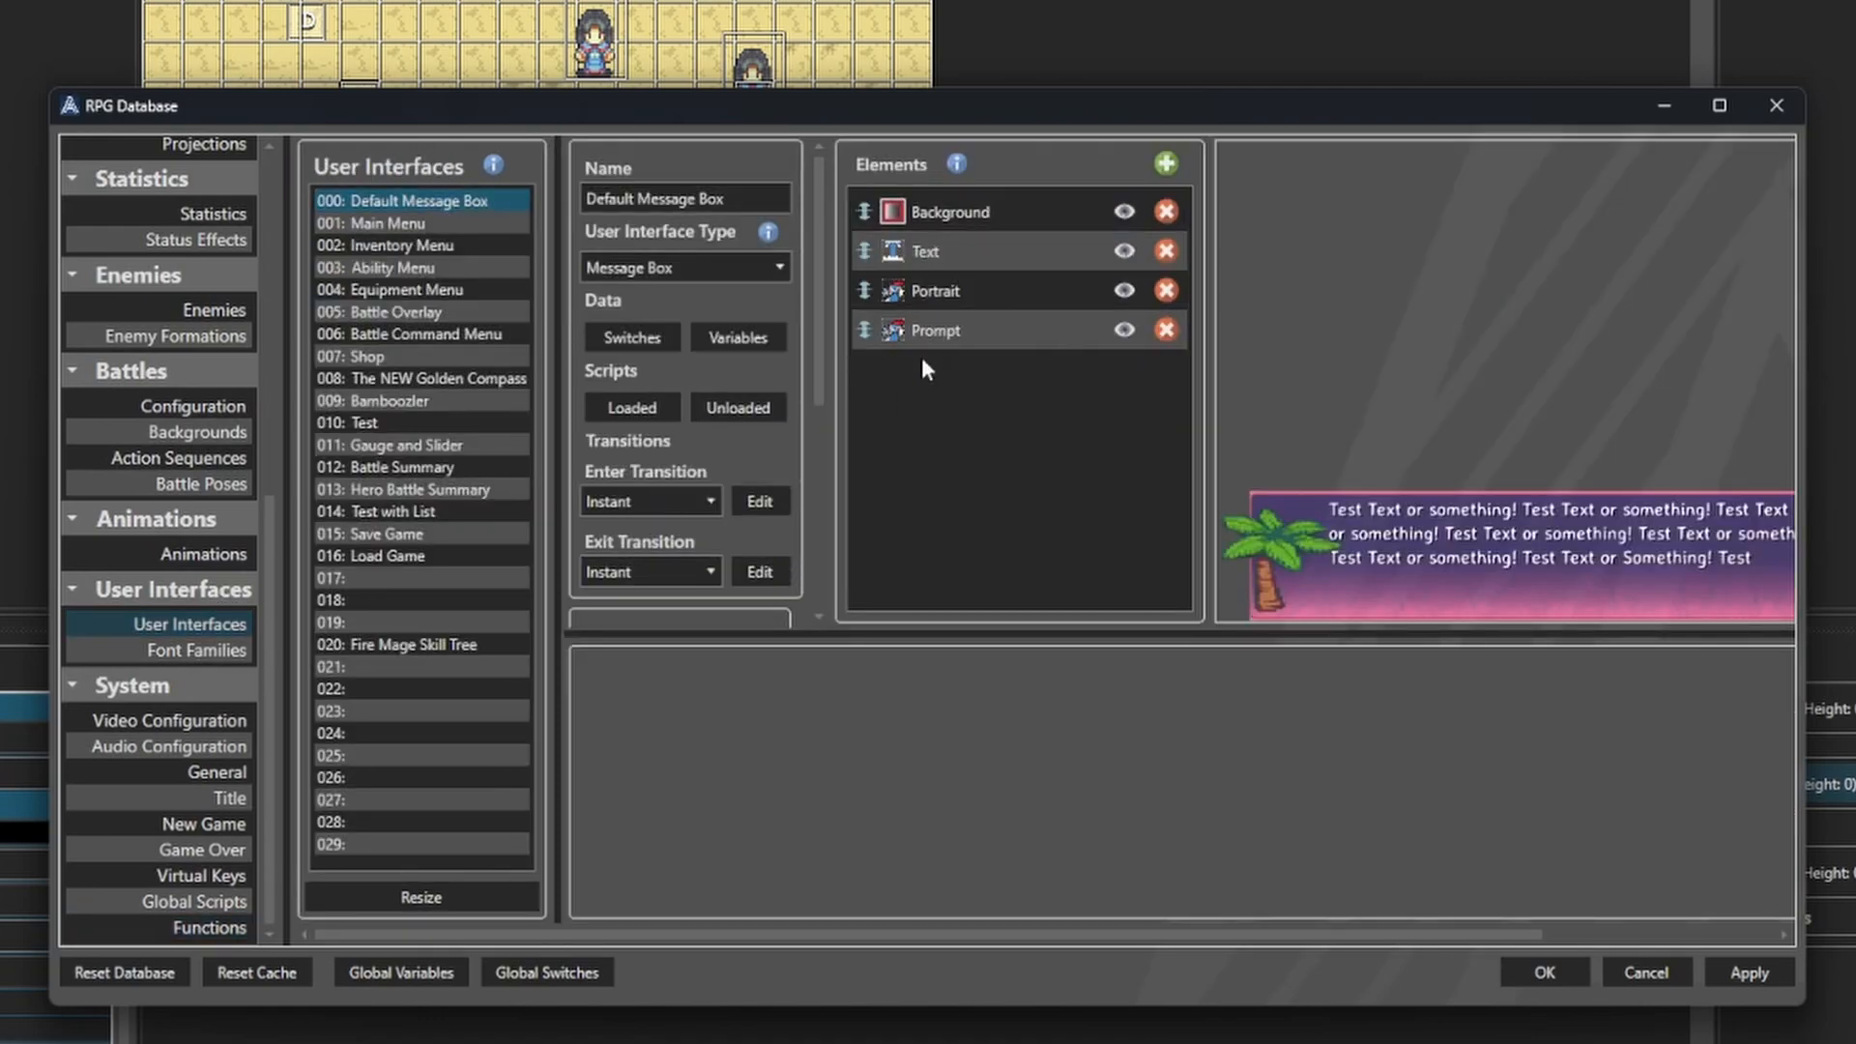
scroll("down", 3)
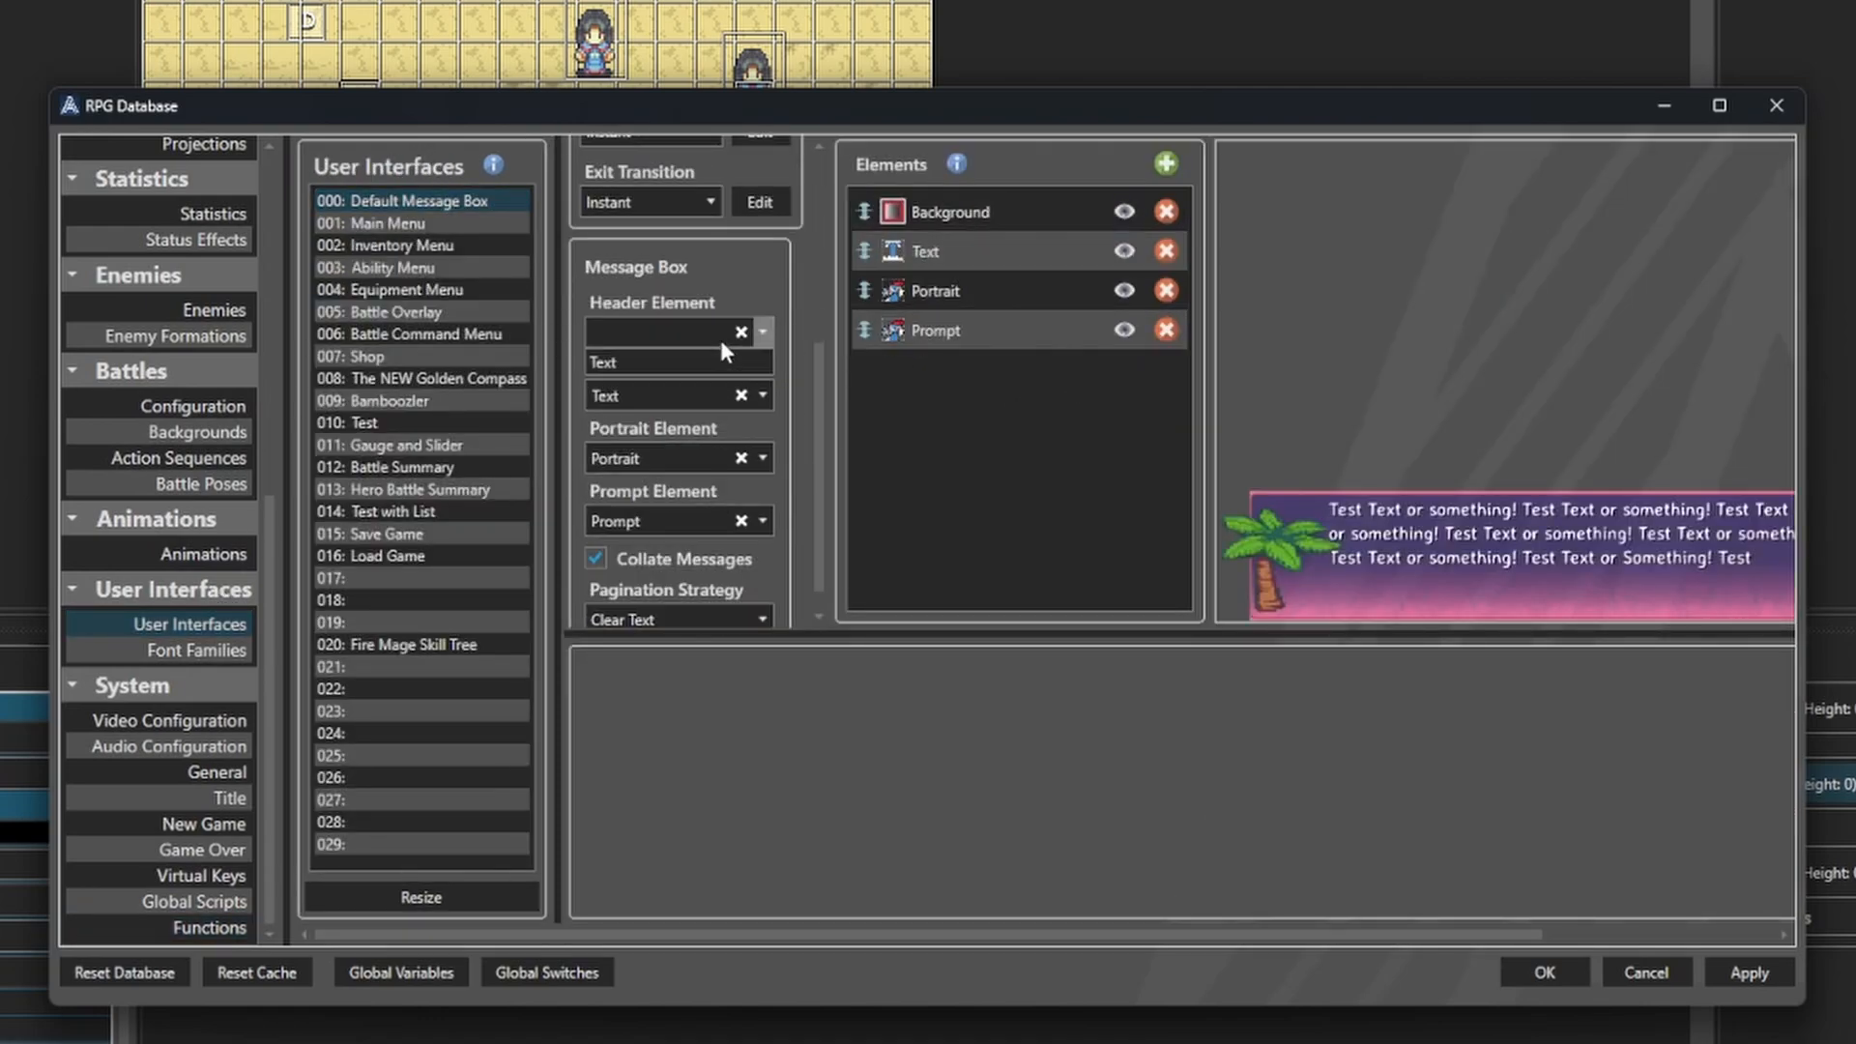
Add a Text element named headarr to the message box and apply the changes.
left_click(762, 331)
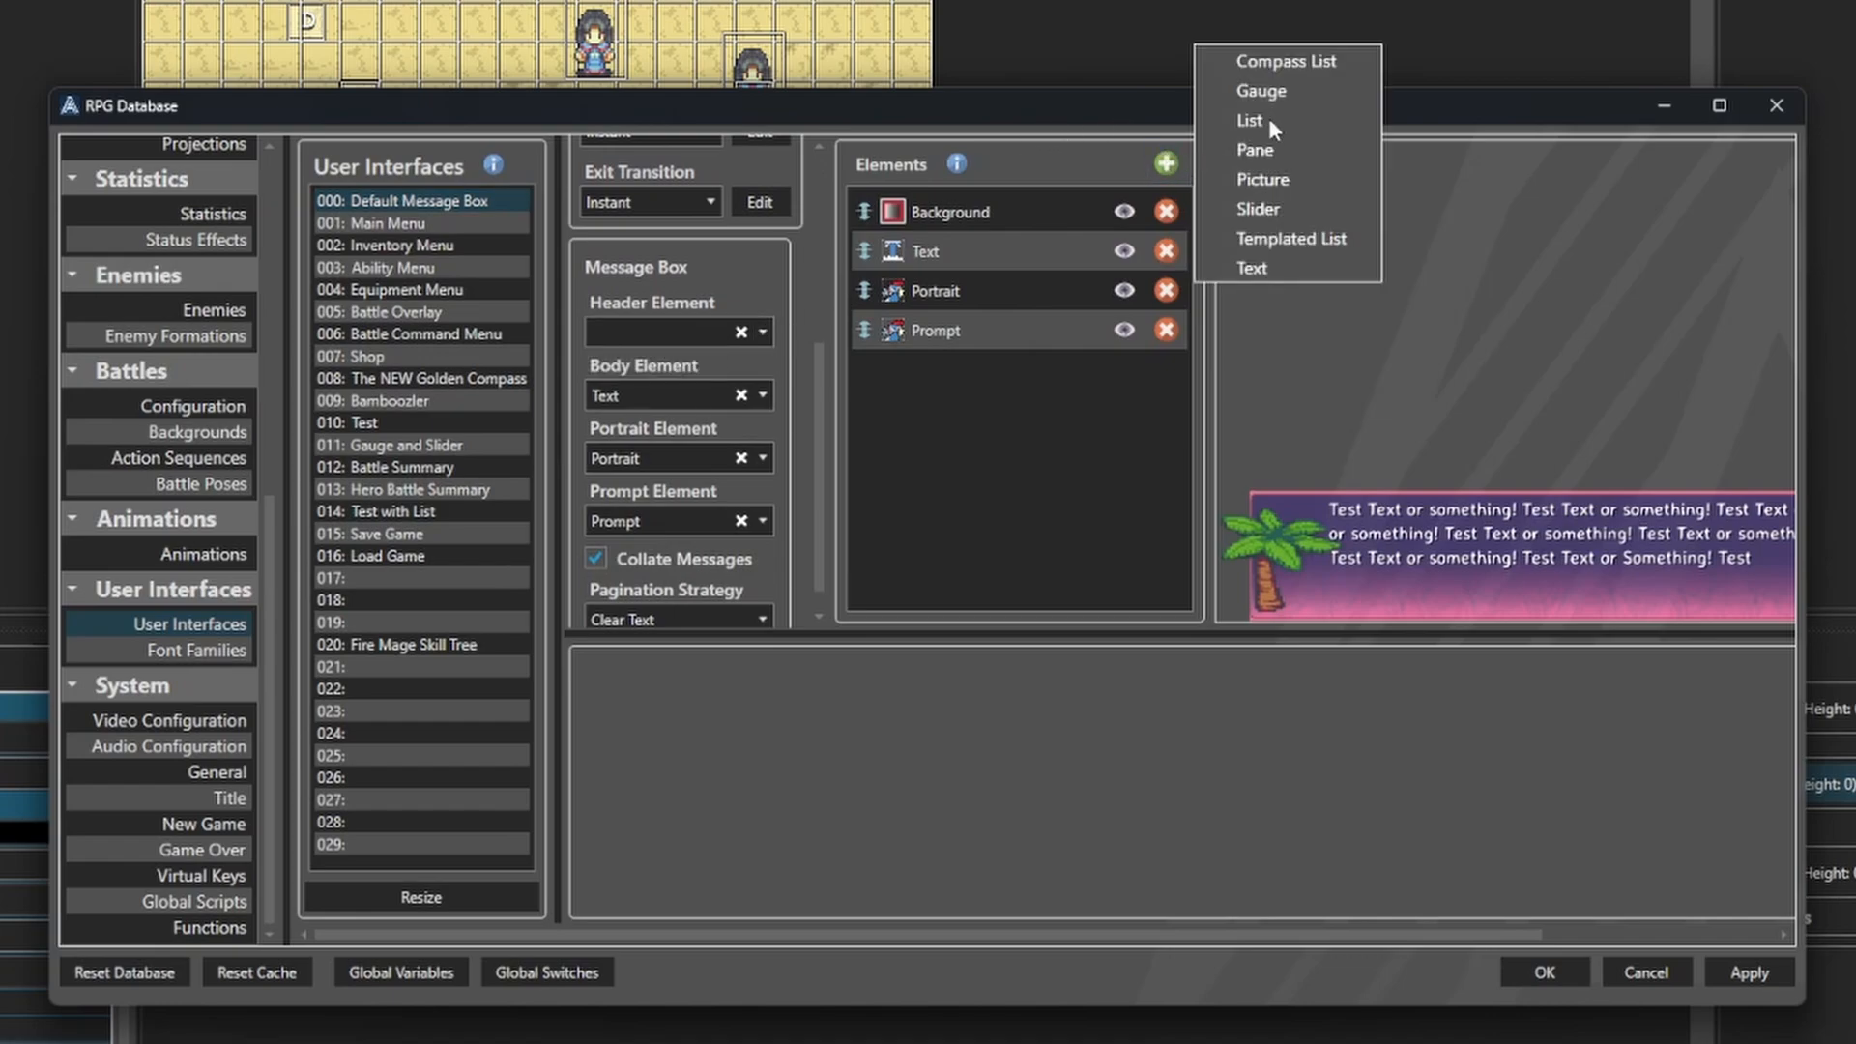
left_click(1251, 119)
type("hea")
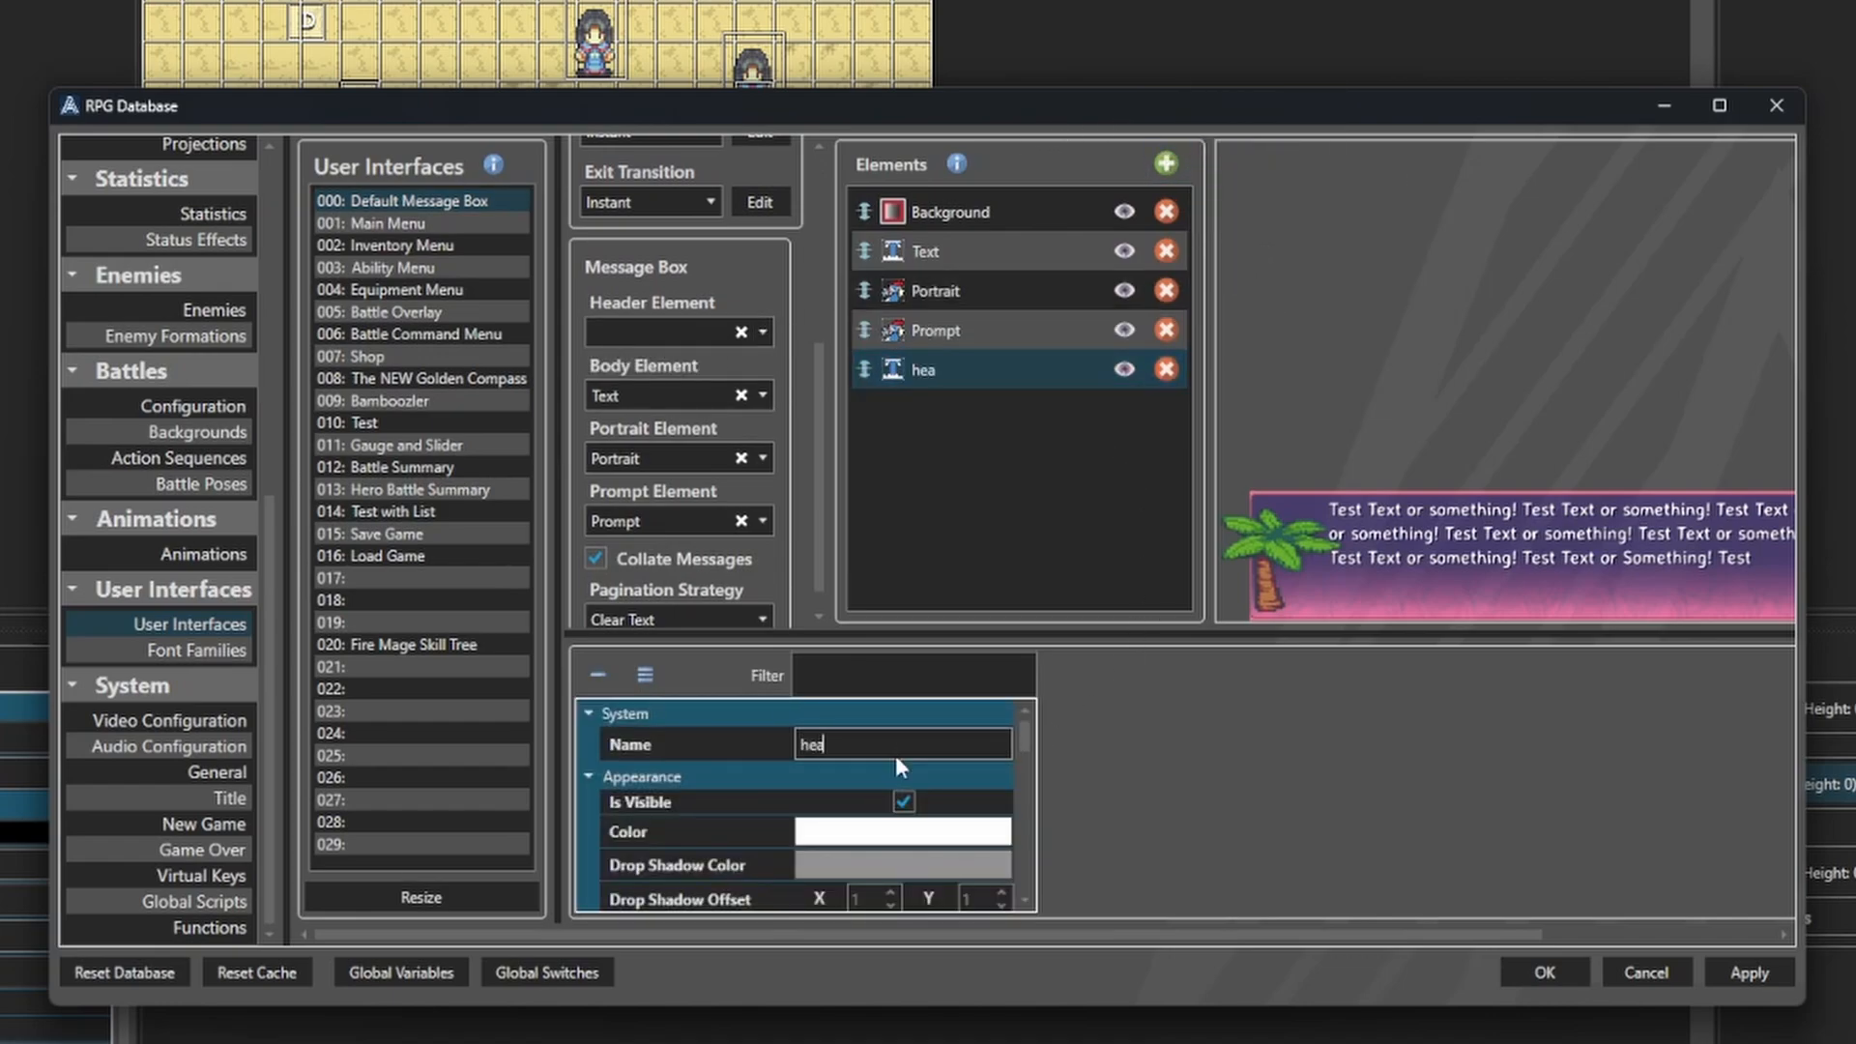
type("darr")
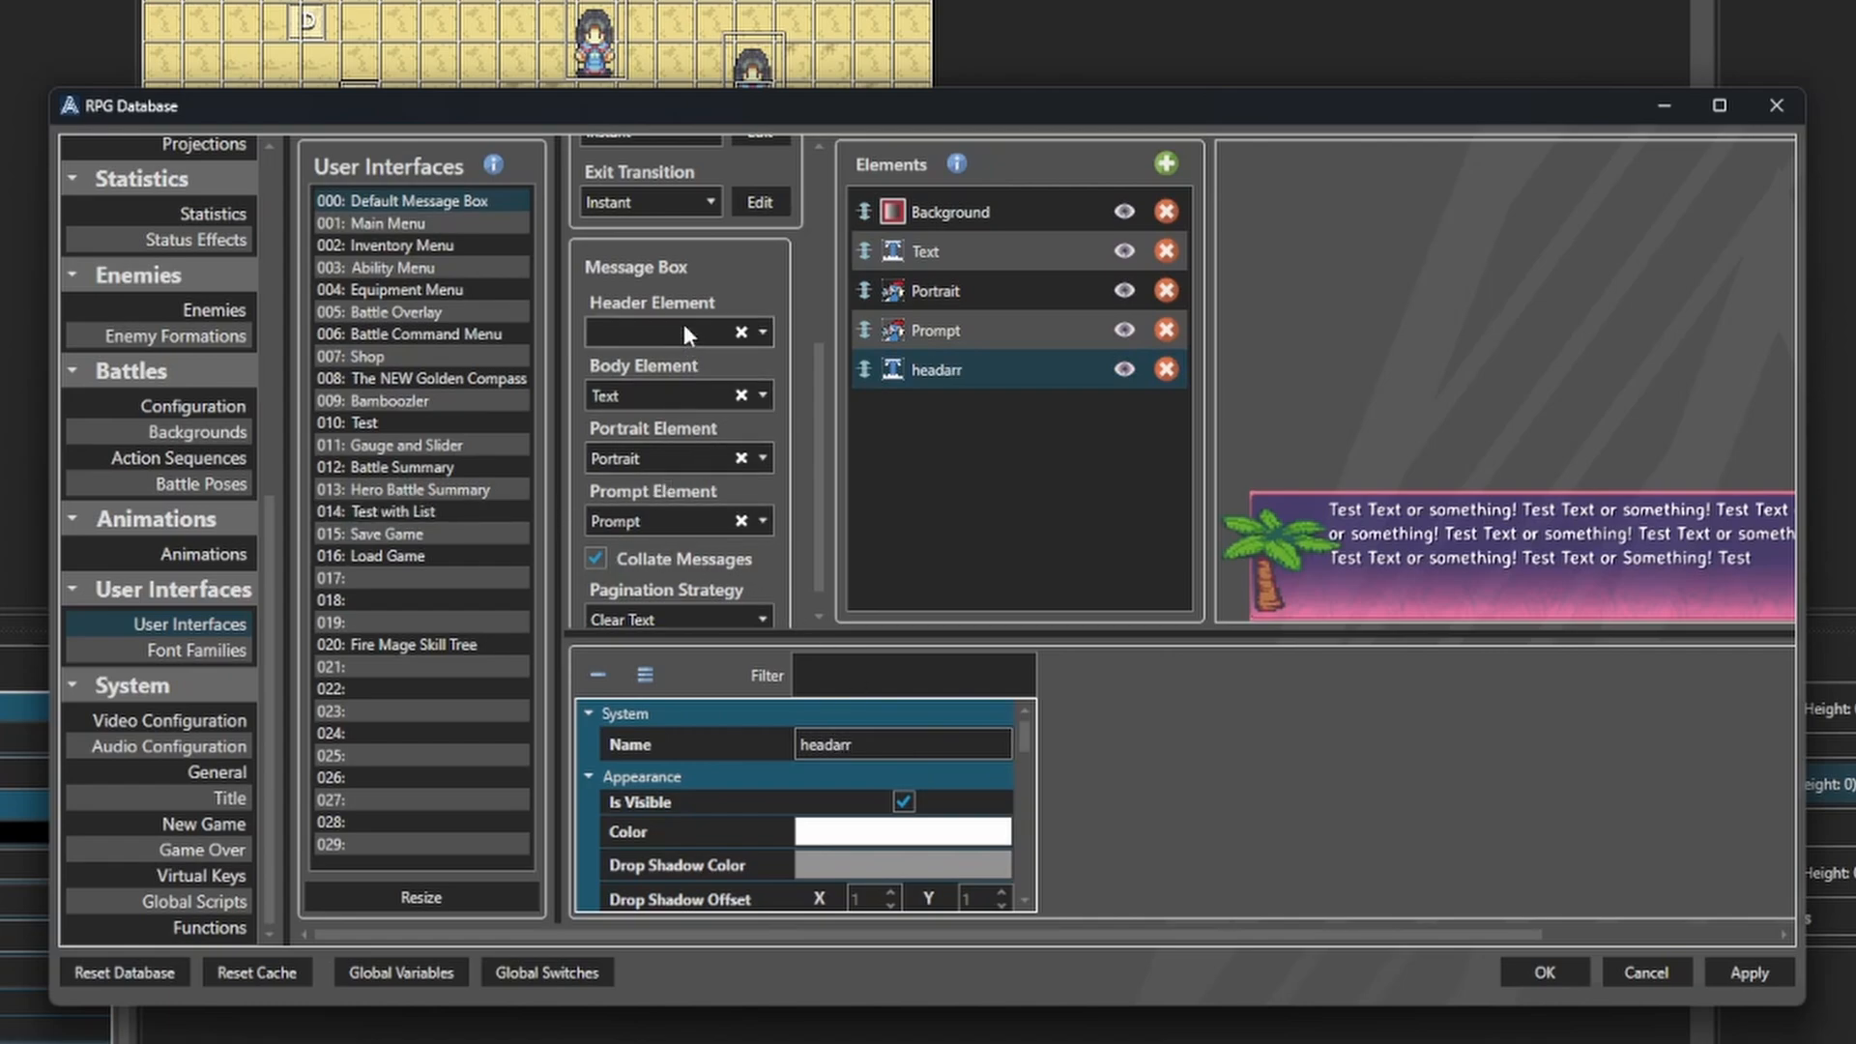
mouse_move(1036, 741)
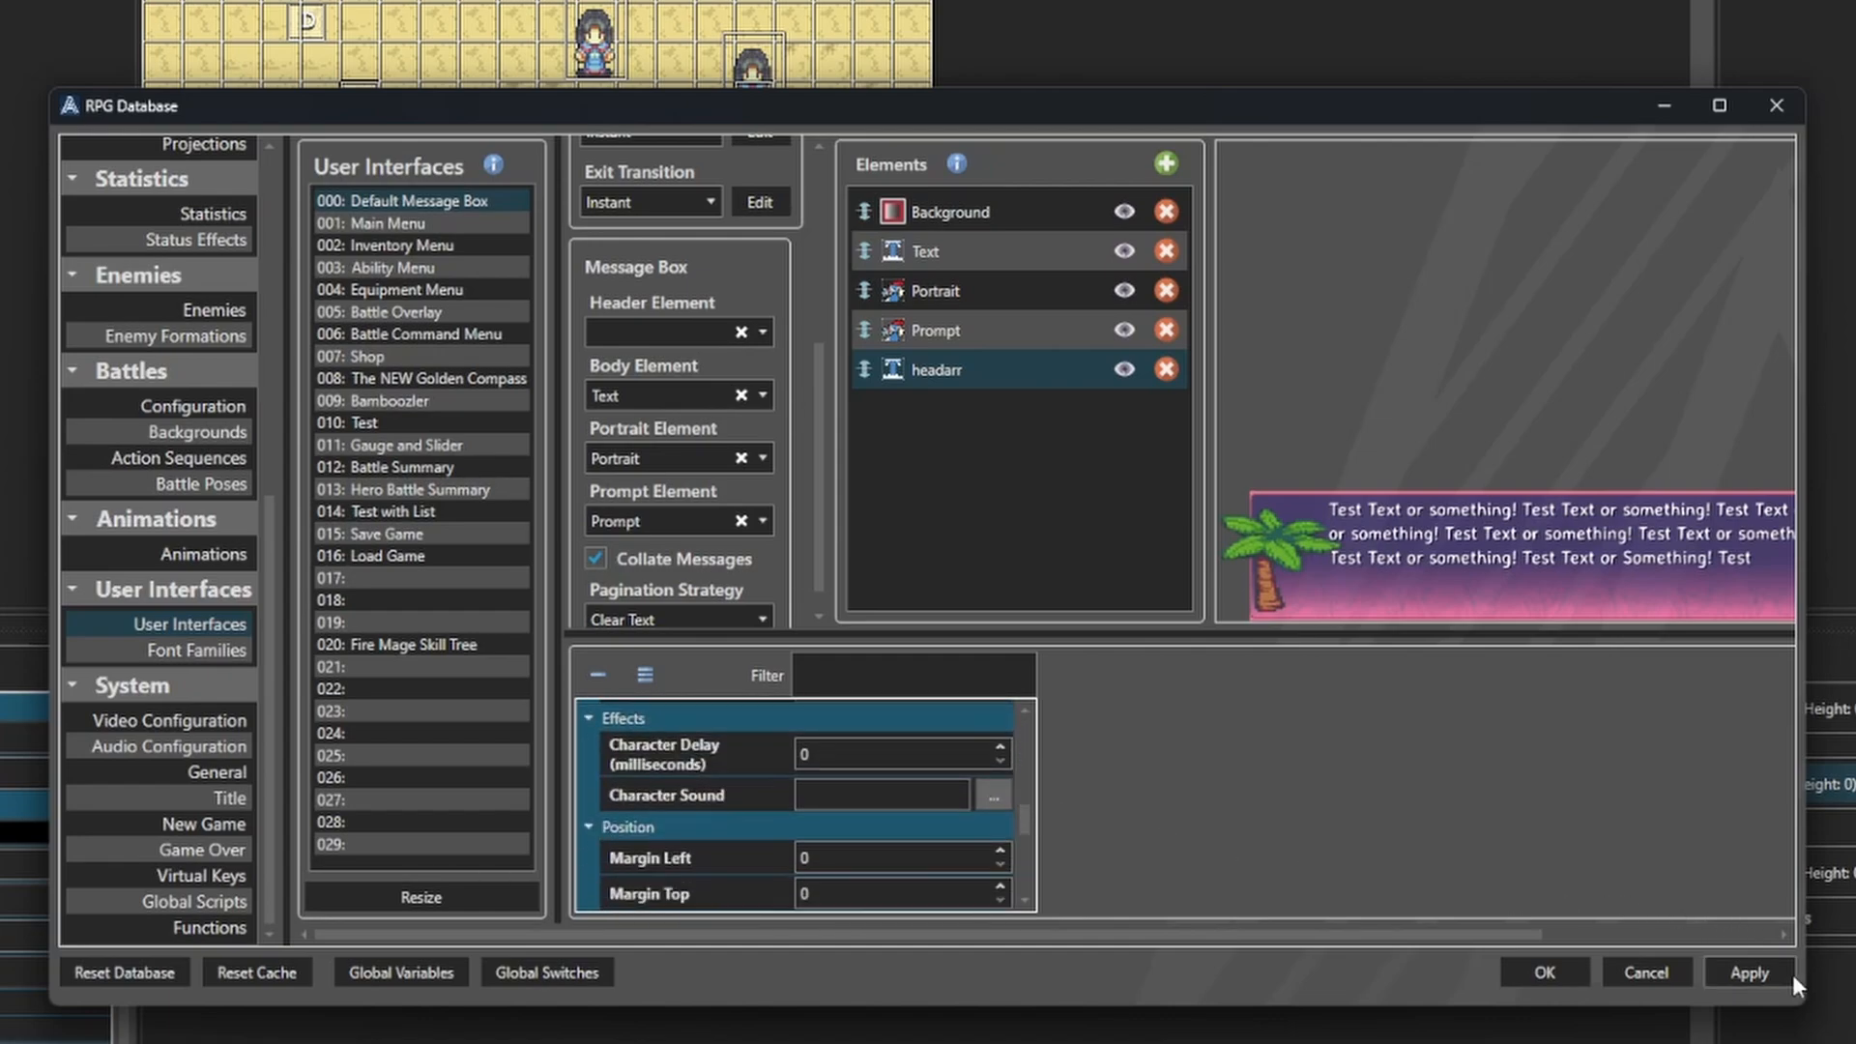
left_click(762, 330)
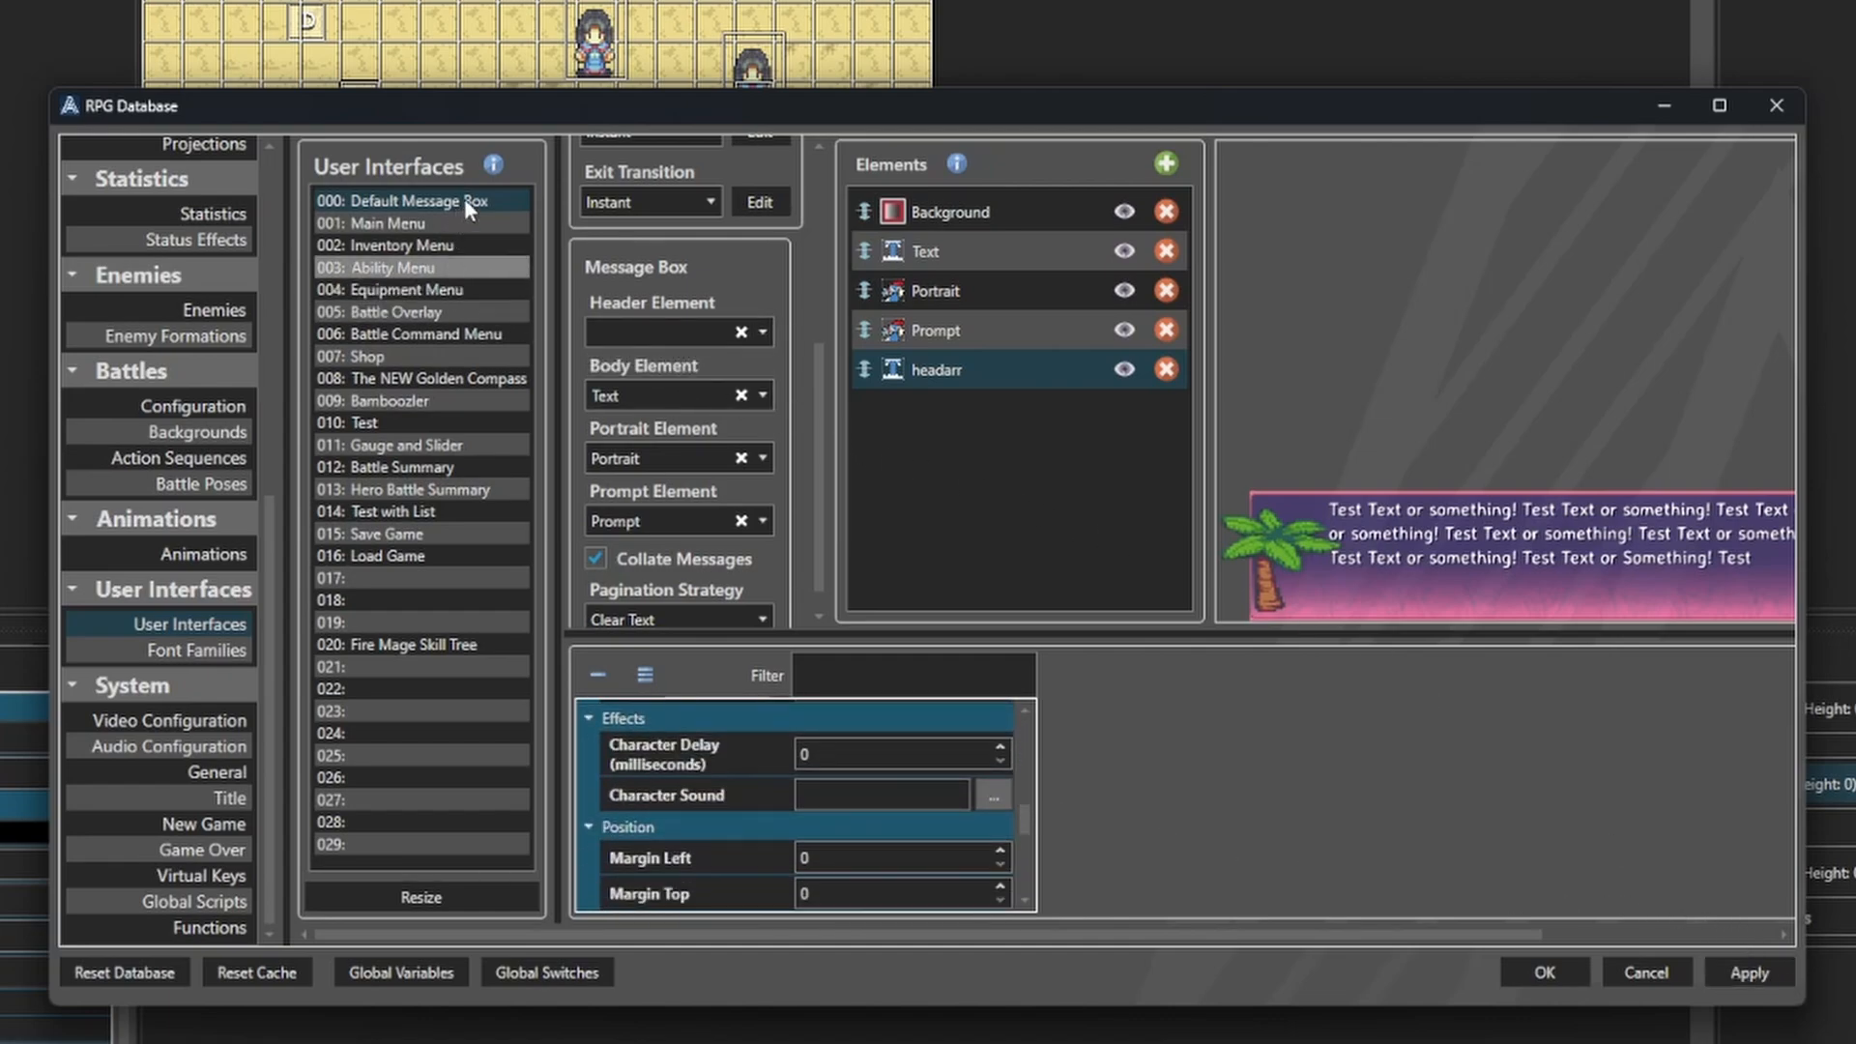
Reselect Default Message Box and assign headarr as its Header Element.
left_click(383, 267)
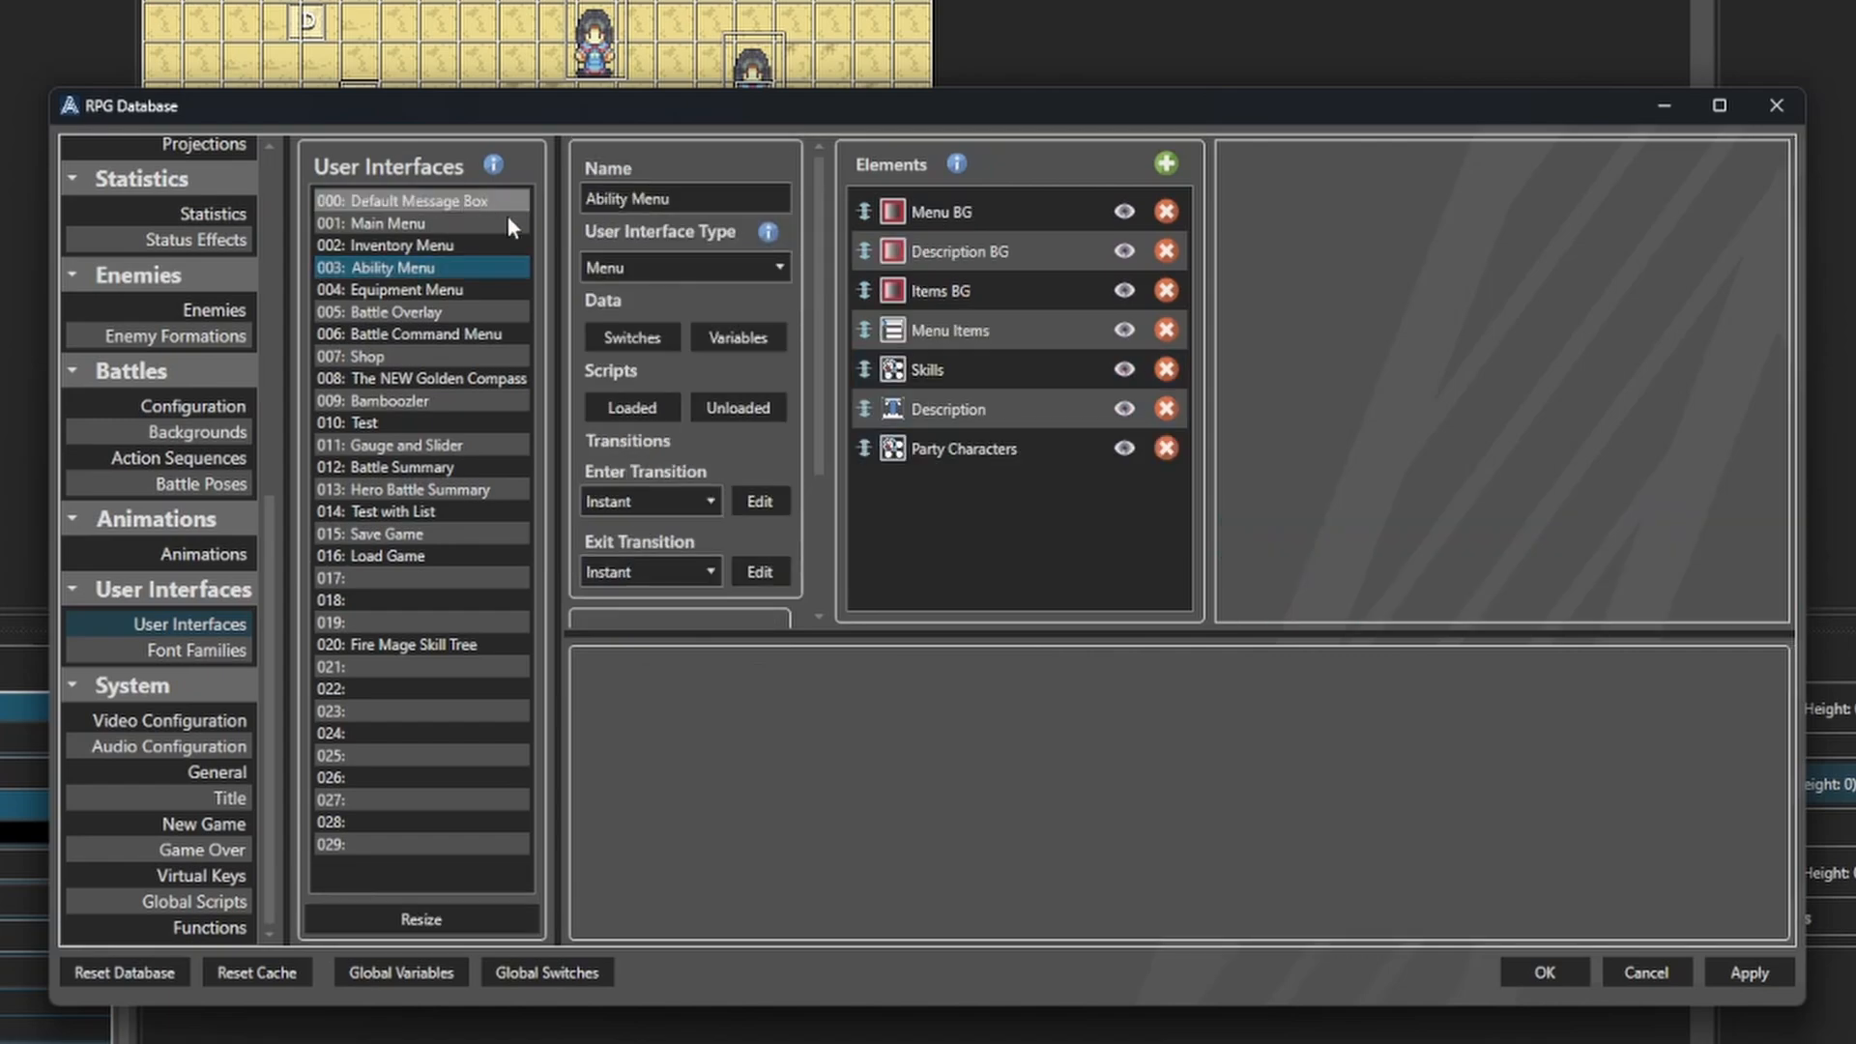
left_click(413, 199)
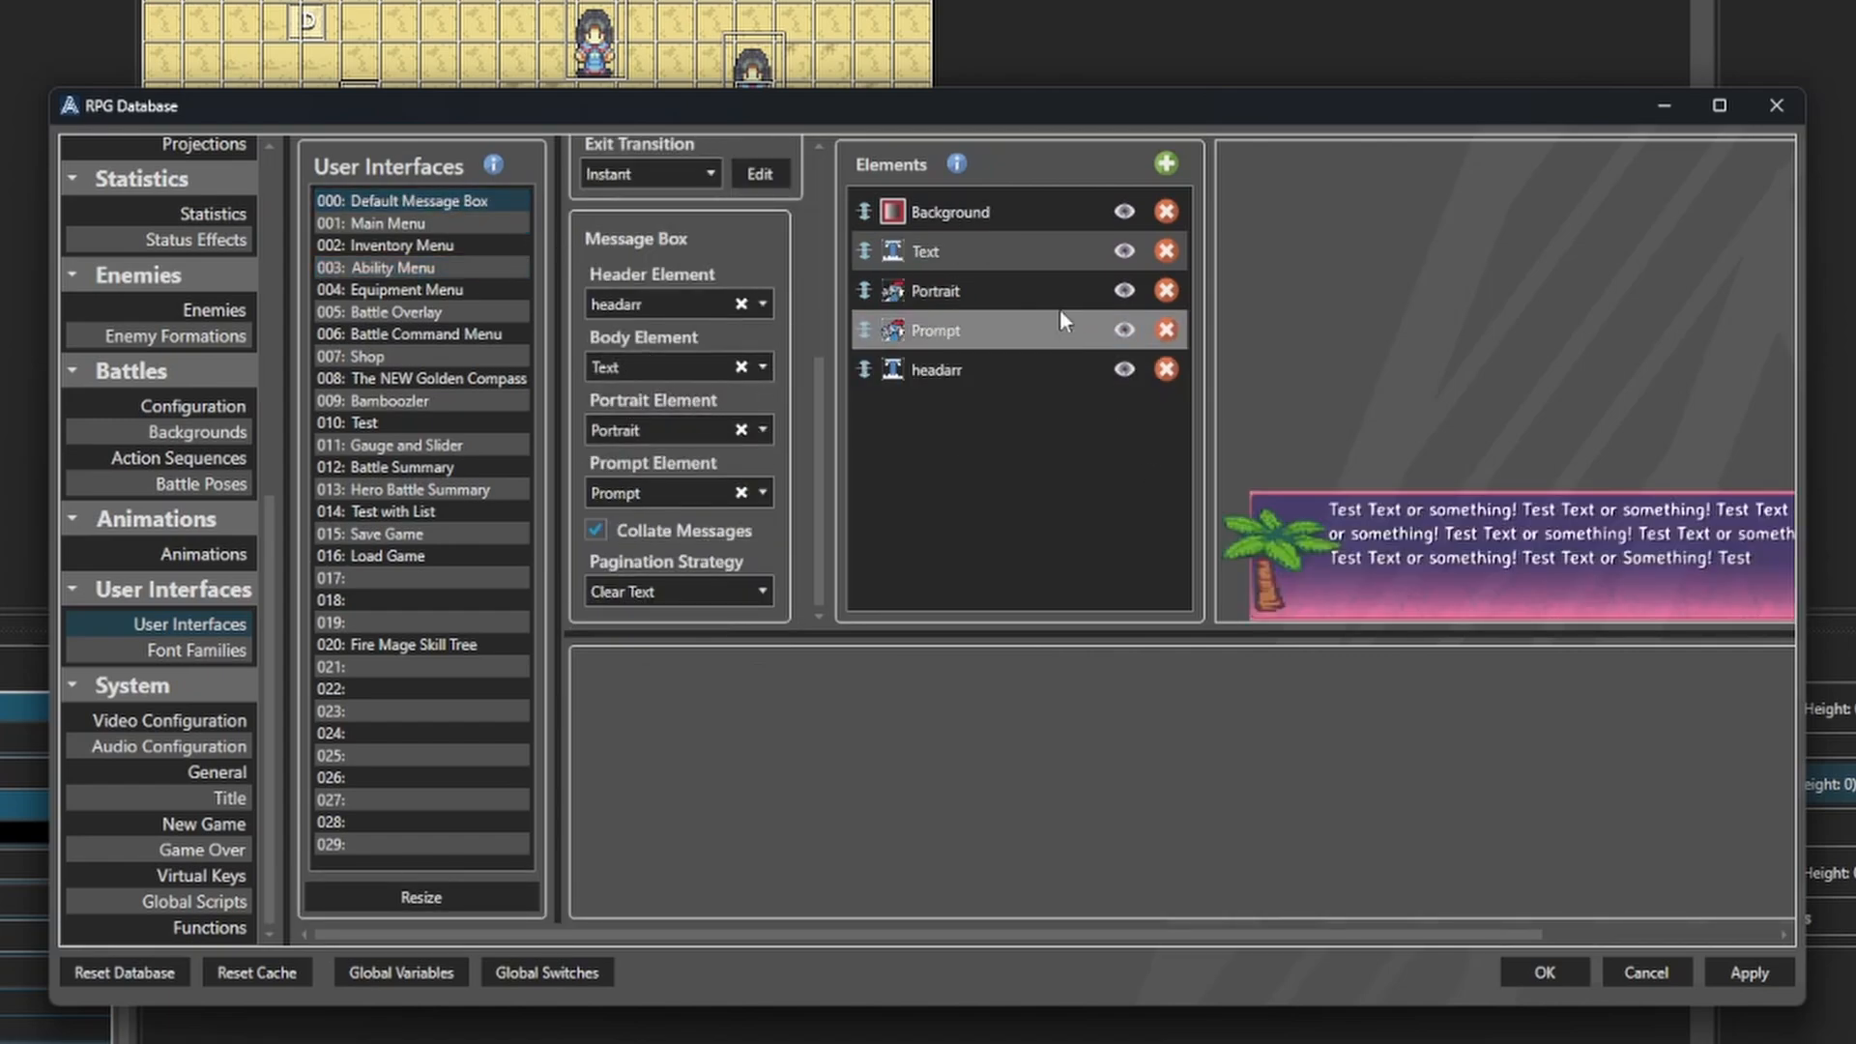
left_click(935, 369)
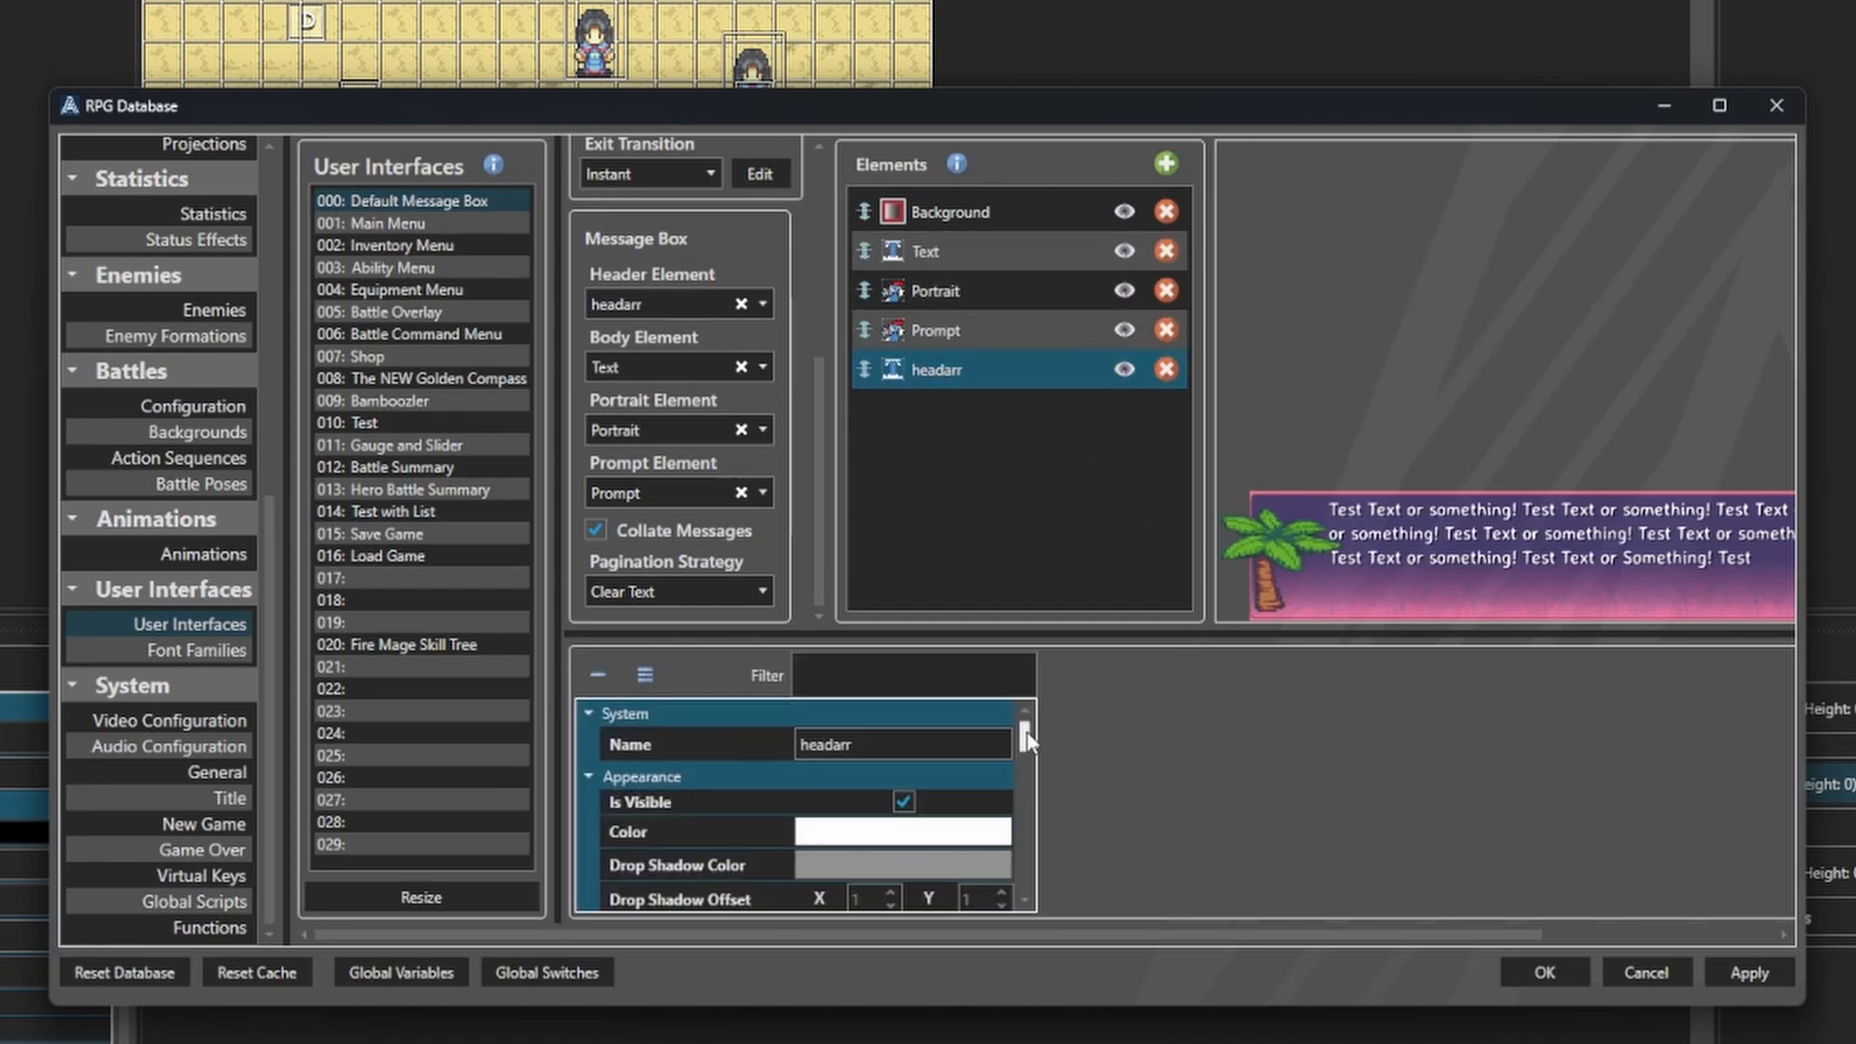
scroll("down", 3)
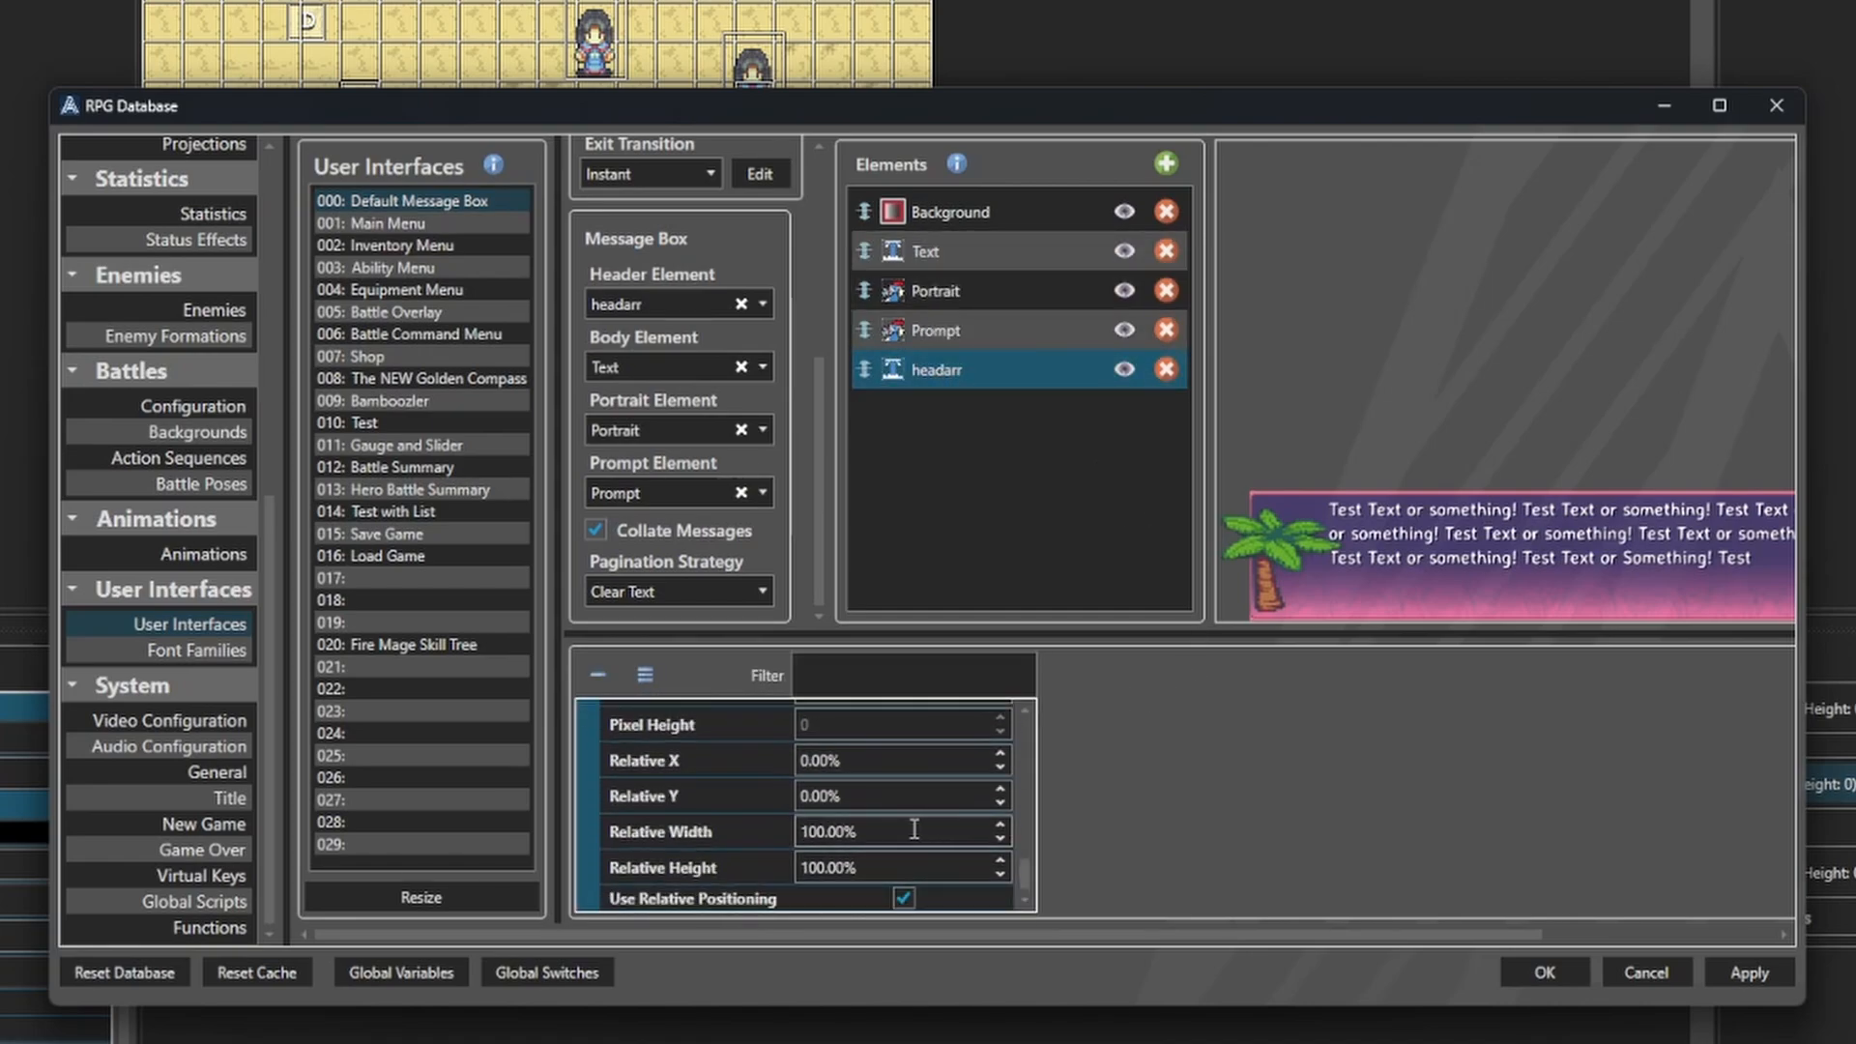
mouse_move(1295, 418)
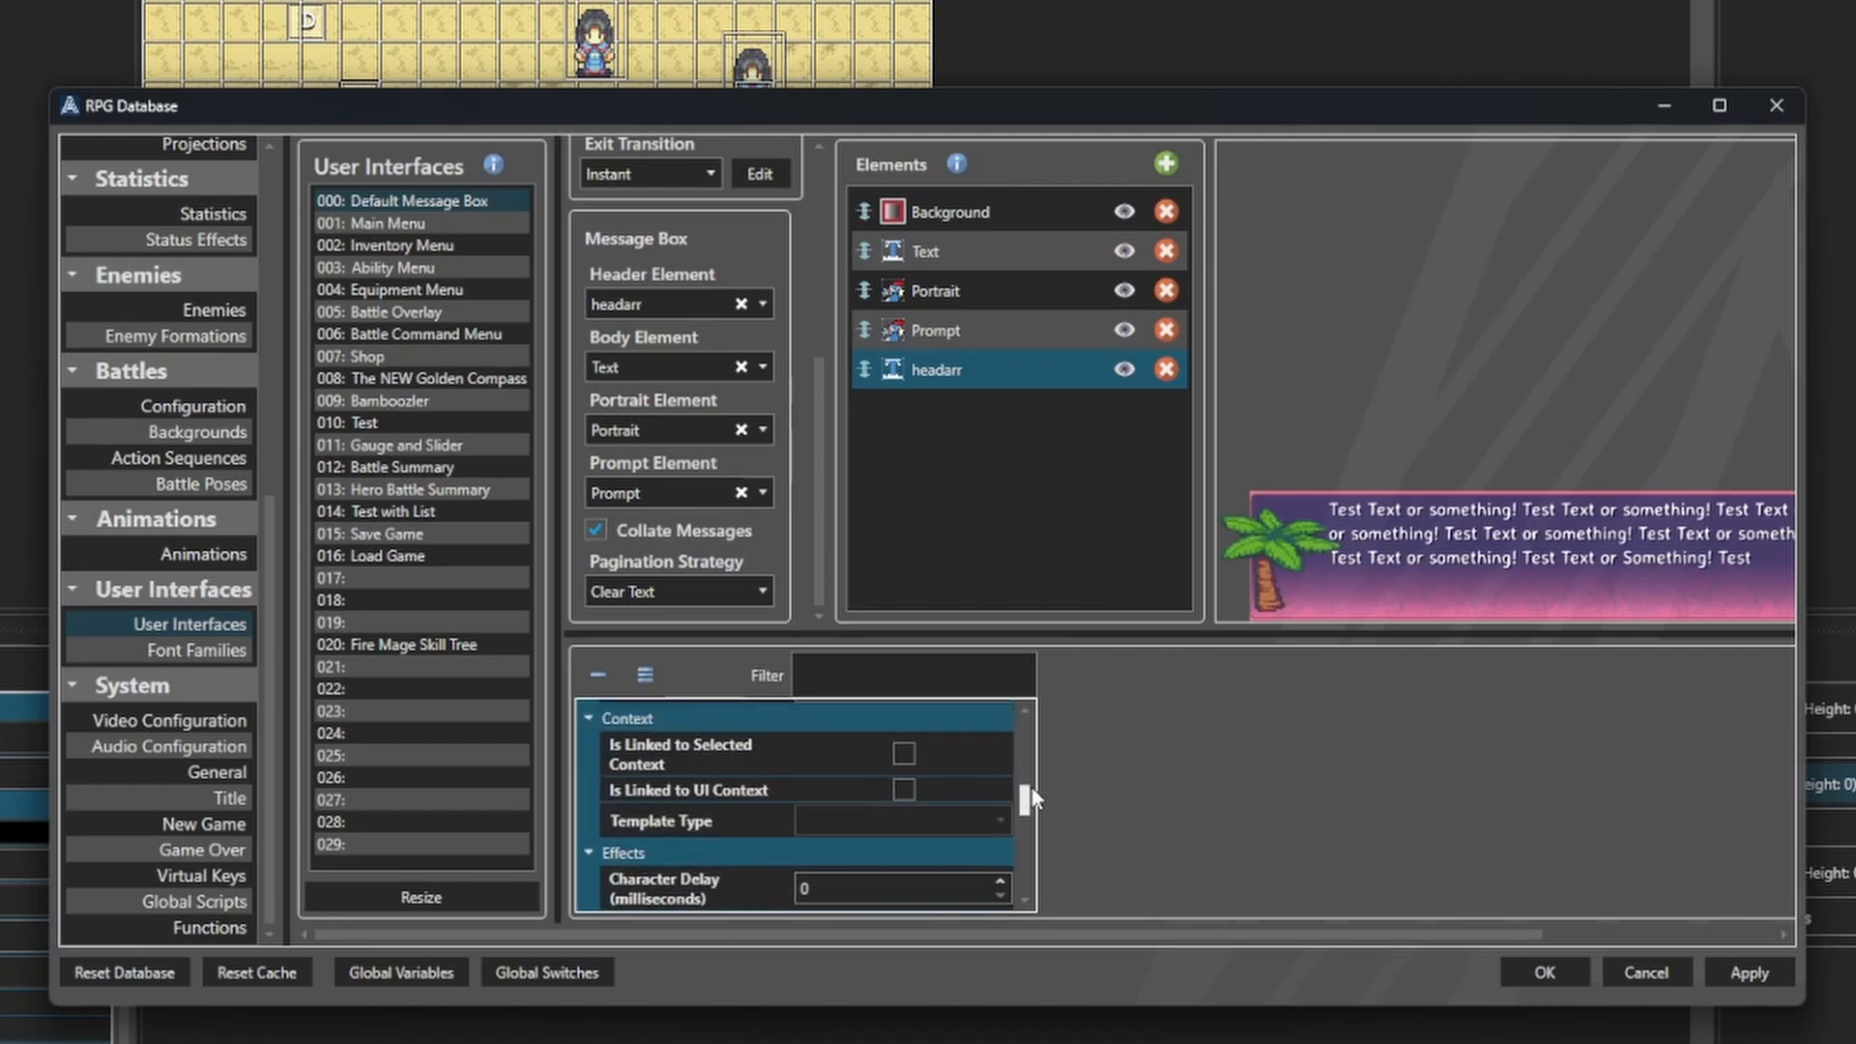
Give the headarr element sample header text ('chum', 'bawa') so it shows in the preview.
scroll("up", 3)
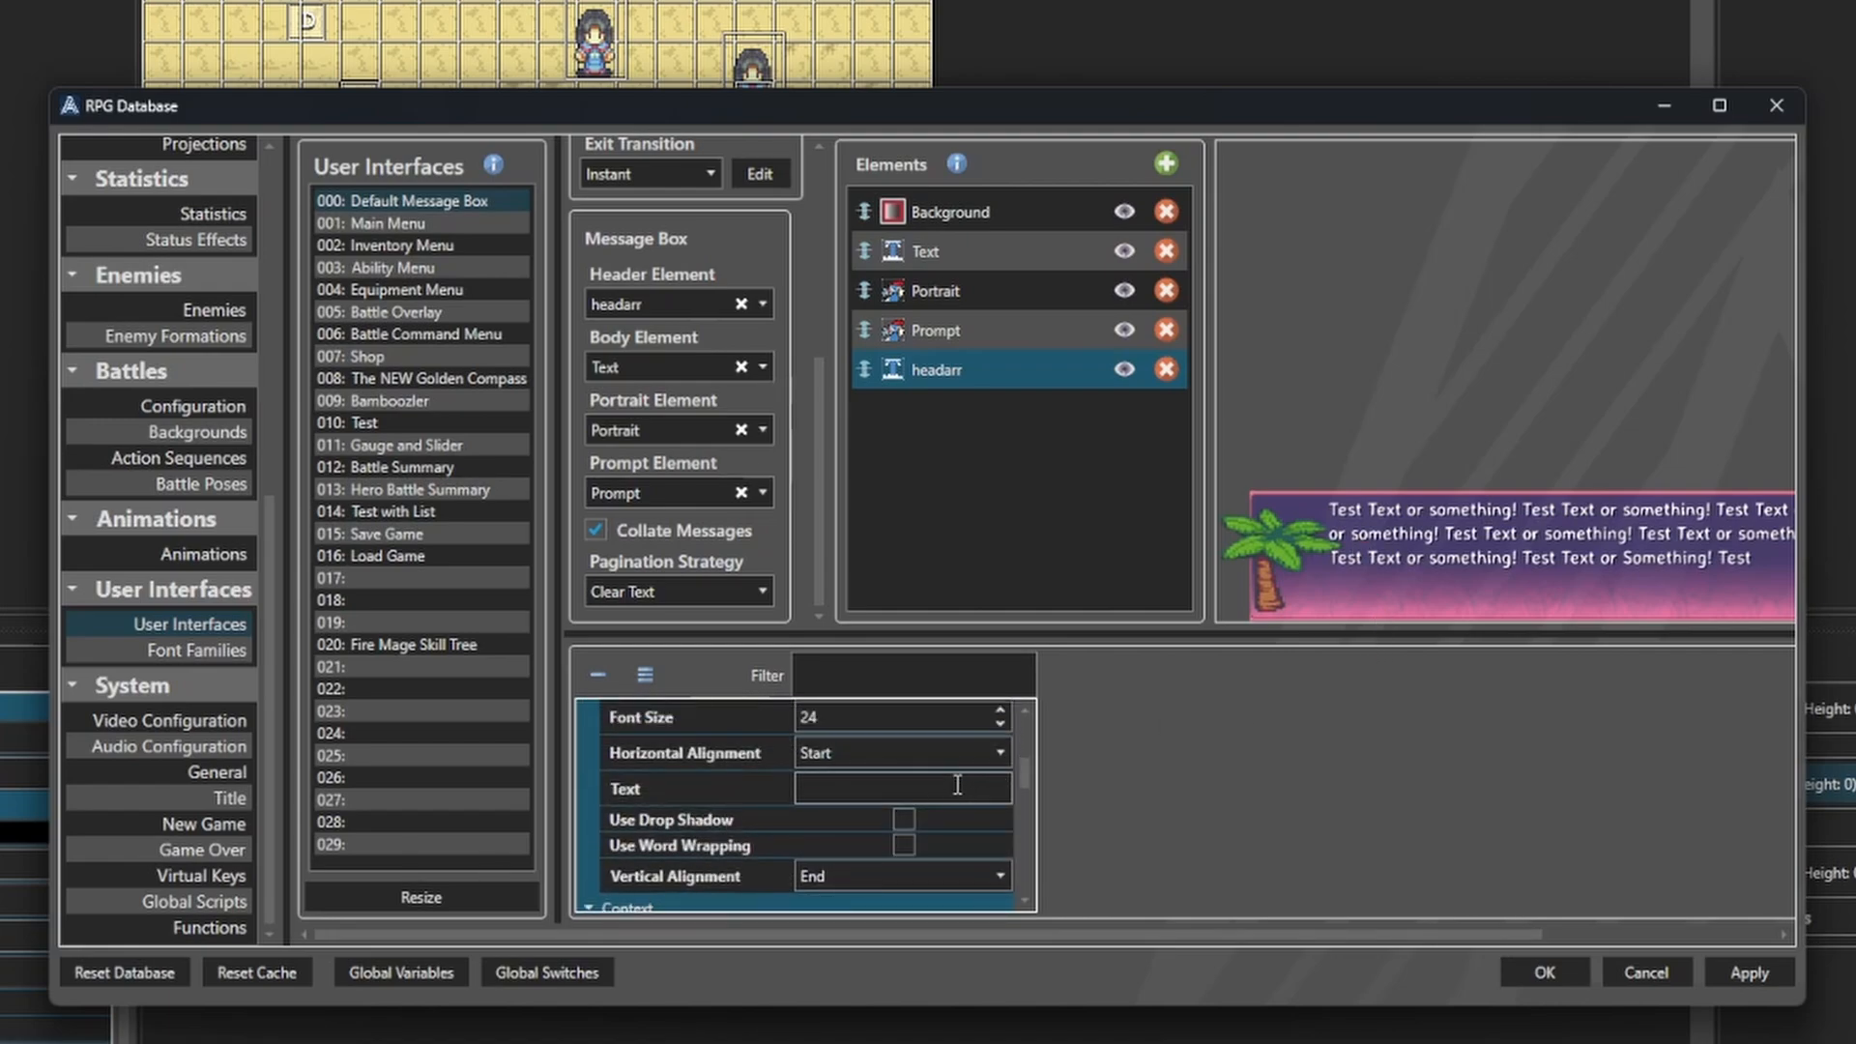
type("chum")
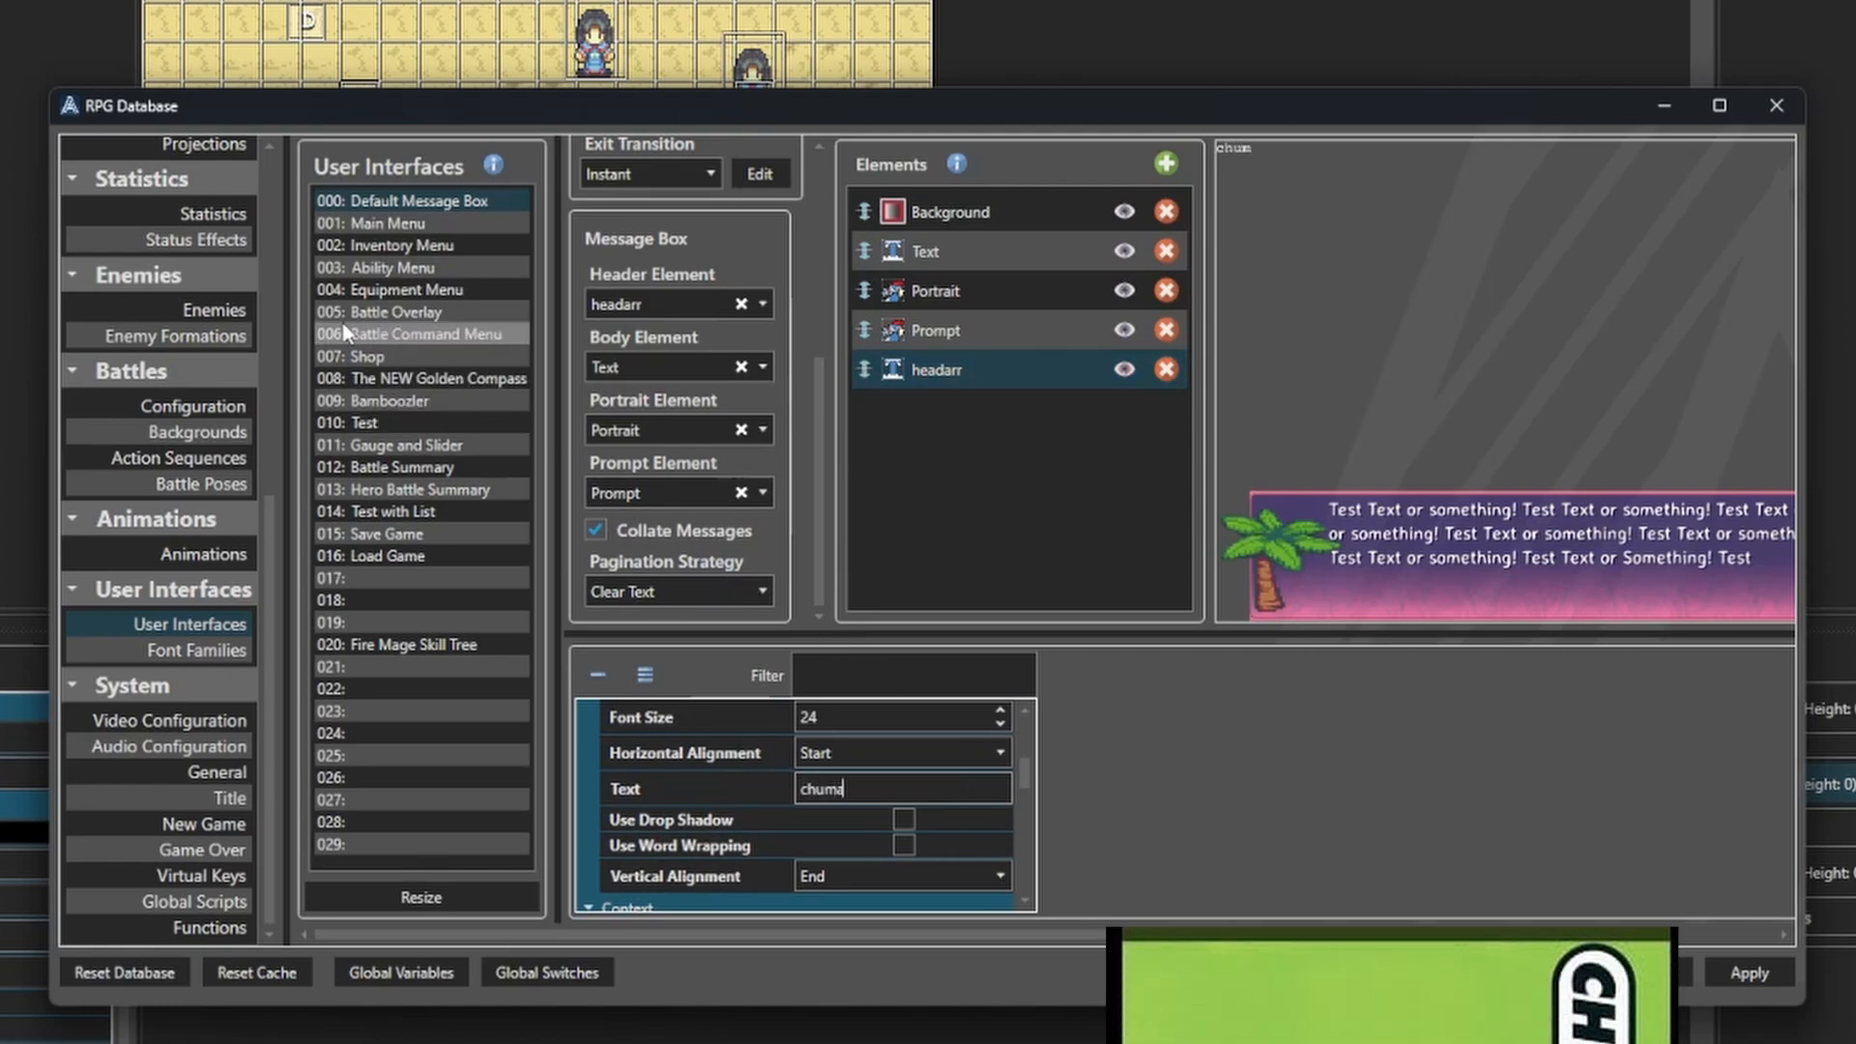
type("bawa")
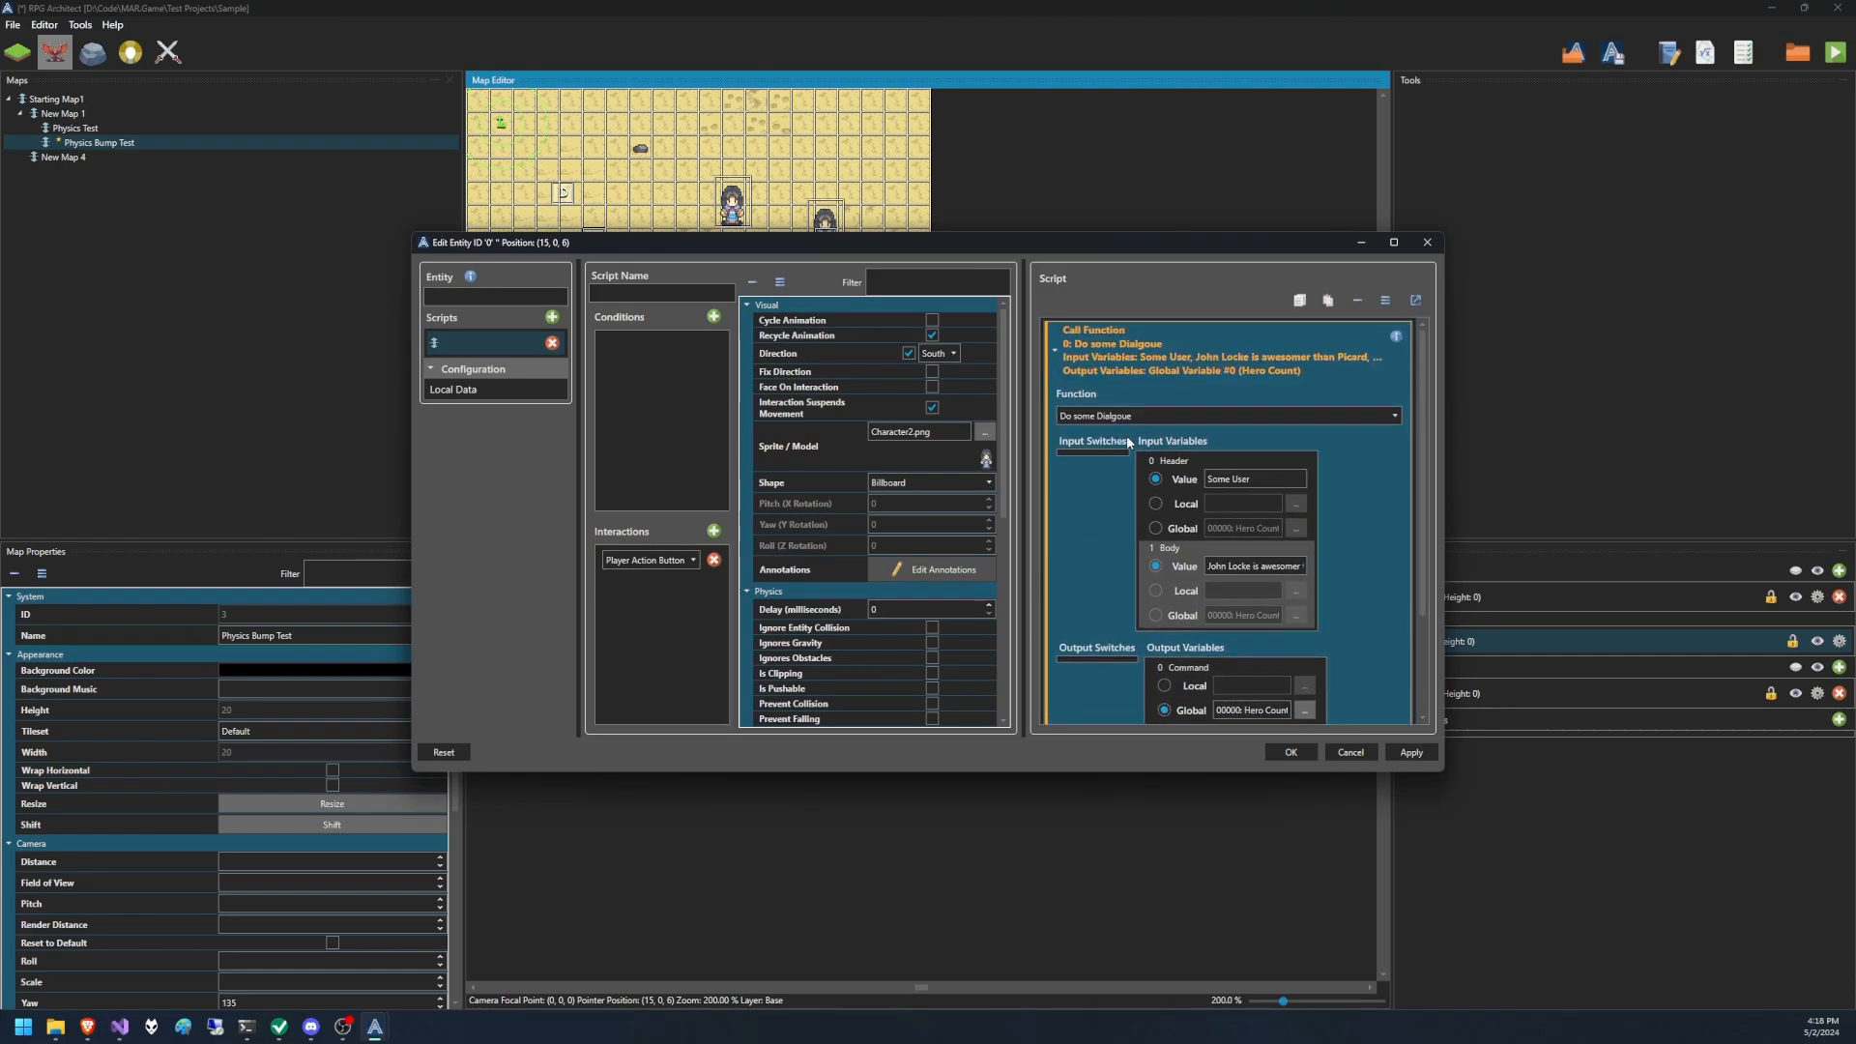
mouse_move(1158, 390)
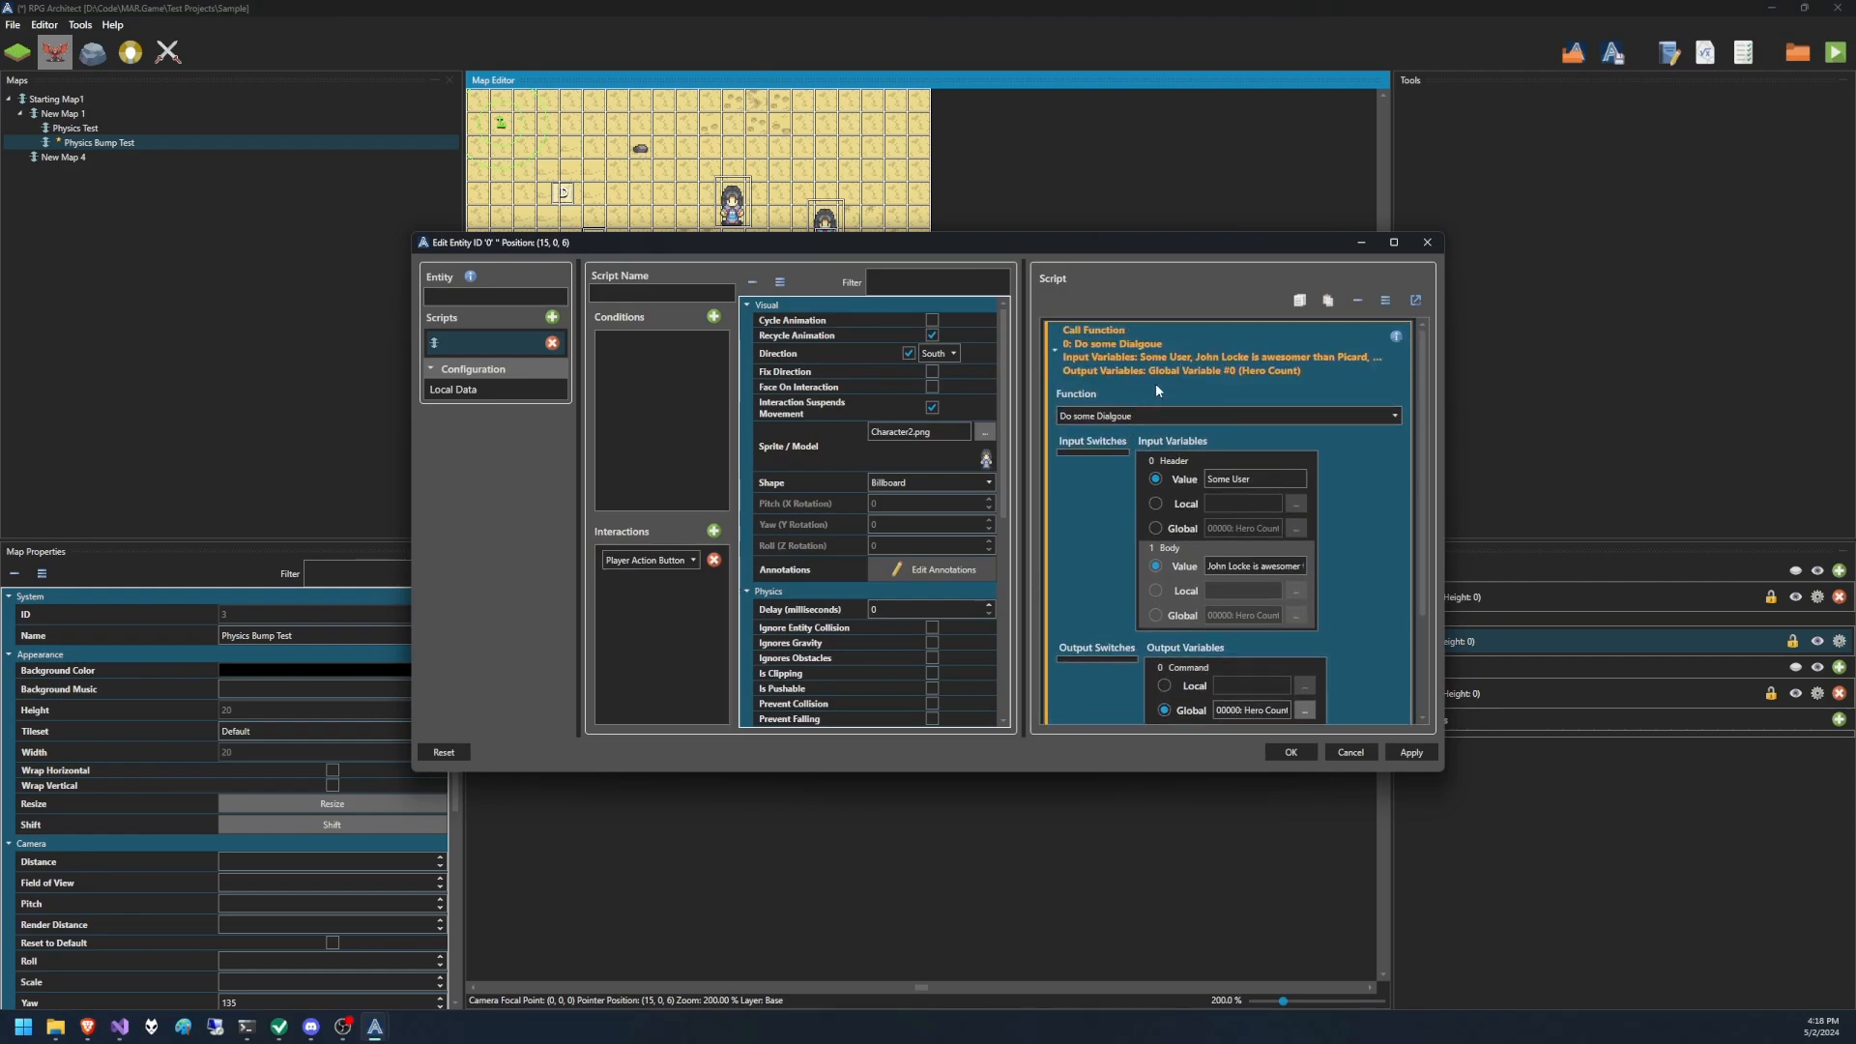
Review the Call Function inputs and confirm the NPC editor, returning to the map.
scroll("down", 3)
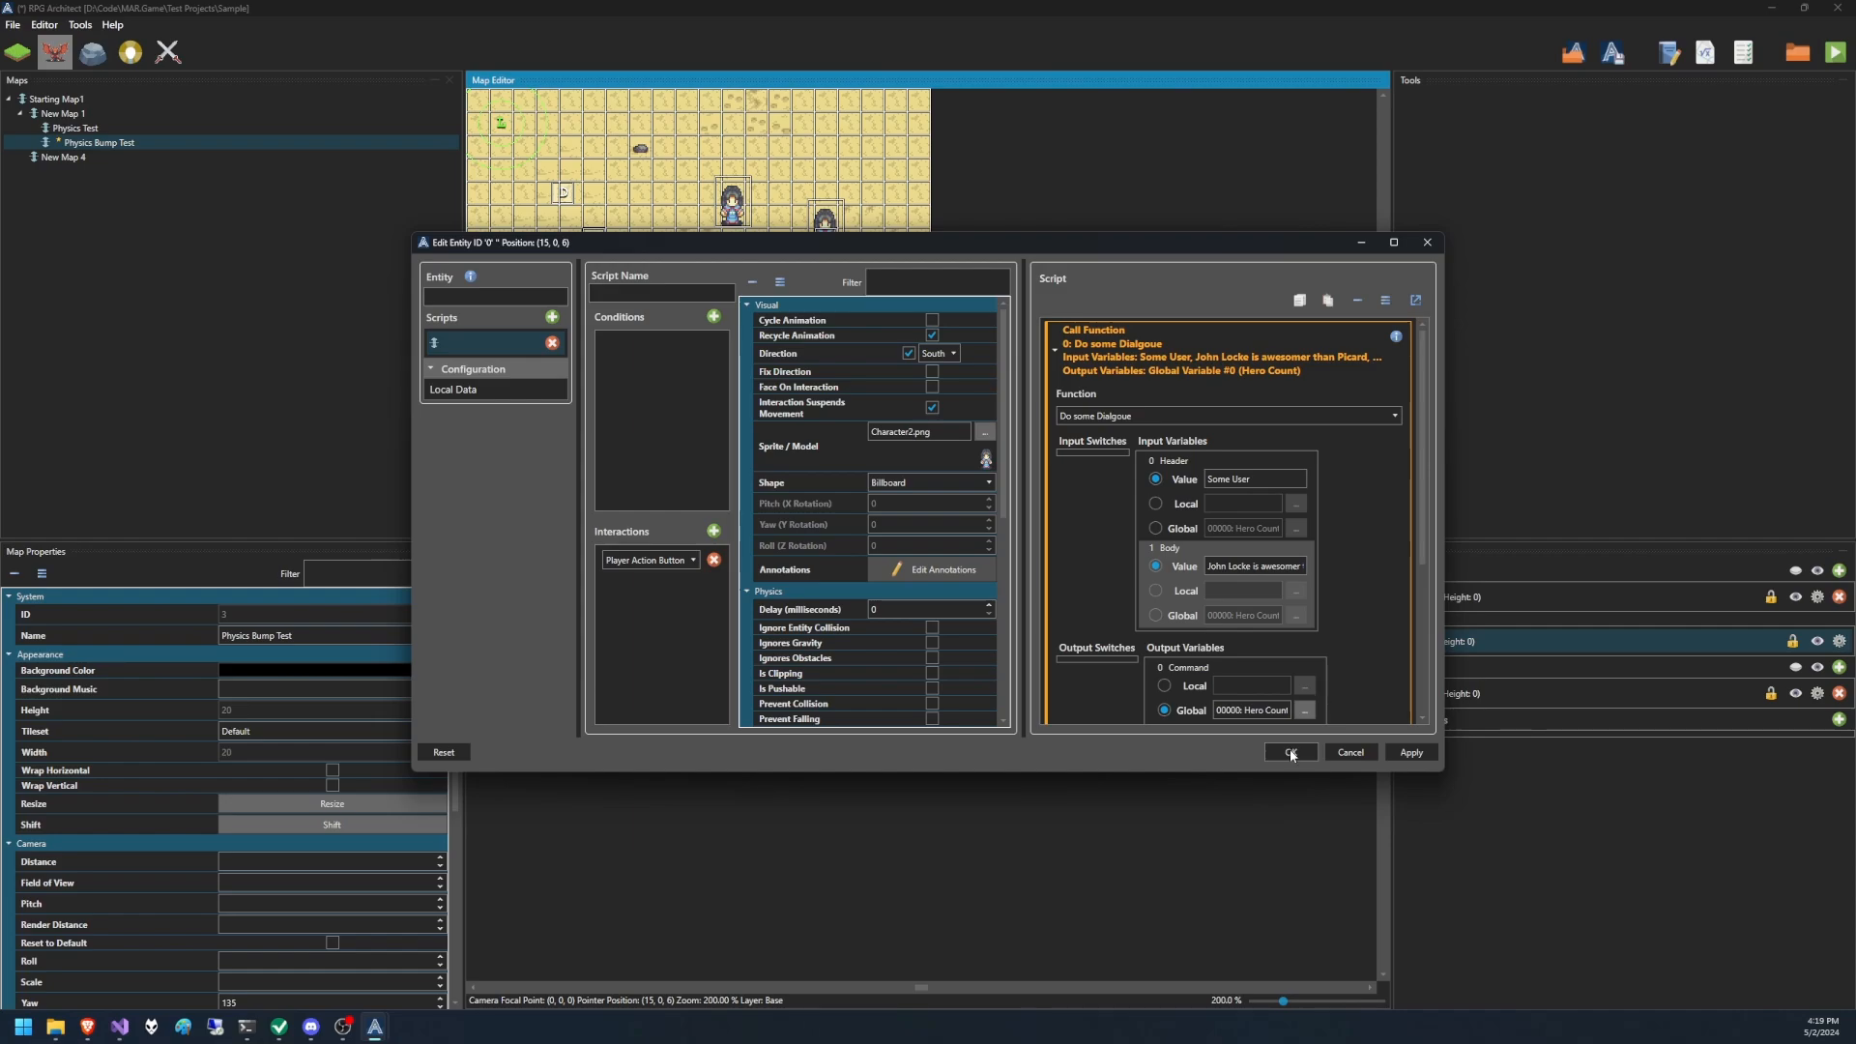
mouse_move(1295, 757)
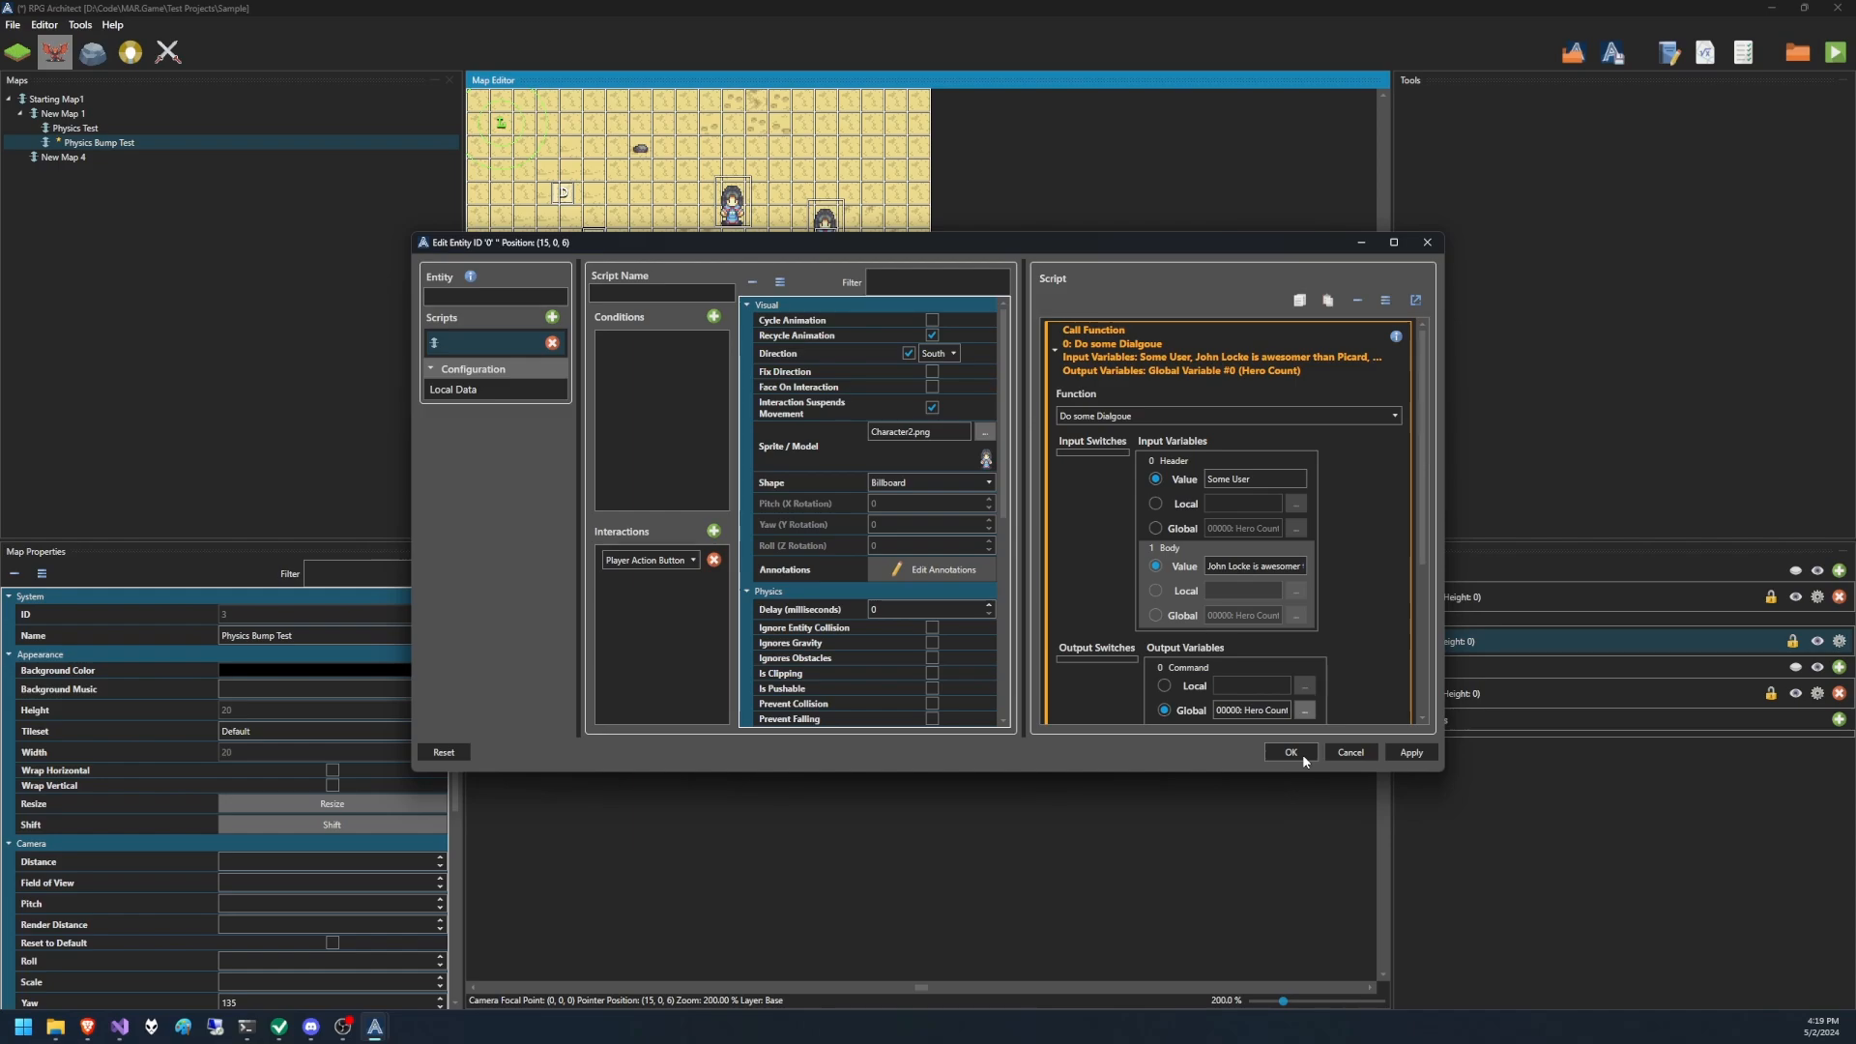
left_click(1289, 752)
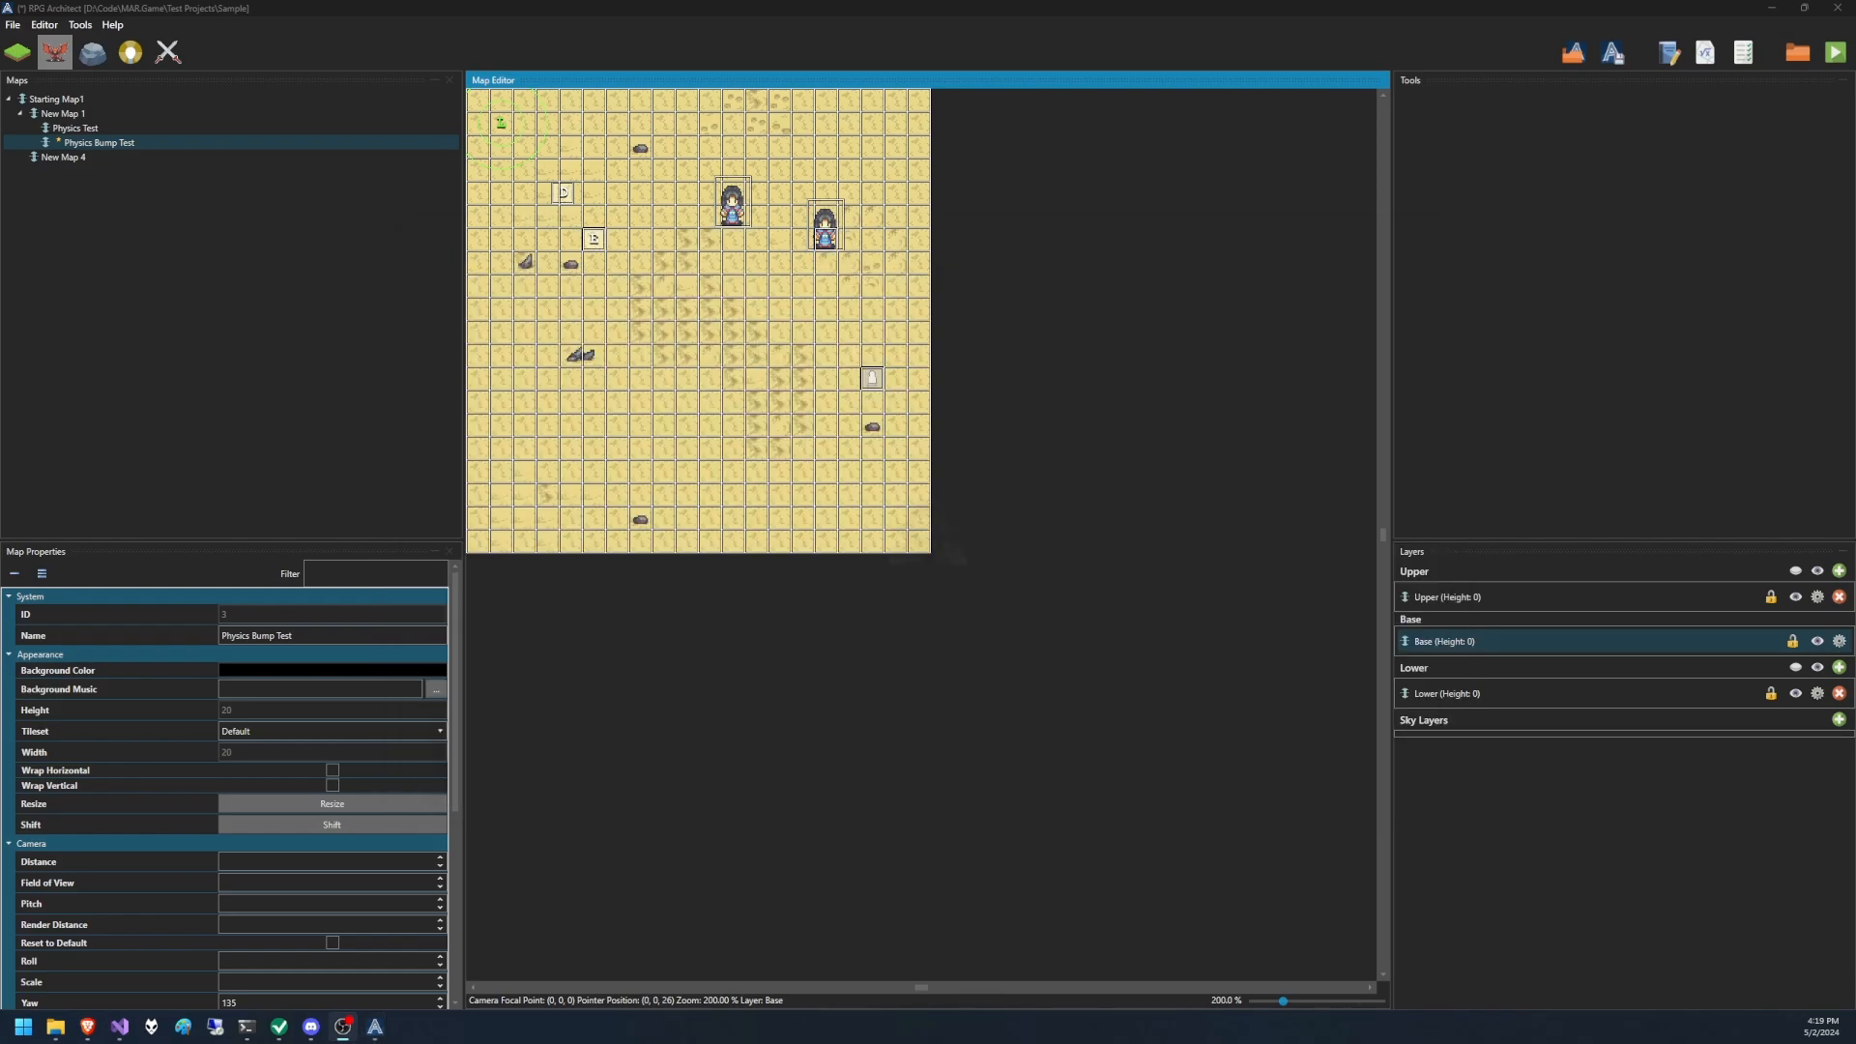